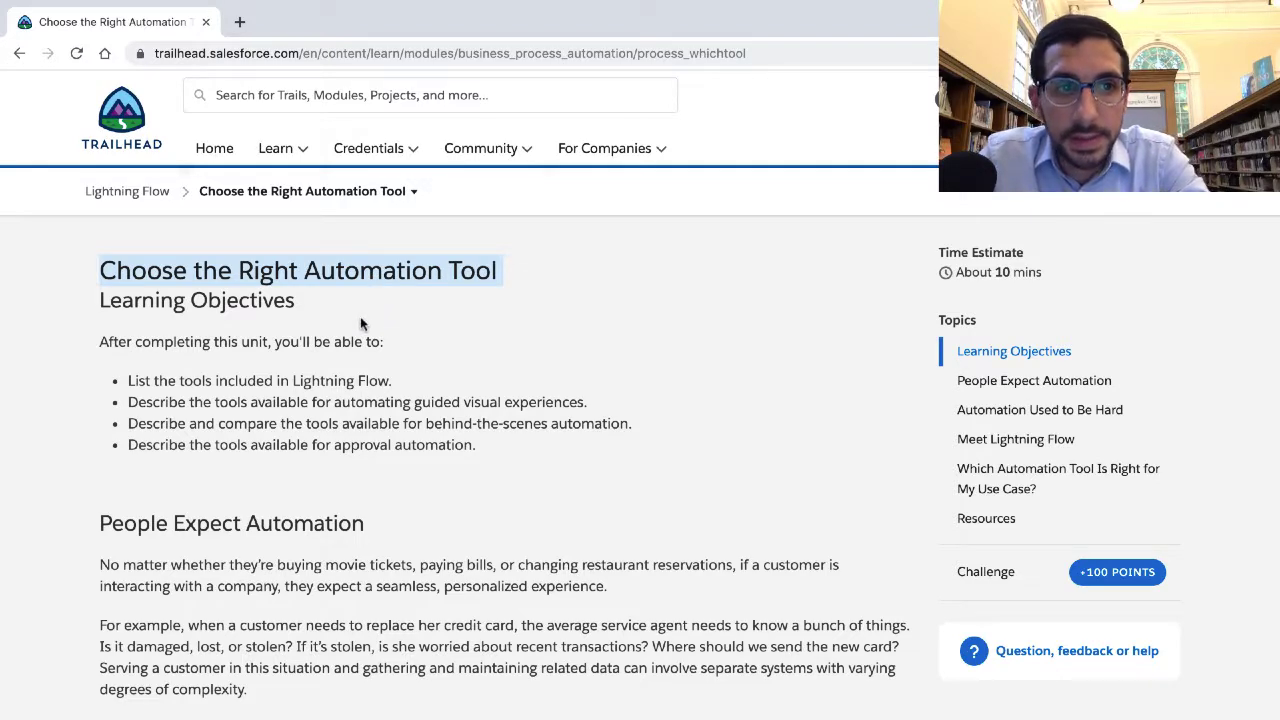
mouse_move(320, 272)
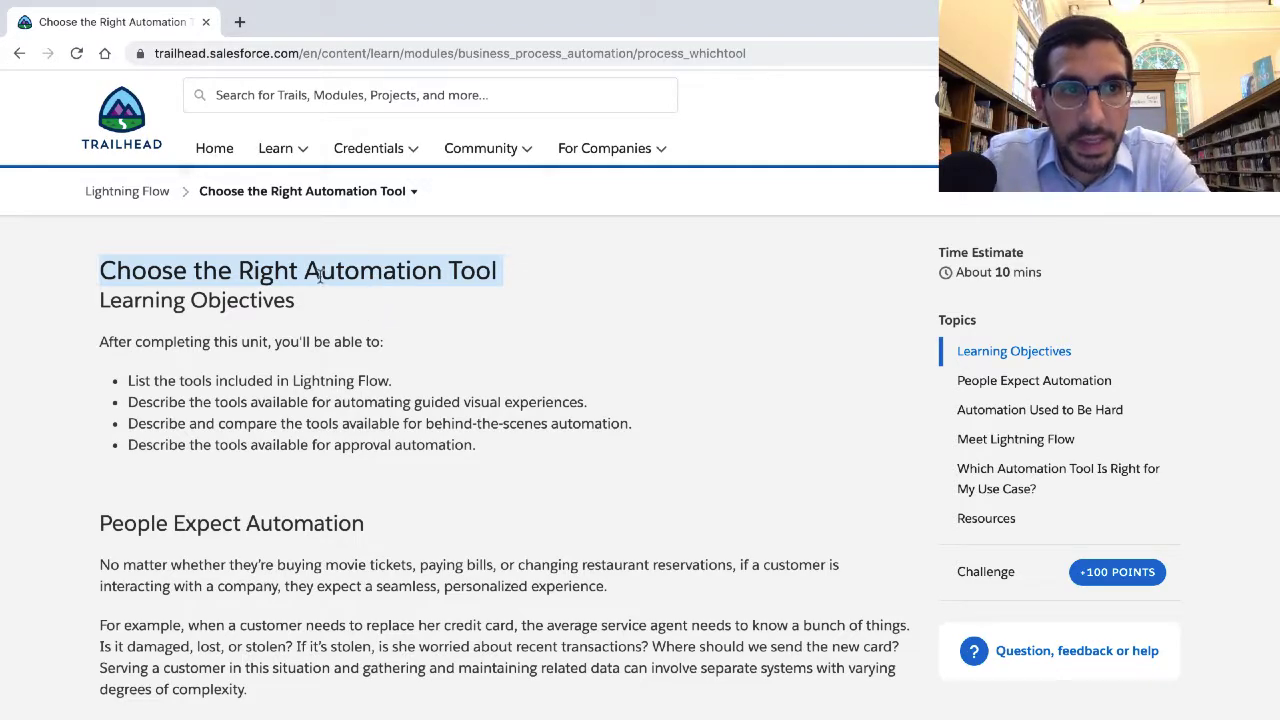
mouse_move(152, 211)
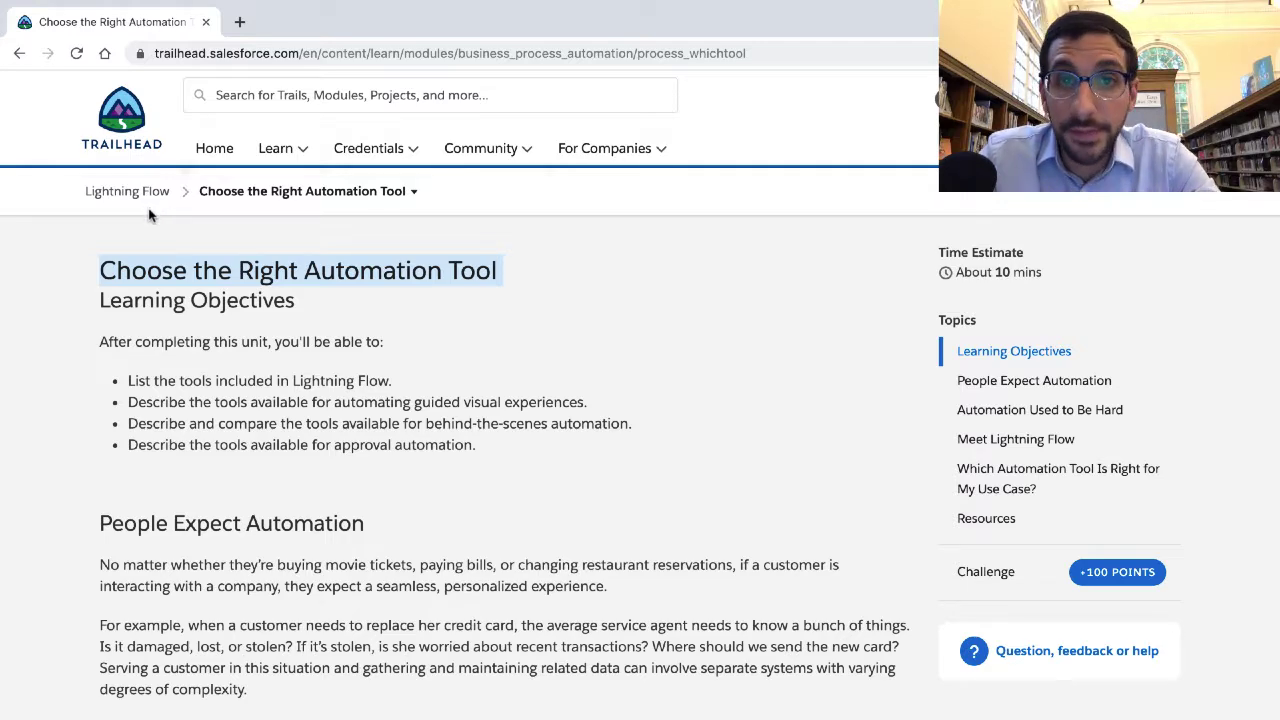
mouse_move(188, 336)
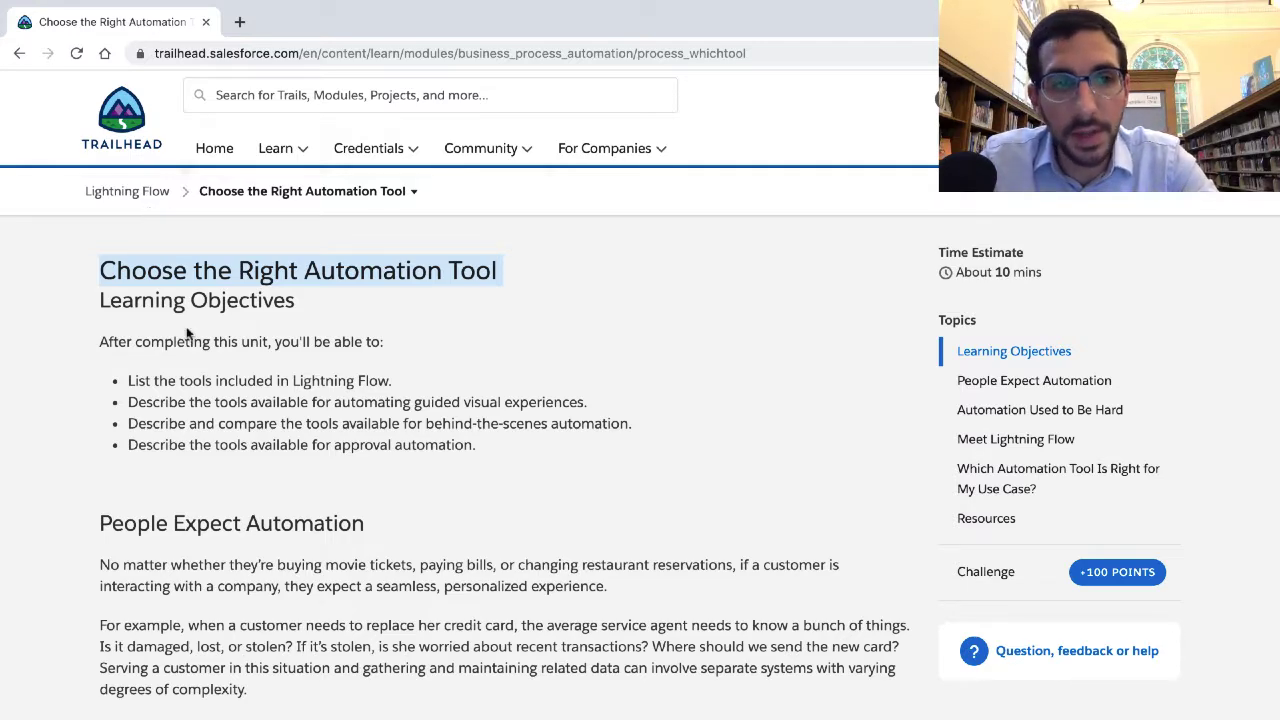
Scroll past the four learning objectives to the People Expect Automation heading
scroll(down, 3)
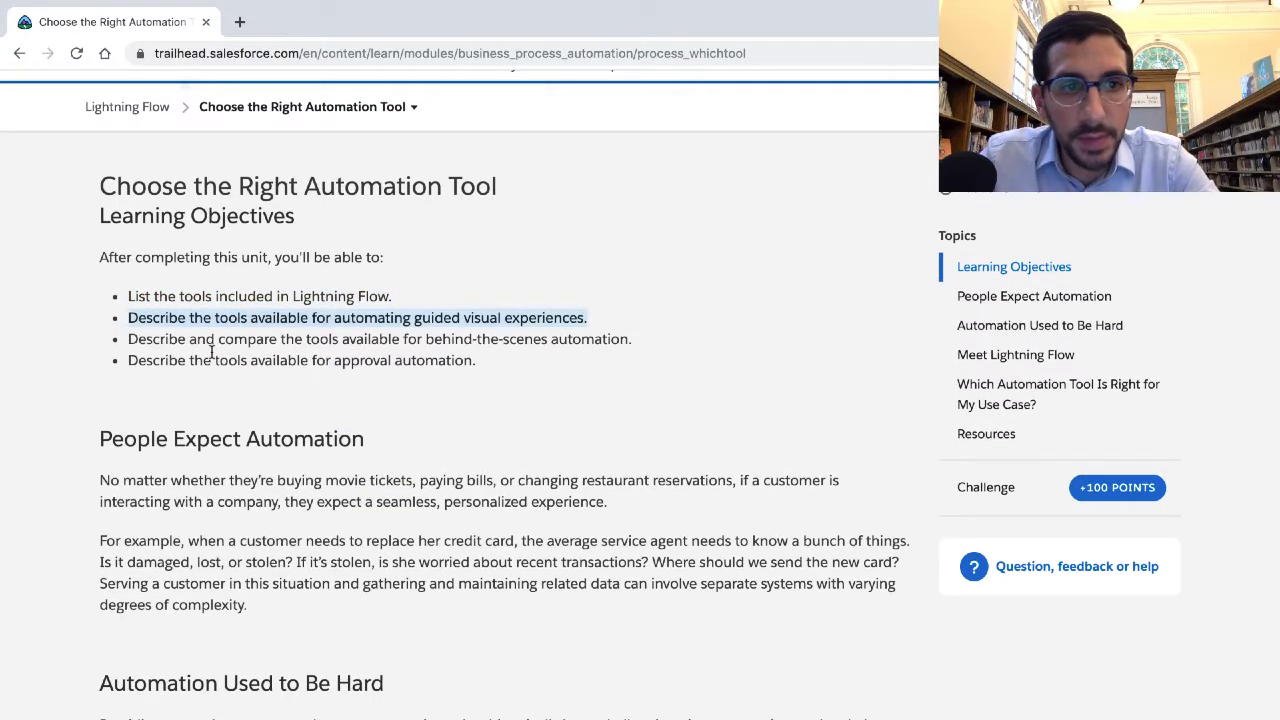
scroll(down, 3)
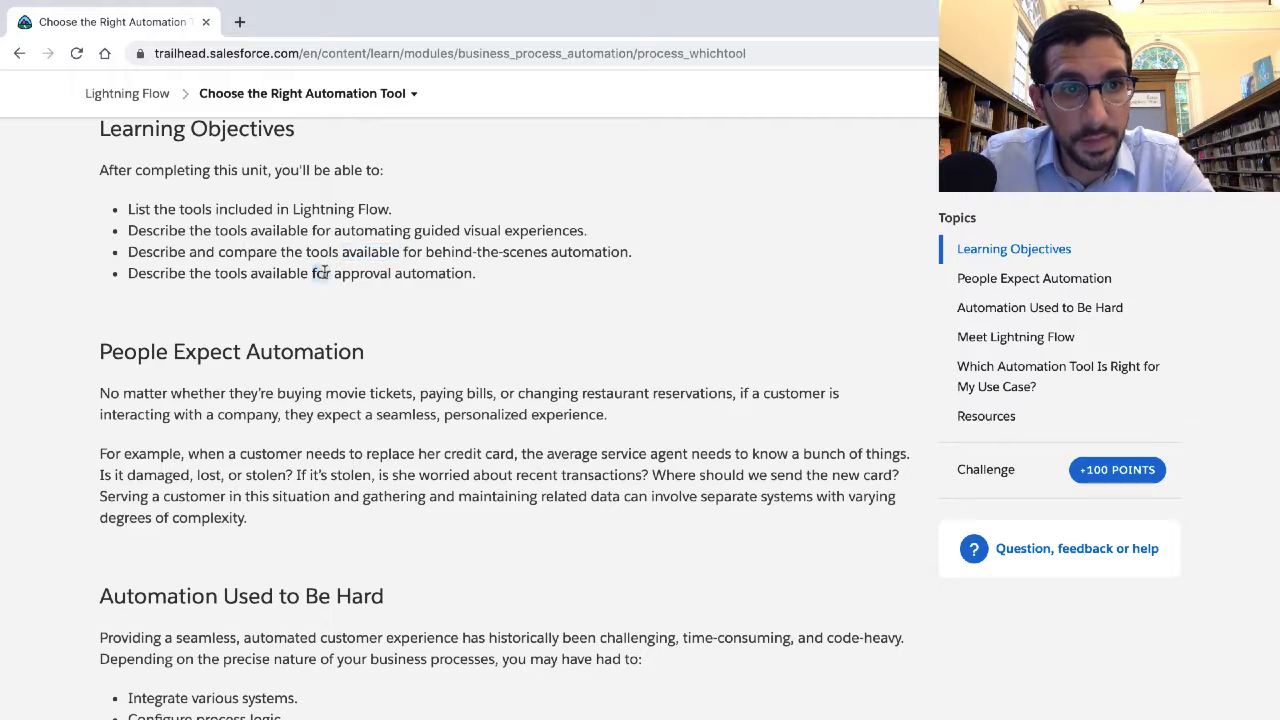
mouse_move(324, 288)
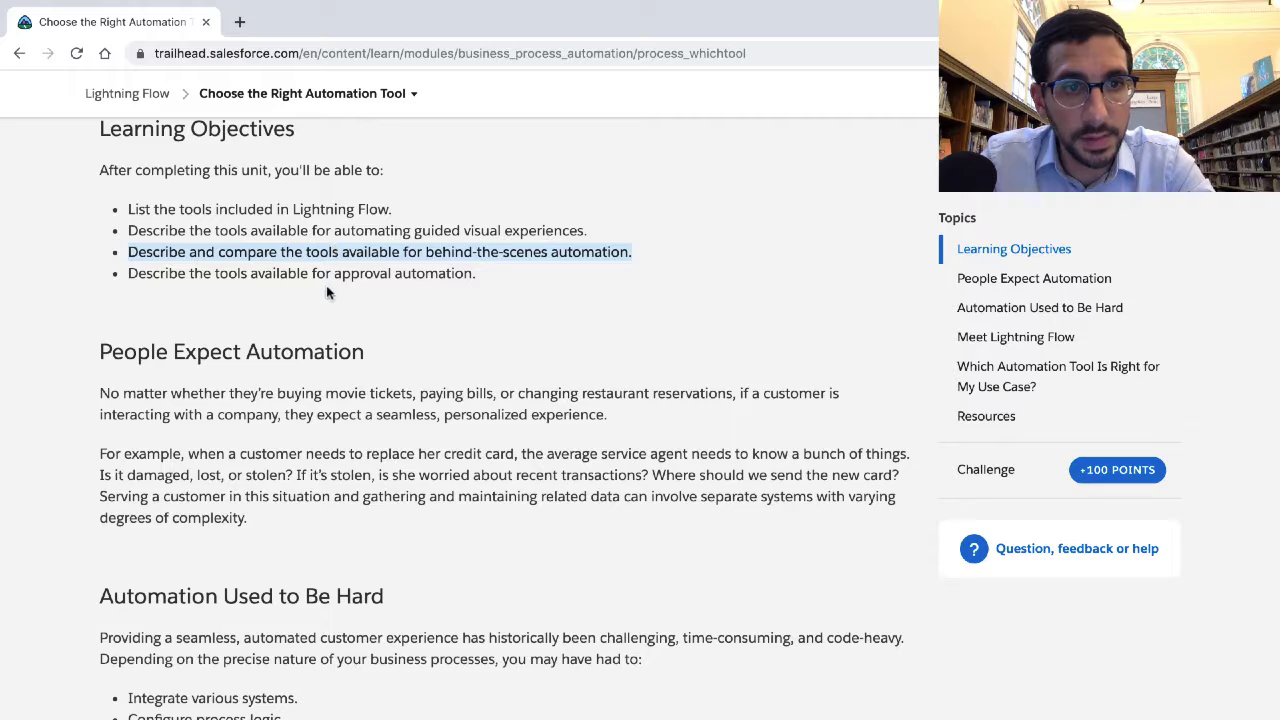
scroll(down, 3)
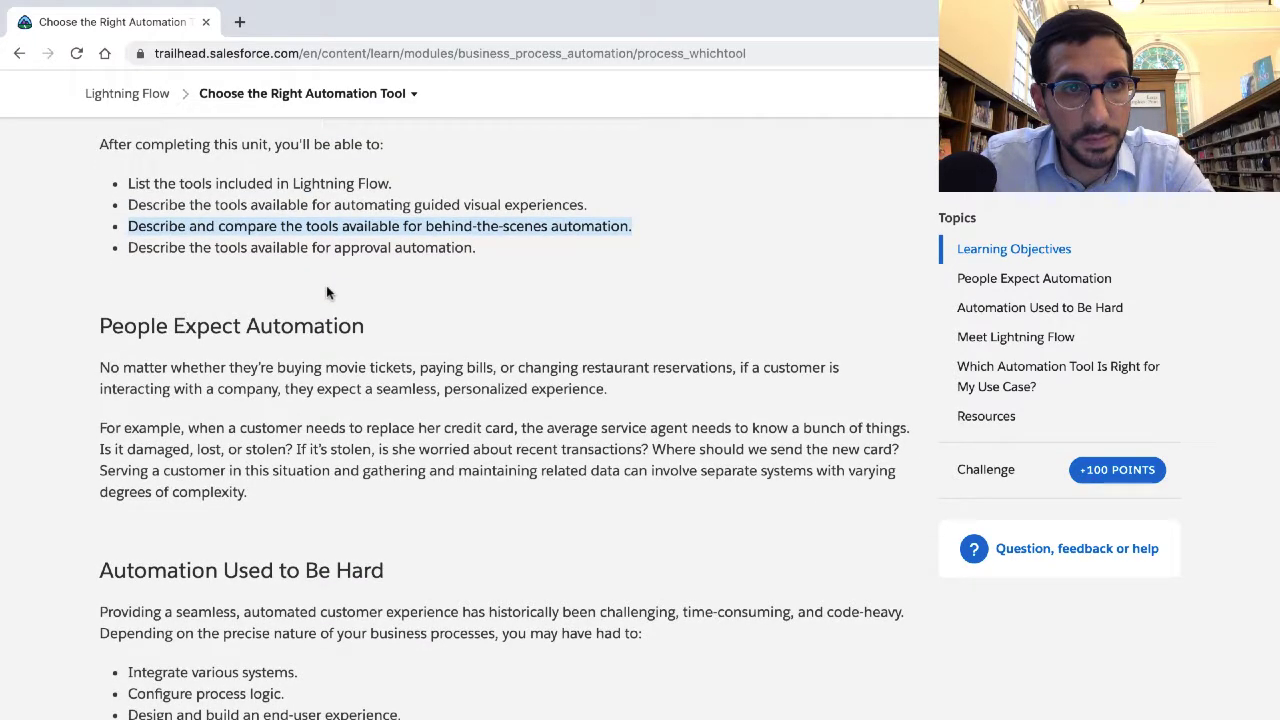
scroll(down, 3)
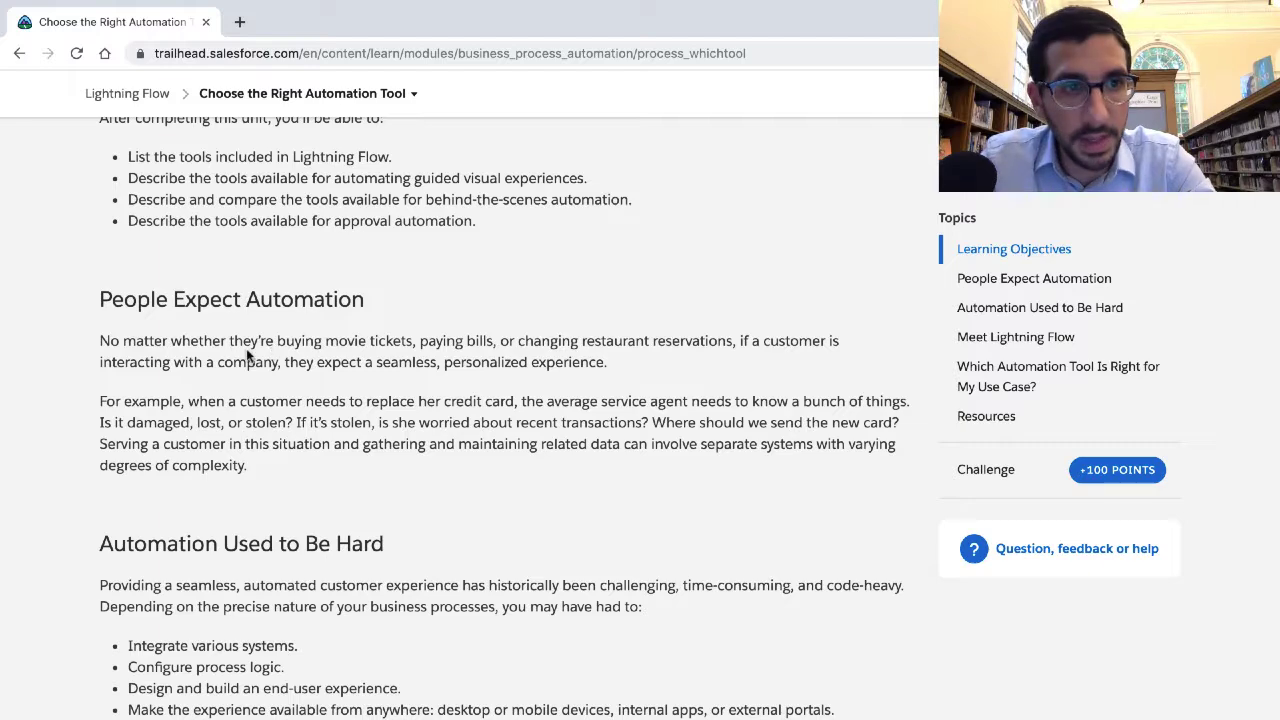
Highlight and read the opening People Expect Automation paragraph
drag(99, 340, 607, 362)
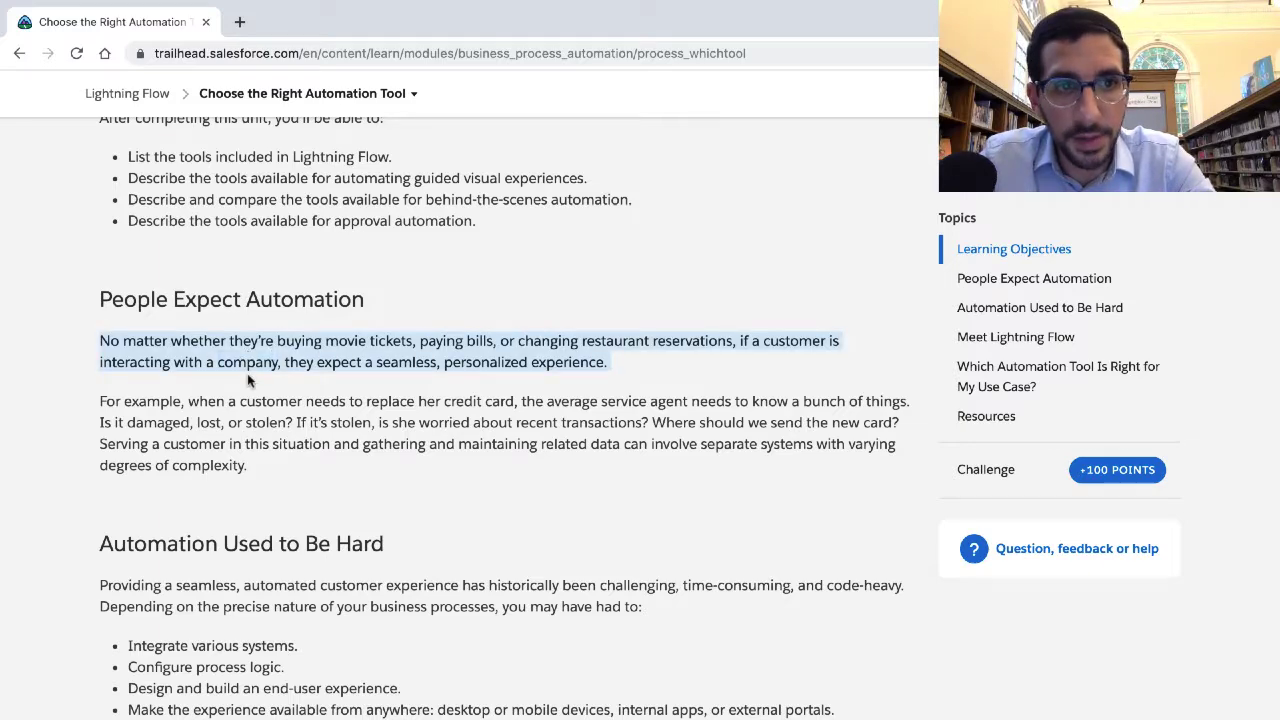
scroll(down, 3)
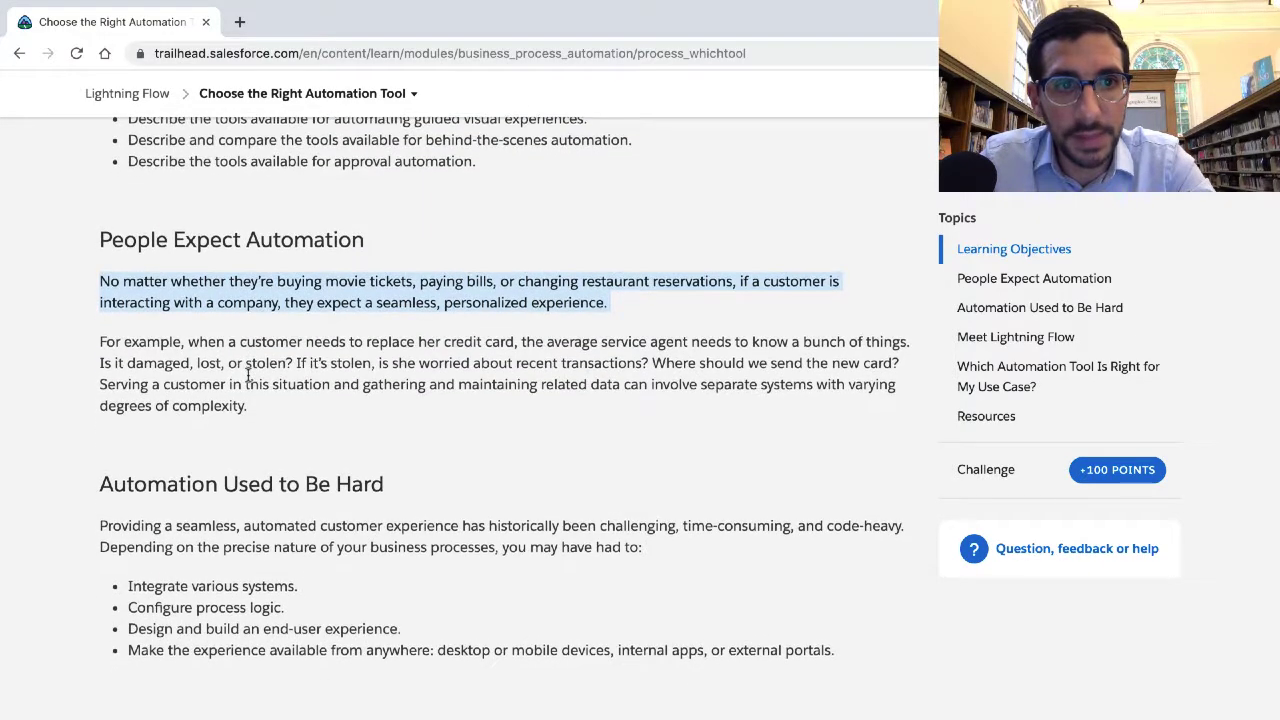
scroll(down, 3)
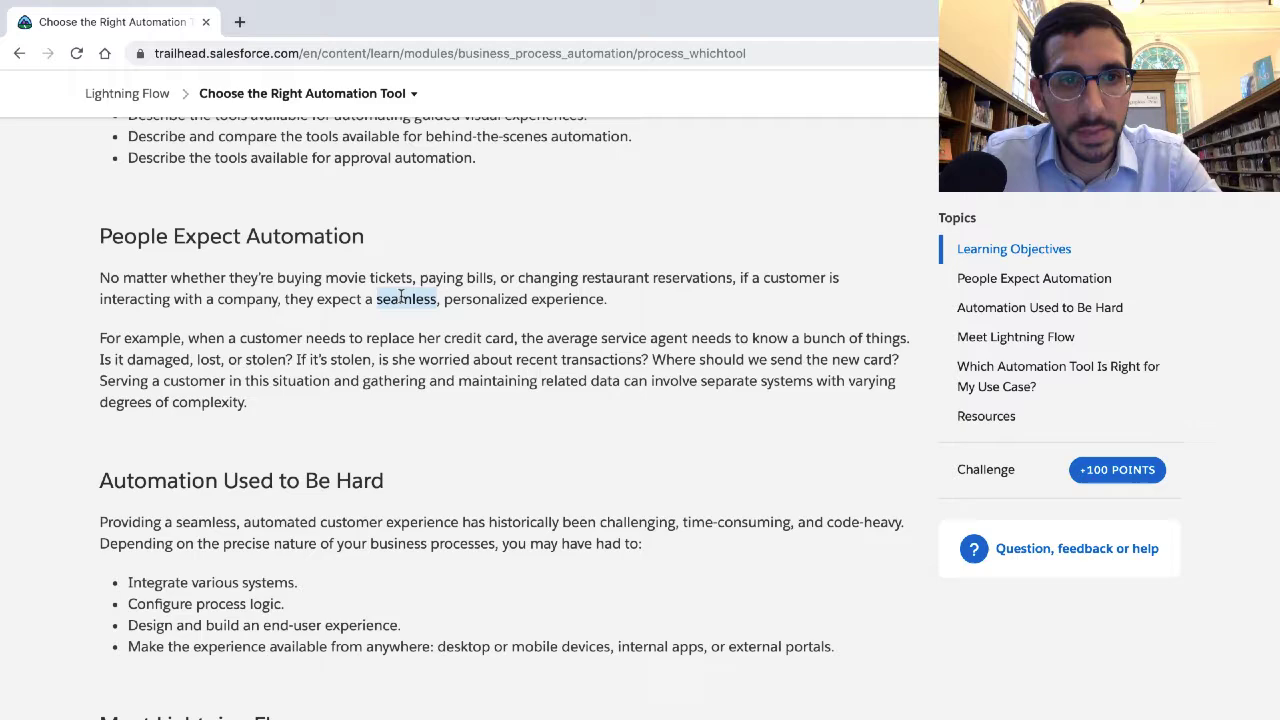
scroll(down, 3)
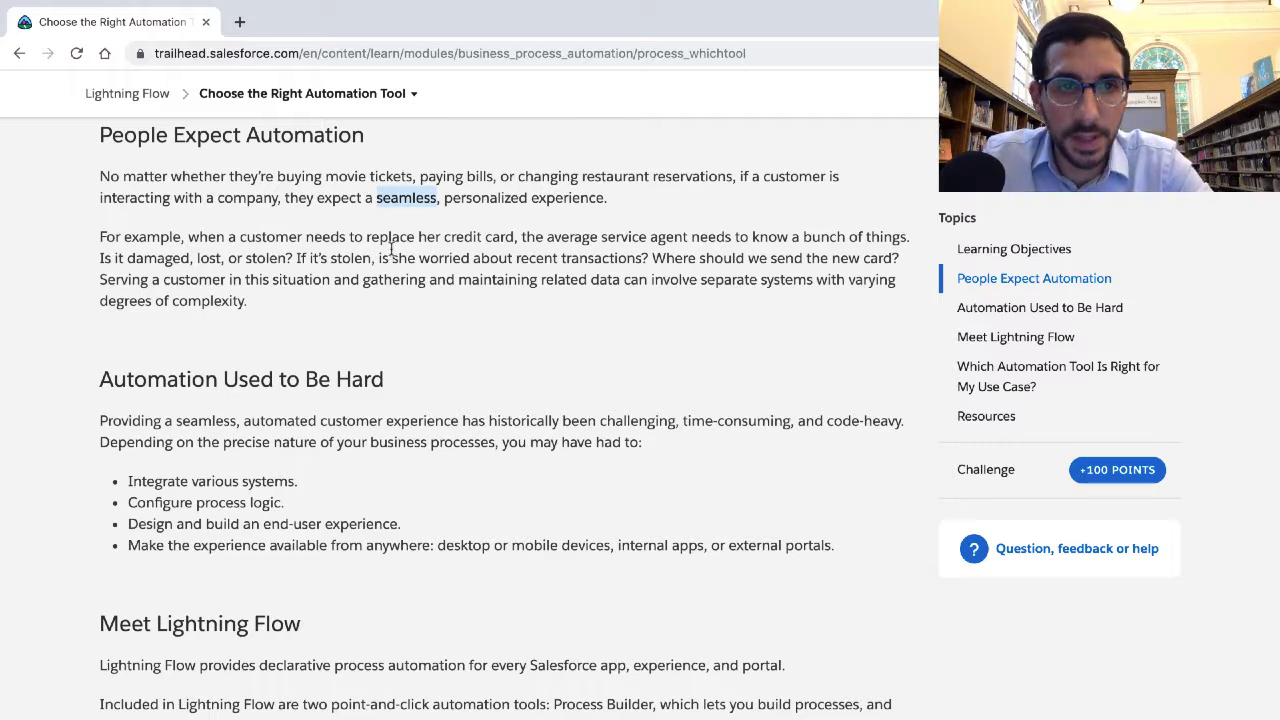
Highlight the credit card example paragraph and scroll to Automation Used to Be Hard
drag(99, 237, 247, 301)
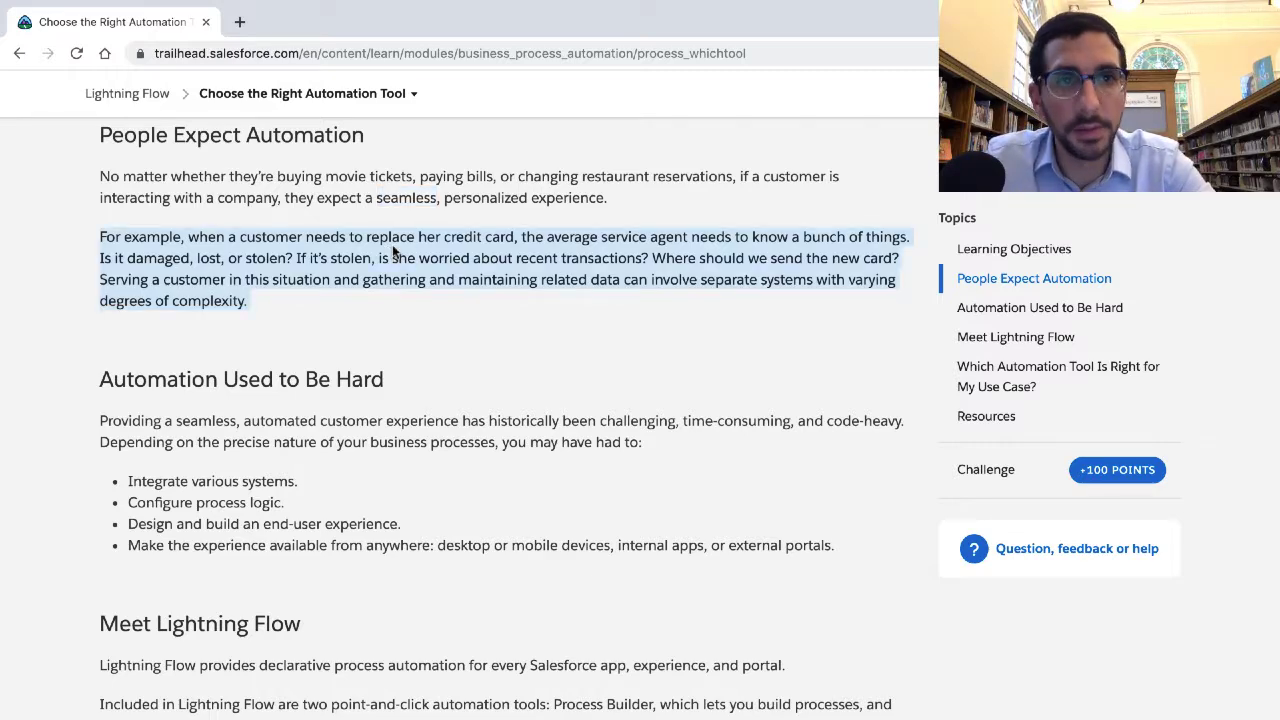
scroll(down, 3)
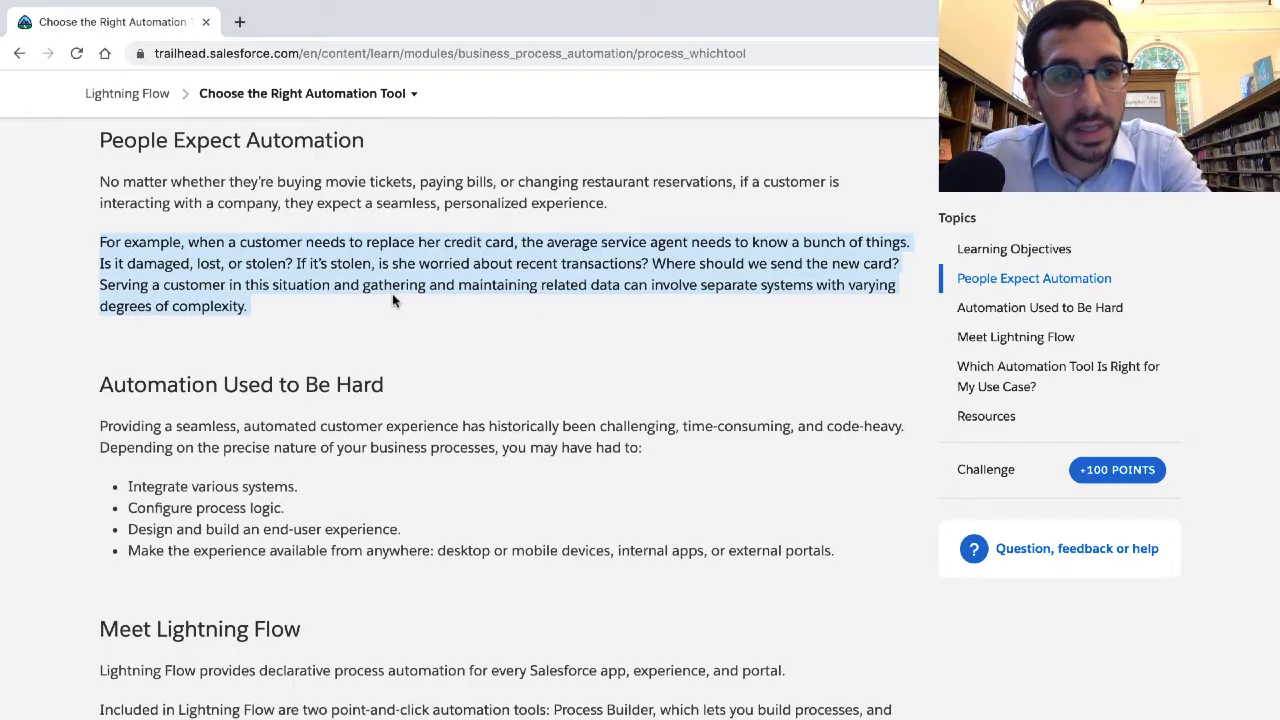
scroll(down, 3)
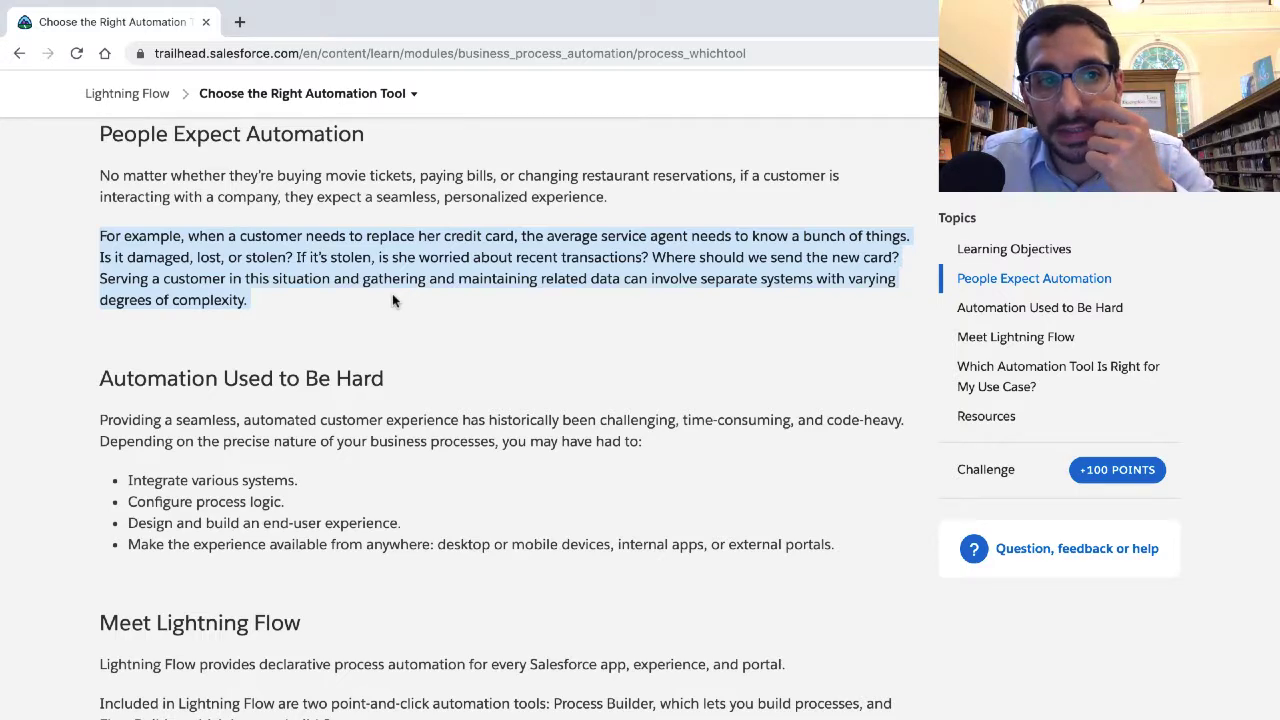
scroll(down, 3)
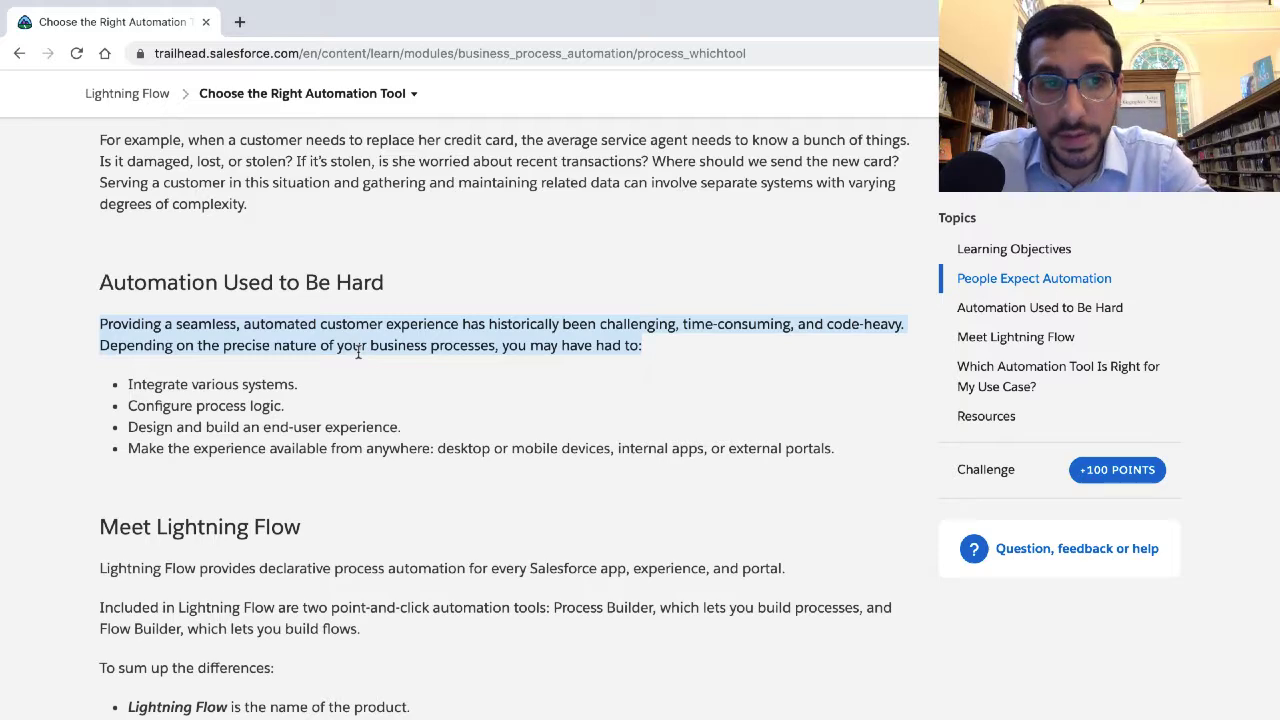
Scroll through the four-item Automation Used to Be Hard list to Meet Lightning Flow
scroll(down, 3)
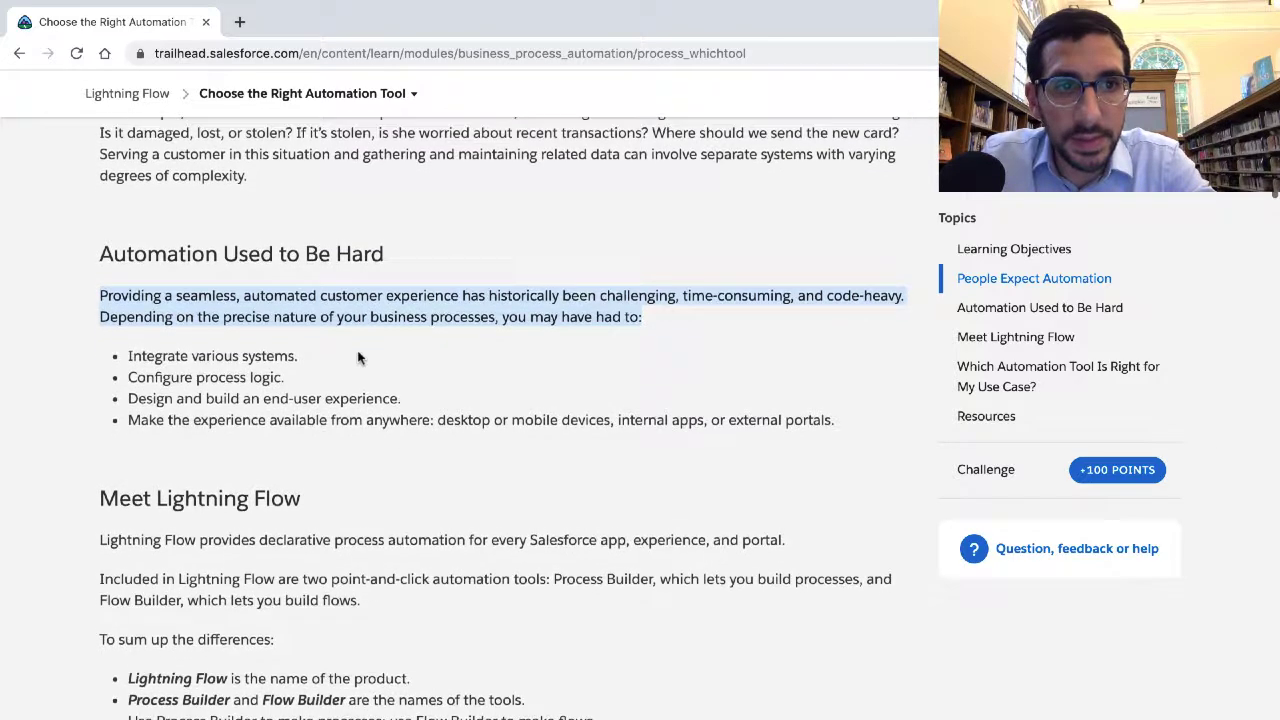
scroll(down, 3)
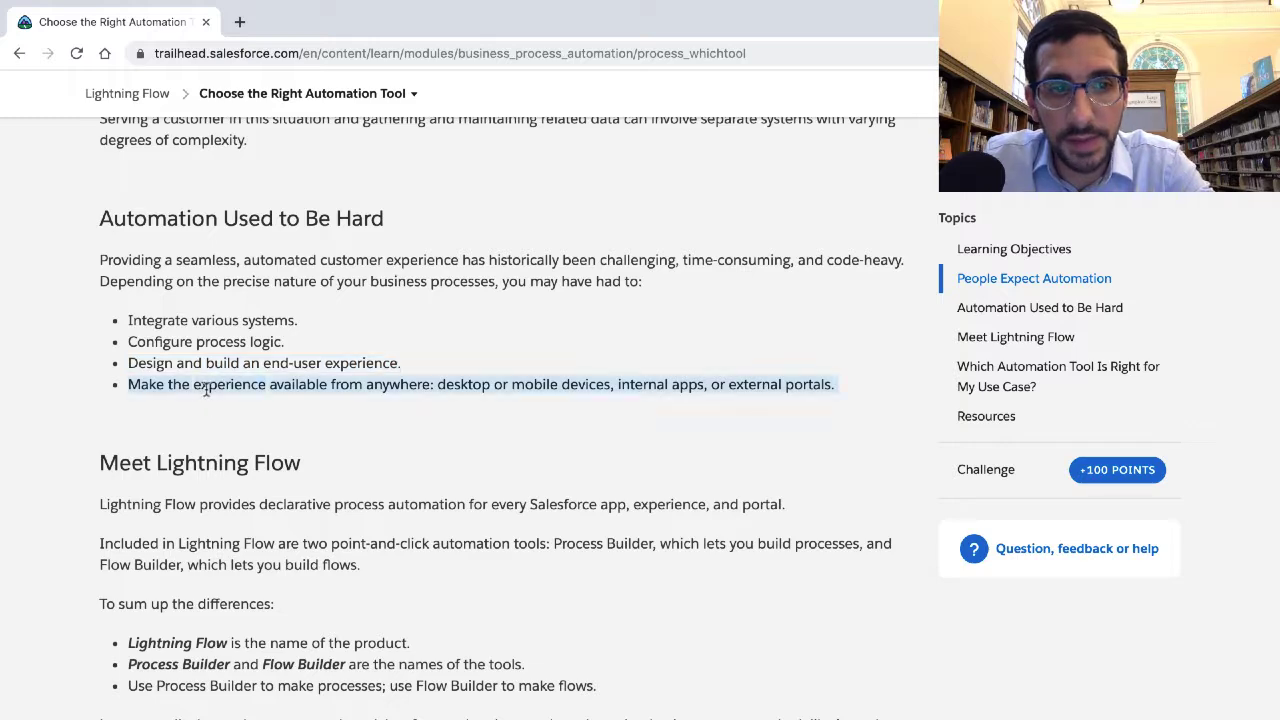
scroll(down, 3)
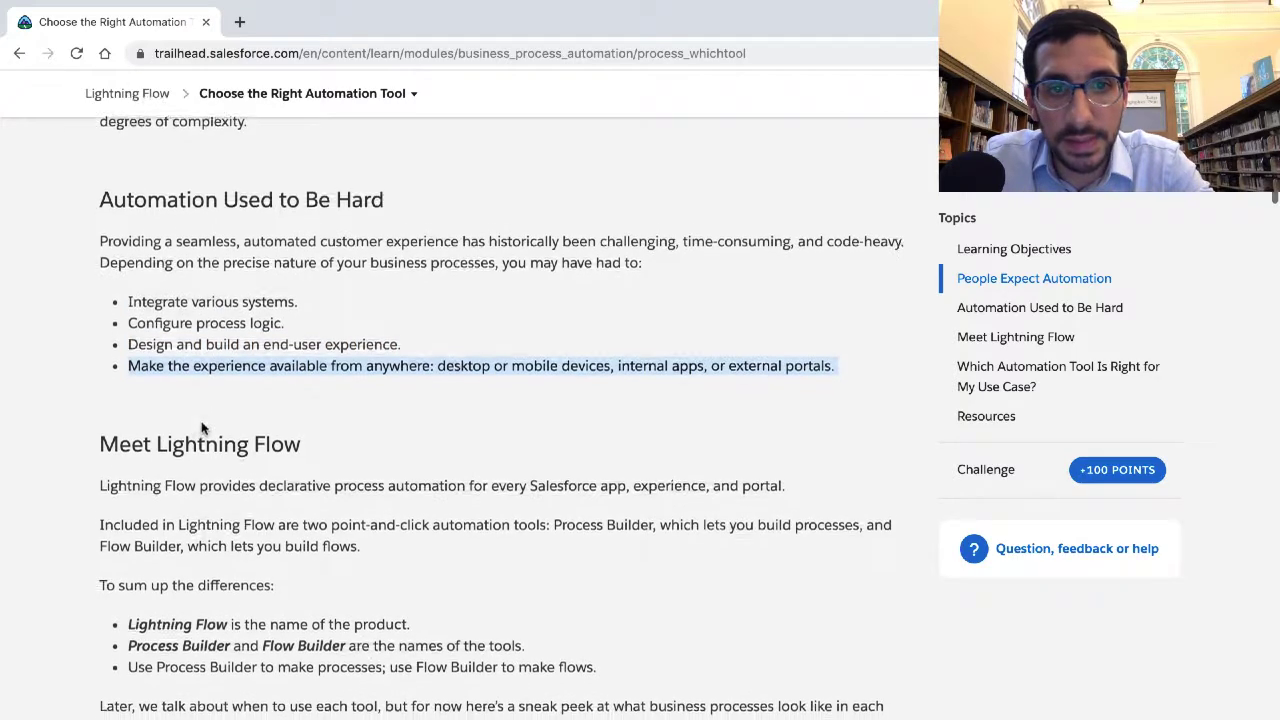
scroll(down, 3)
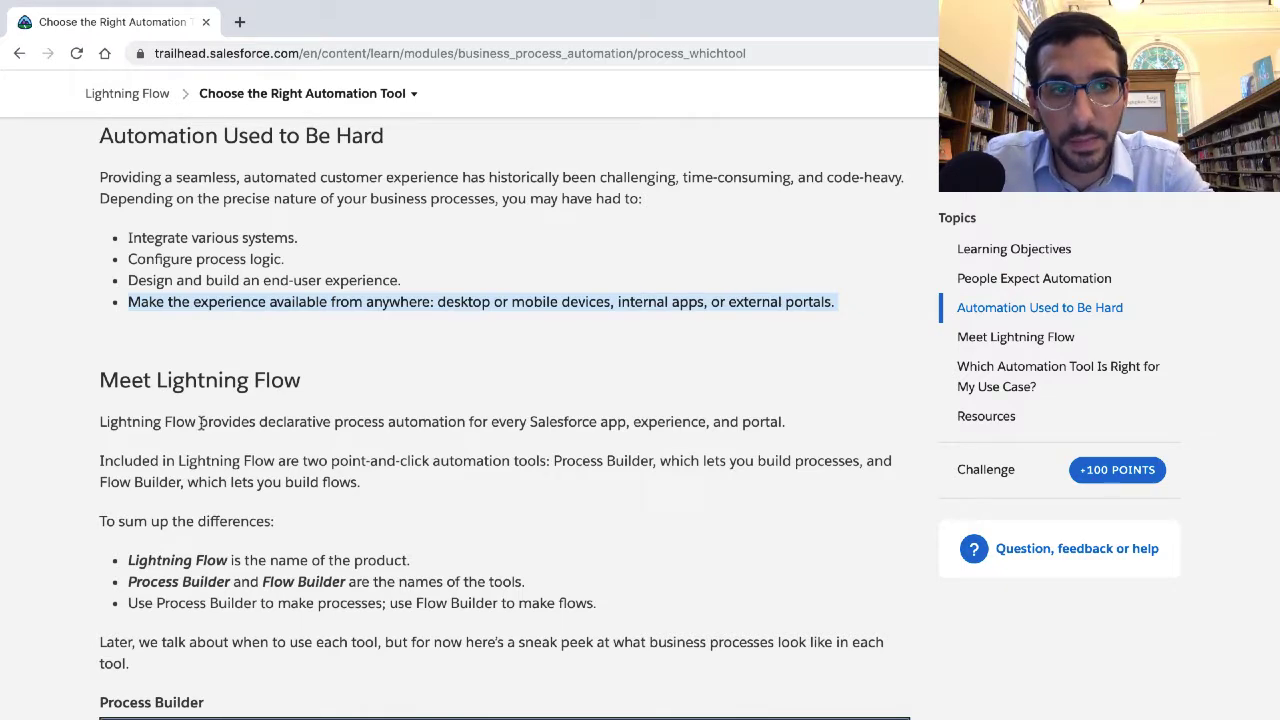
scroll(down, 3)
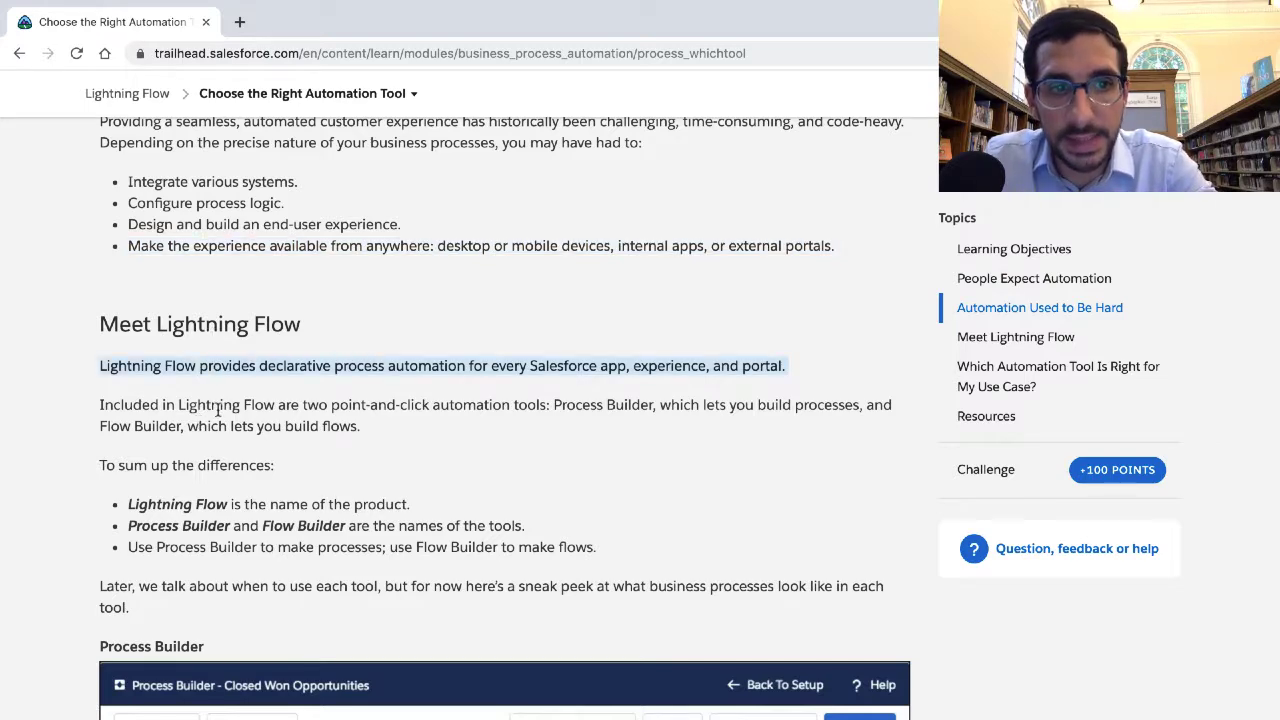
Highlight the word 'declarative' and the sentence naming the two automation tools
scroll(down, 3)
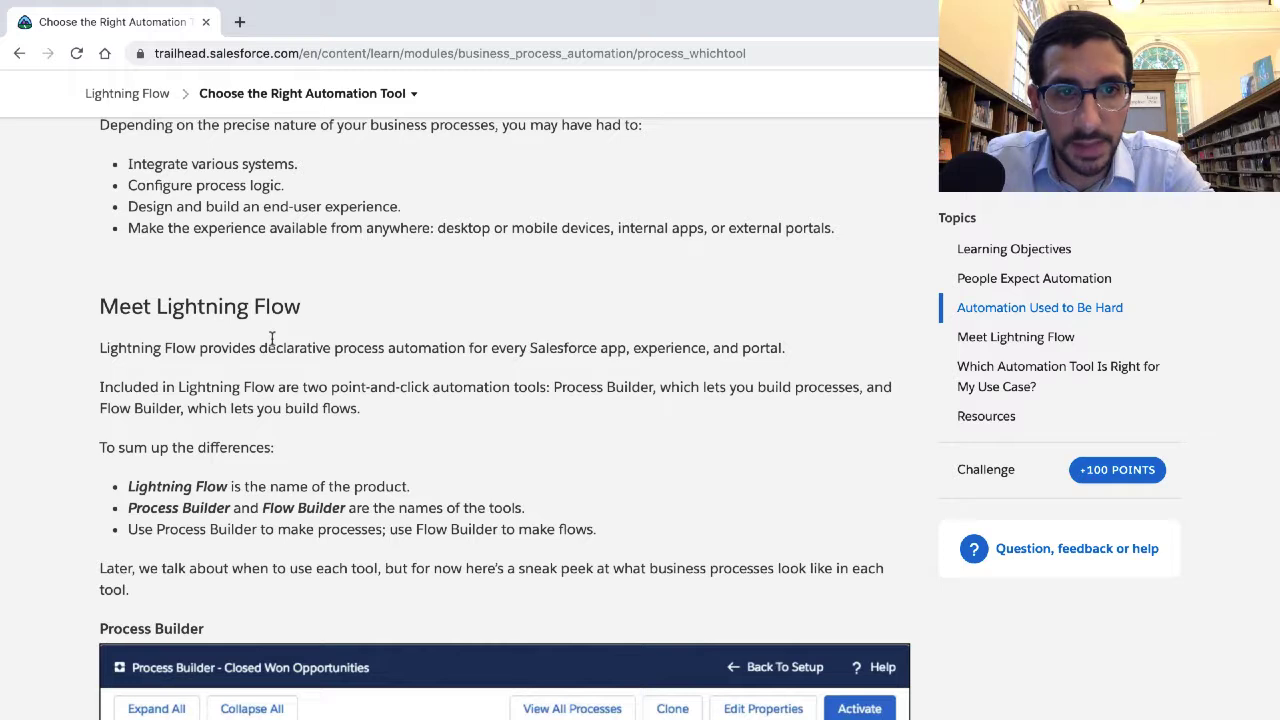
double_click(296, 347)
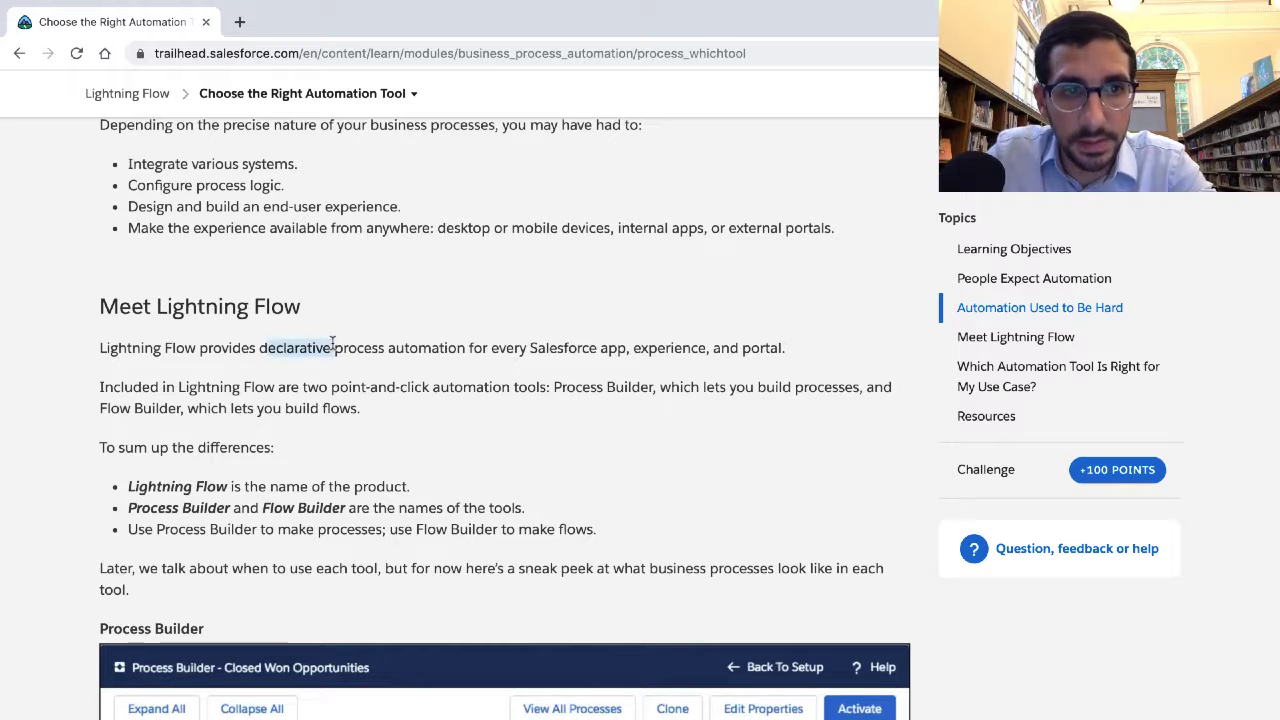
drag(260, 348, 465, 348)
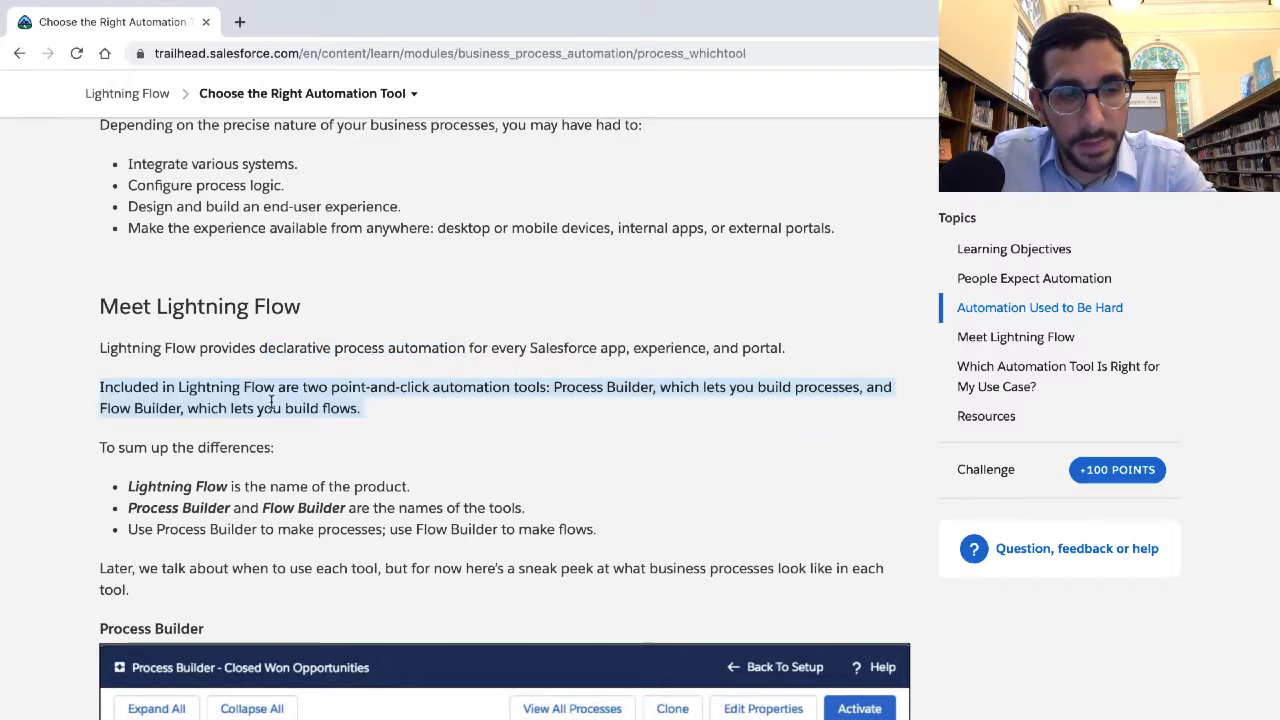
scroll(down, 3)
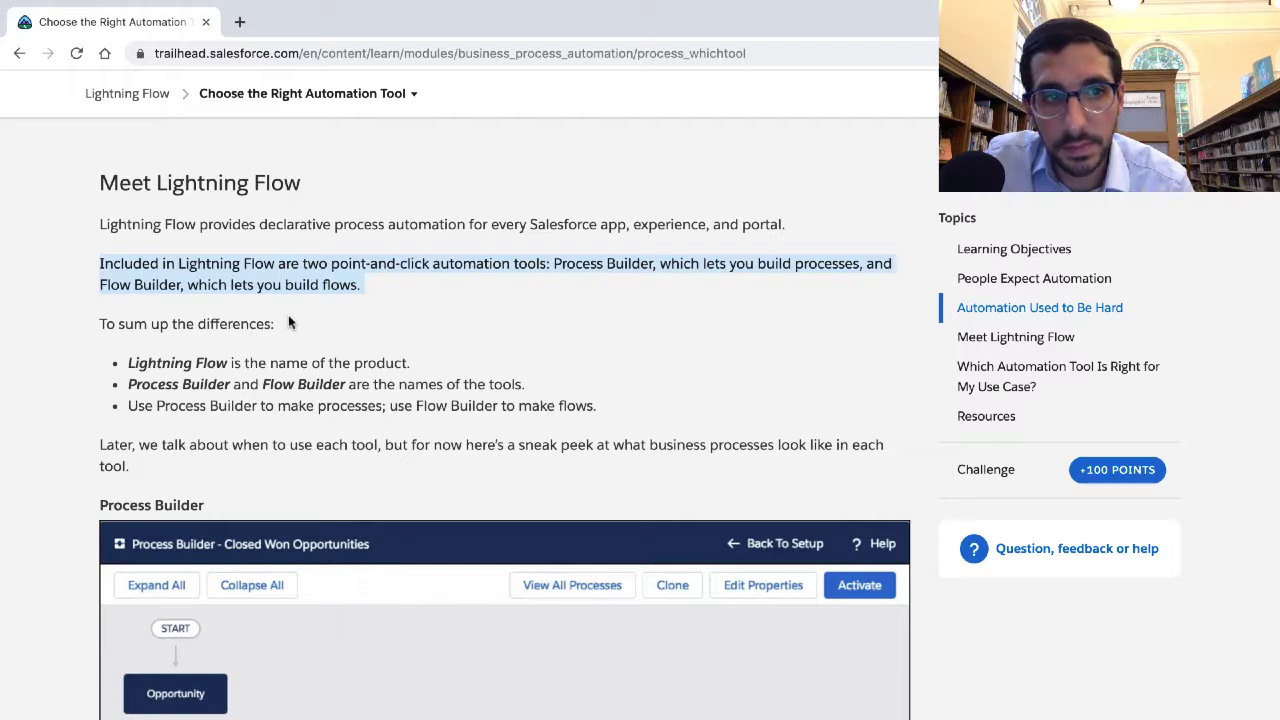
mouse_move(259, 351)
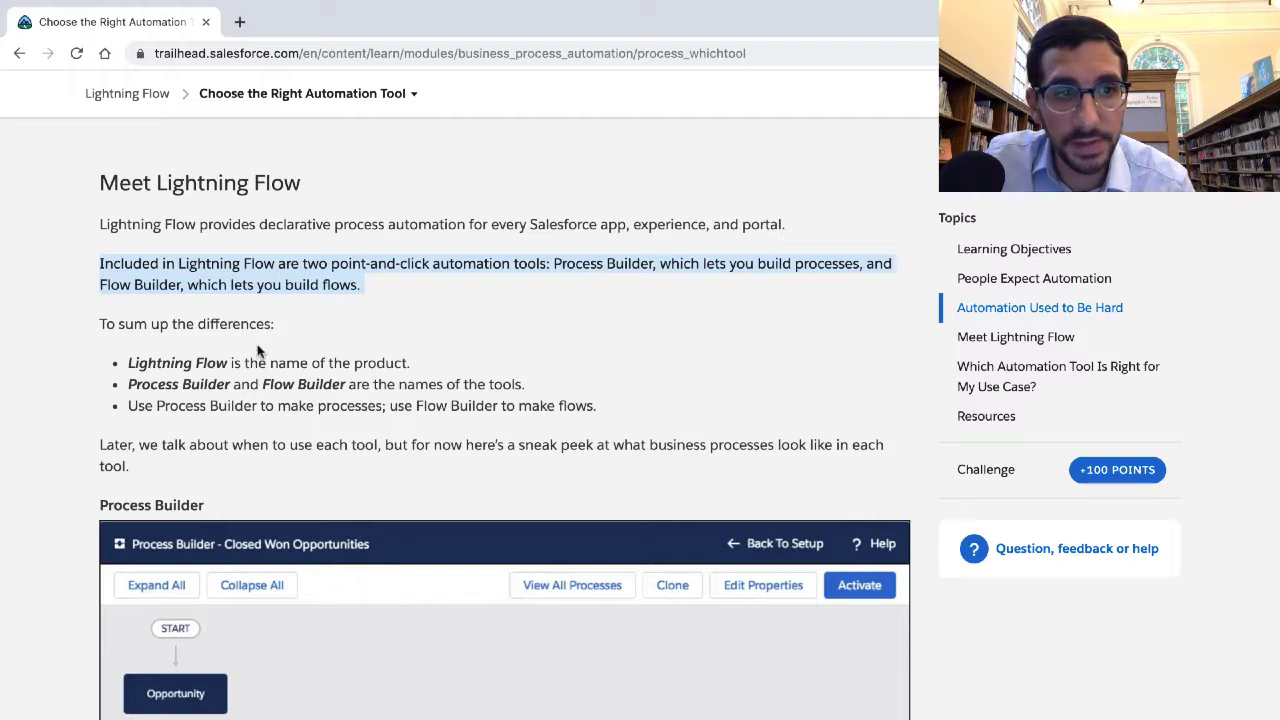
Highlight the summary bullet on when to use each builder
scroll(down, 3)
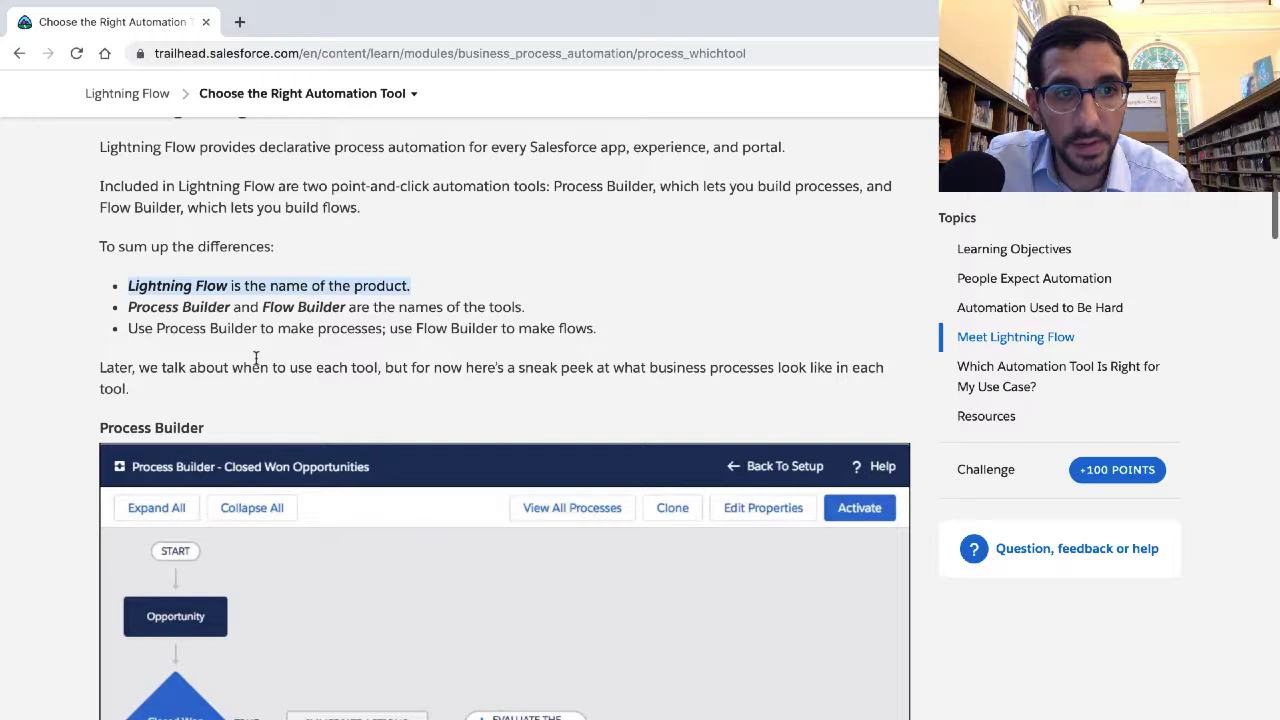
scroll(down, 3)
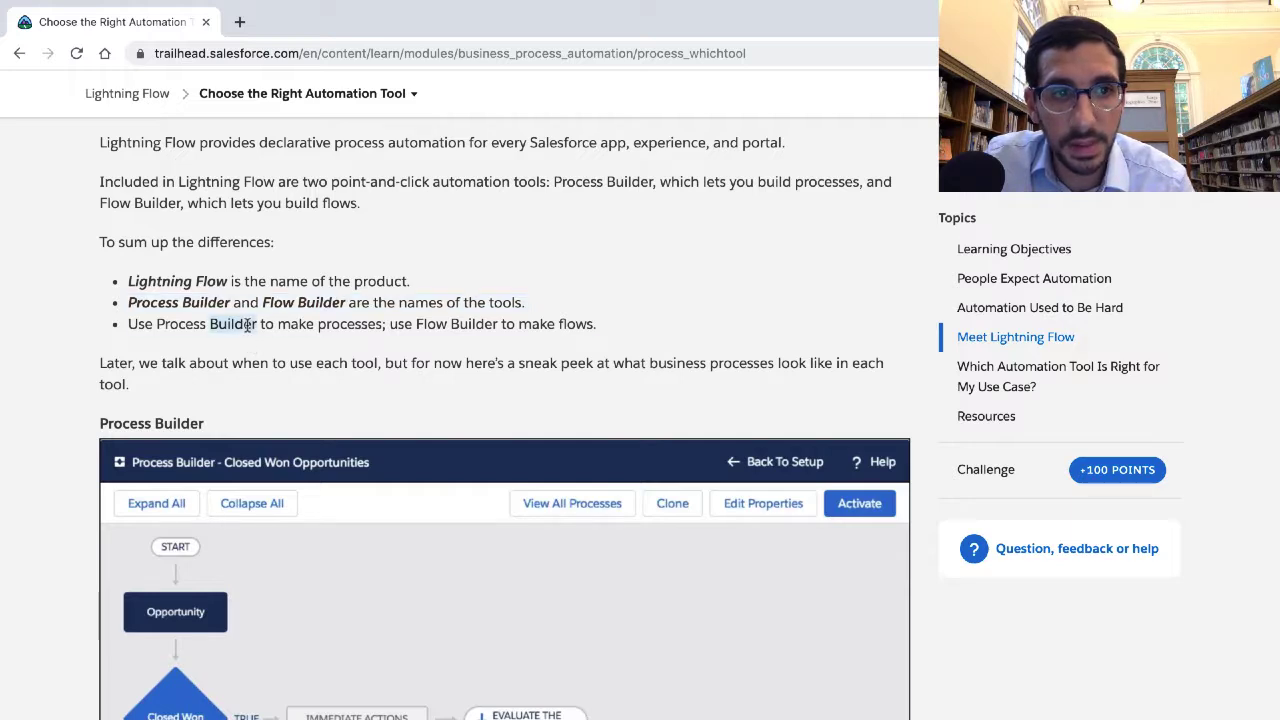
drag(128, 323, 596, 323)
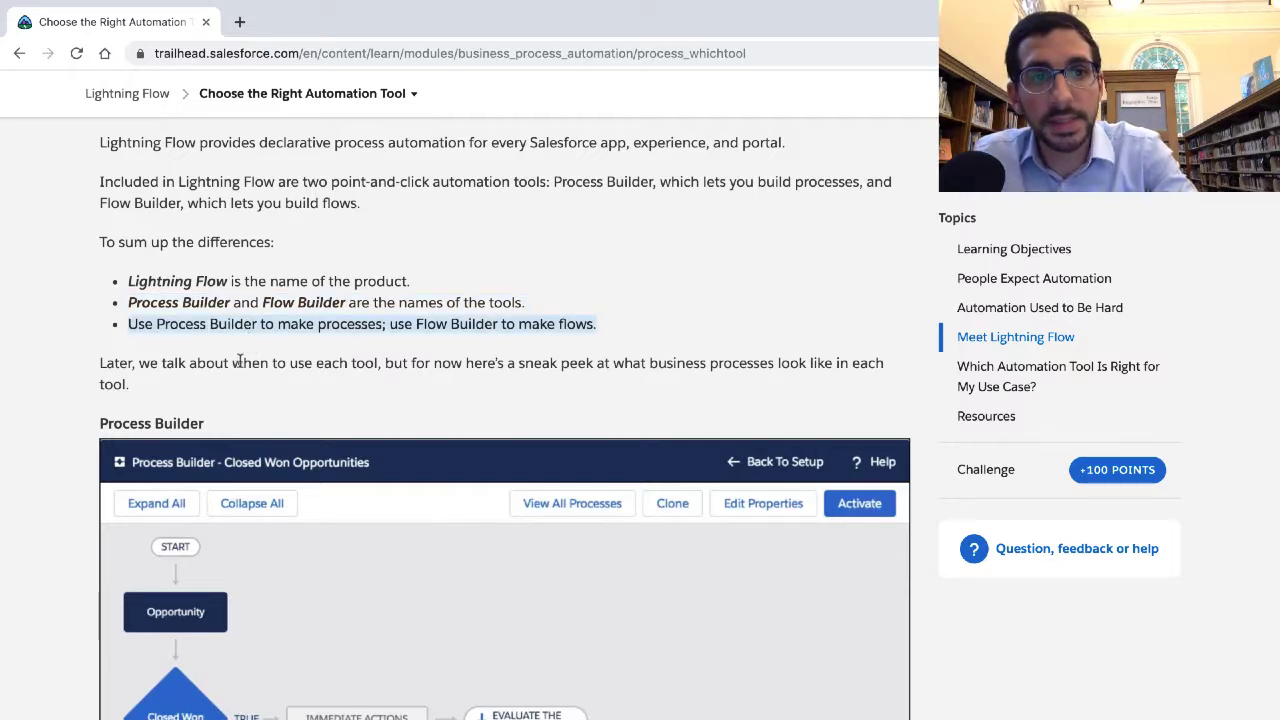
mouse_move(283, 345)
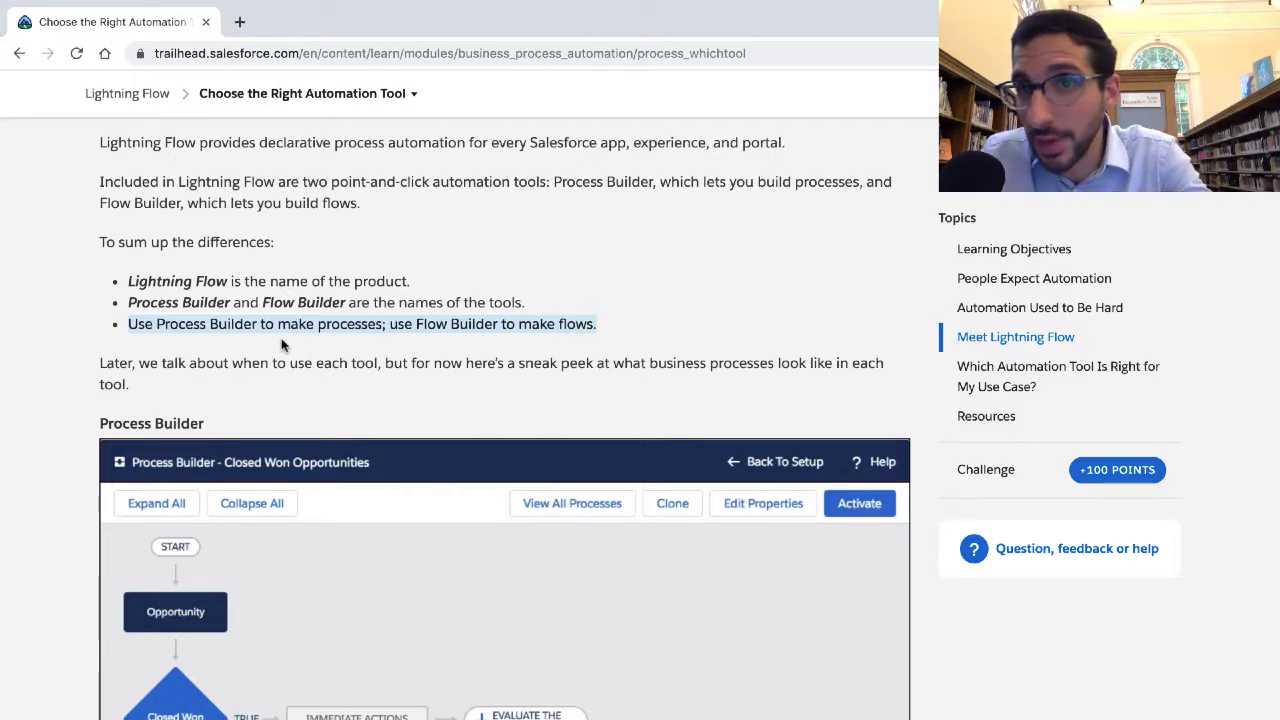
mouse_move(222, 382)
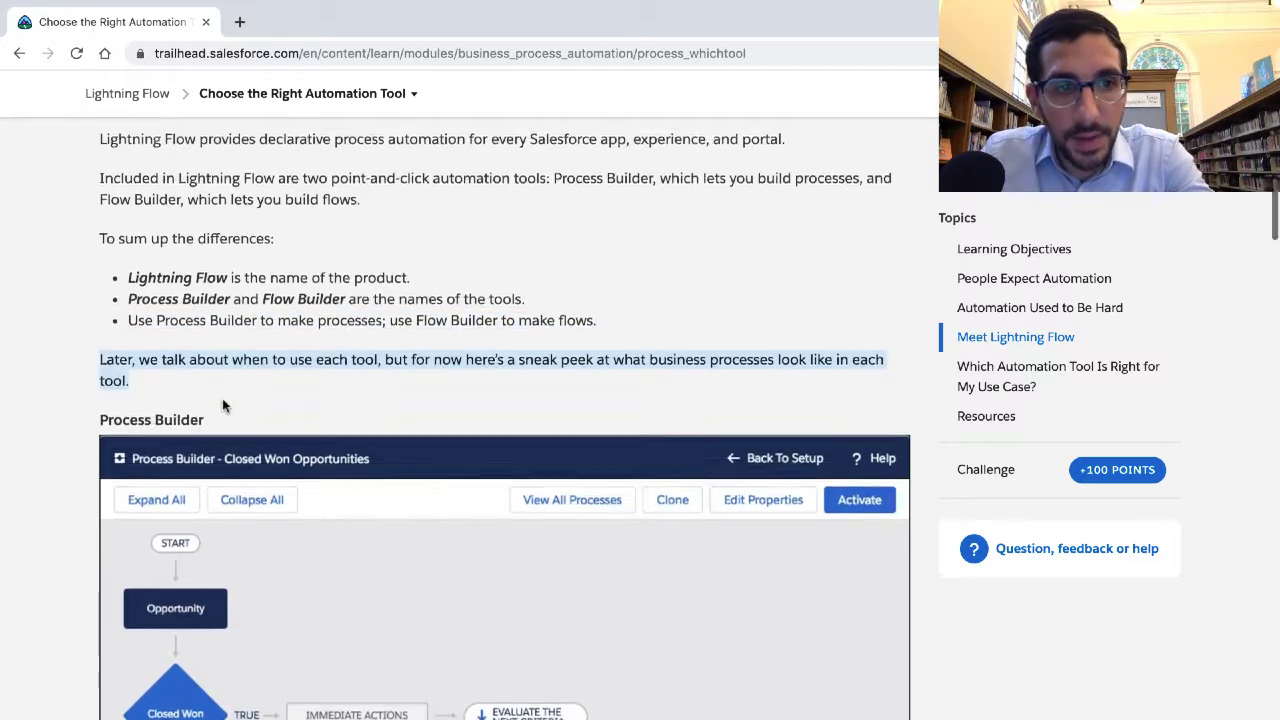
Scroll past the Process Builder and Flow Builder screenshots to the Use Case table
scroll(down, 3)
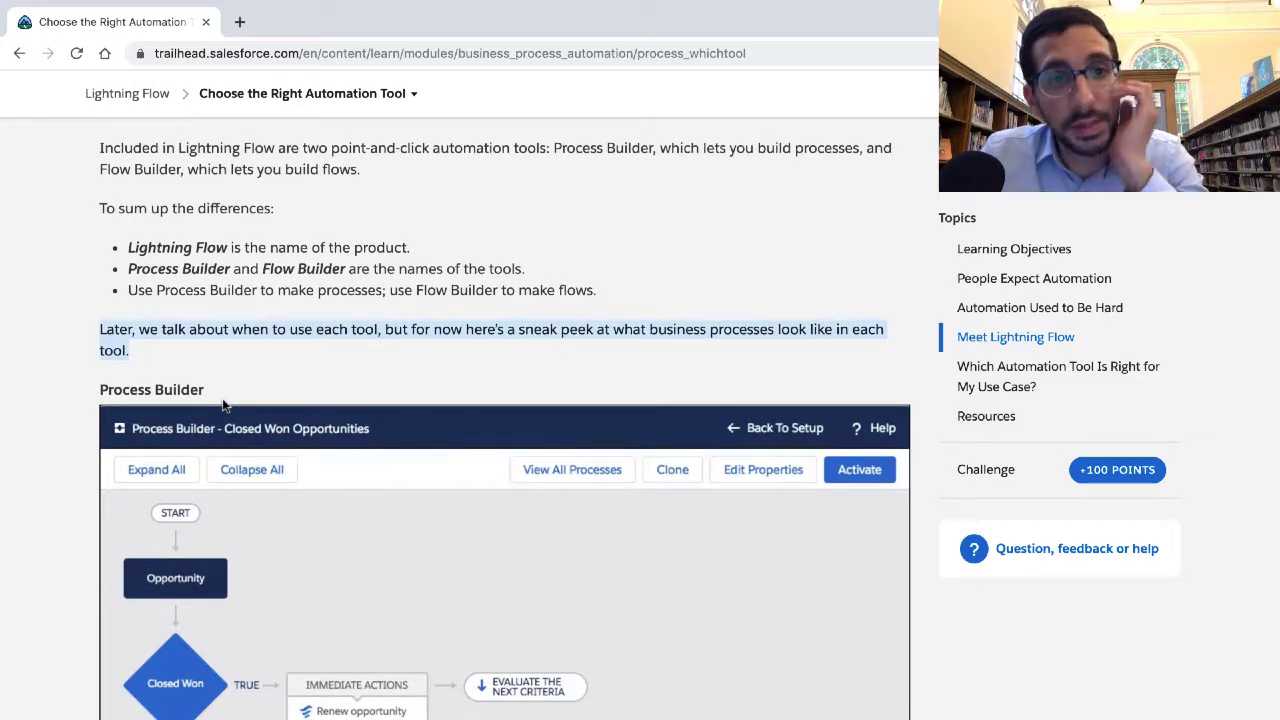
scroll(down, 3)
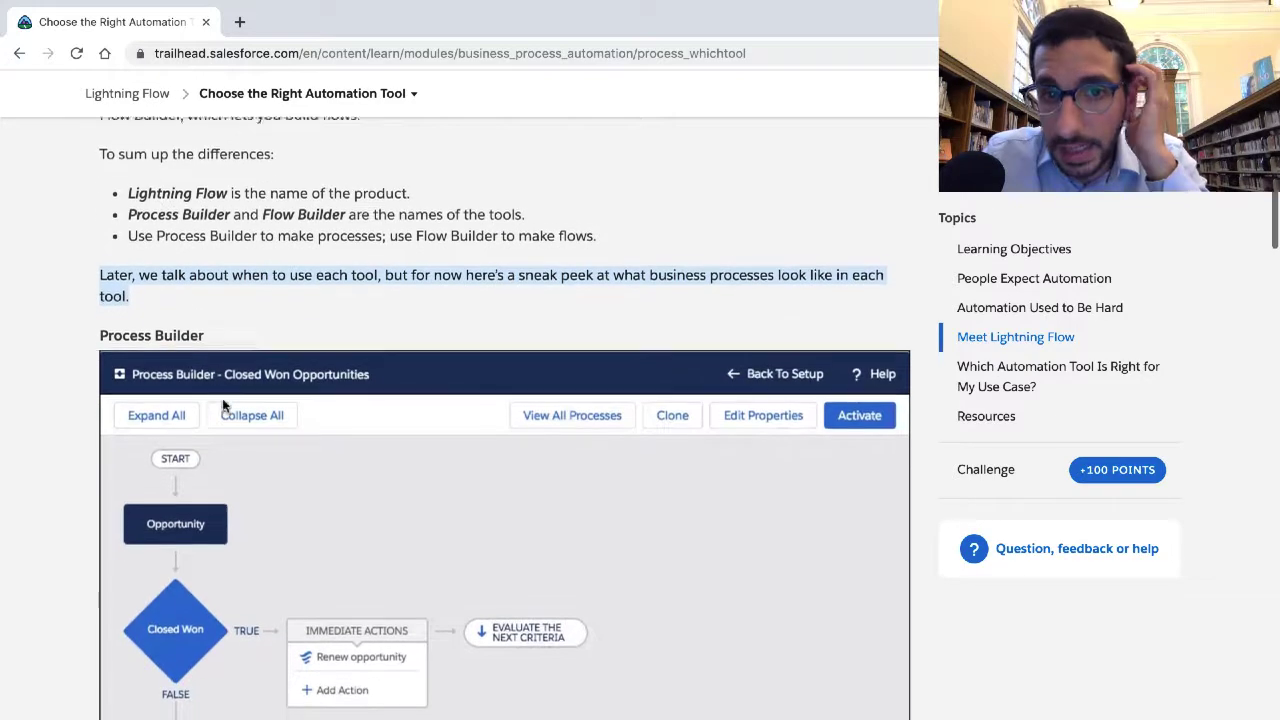
scroll(down, 3)
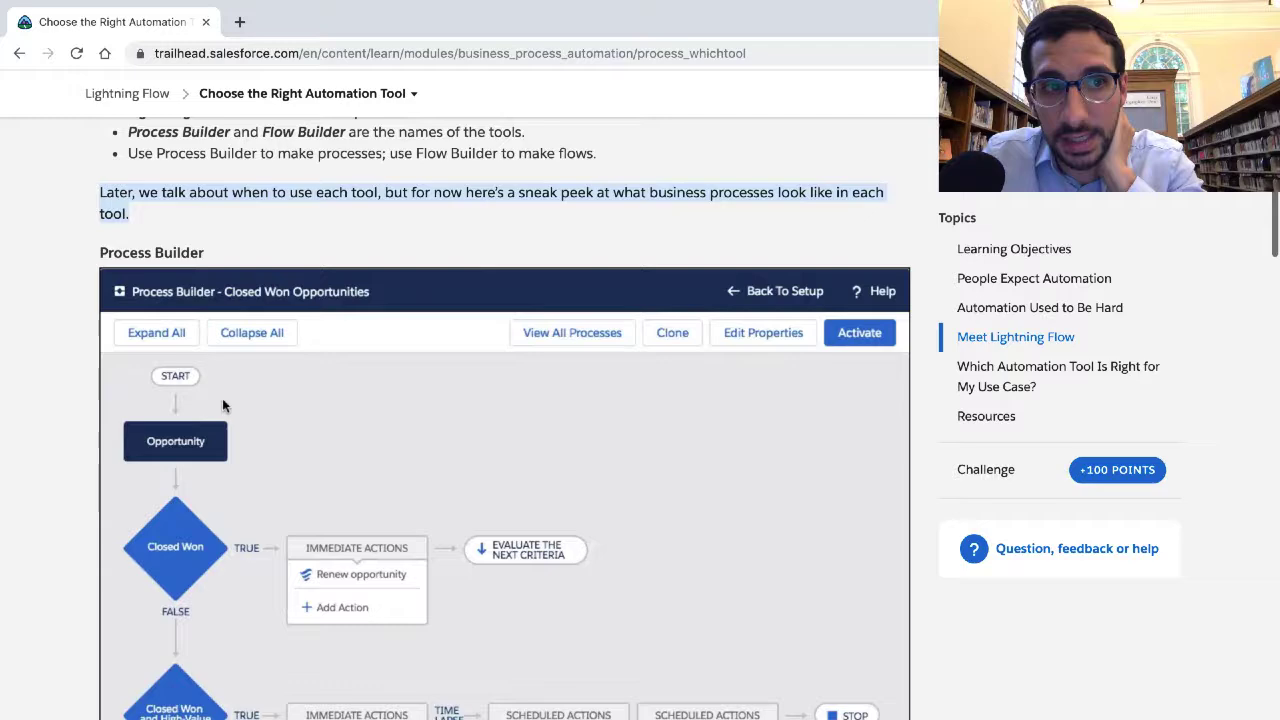
scroll(down, 3)
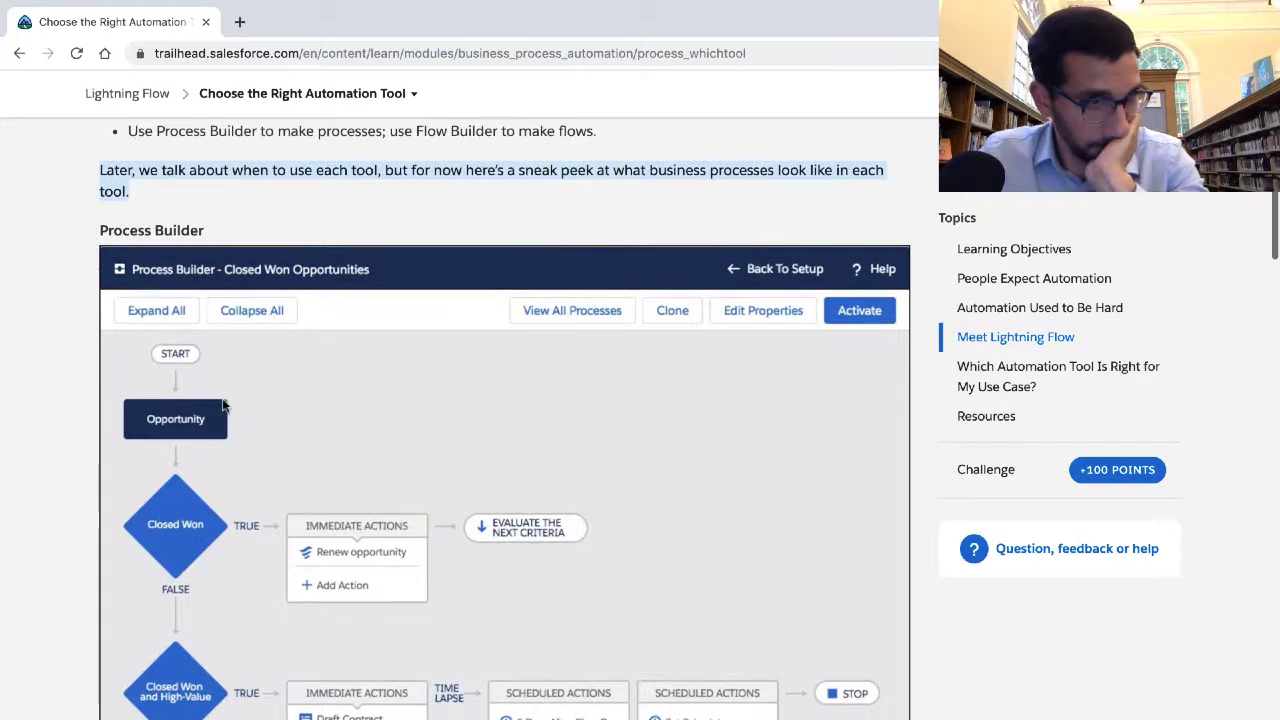
scroll(down, 3)
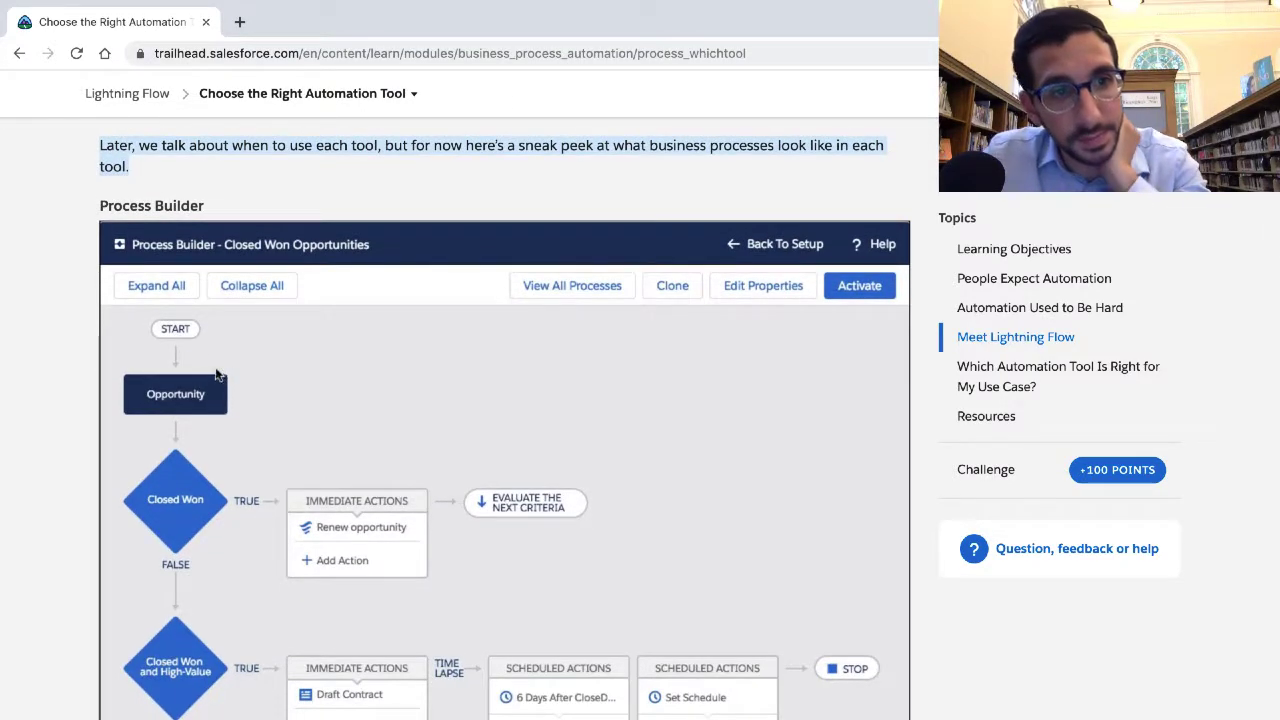
mouse_move(183, 450)
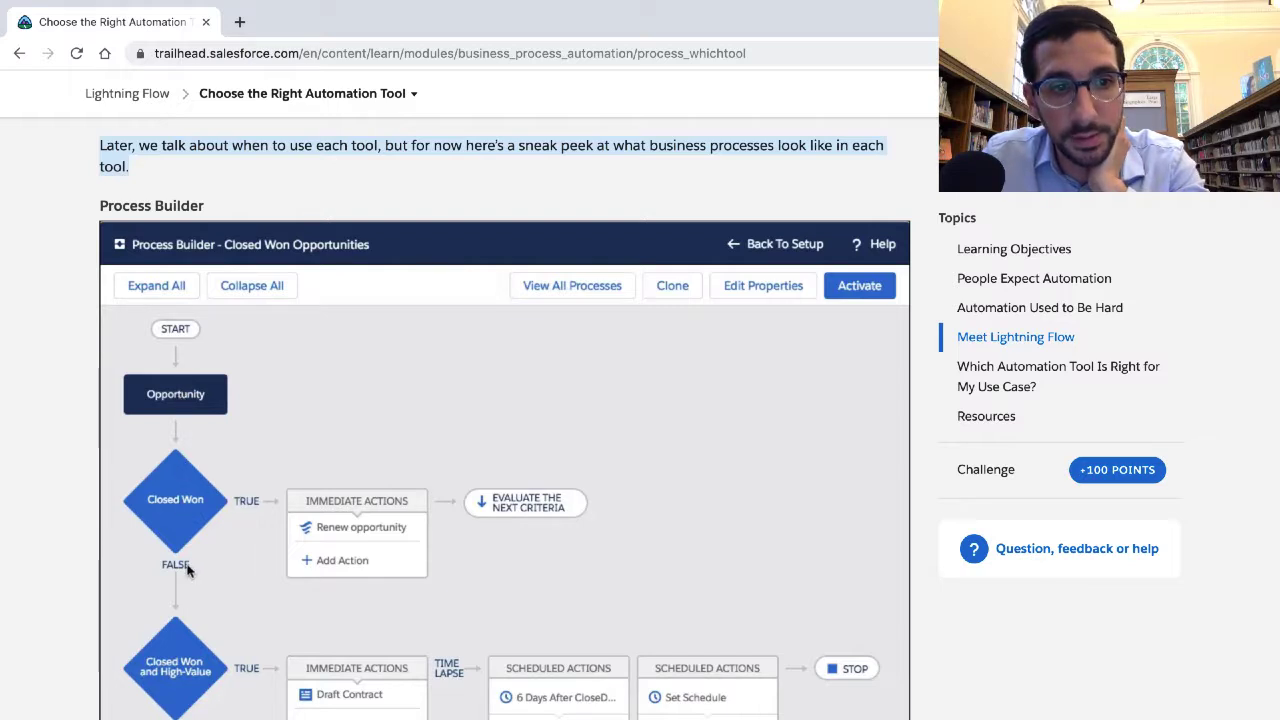
mouse_move(468, 490)
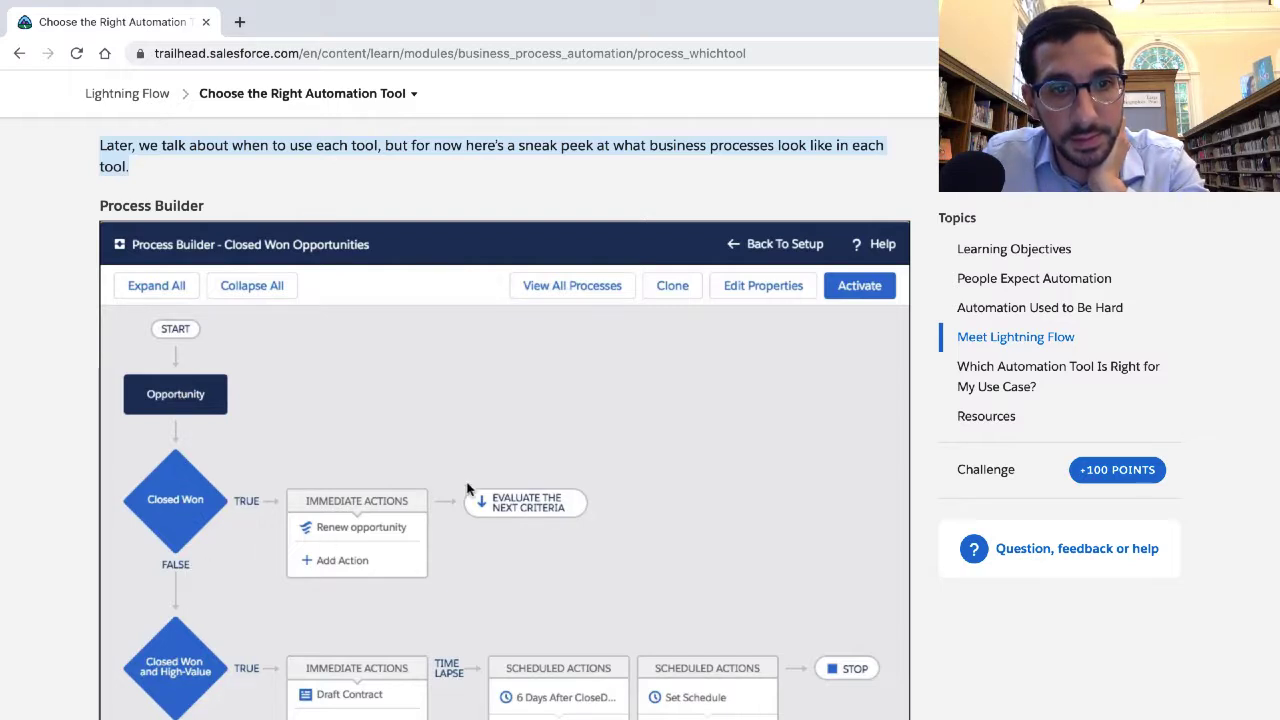
scroll(down, 3)
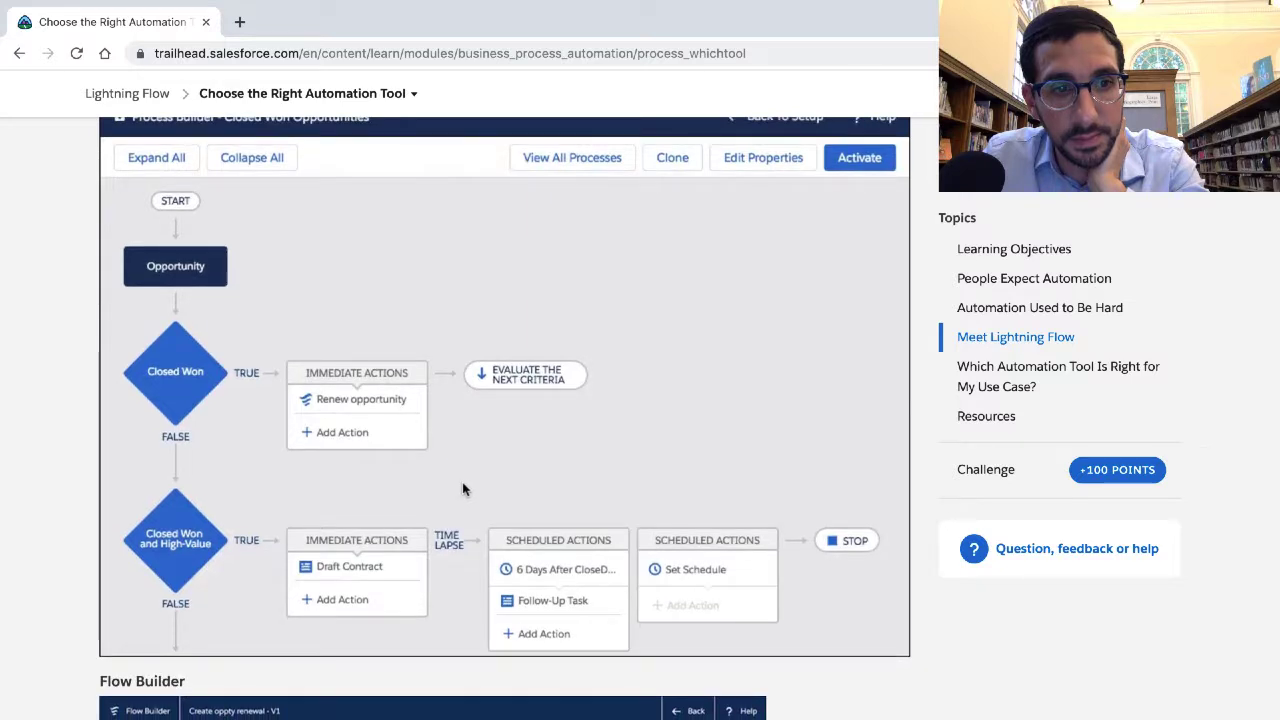
mouse_move(308, 565)
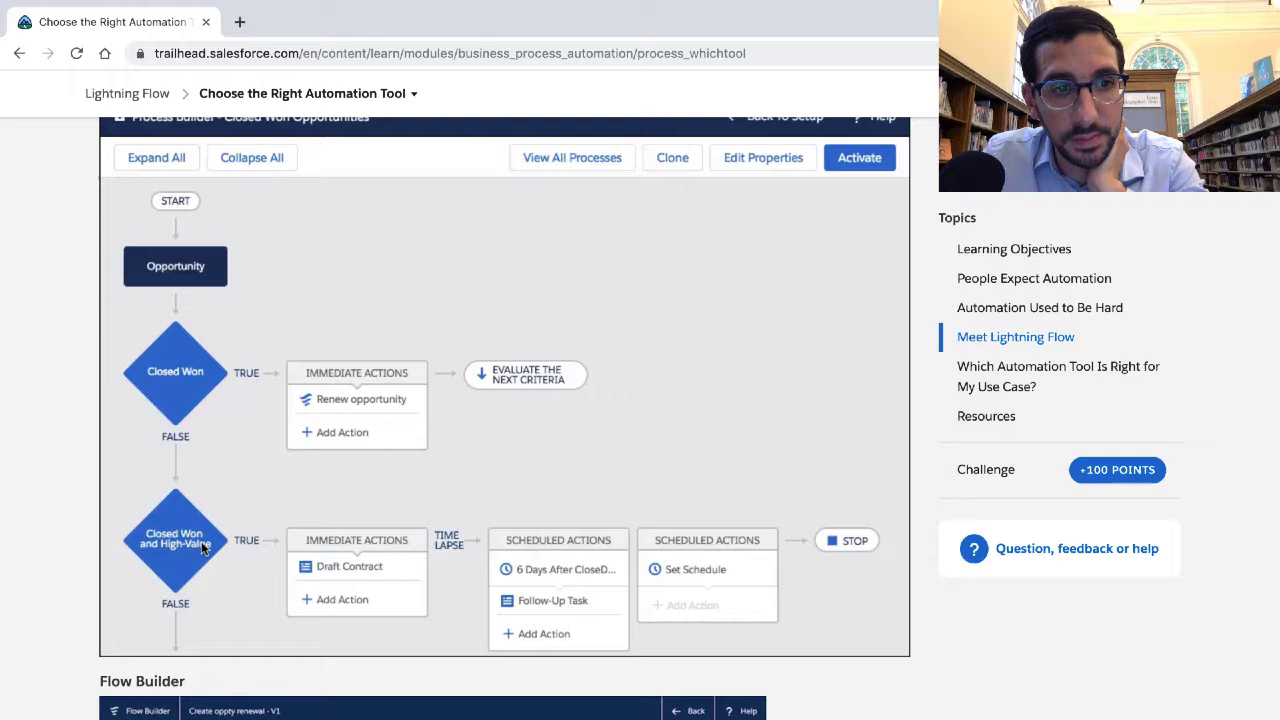
mouse_move(248, 554)
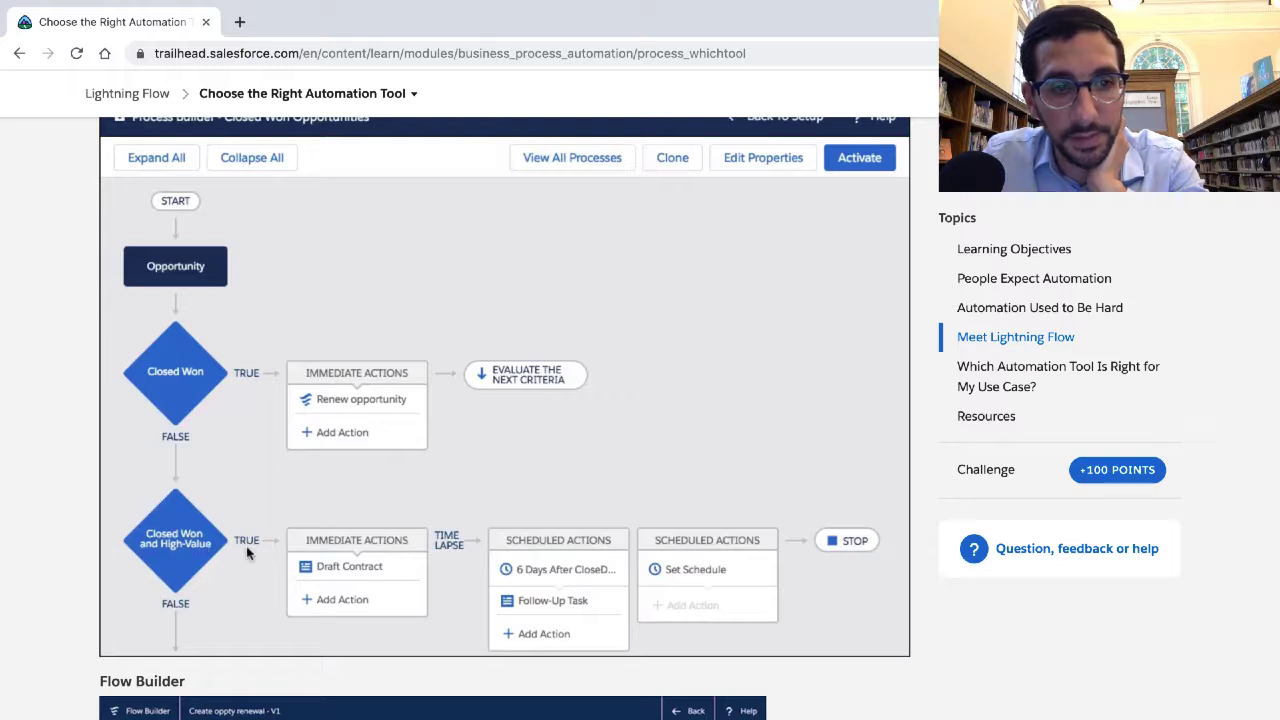
scroll(down, 3)
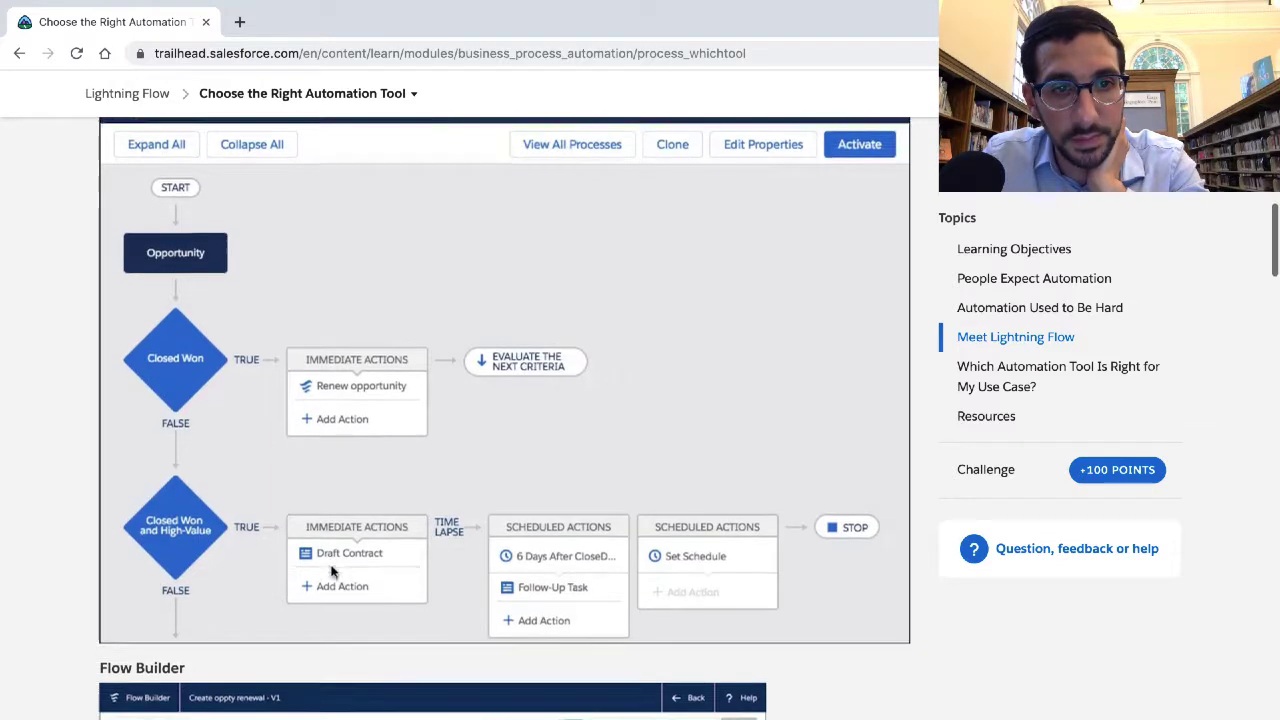
scroll(down, 3)
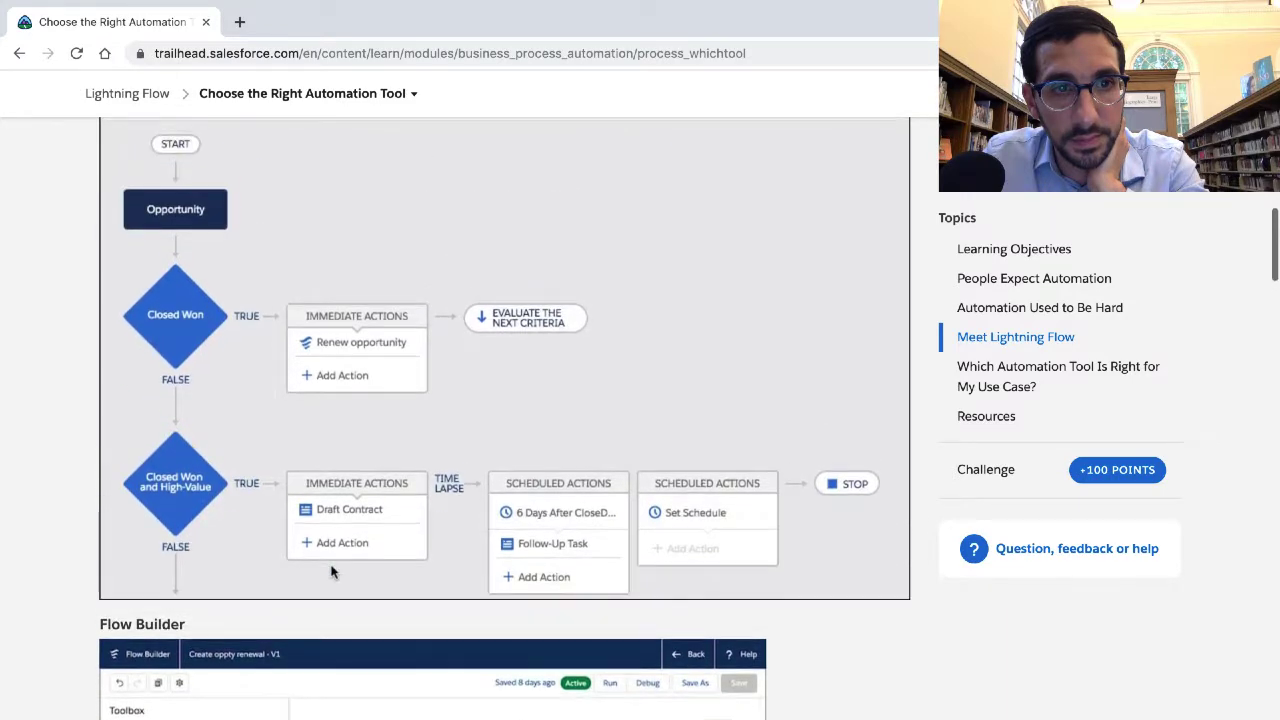
scroll(down, 3)
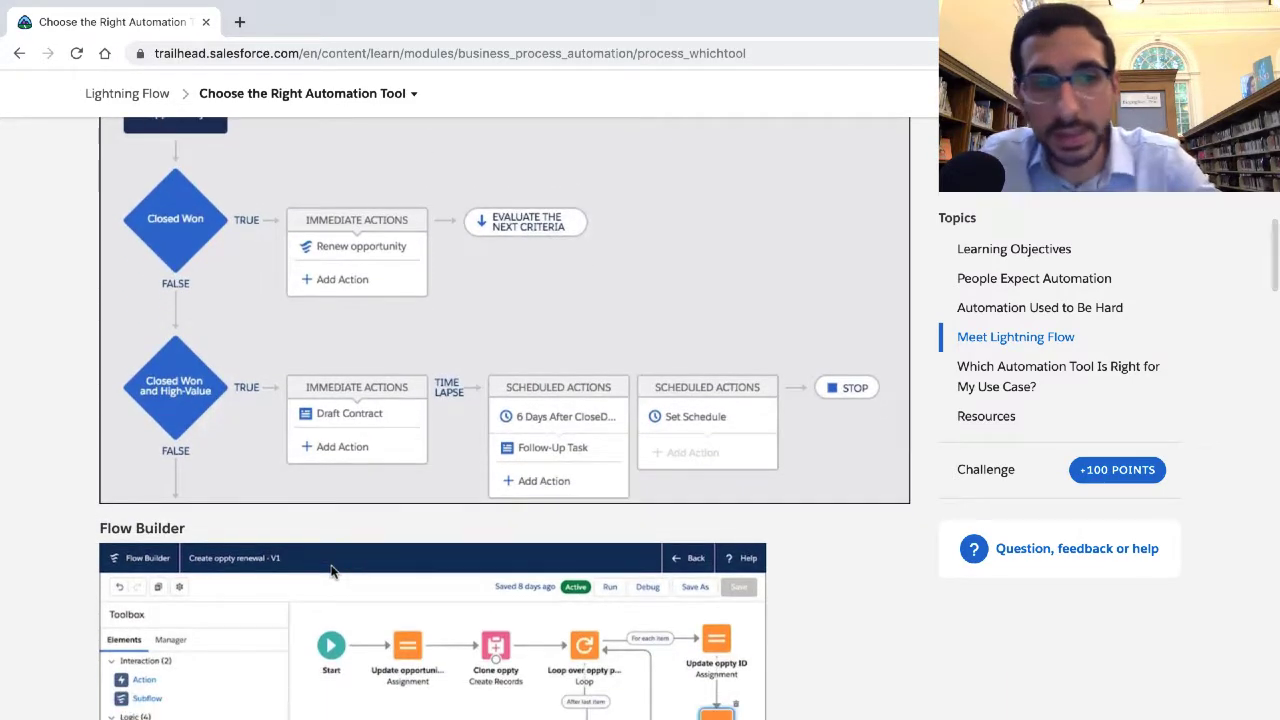
scroll(down, 3)
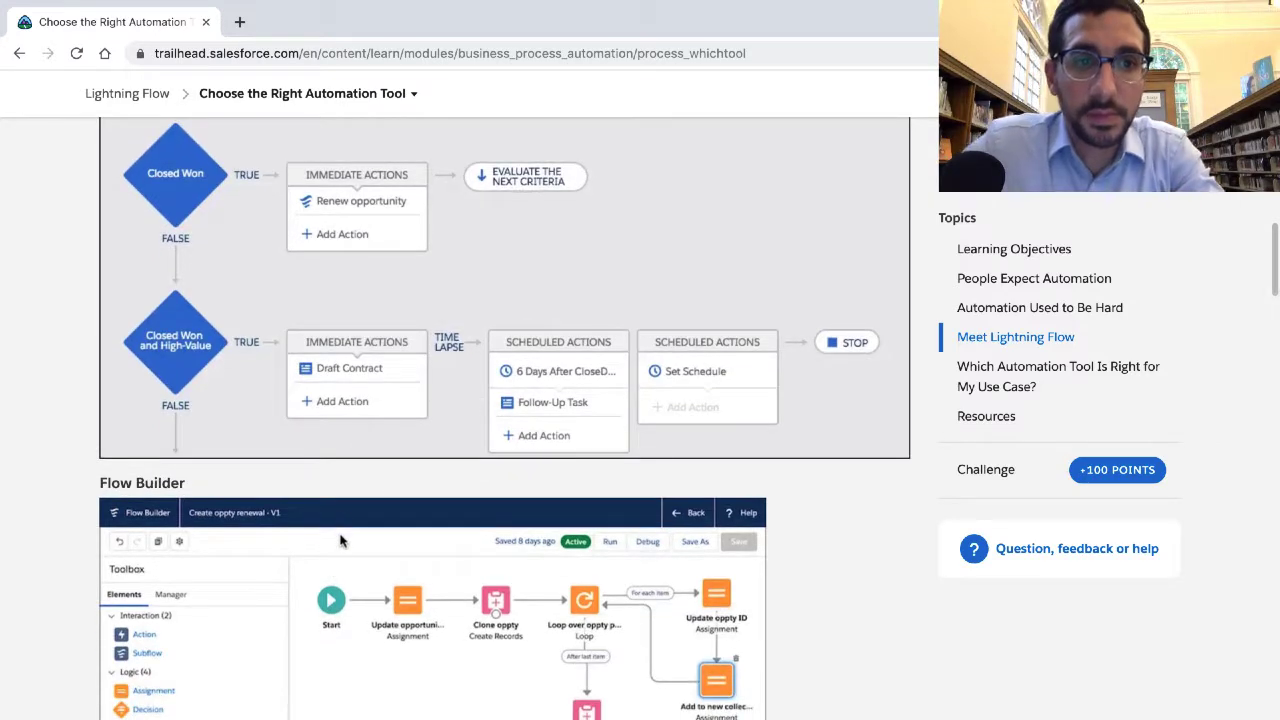
scroll(down, 3)
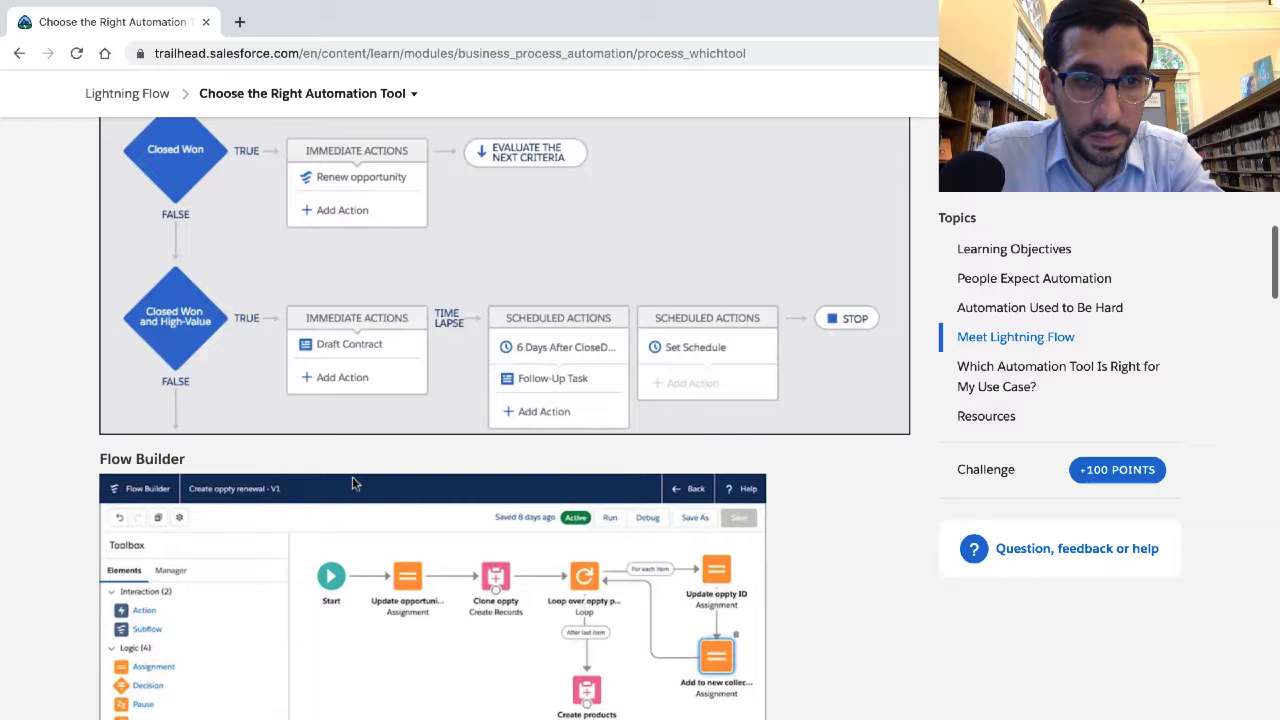
scroll(down, 3)
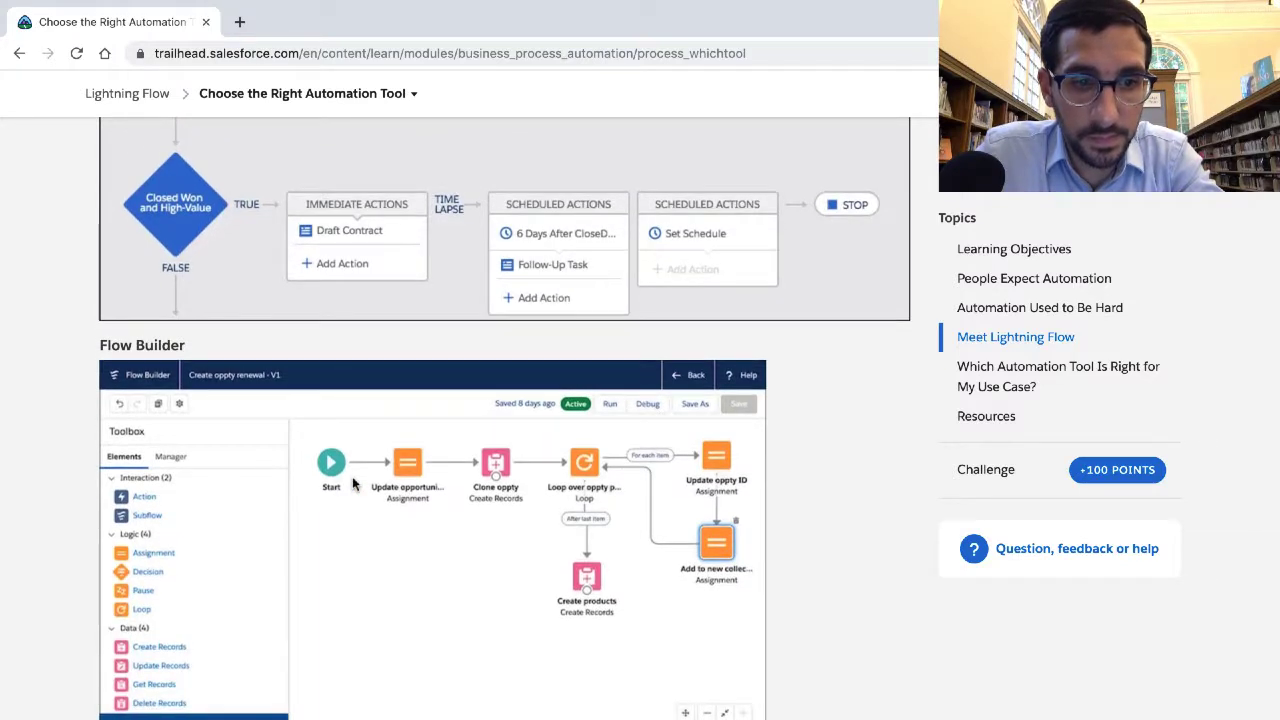
scroll(down, 3)
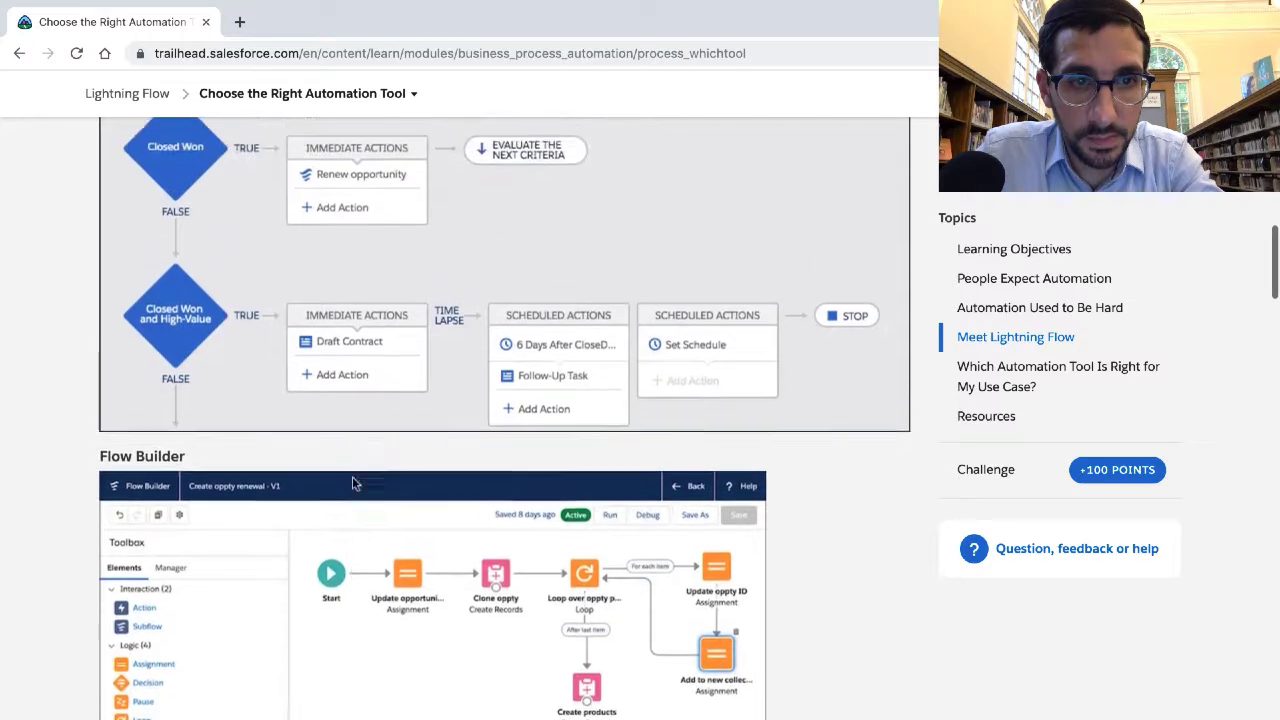
scroll(down, 3)
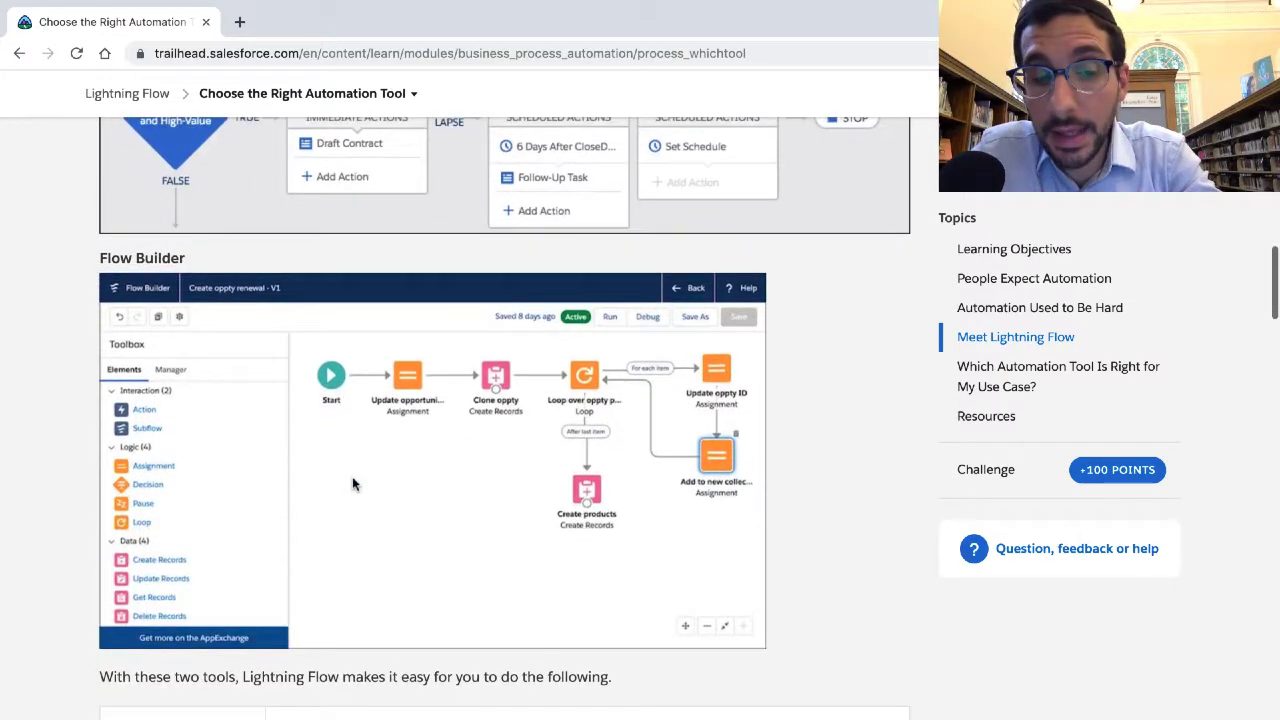
mouse_move(458, 368)
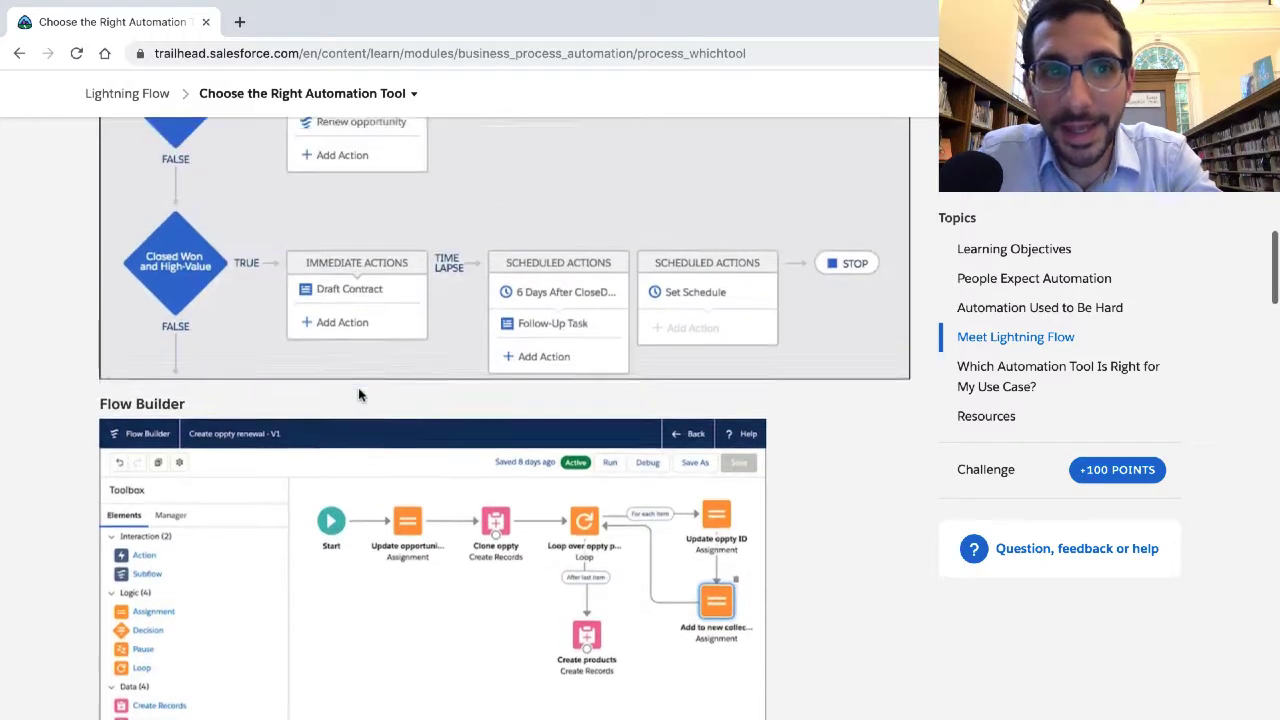
scroll(up, 3)
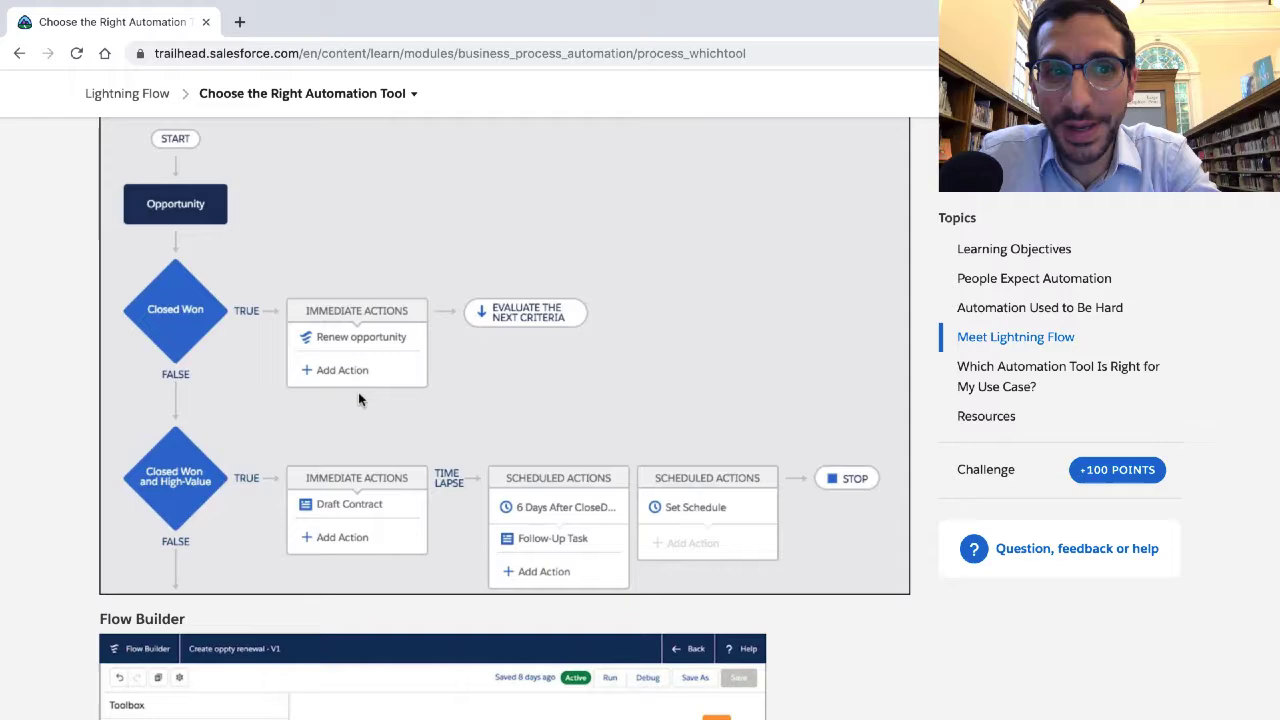
scroll(down, 3)
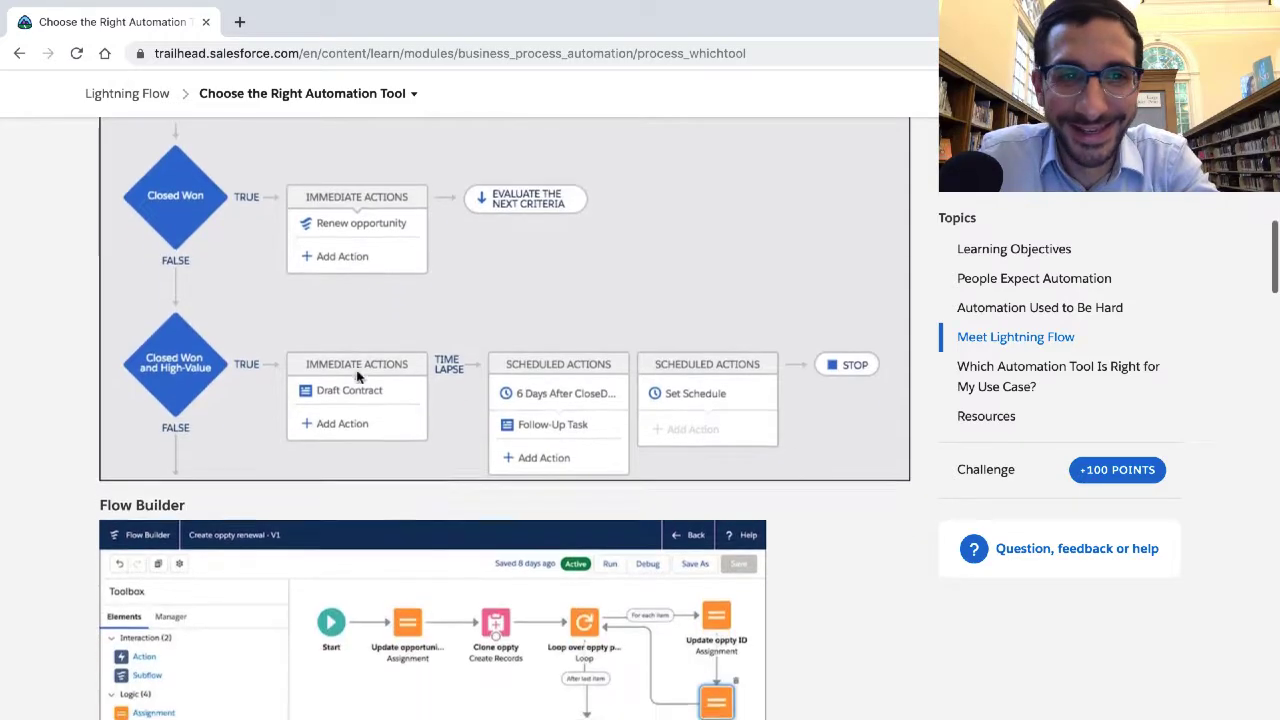
scroll(down, 3)
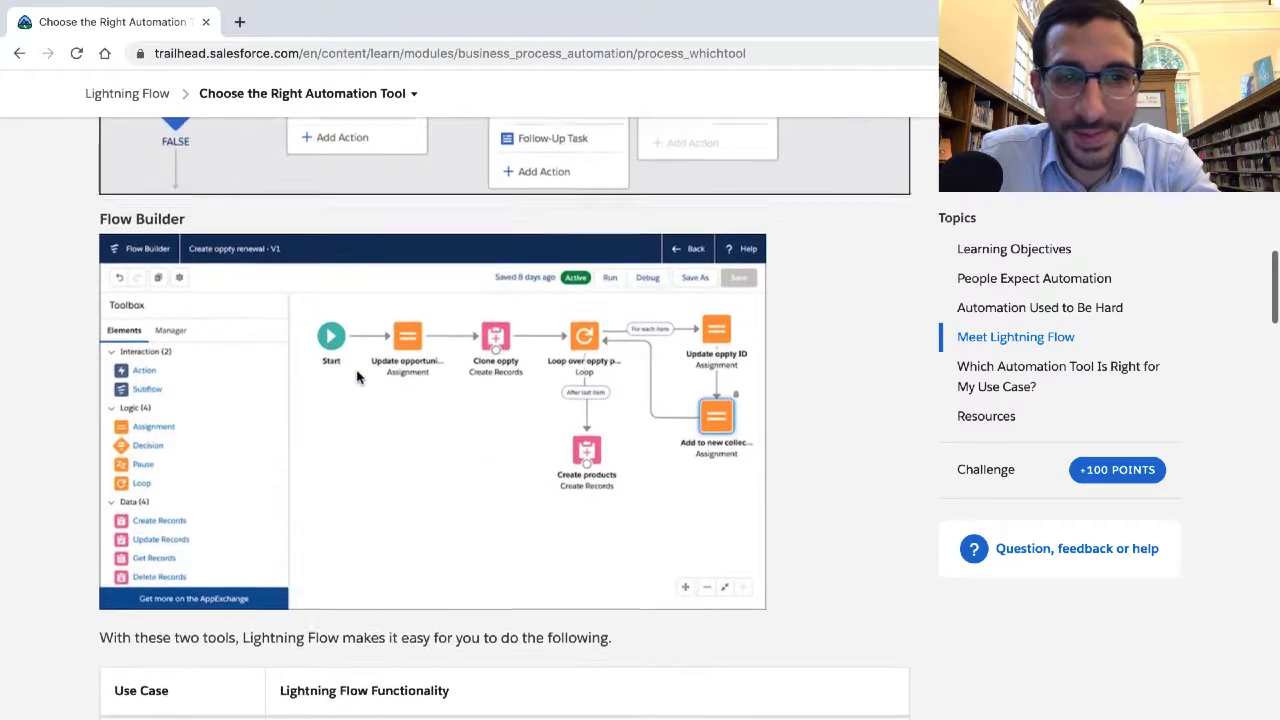
scroll(down, 3)
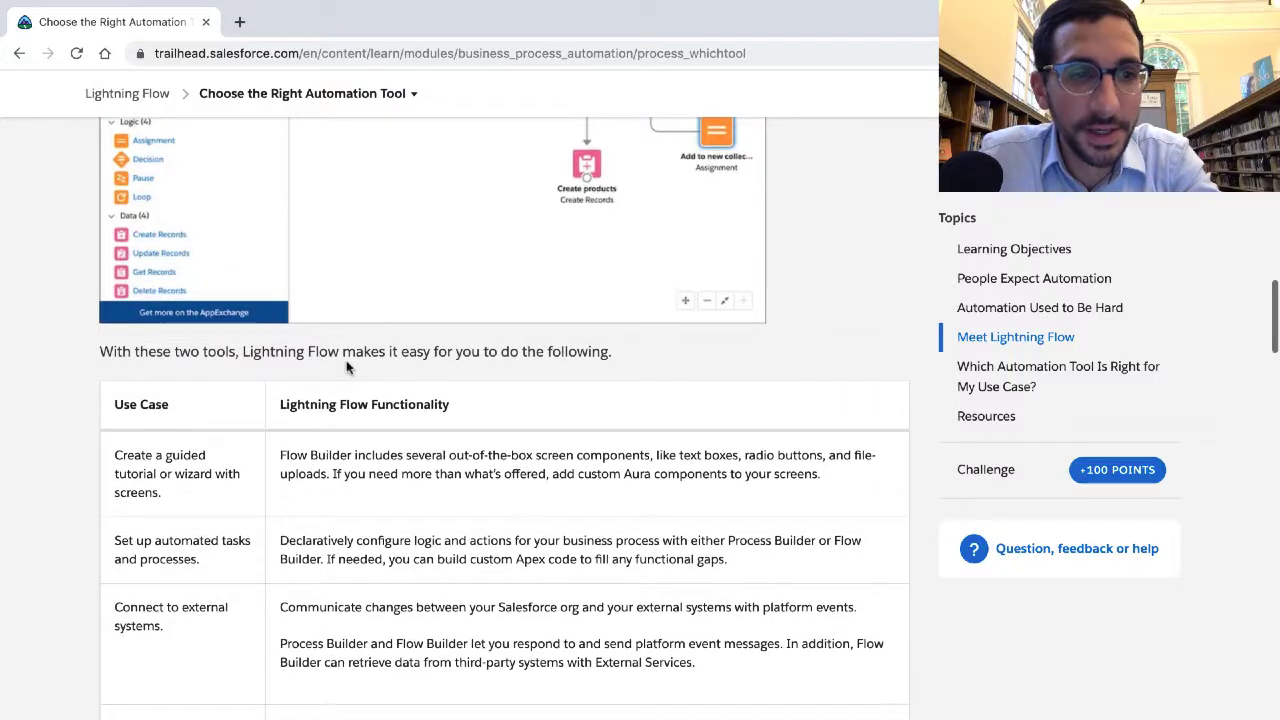
Mark the table's intro sentence and scroll to the guided tutorial with screens row
triple_click(350, 351)
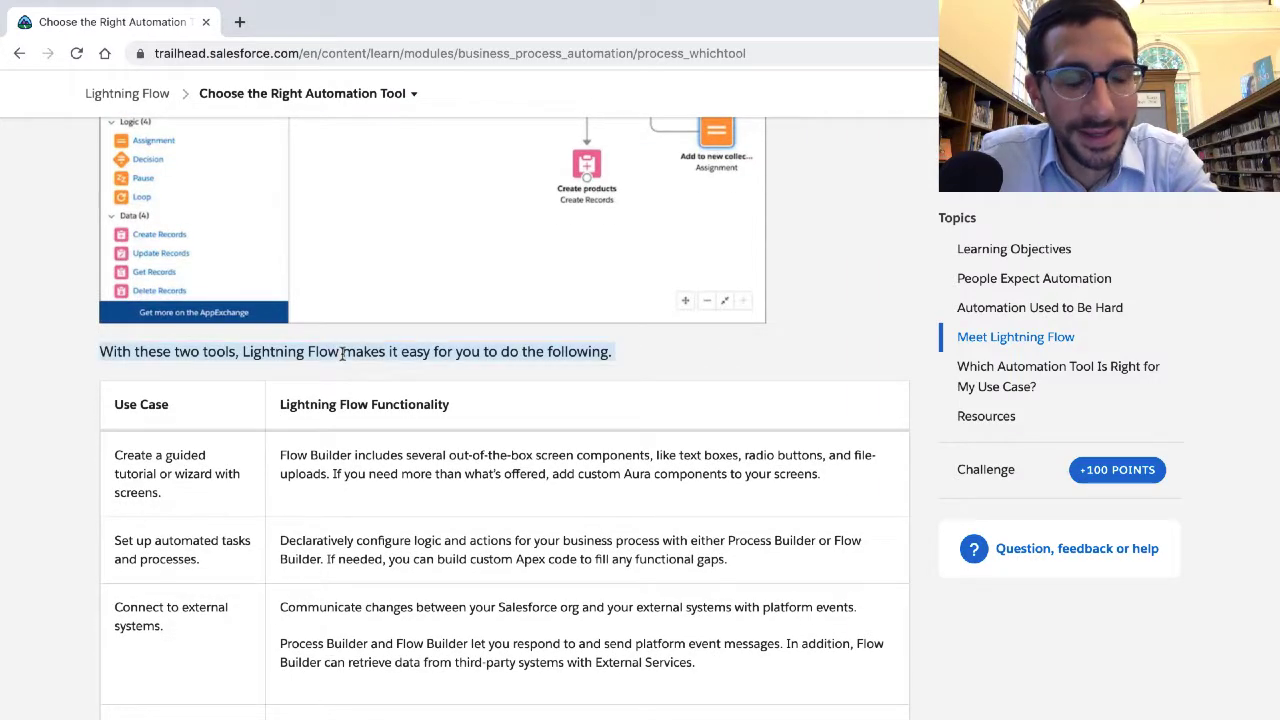
scroll(down, 3)
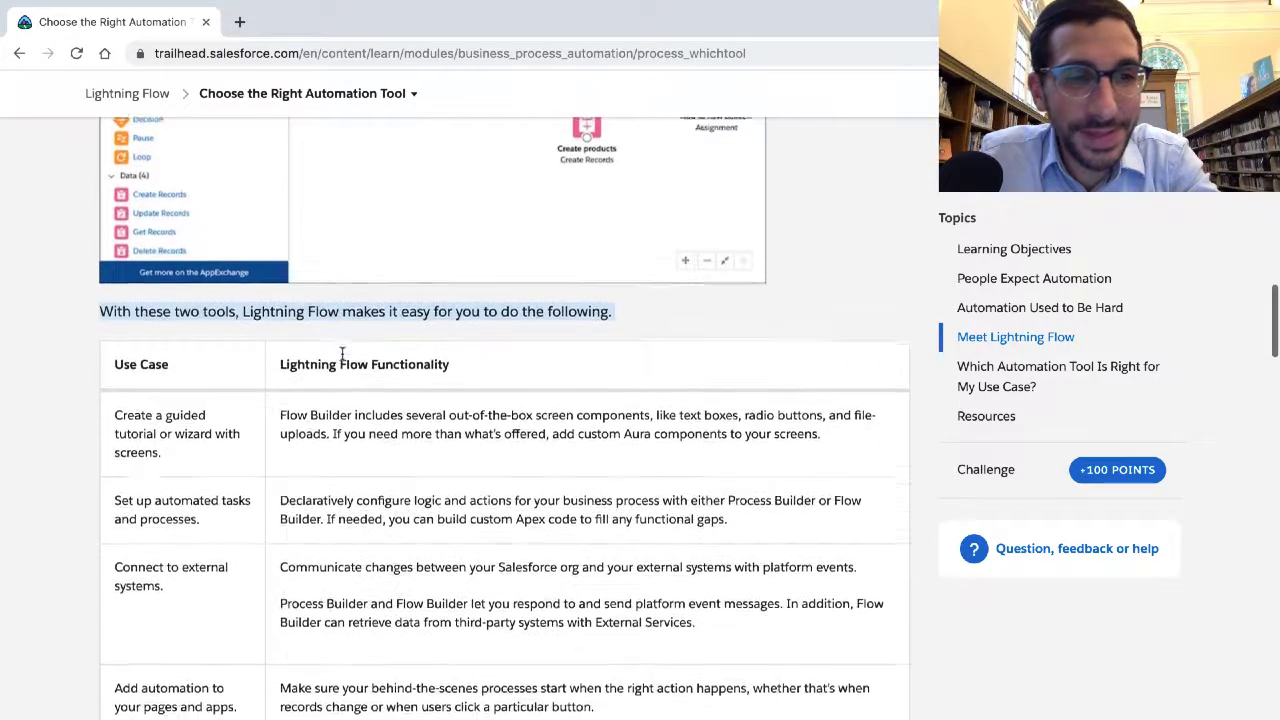
scroll(down, 3)
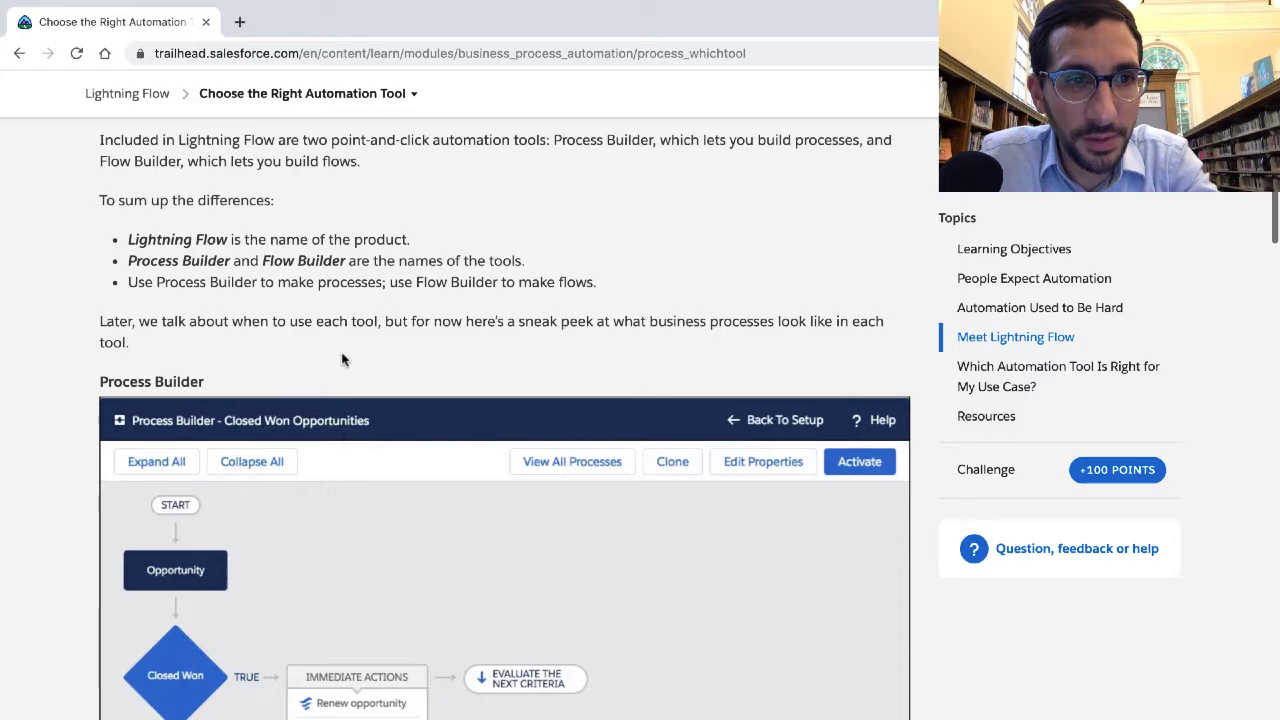
scroll(down, 3)
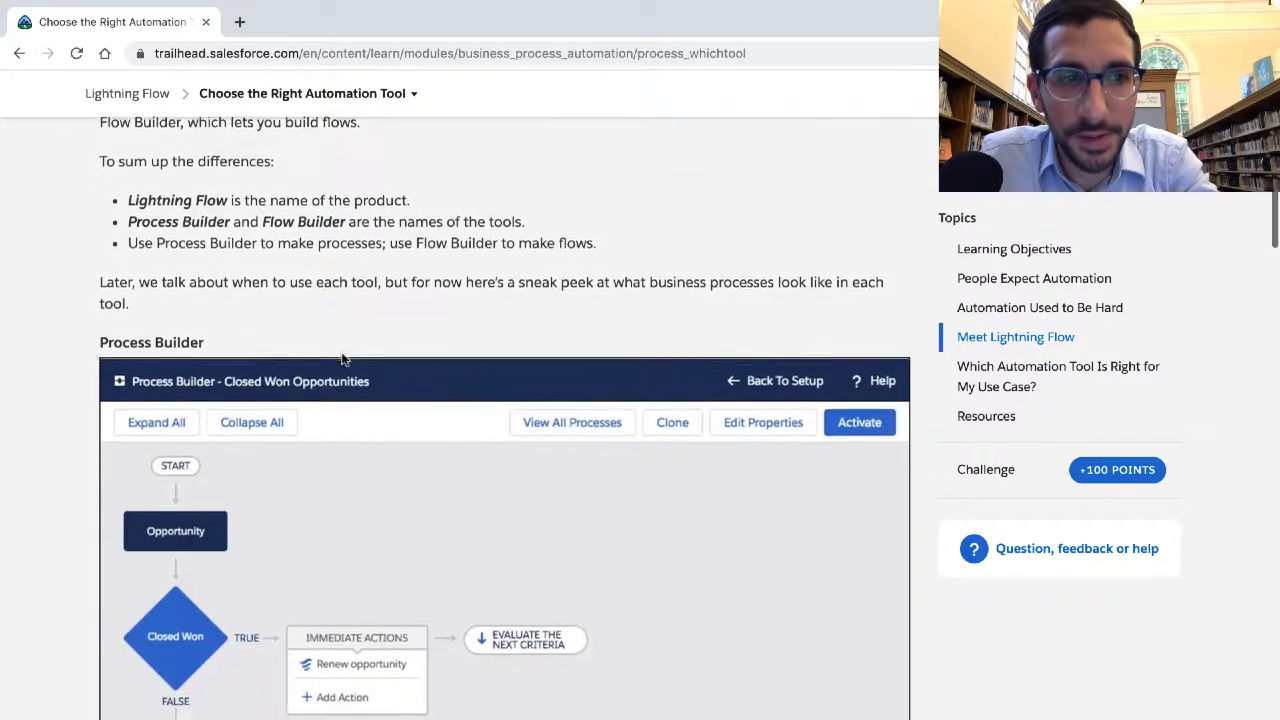
scroll(down, 3)
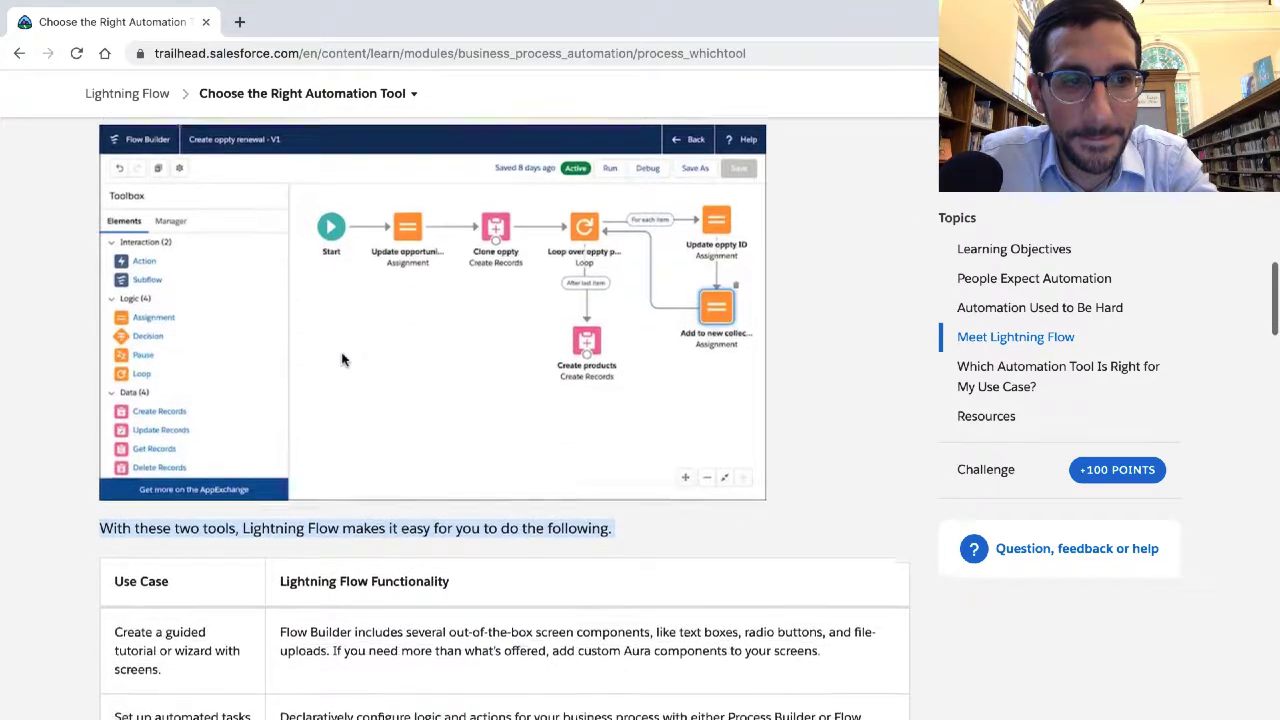
scroll(down, 3)
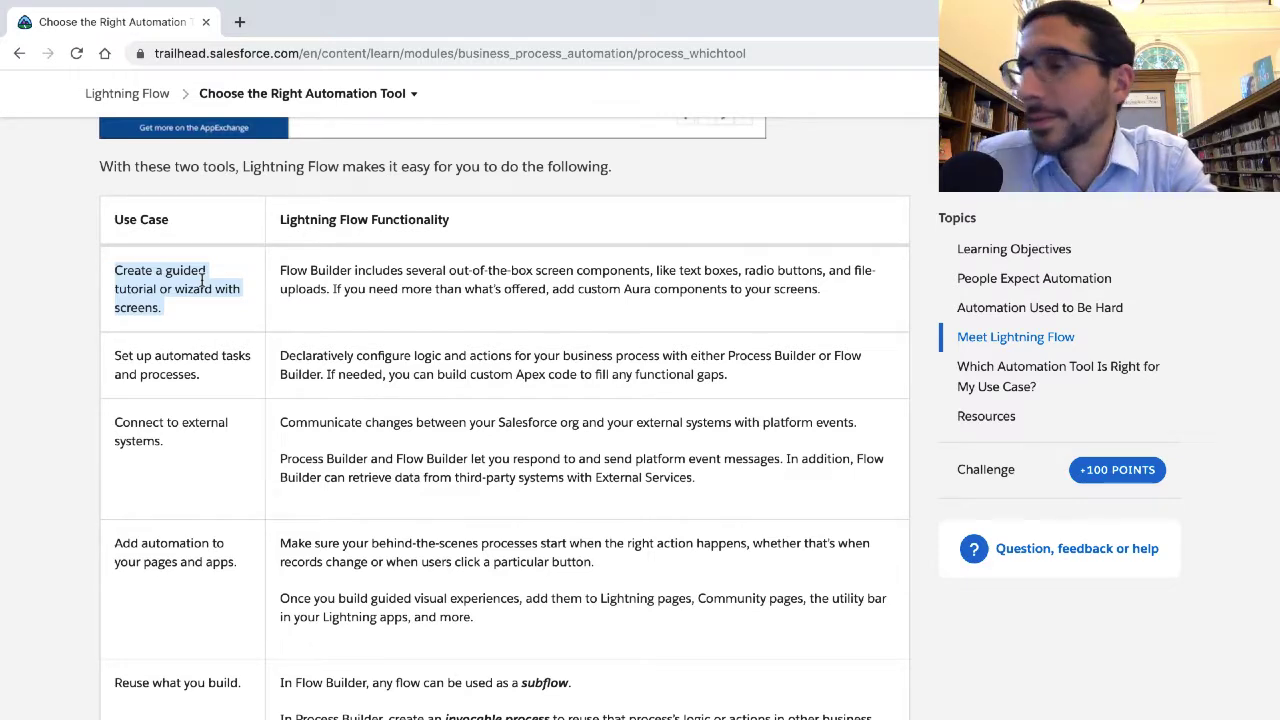
Clear the first highlight and select the Flow Builder screen components description
click(300, 270)
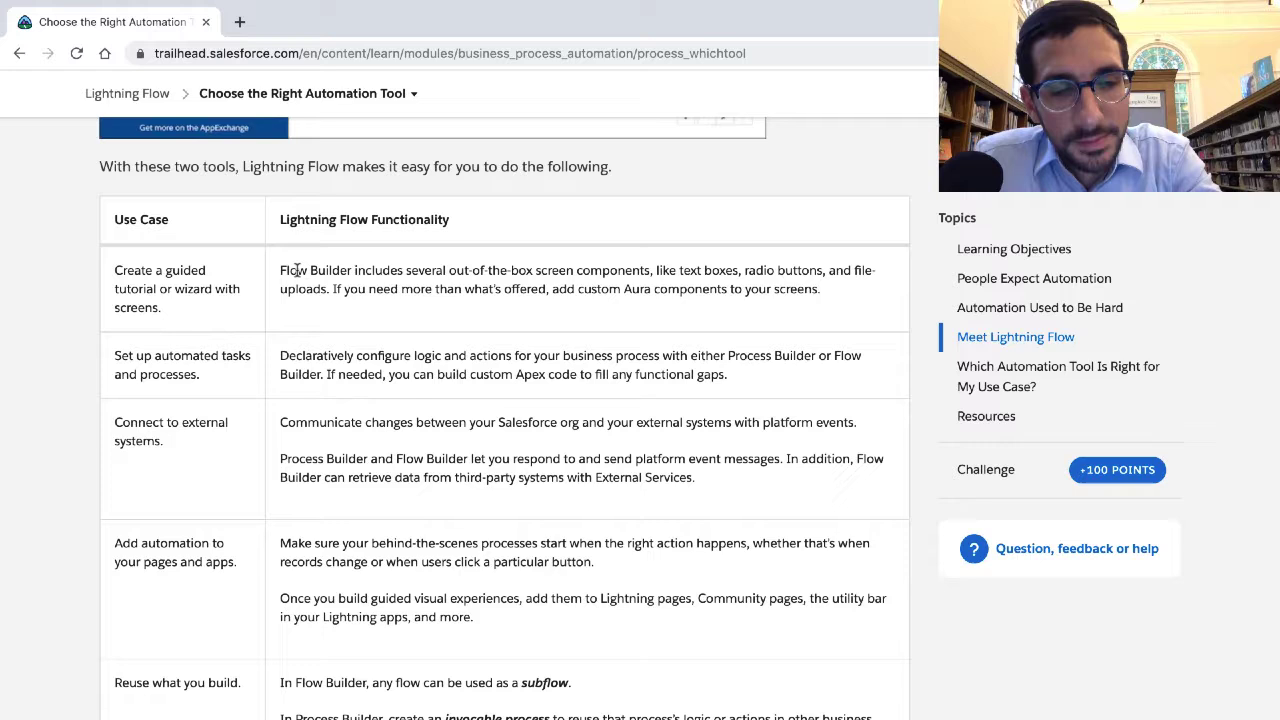
drag(280, 270, 820, 289)
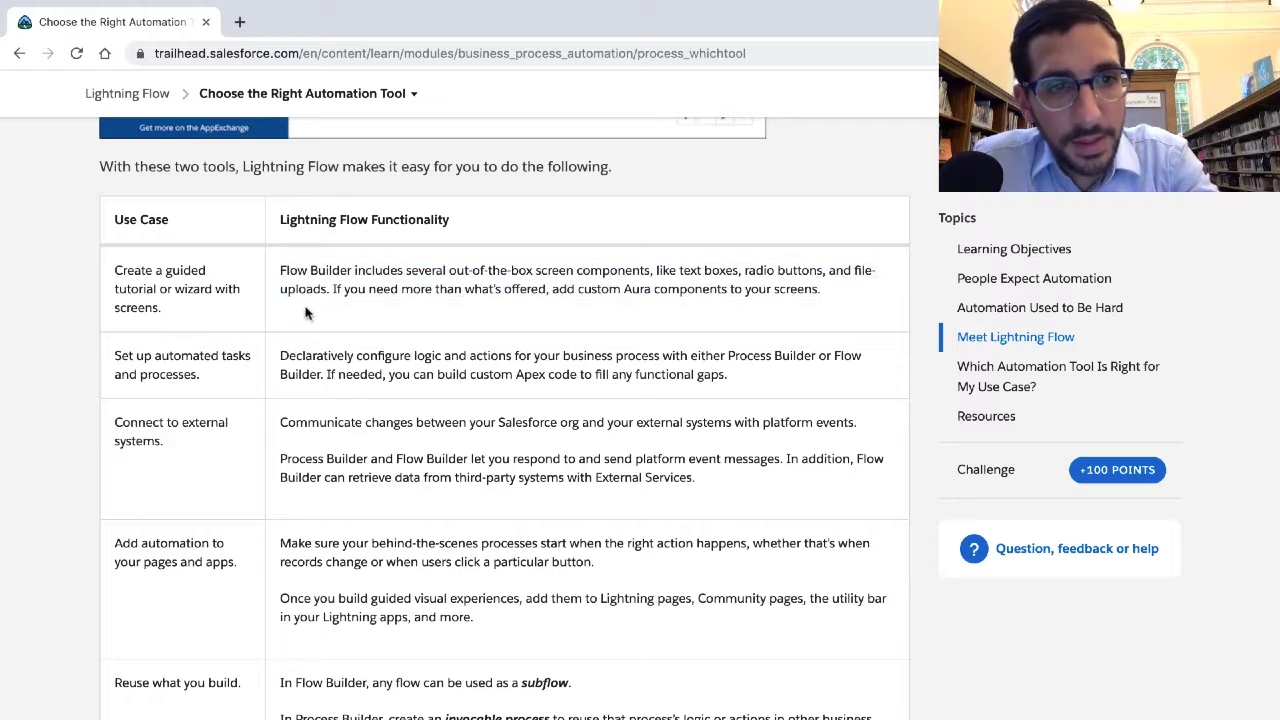
double_click(159, 289)
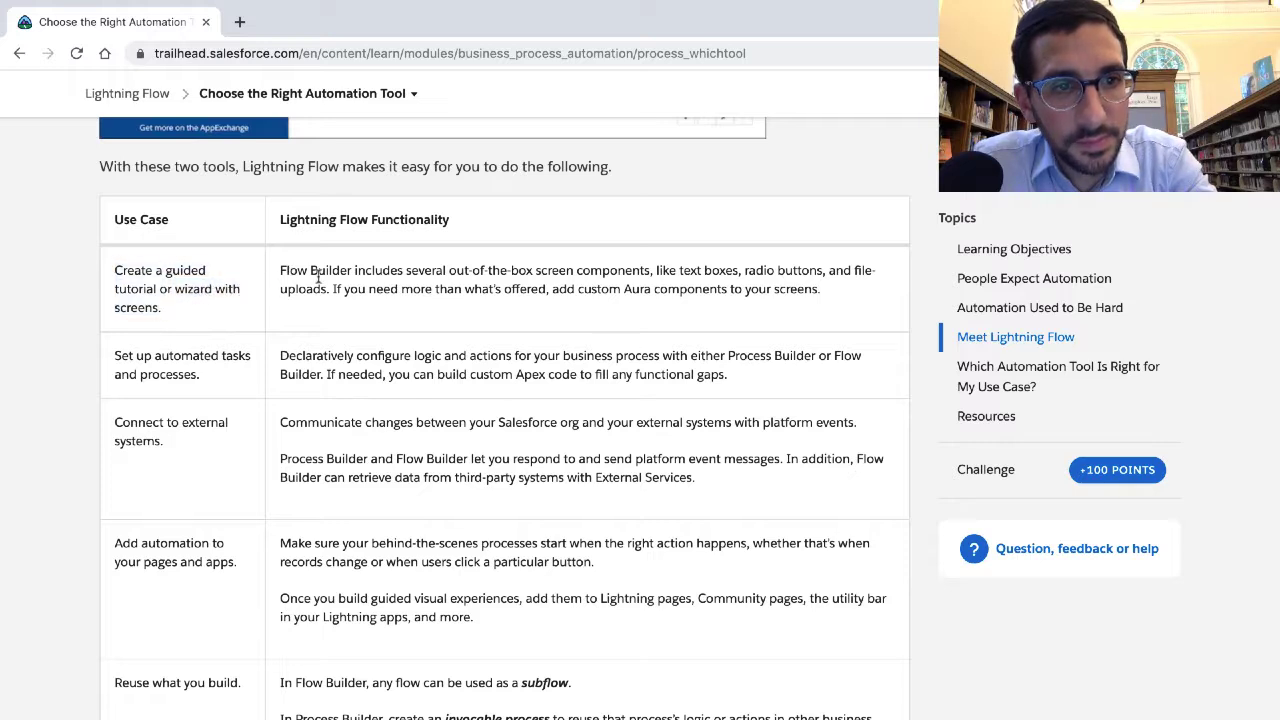
drag(280, 270, 818, 289)
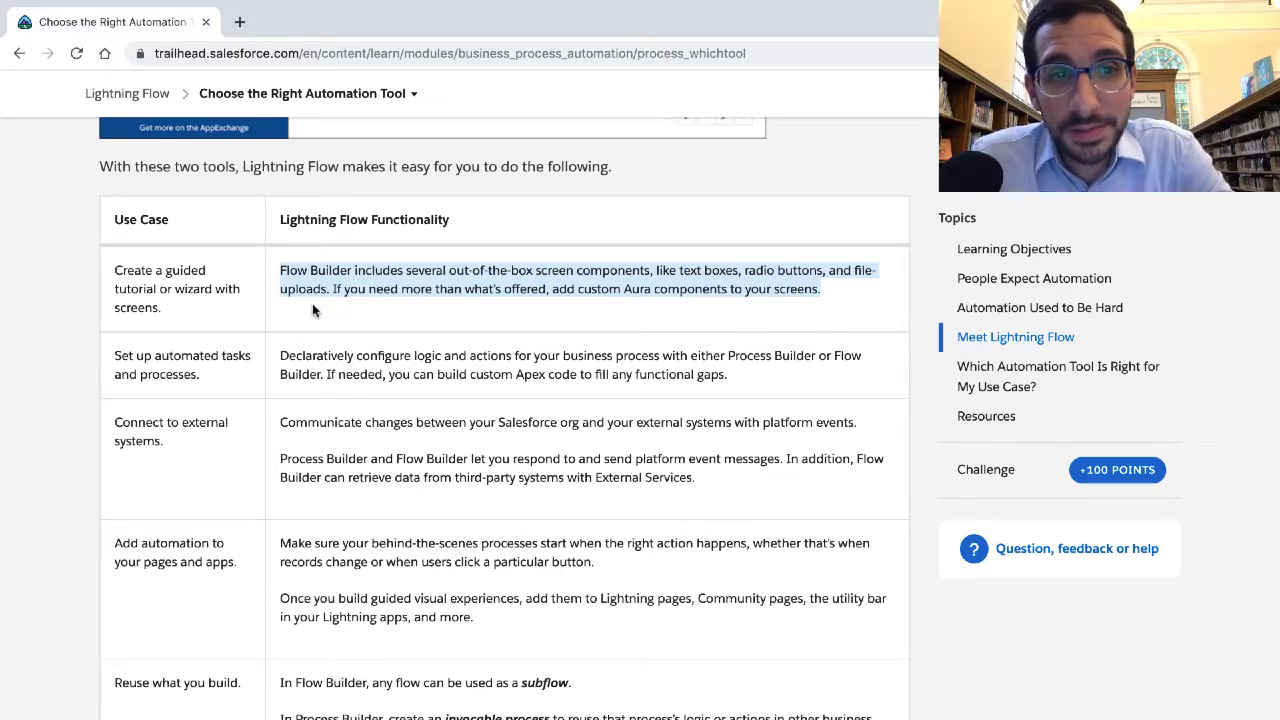
mouse_move(201, 335)
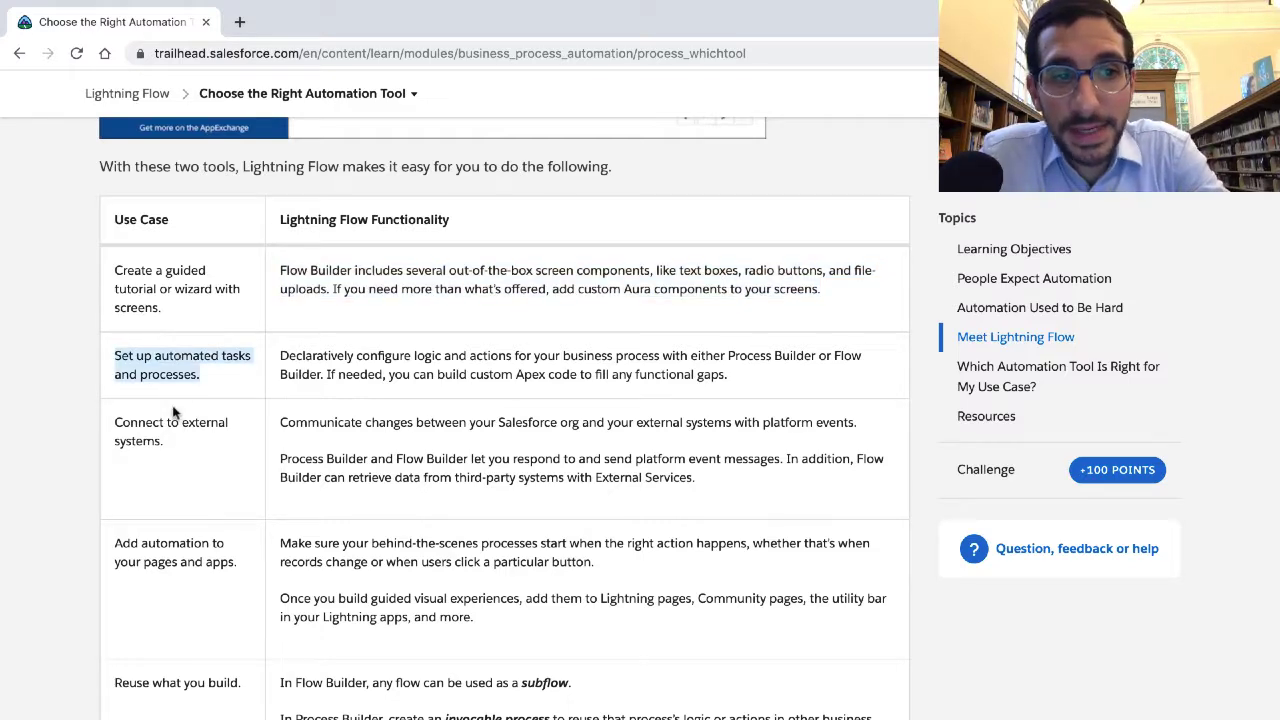
Scroll down to the automated tasks and processes row
scroll(down, 3)
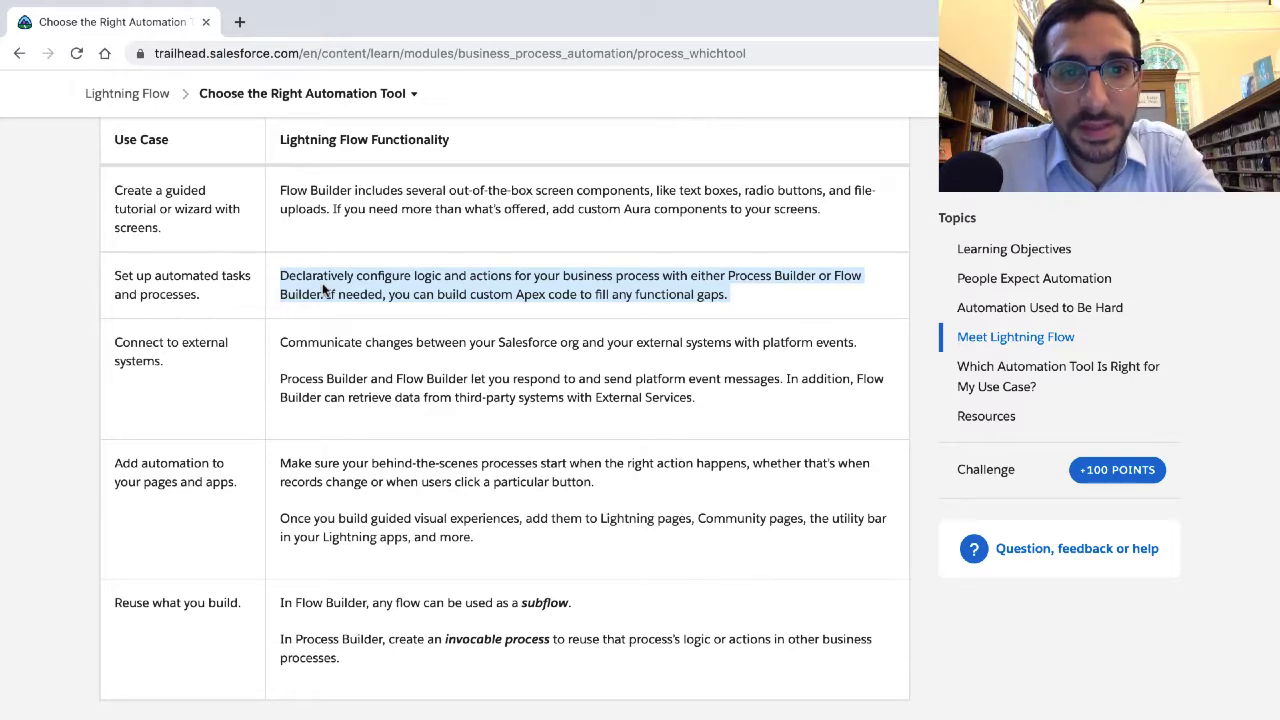
Highlight the sentence about responding to and sending platform event messages
scroll(down, 3)
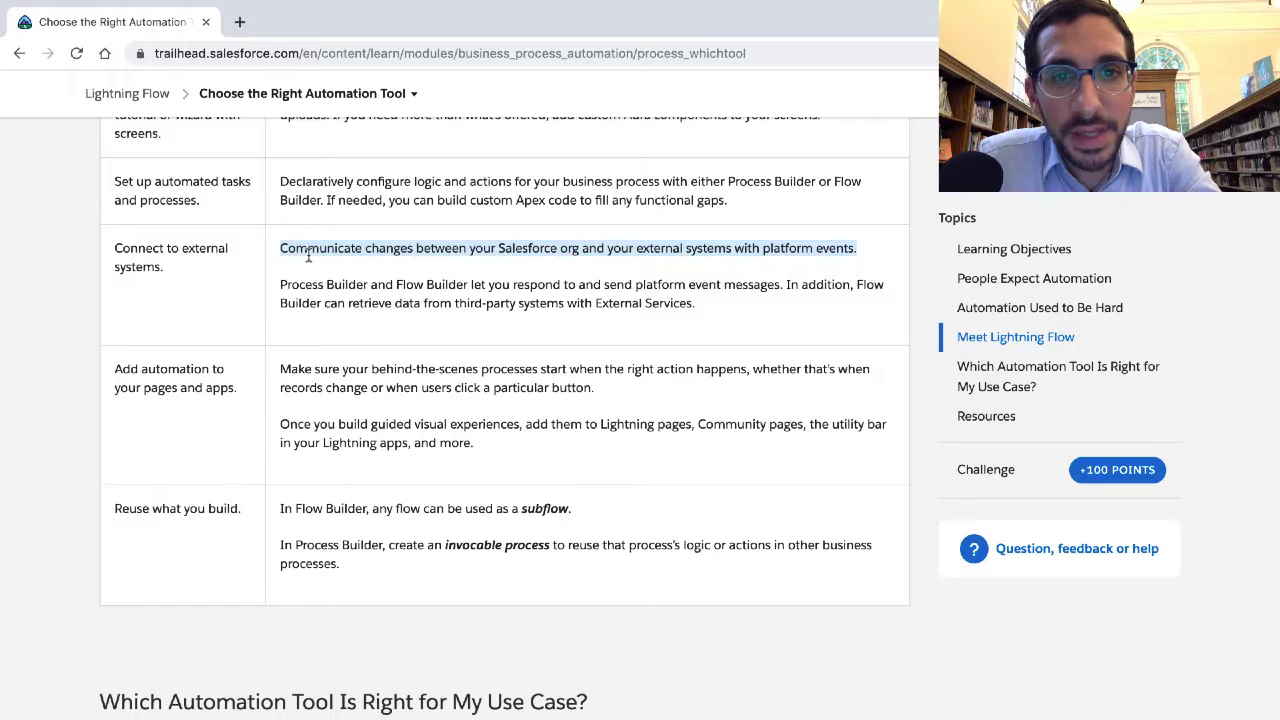
mouse_move(318, 289)
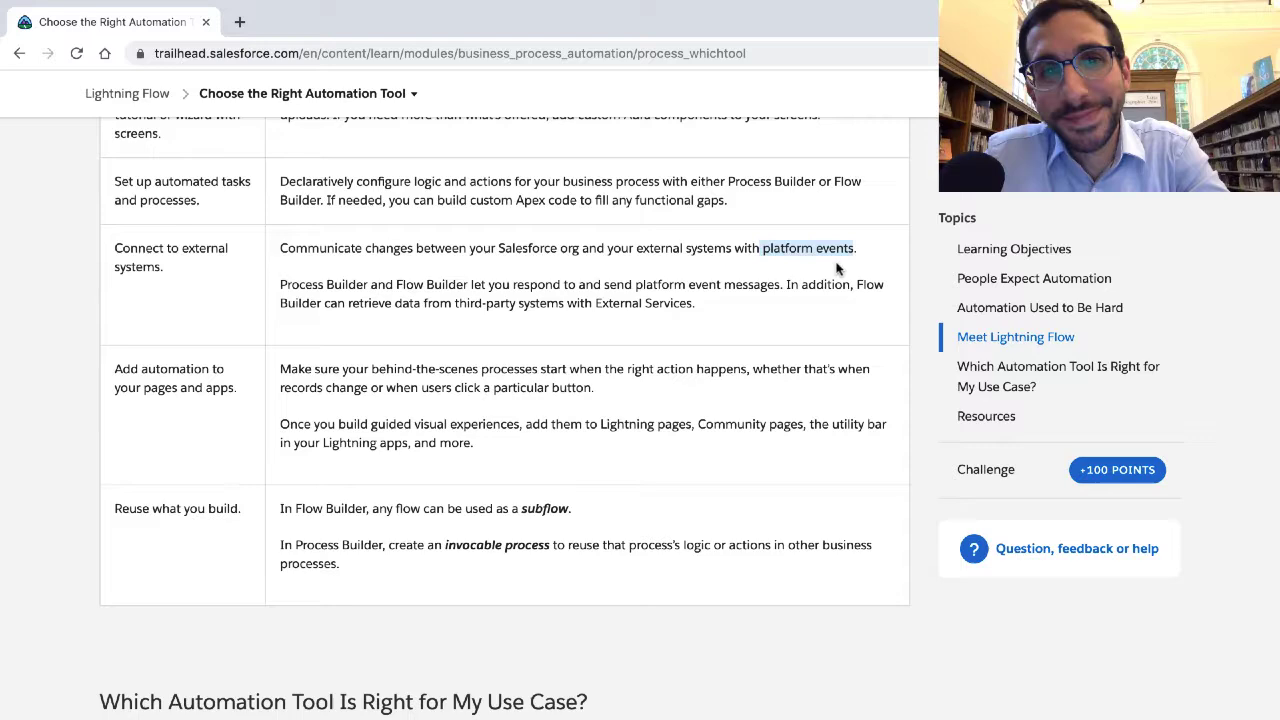
drag(280, 284, 694, 303)
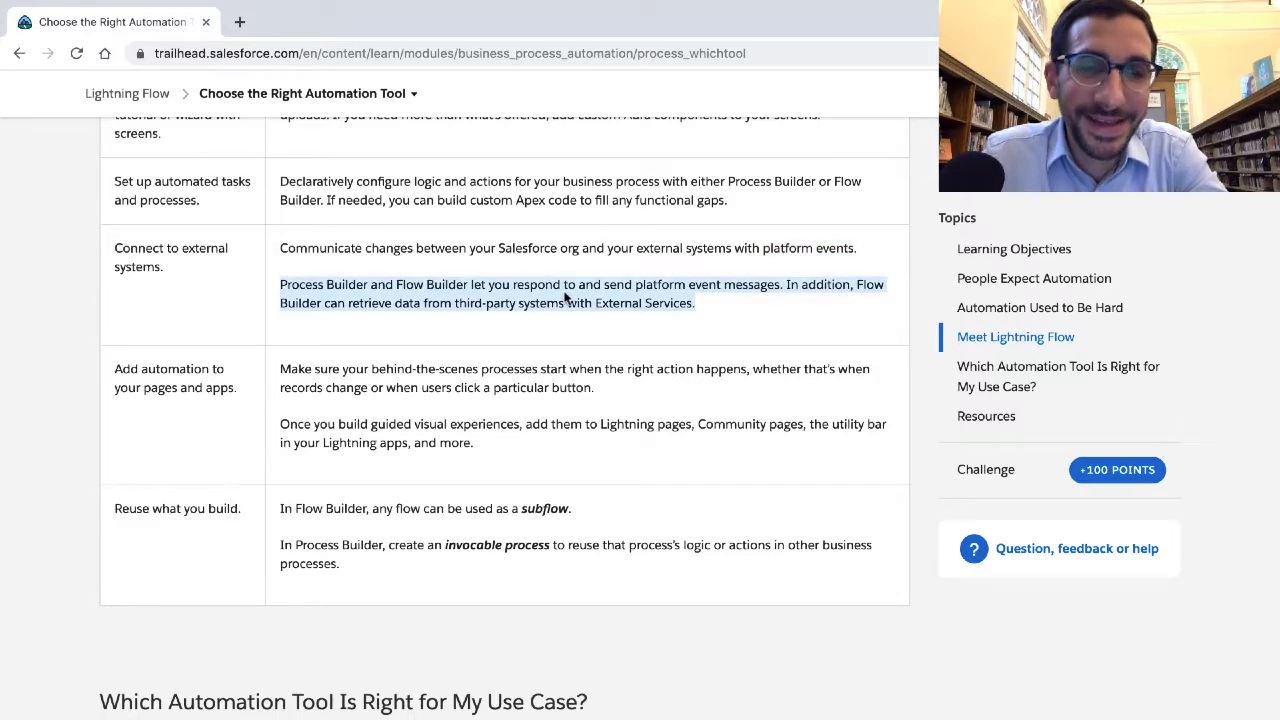
scroll(down, 3)
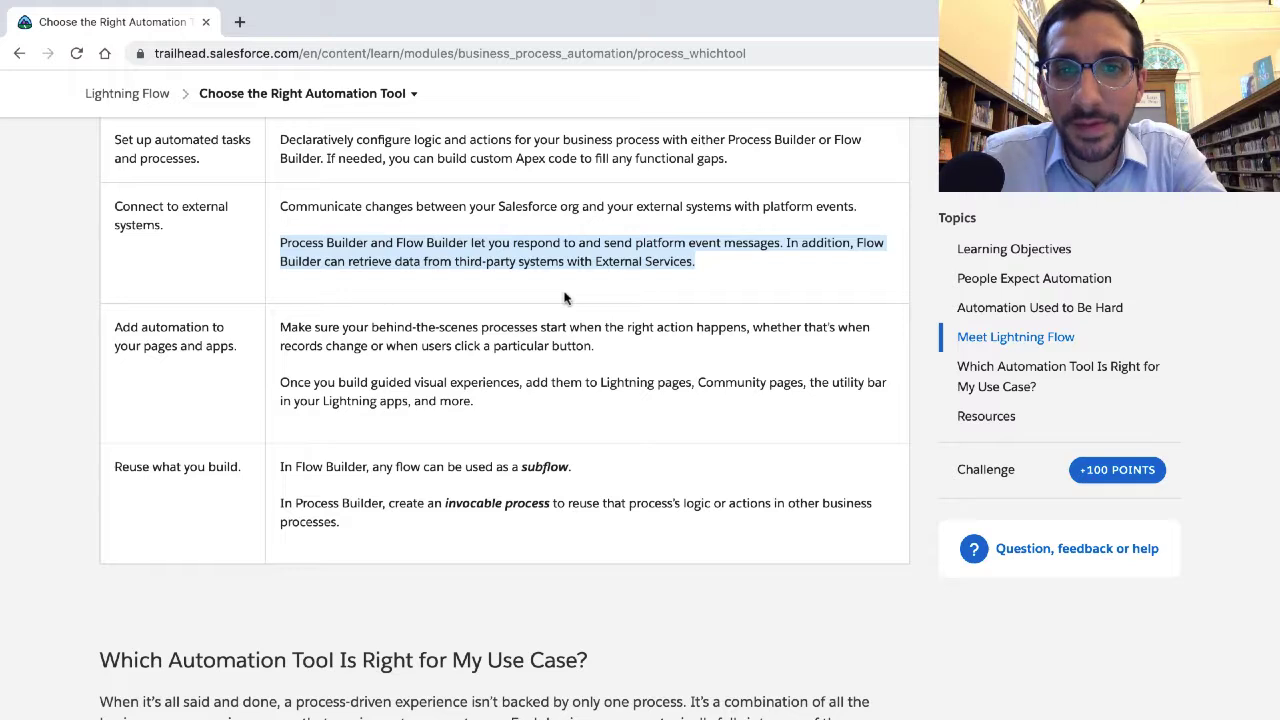
mouse_move(566, 305)
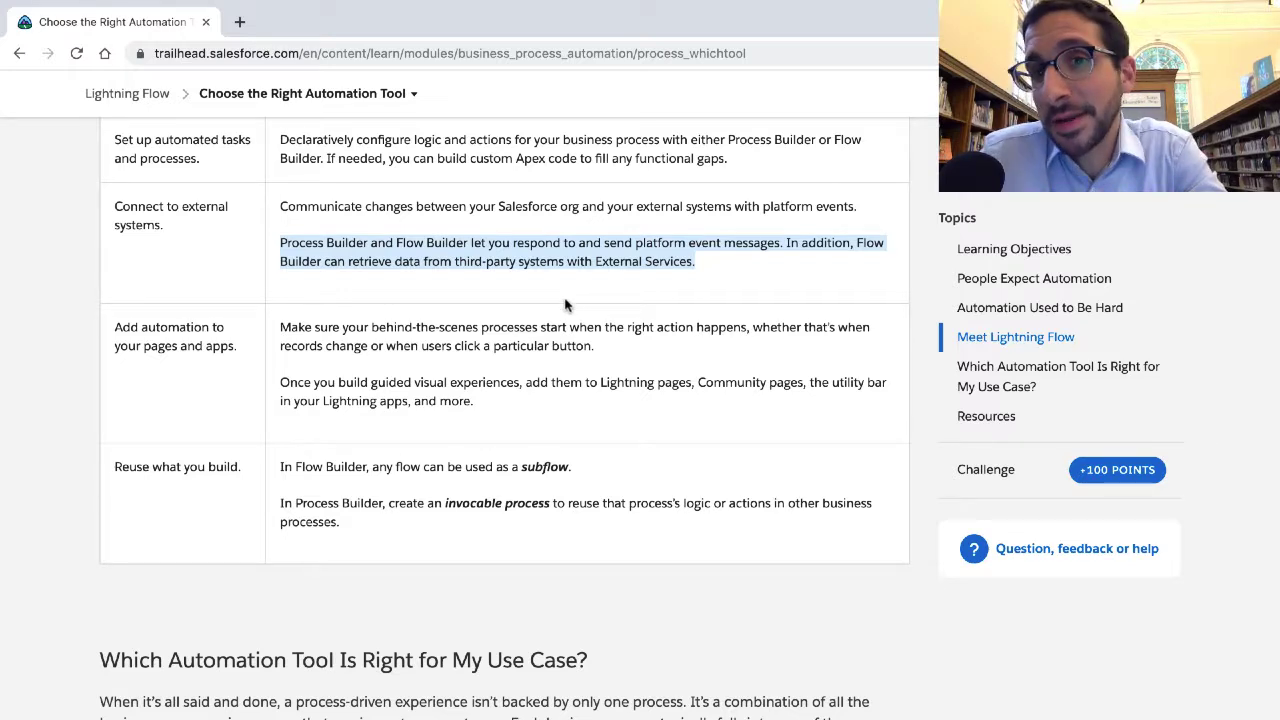
mouse_move(448, 277)
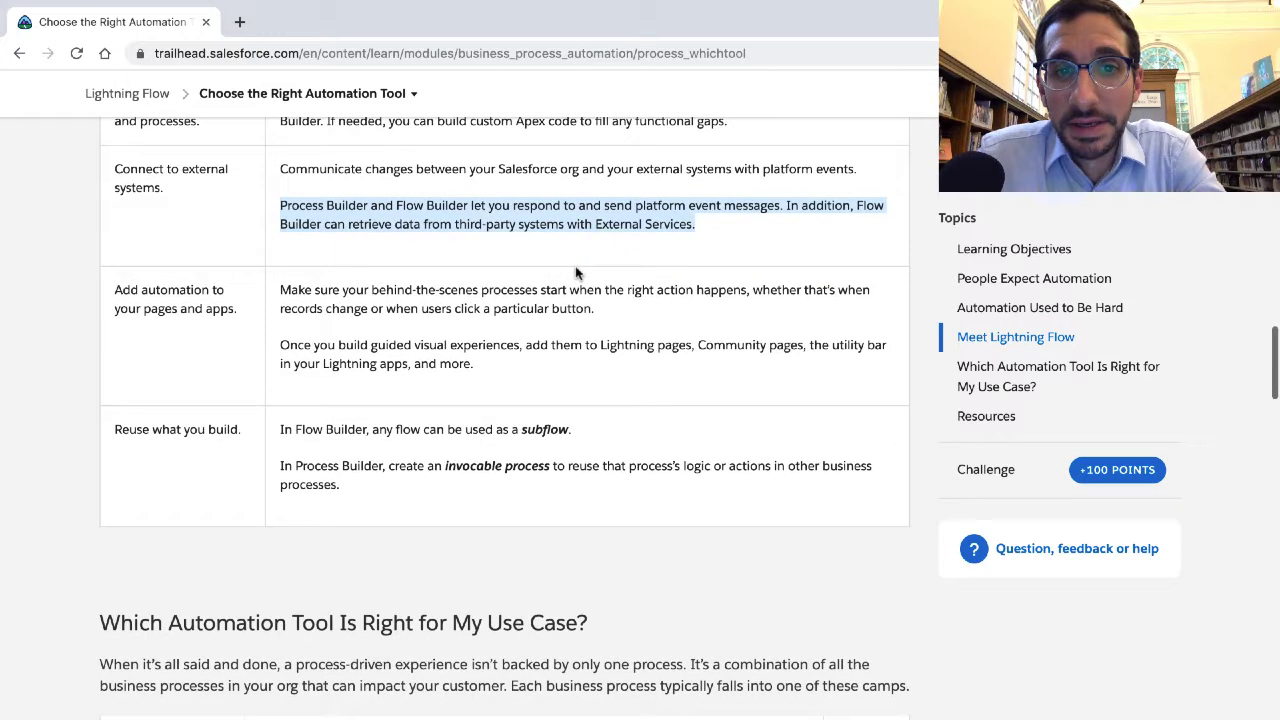
Read the page-automation and reuse rows, highlighting the invocable process sentence
scroll(down, 3)
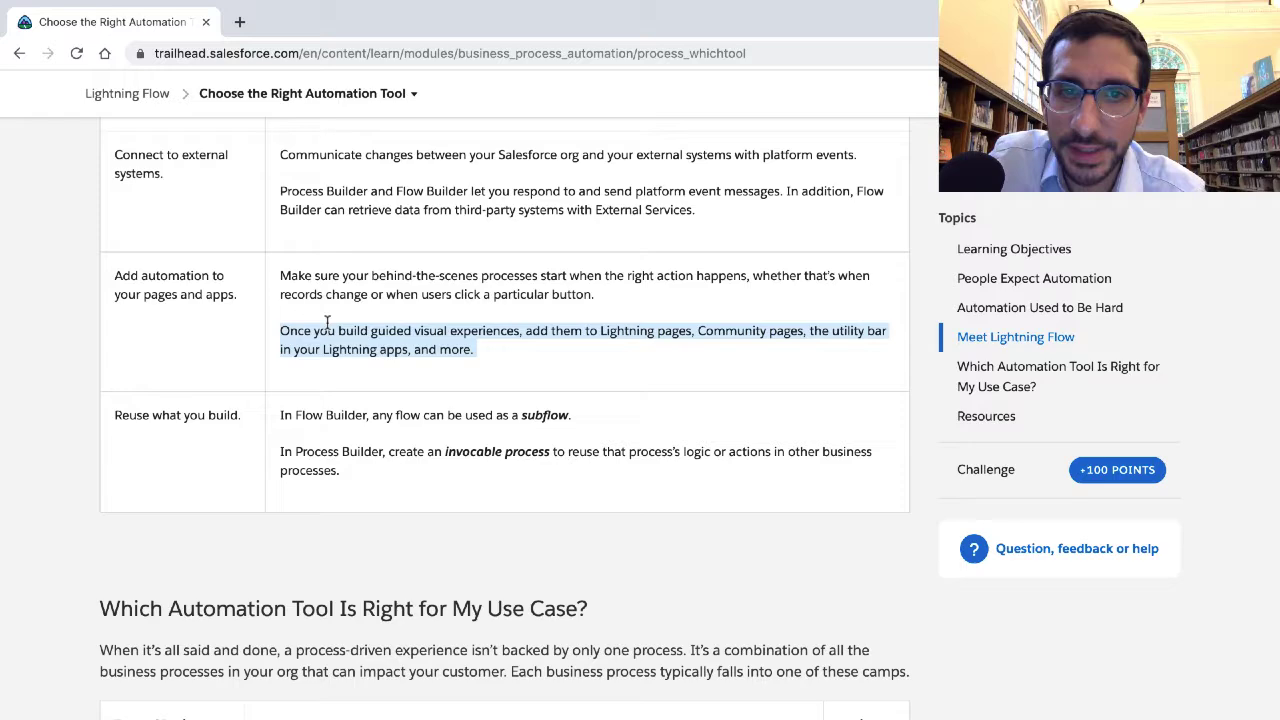
scroll(down, 3)
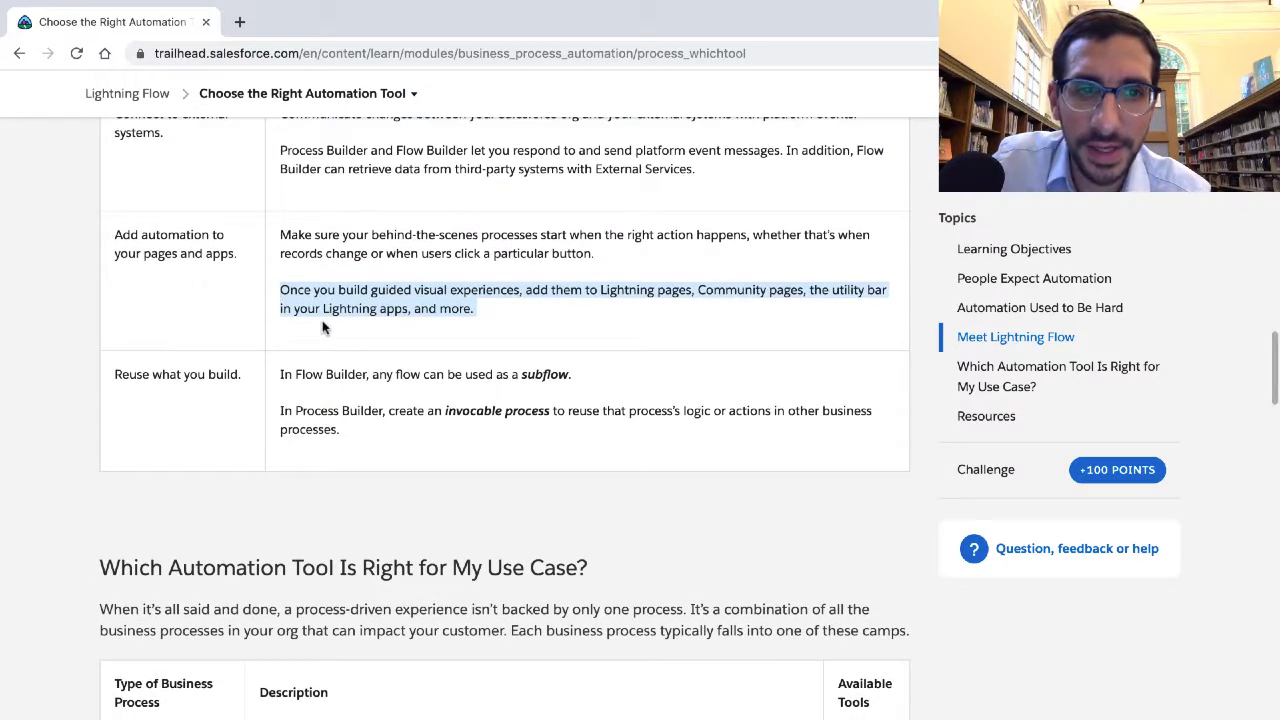
mouse_move(302, 356)
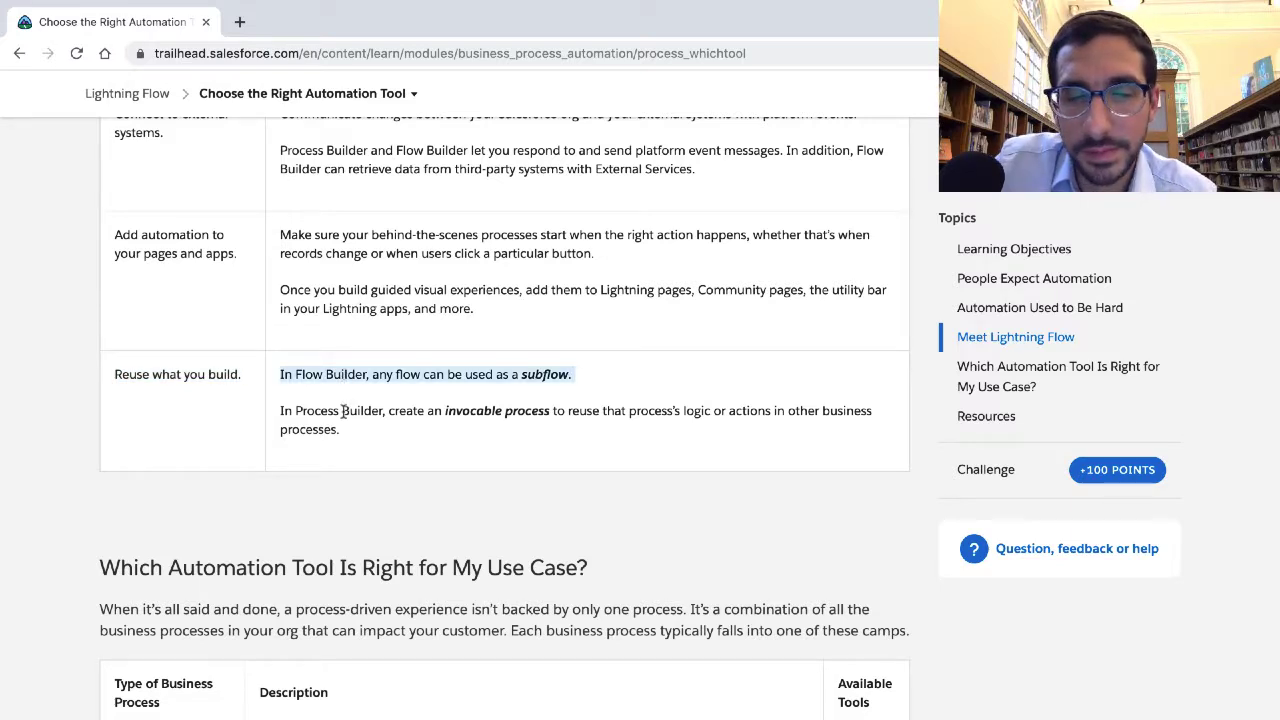
double_click(362, 410)
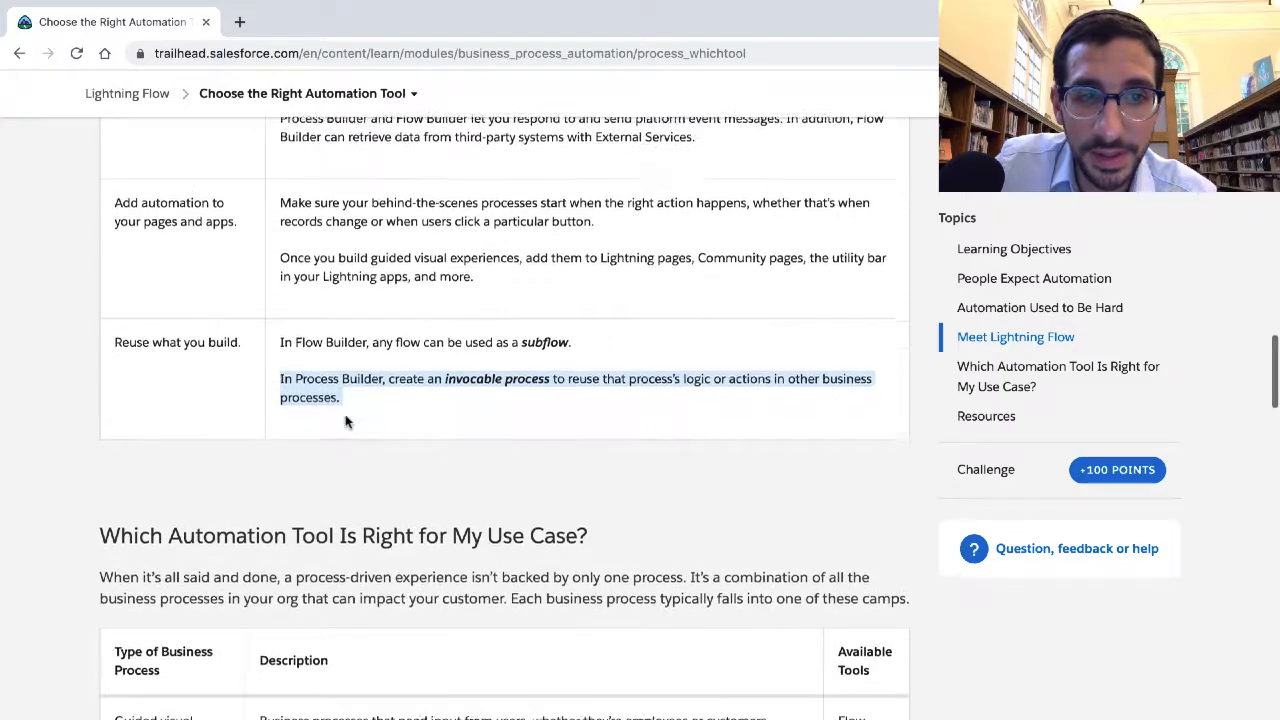
scroll(down, 3)
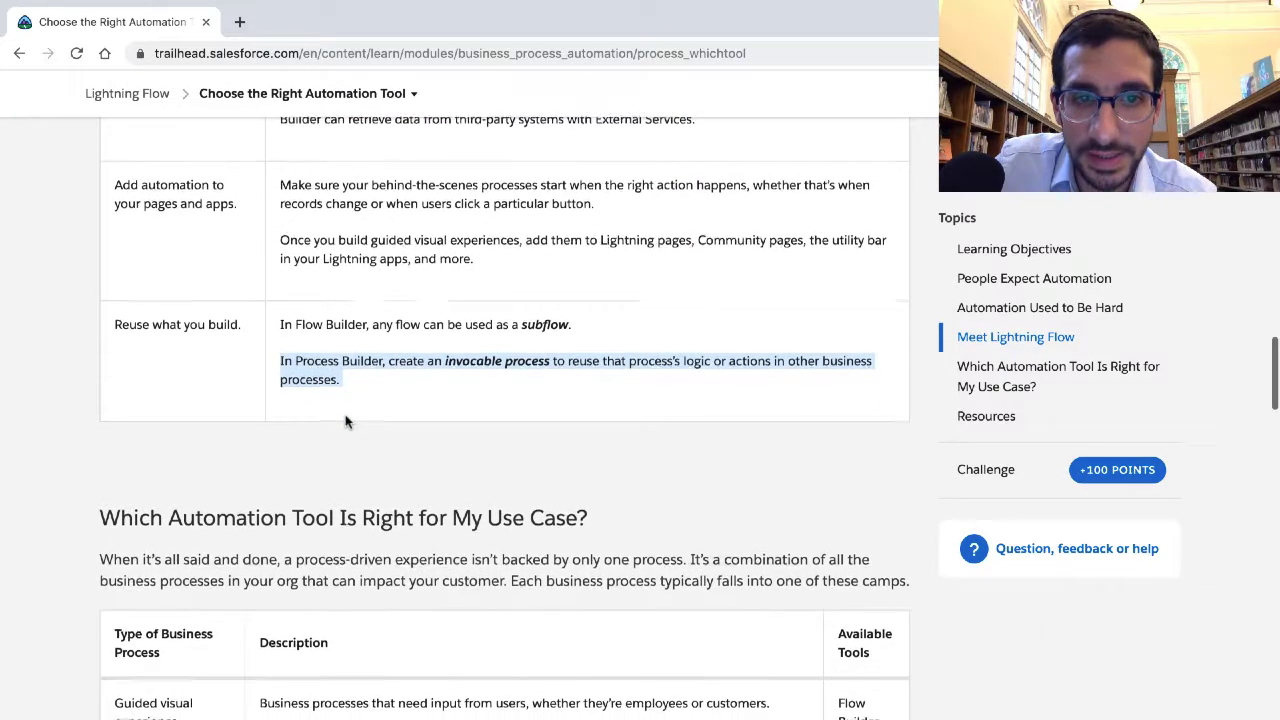
scroll(down, 3)
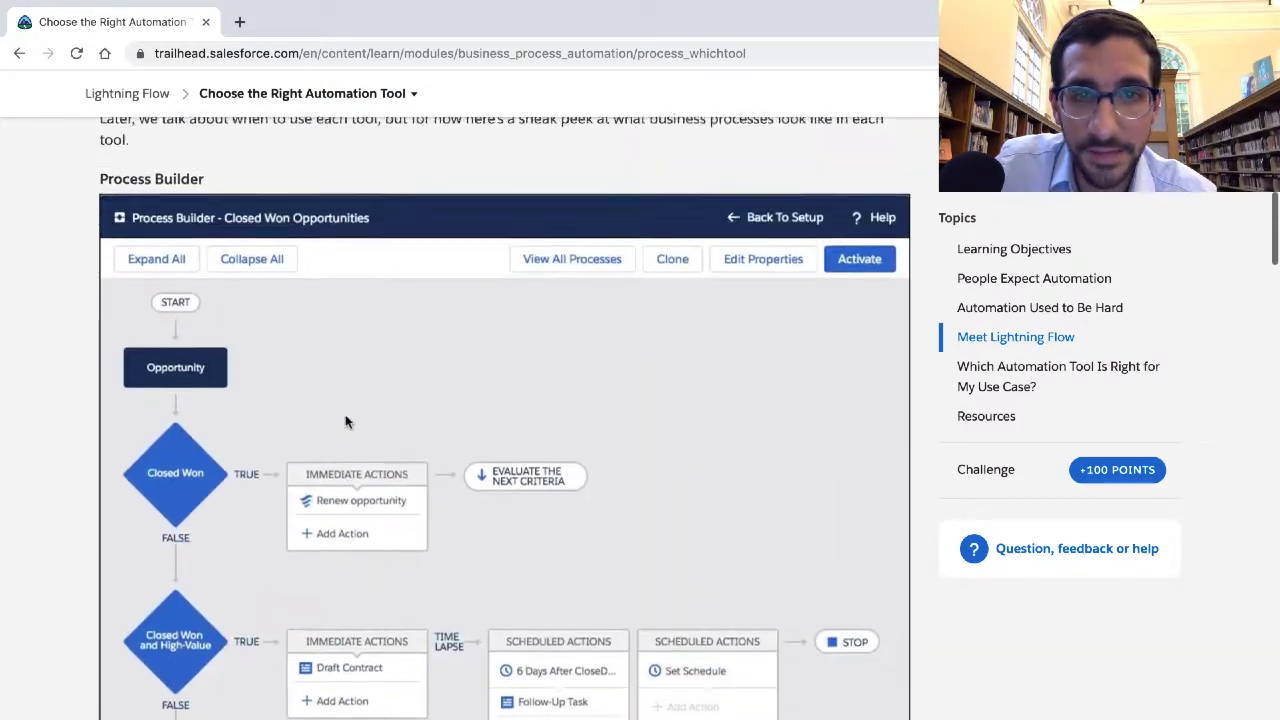
Re-highlight the Meet Lightning Flow bullet that Lightning Flow is the product name, then return to the table
scroll(up, 3)
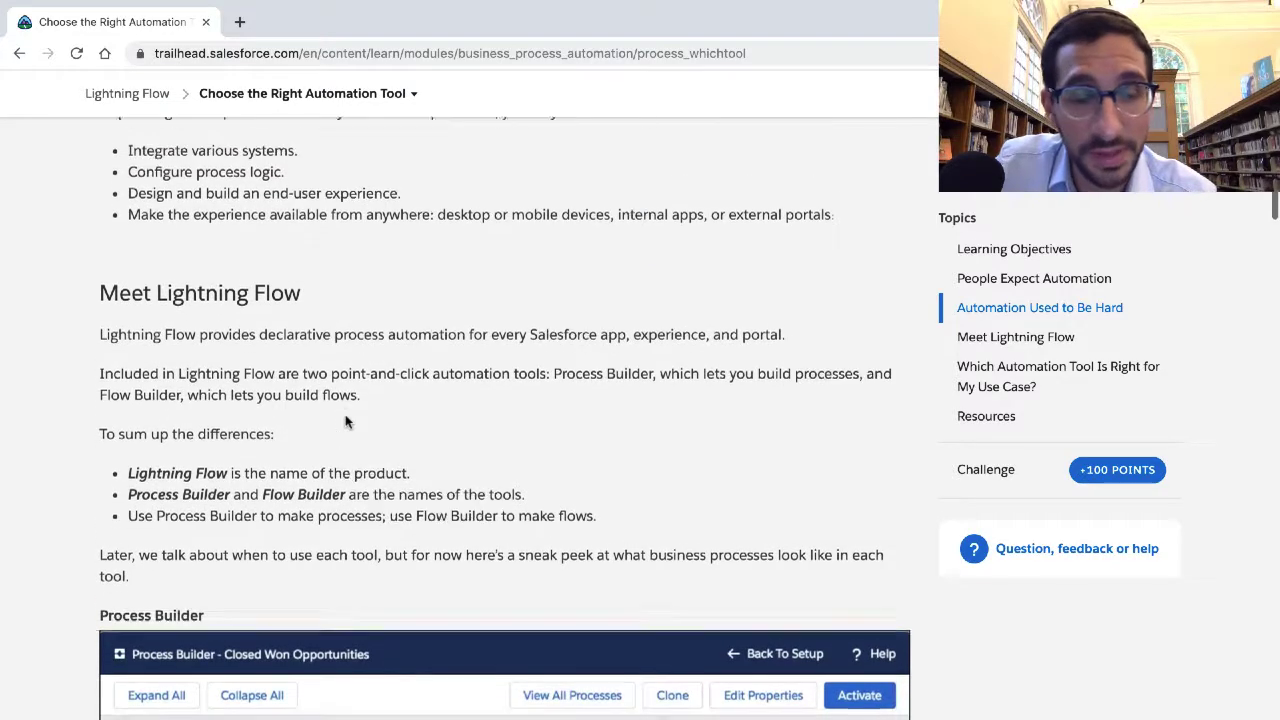
scroll(down, 3)
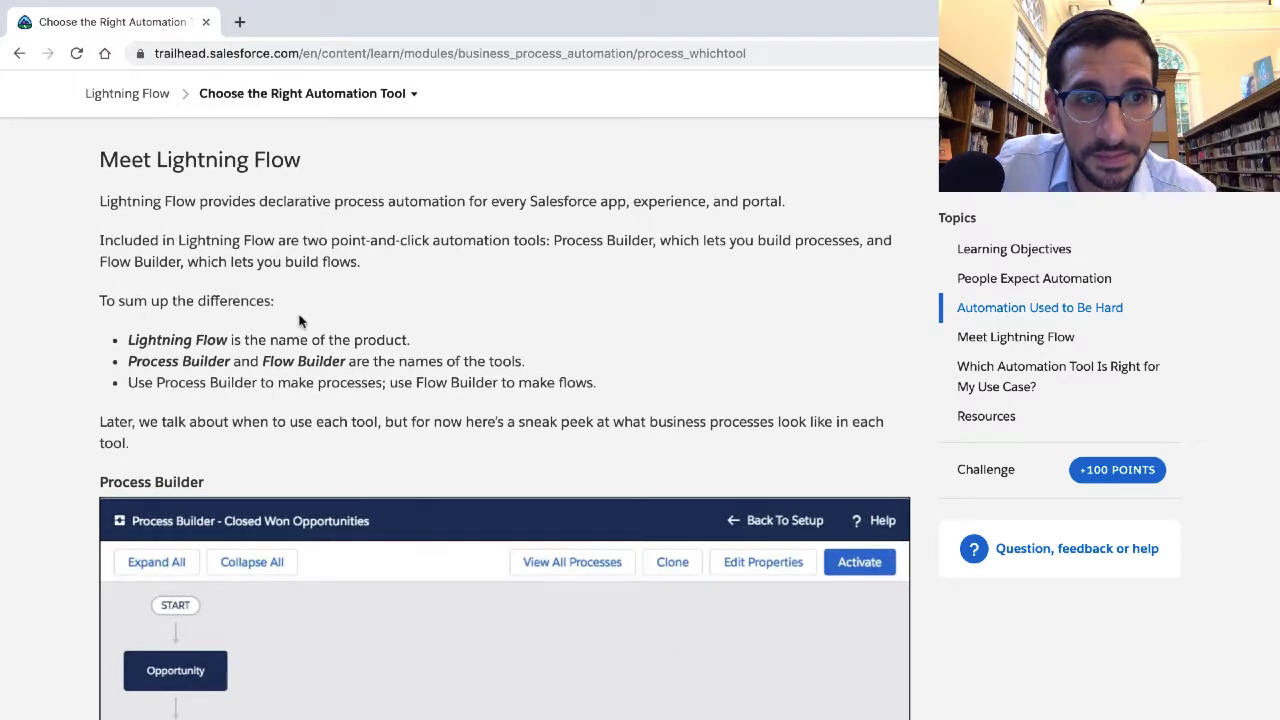
drag(128, 339, 409, 339)
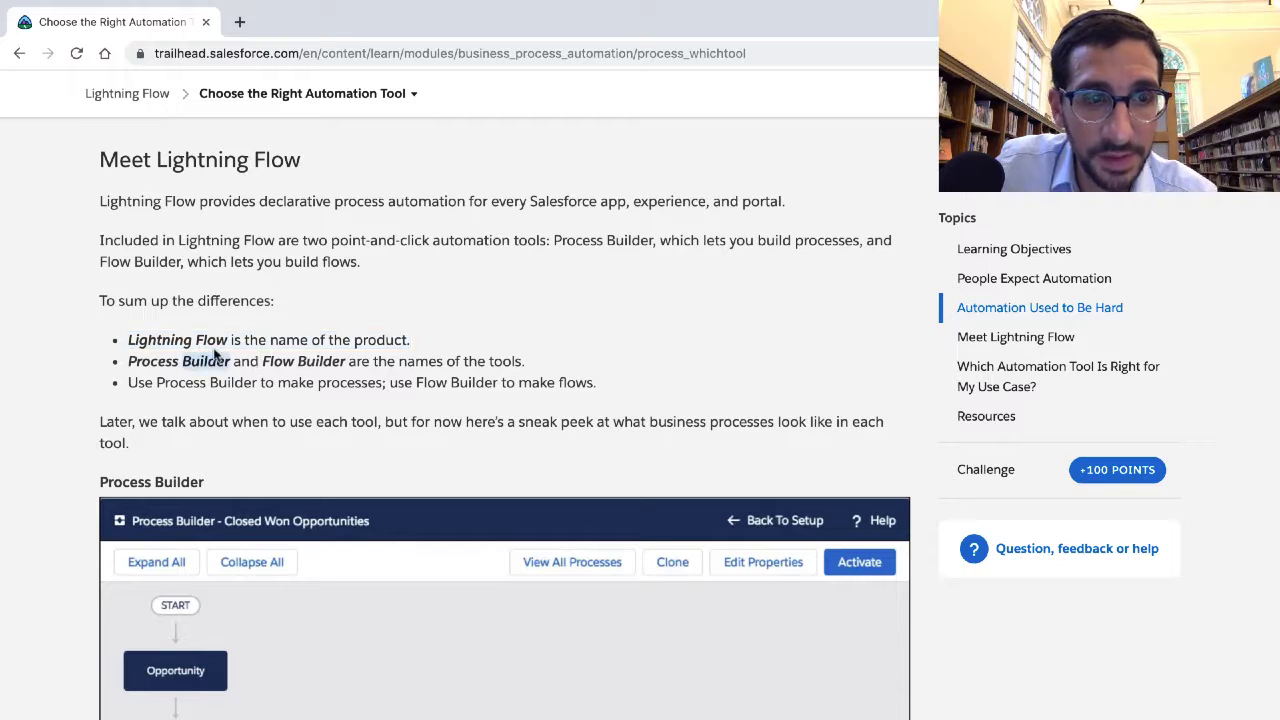
drag(128, 339, 409, 339)
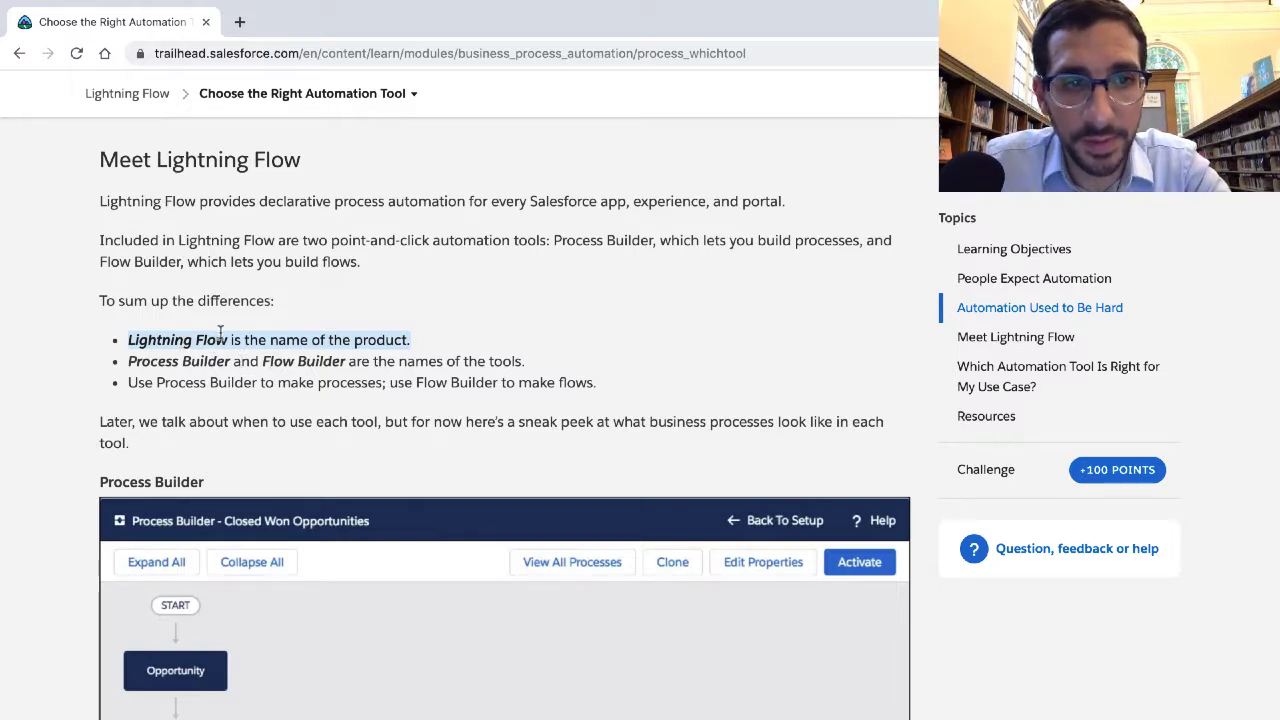
scroll(down, 3)
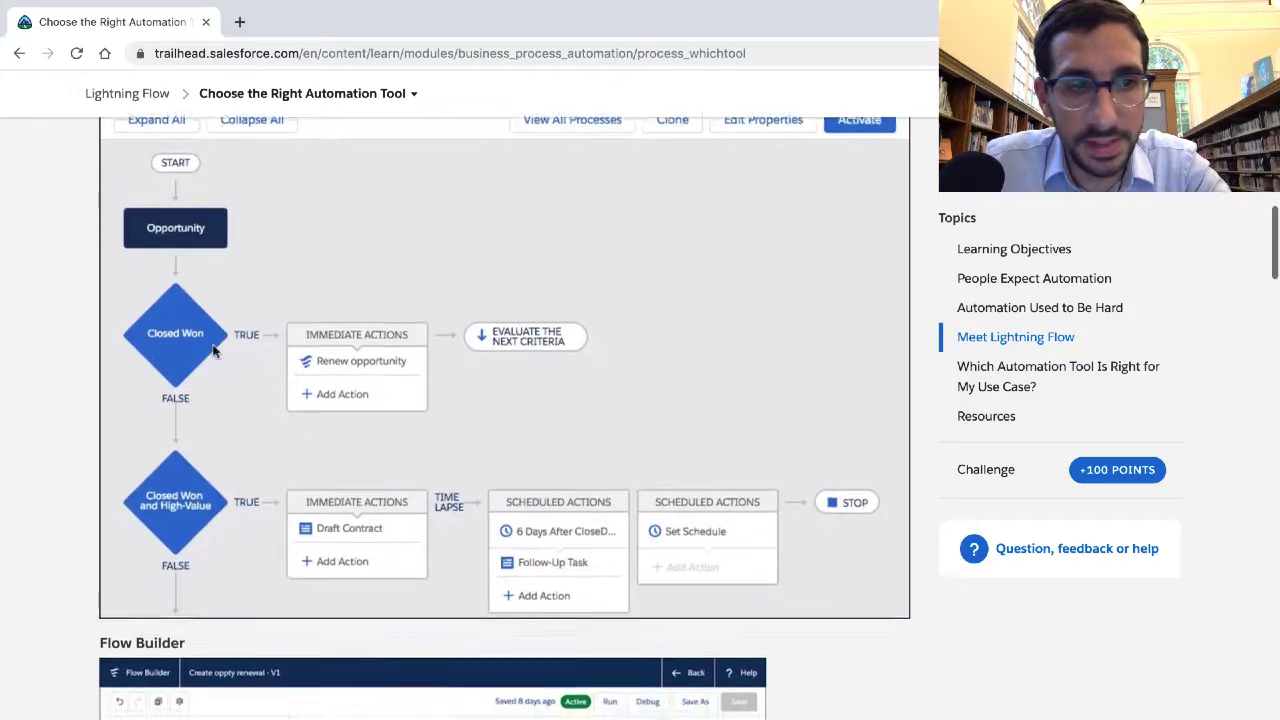
scroll(down, 3)
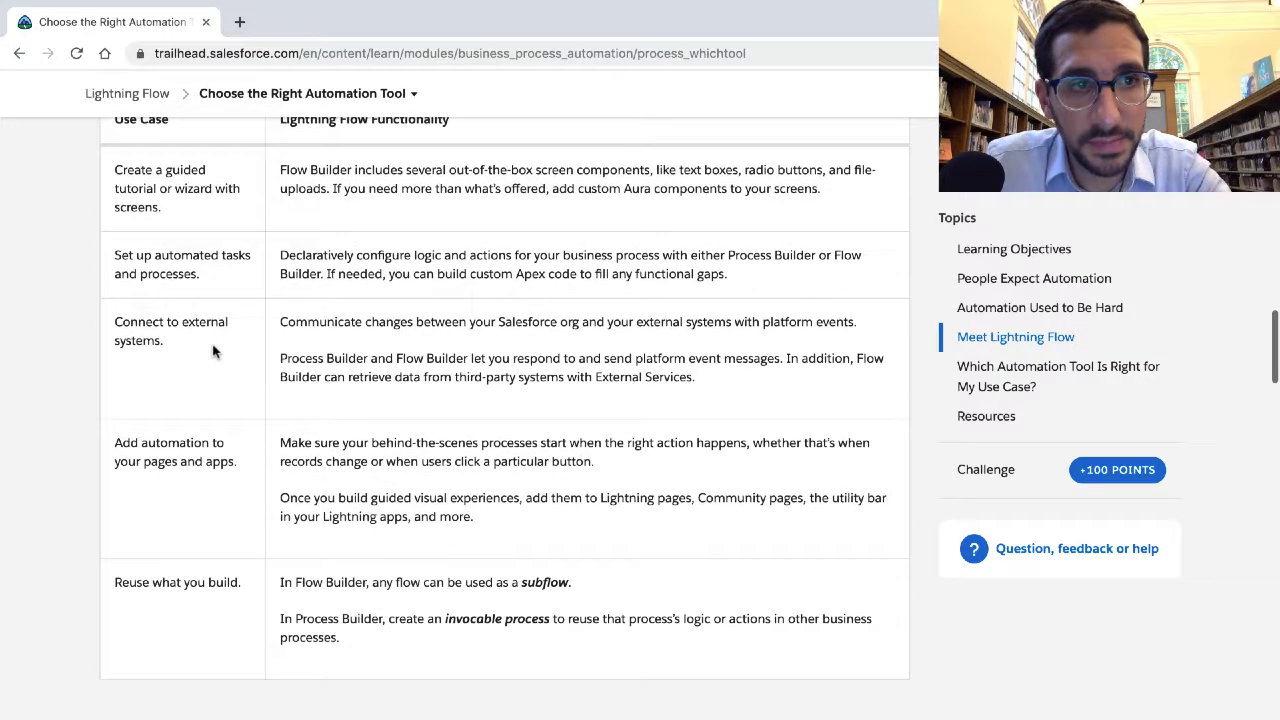
Review the functionality table, highlighting the sentence about adding guided visual experiences
scroll(up, 3)
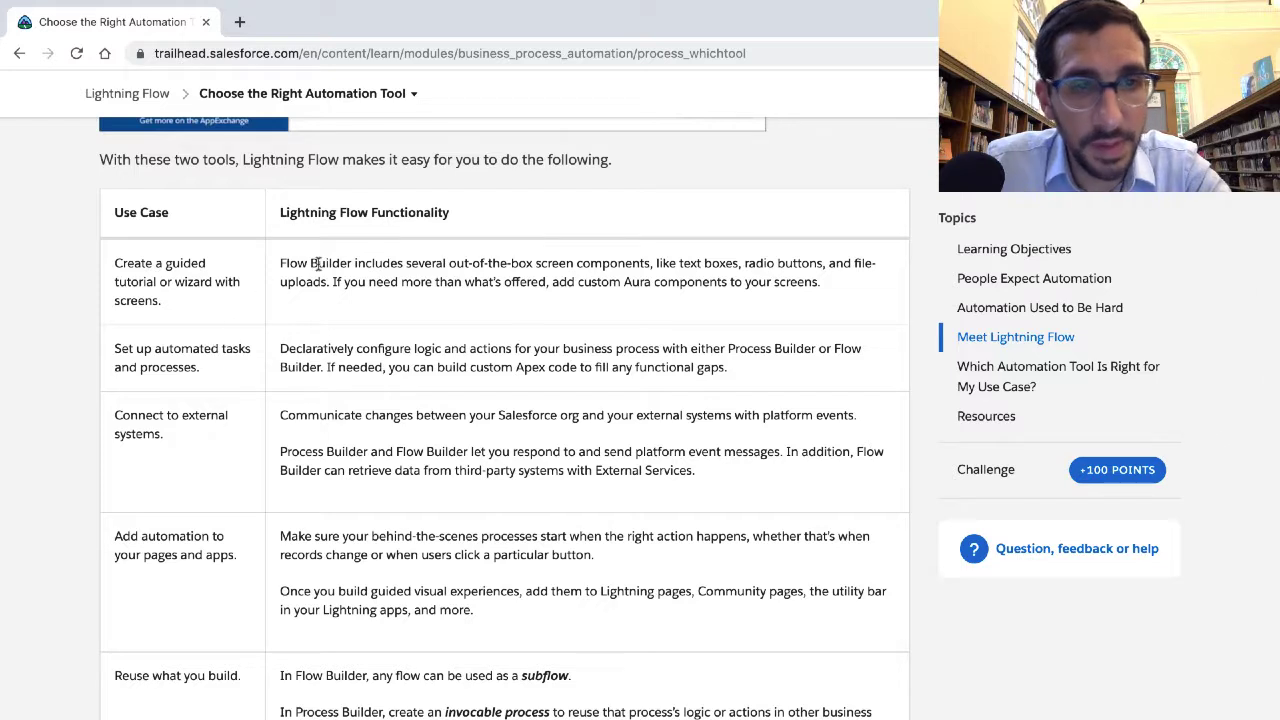
mouse_move(338, 252)
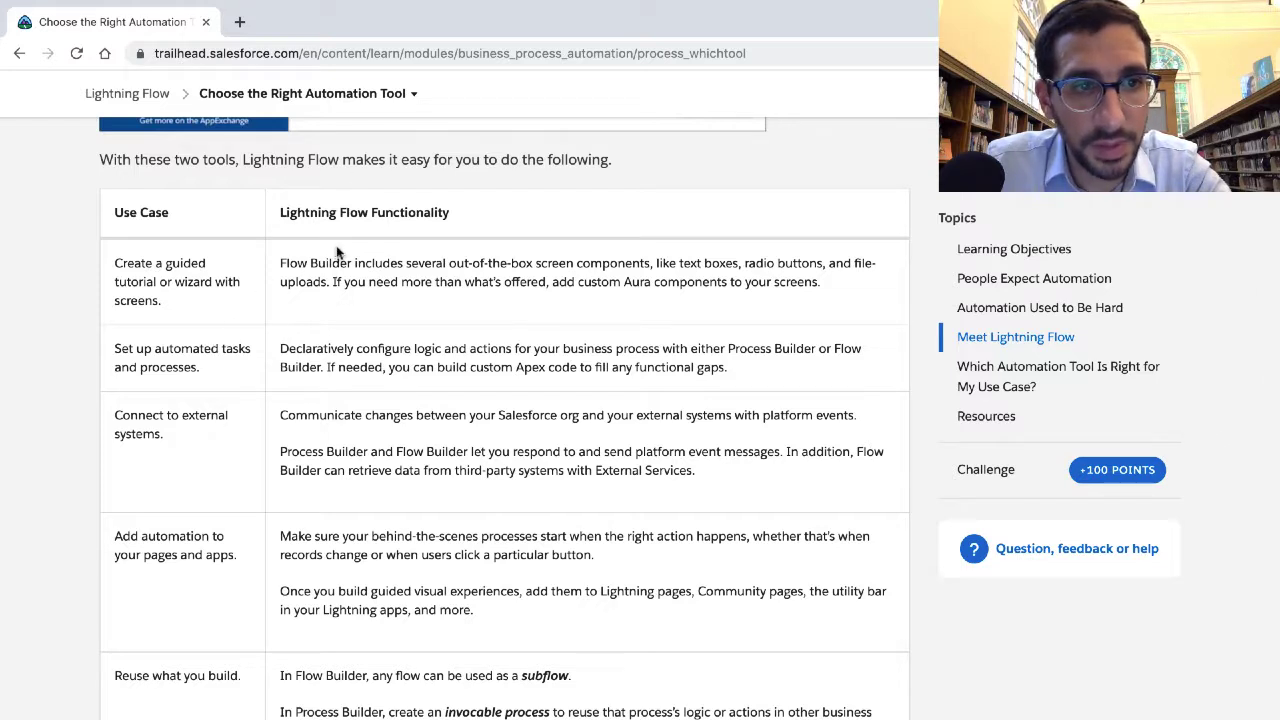
double_click(304, 281)
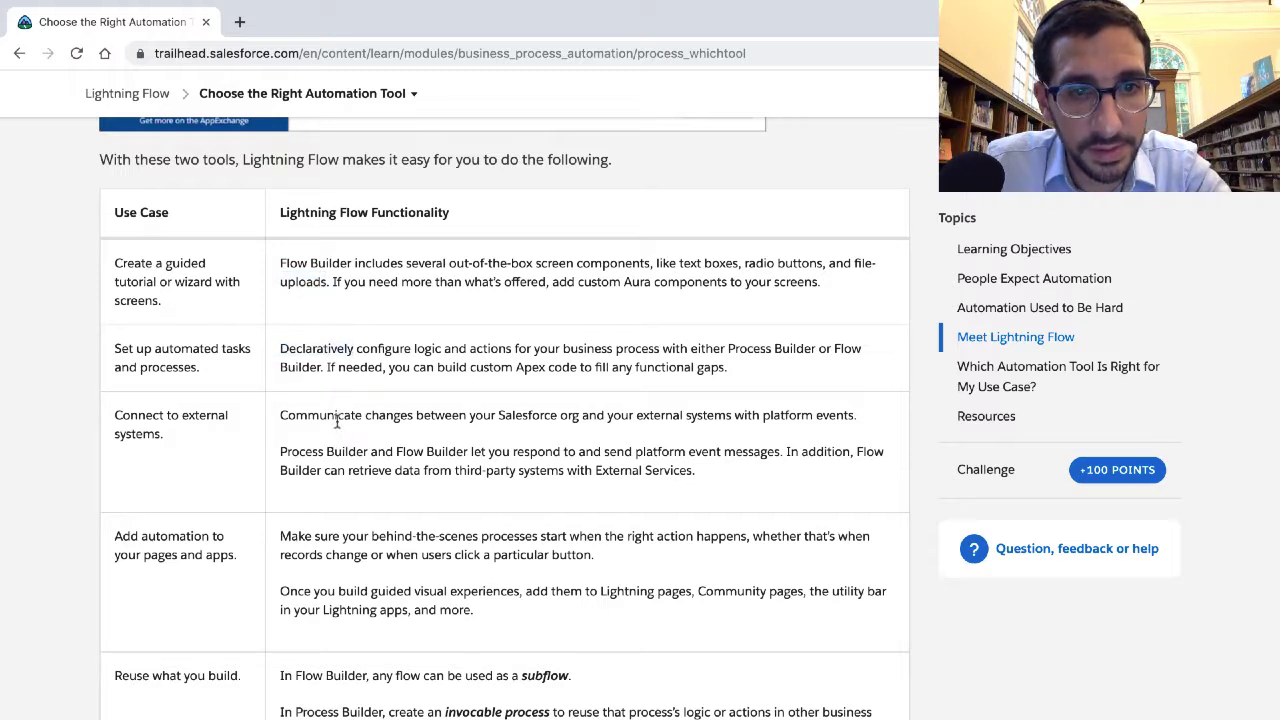
drag(280, 451, 694, 470)
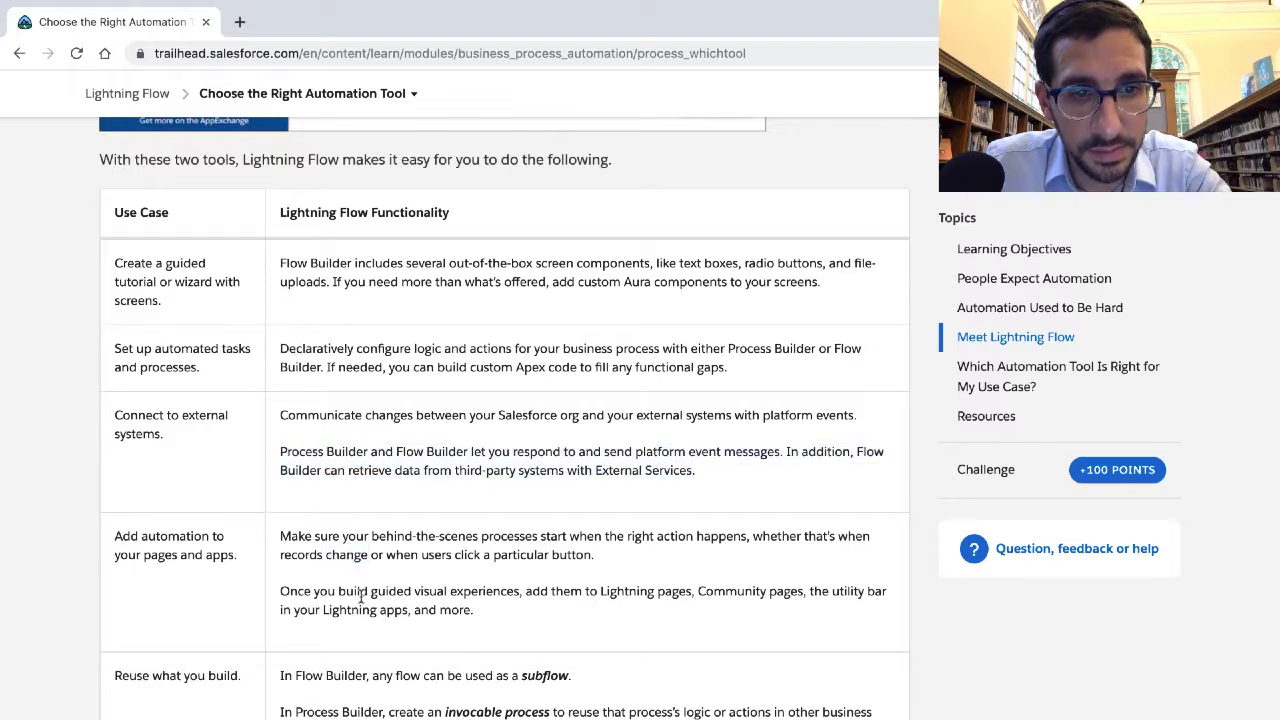
drag(280, 591, 477, 610)
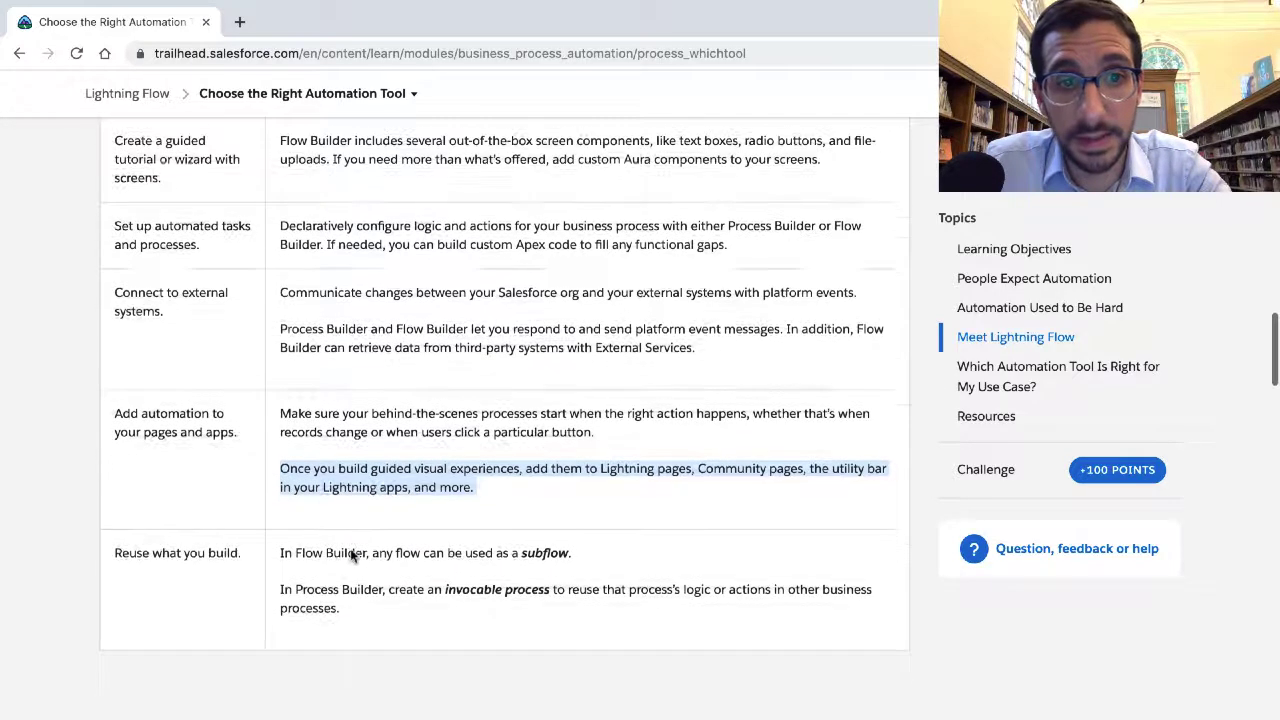
Highlight the invocable processes sentence and continue to 'Which Automation Tool Is Right for My Use Case?'
scroll(down, 3)
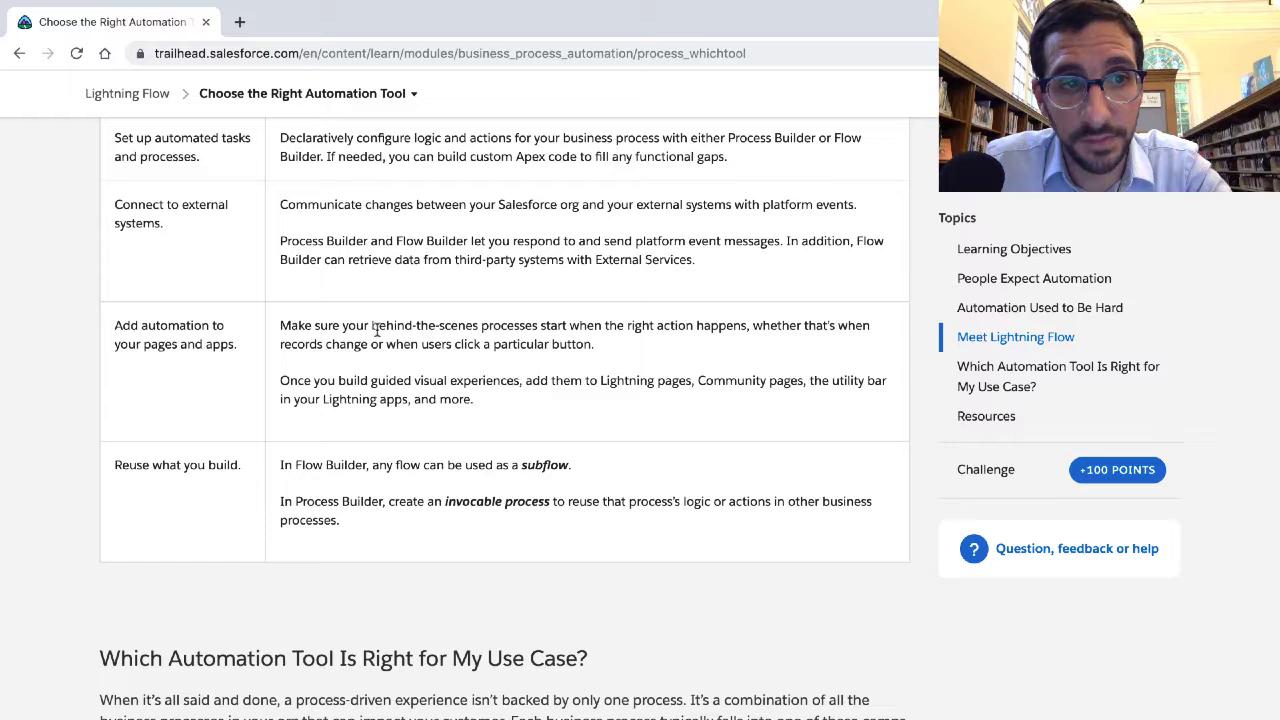
drag(280, 325, 593, 344)
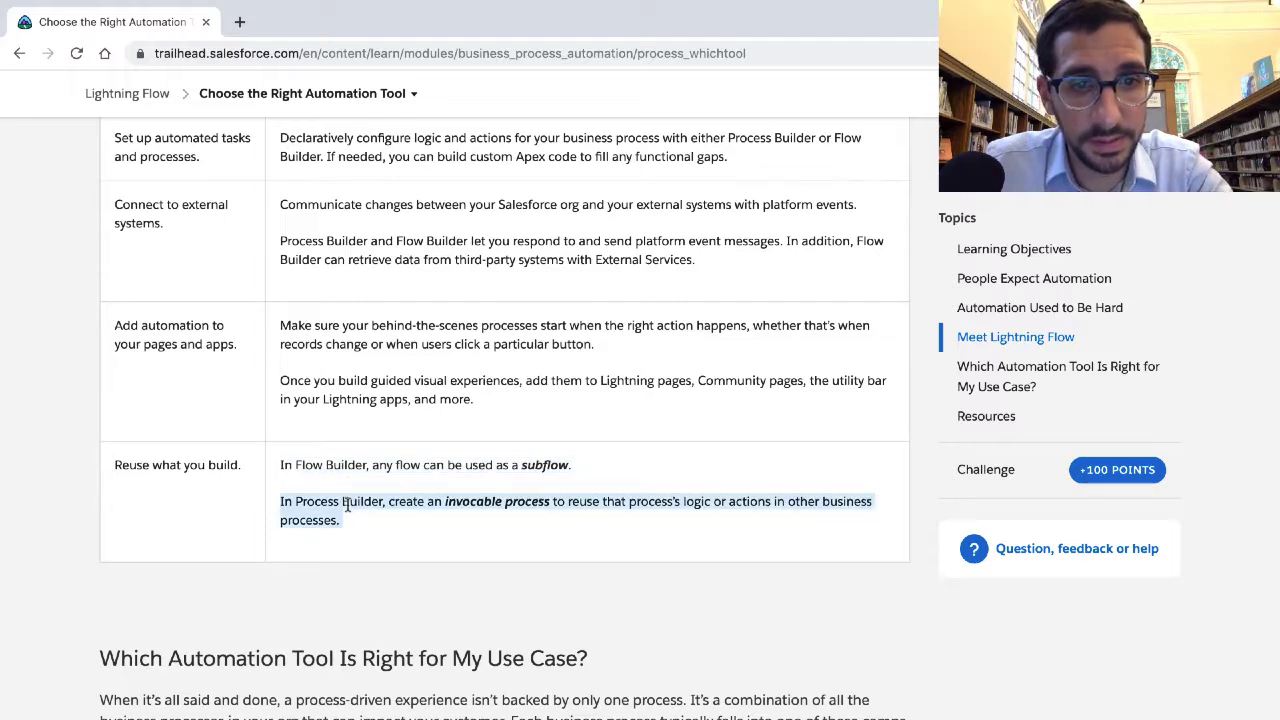
scroll(down, 3)
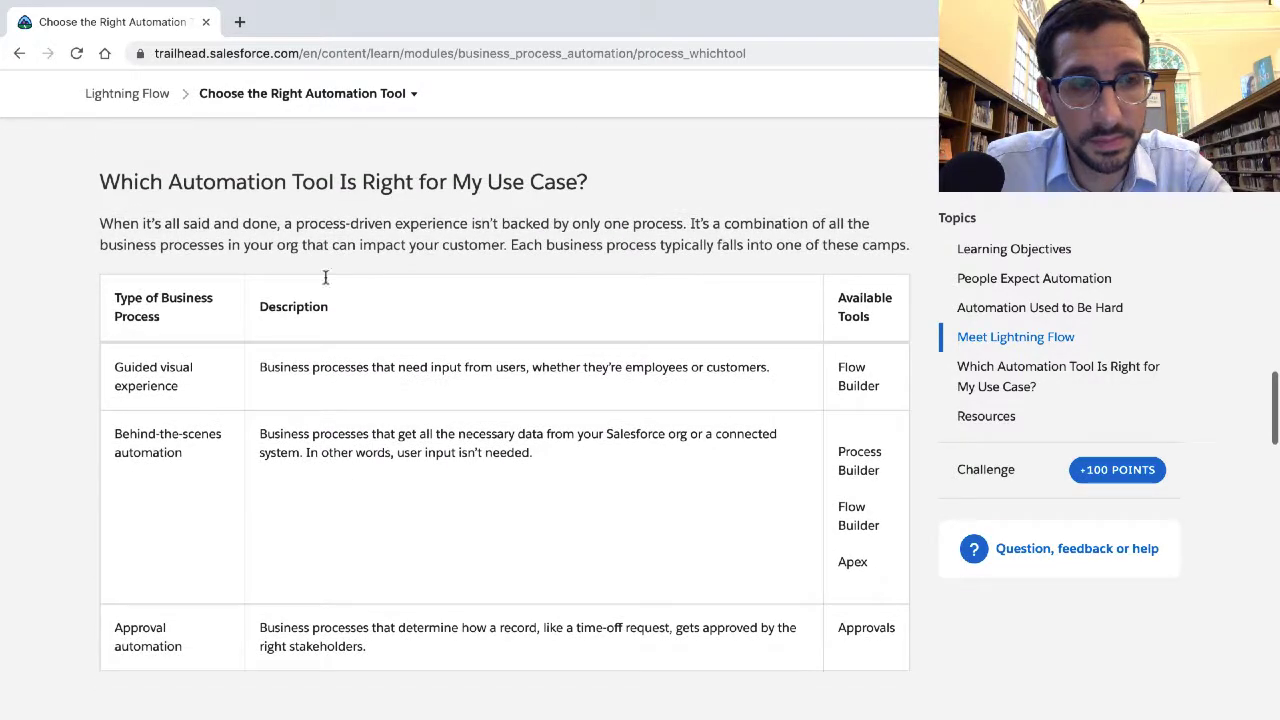
Highlight the business-process camps intro, select the guided visual experience row, then return to learning objectives
drag(99, 223, 909, 245)
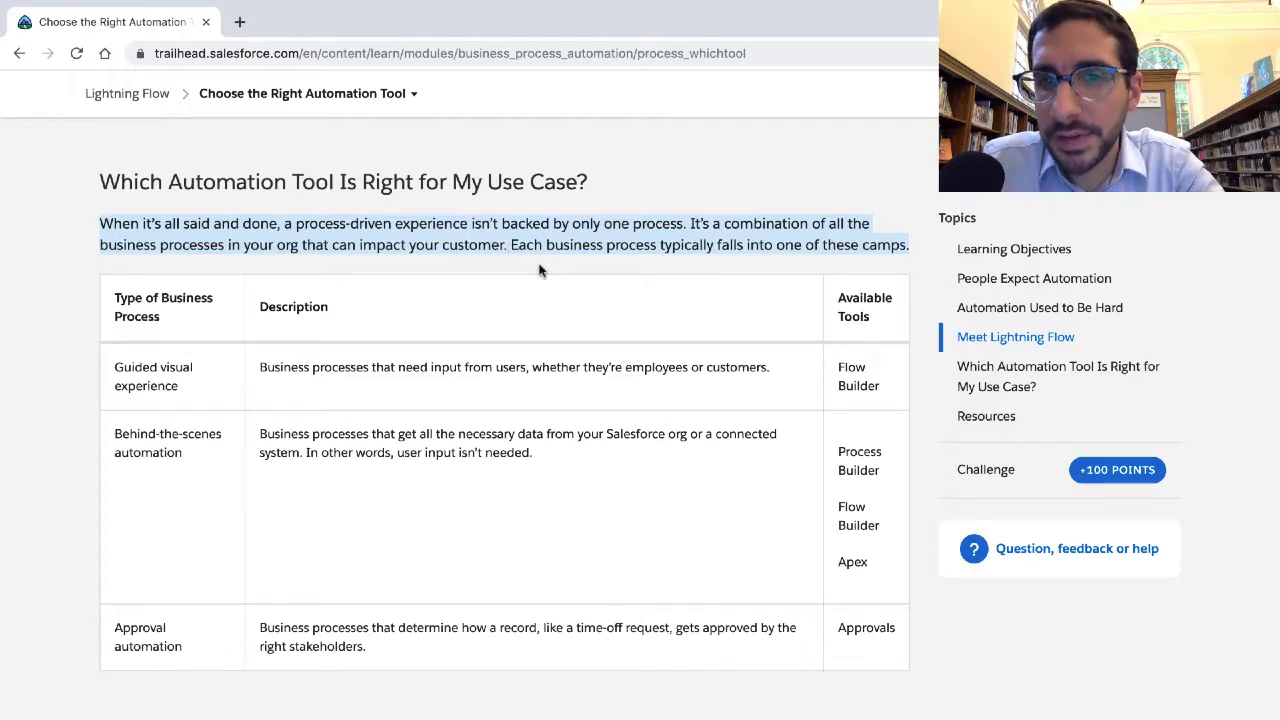
scroll(down, 3)
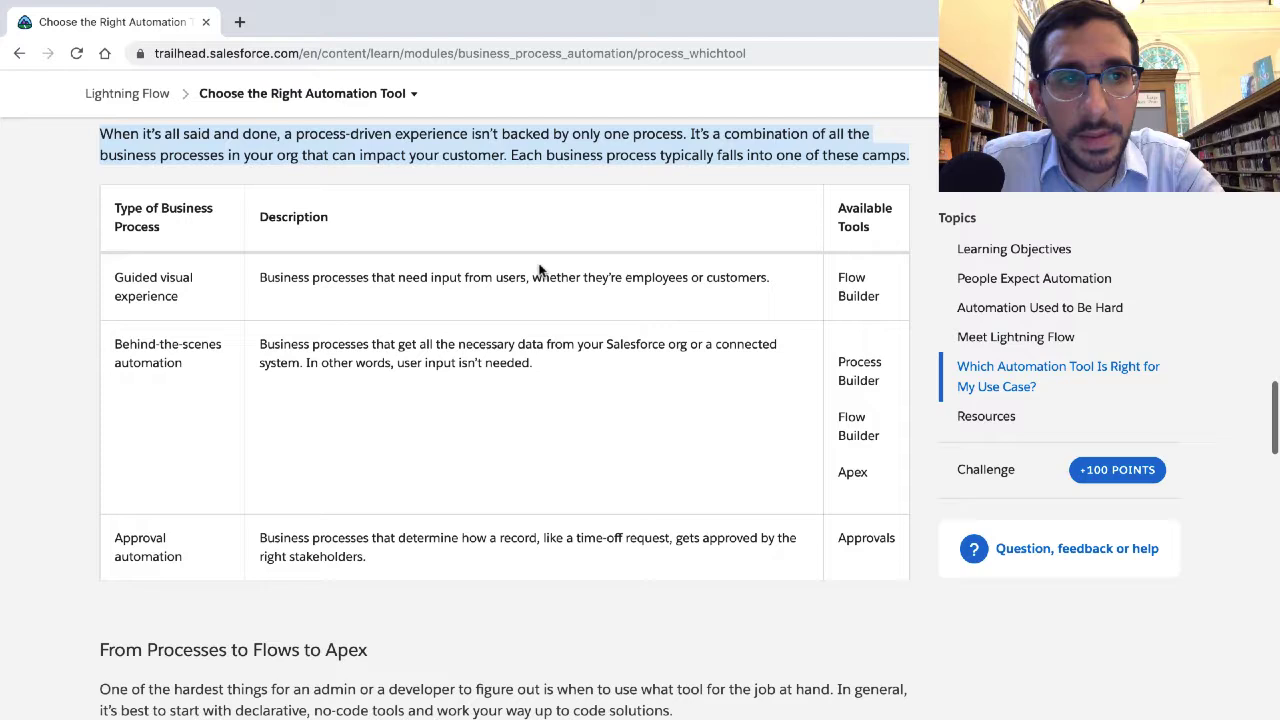
mouse_move(658, 314)
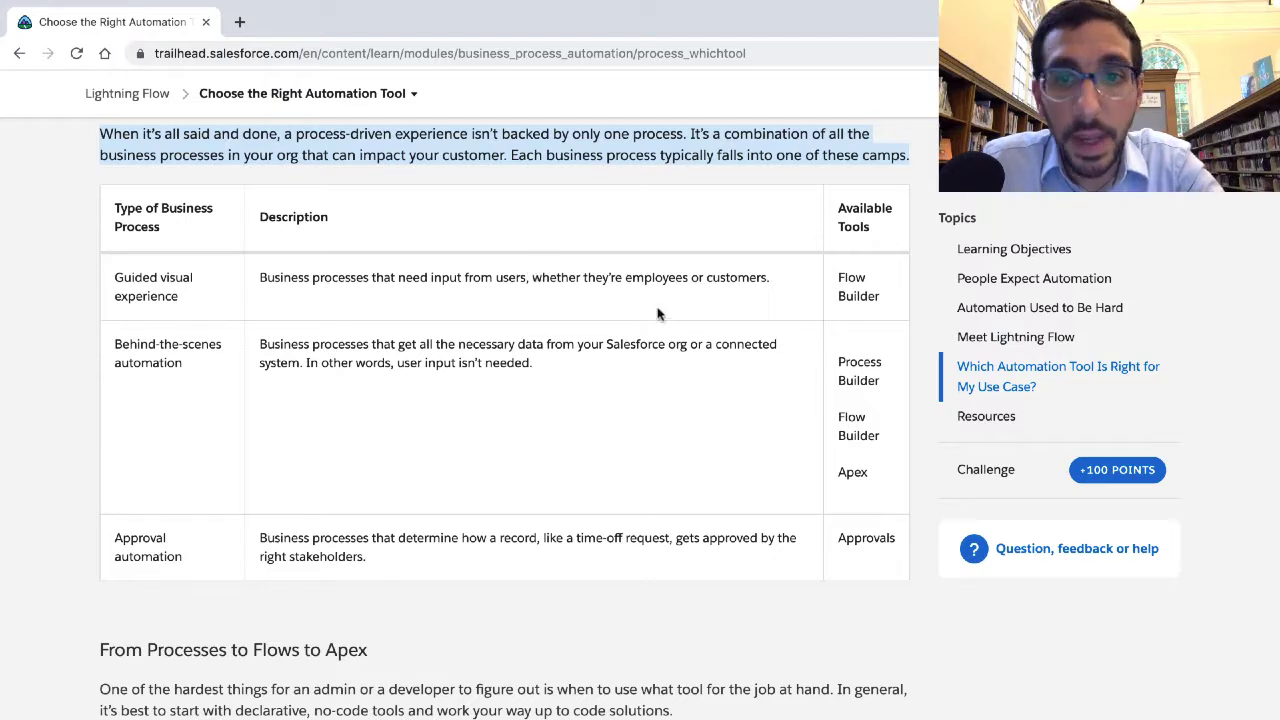
scroll(down, 3)
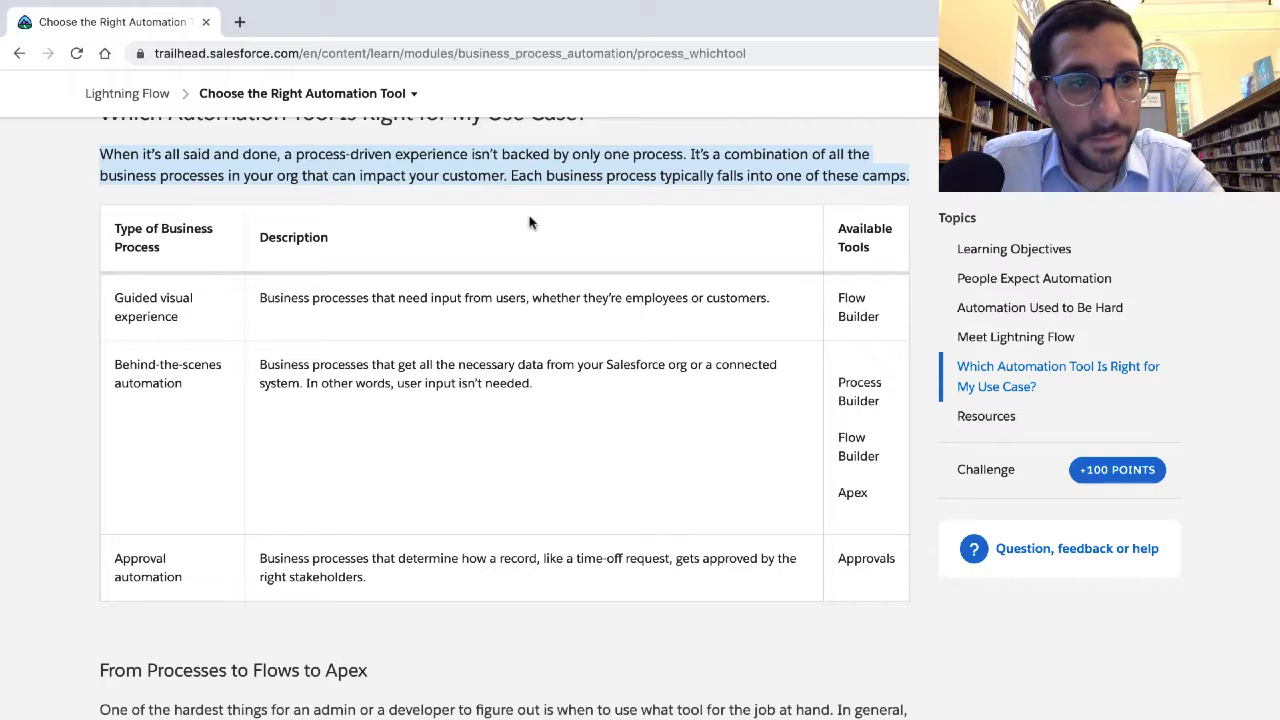
mouse_move(168, 318)
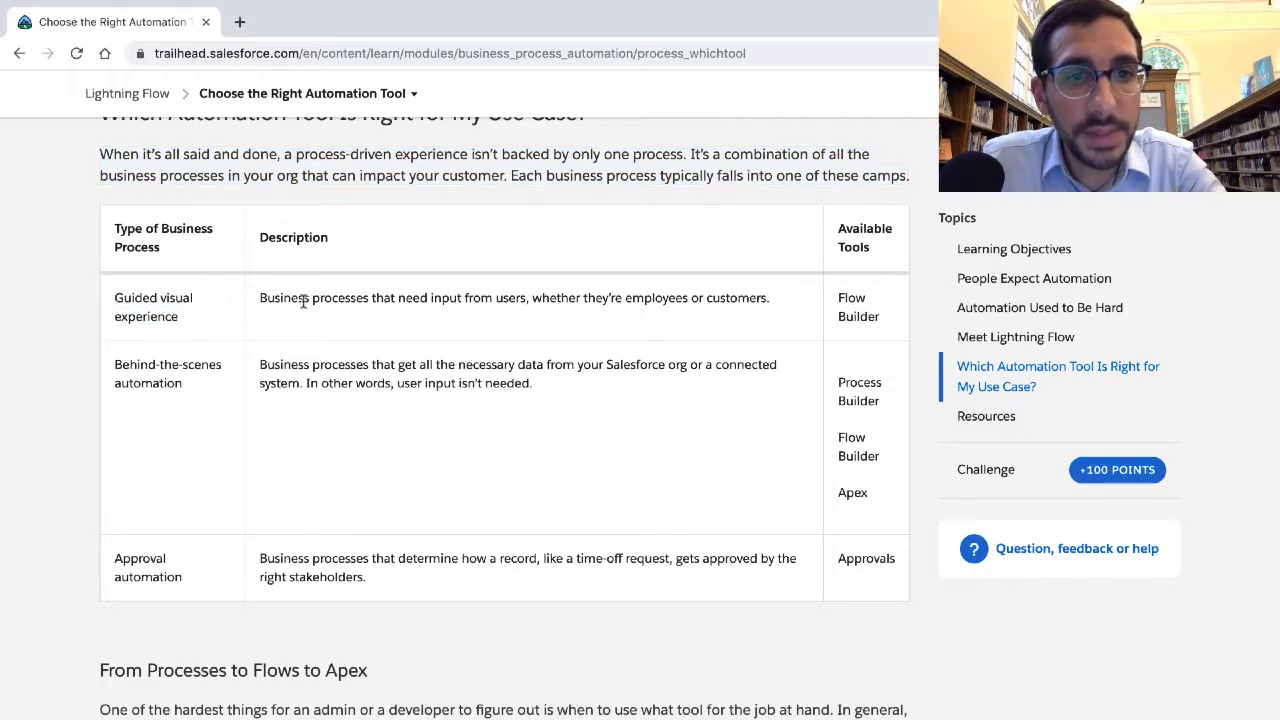
triple_click(514, 298)
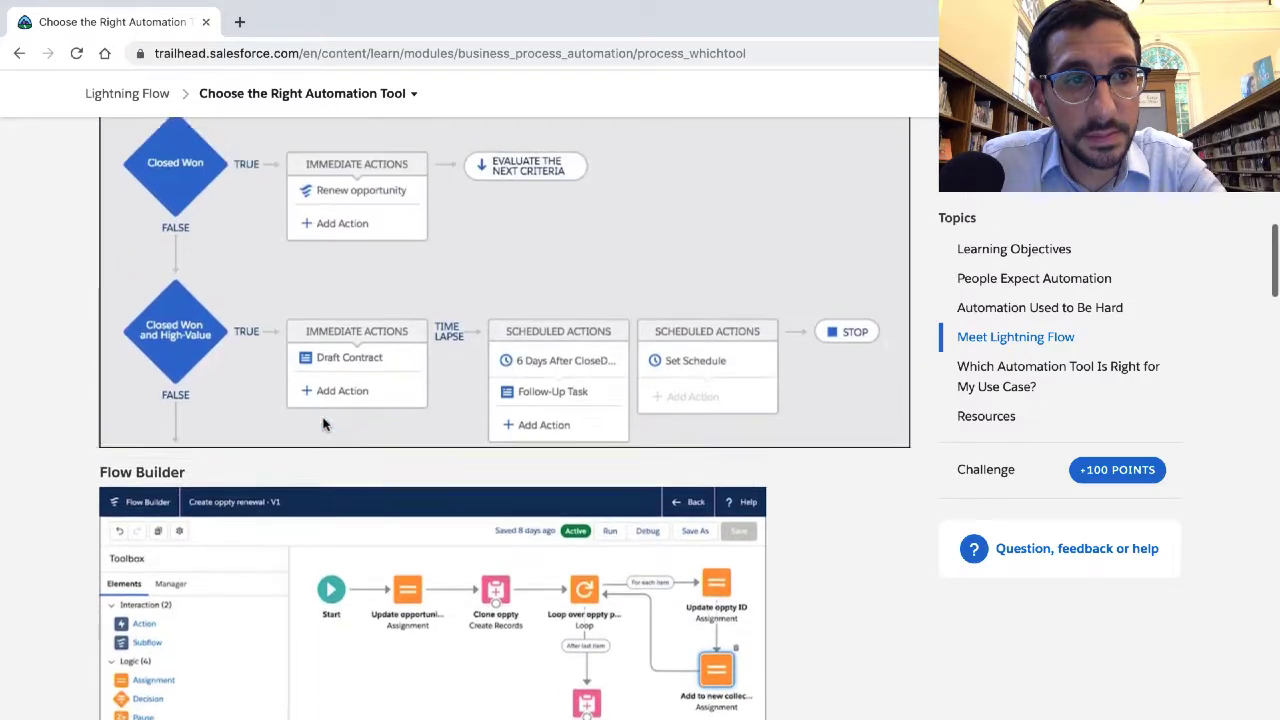
scroll(down, 3)
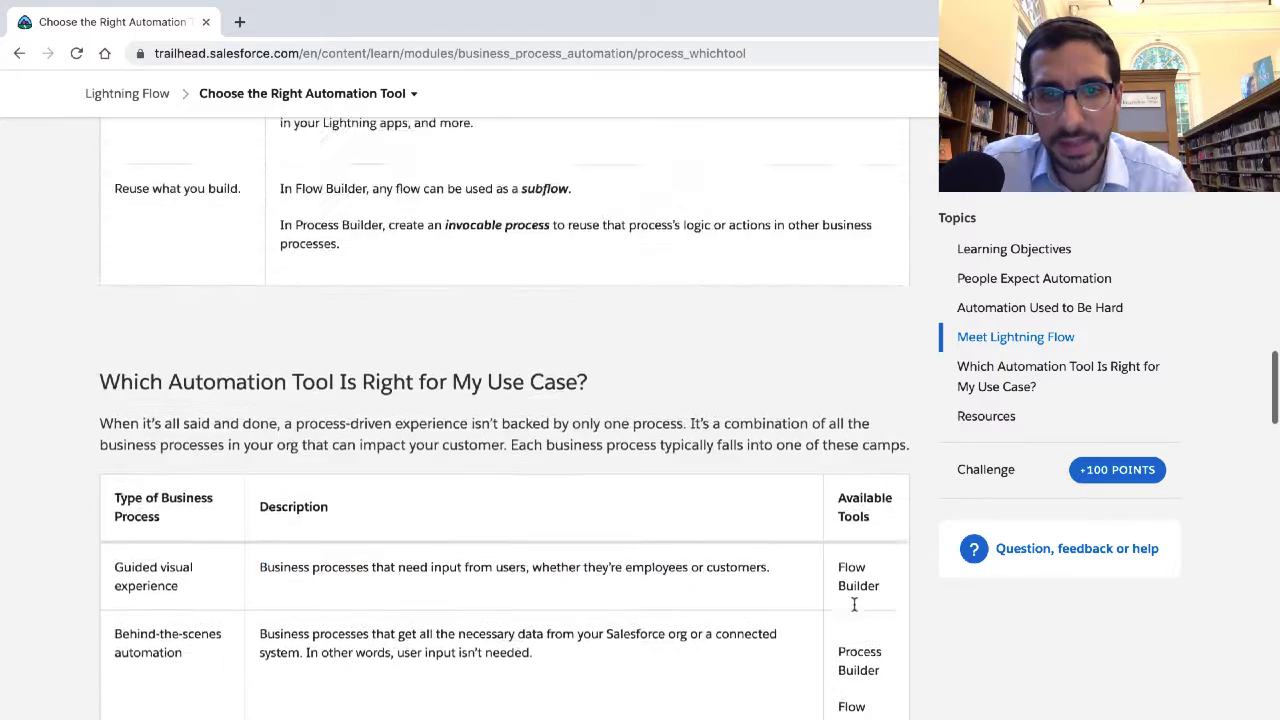
scroll(up, 3)
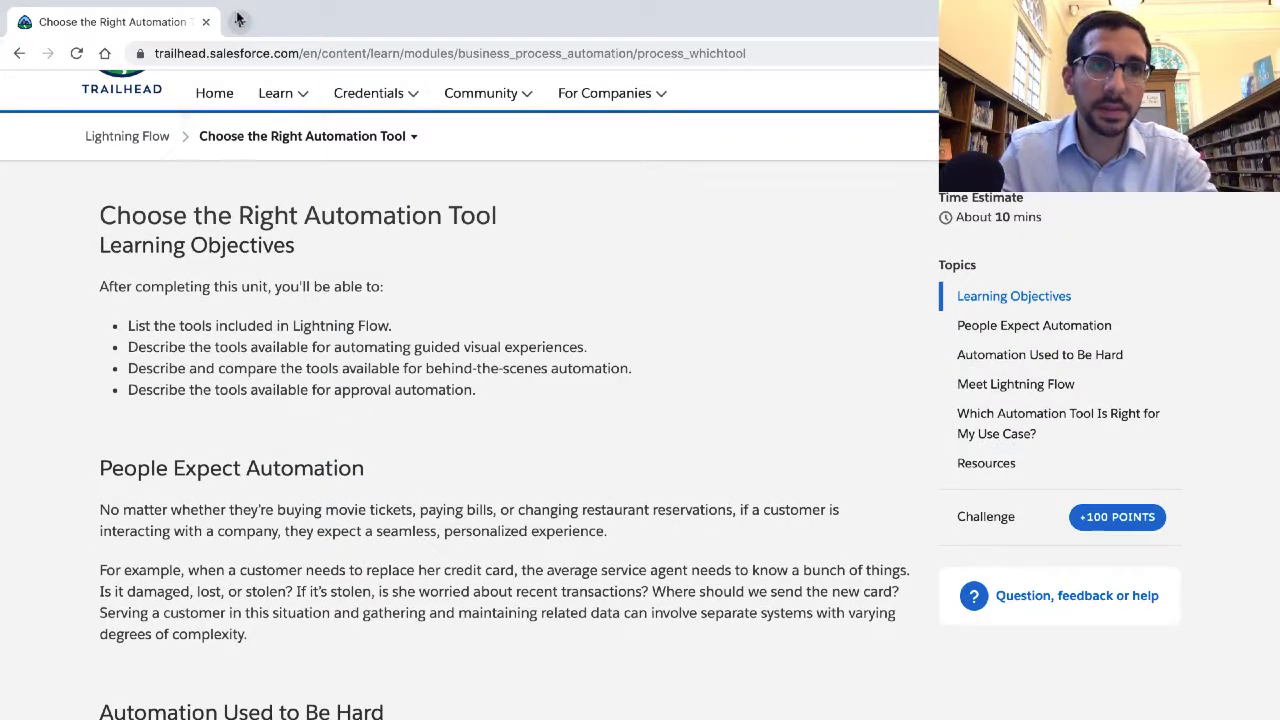
Search Google for 'APEX', then refine the query toward 'apex language' after video-game results
text(APEX&oq=APEX&aqs=chrome..69i57j0j69i60l3j69i65.1032j0j7&sourceid=chrome&ie=UTF-8)
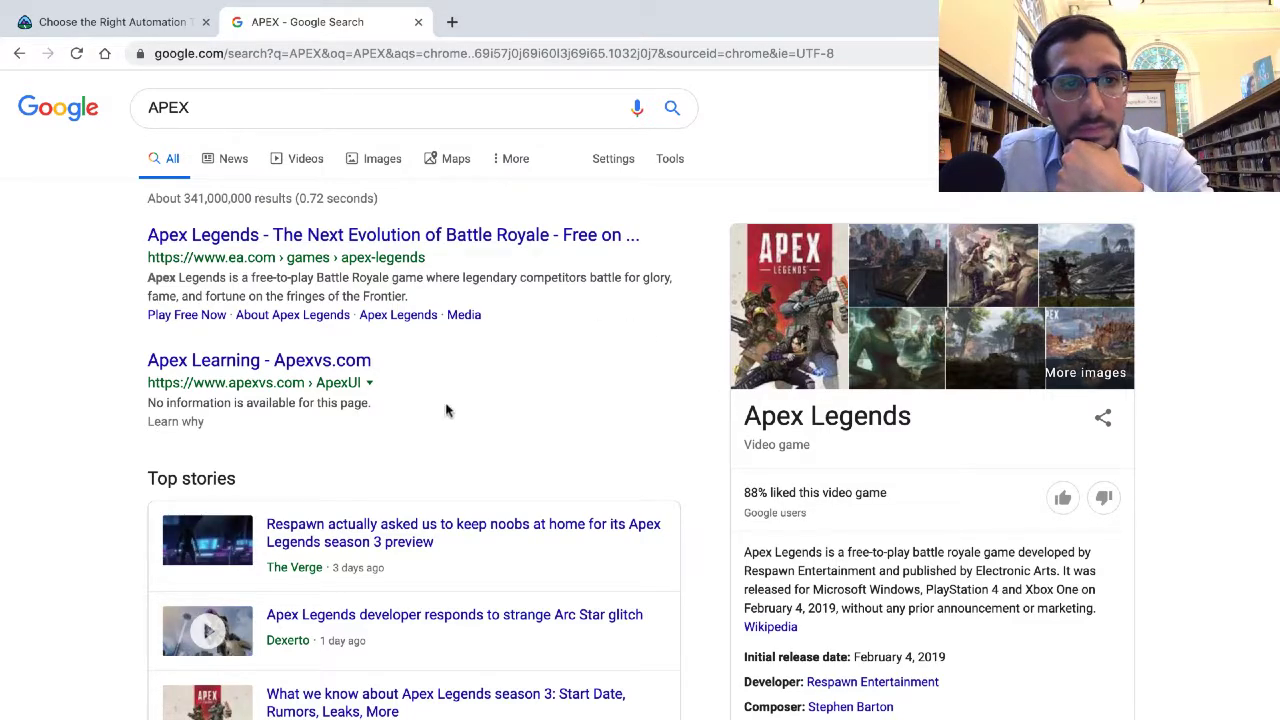
scroll(down, 3)
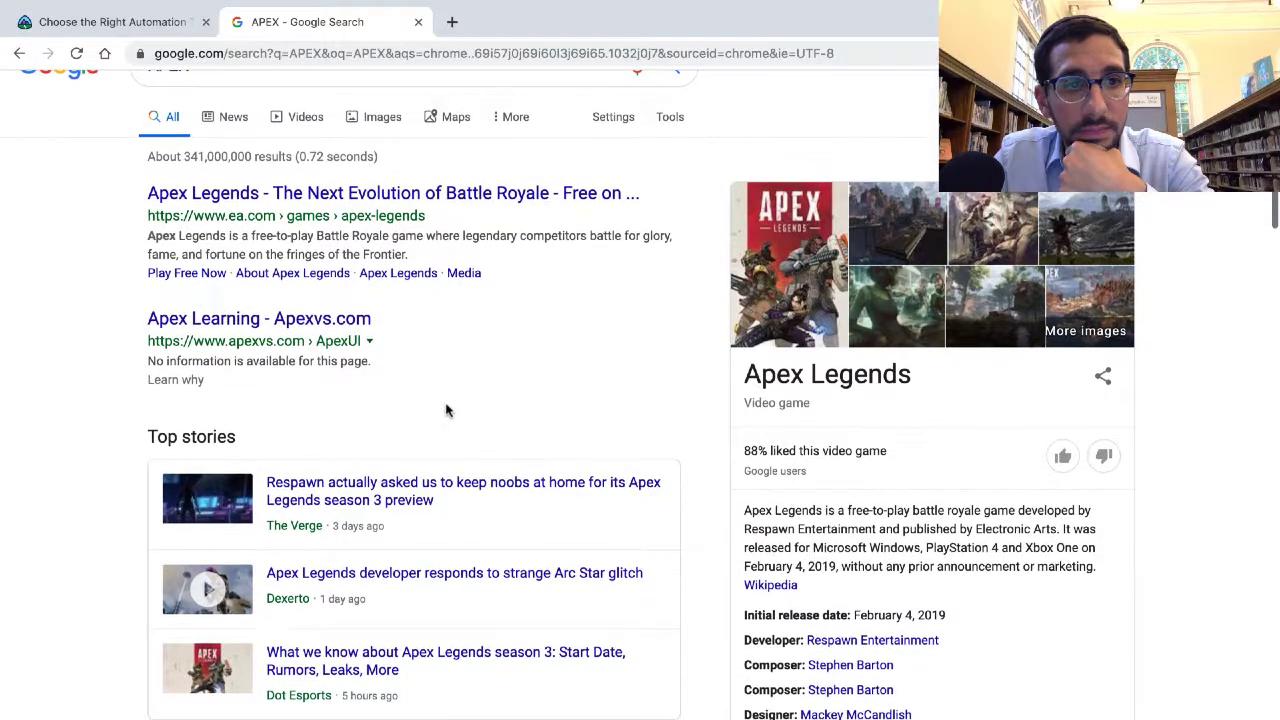
scroll(down, 3)
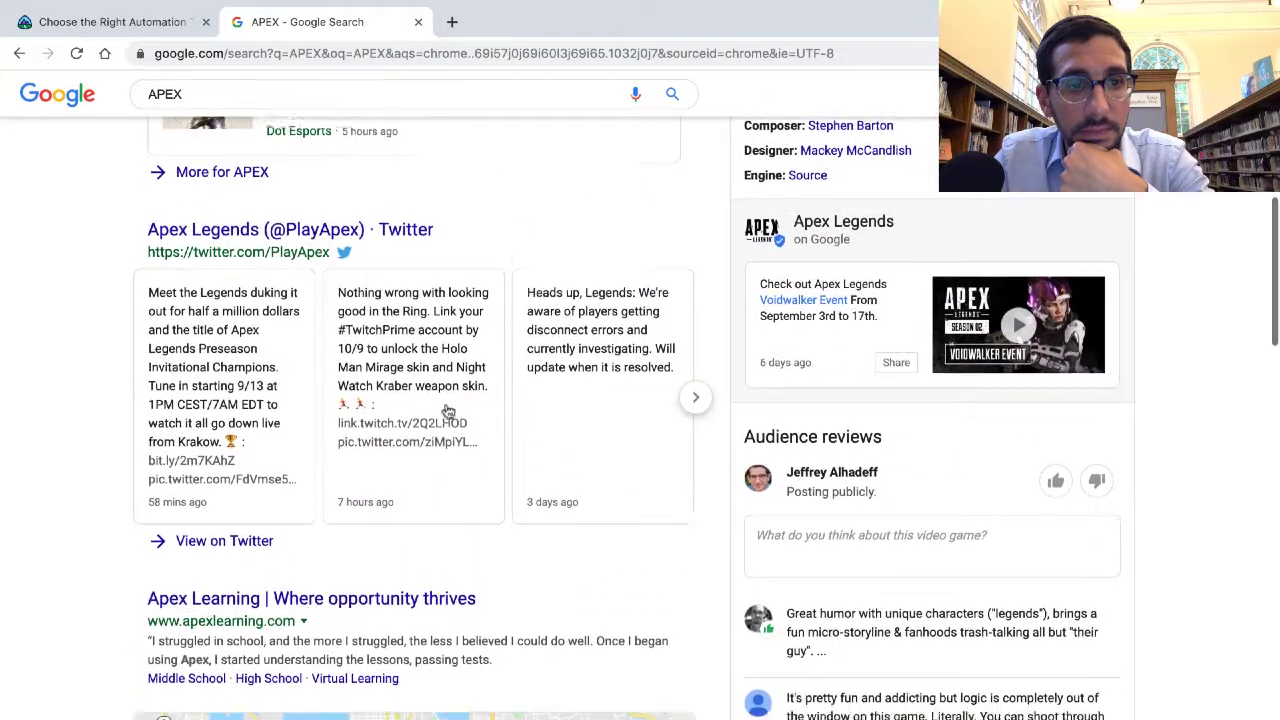
scroll(down, 3)
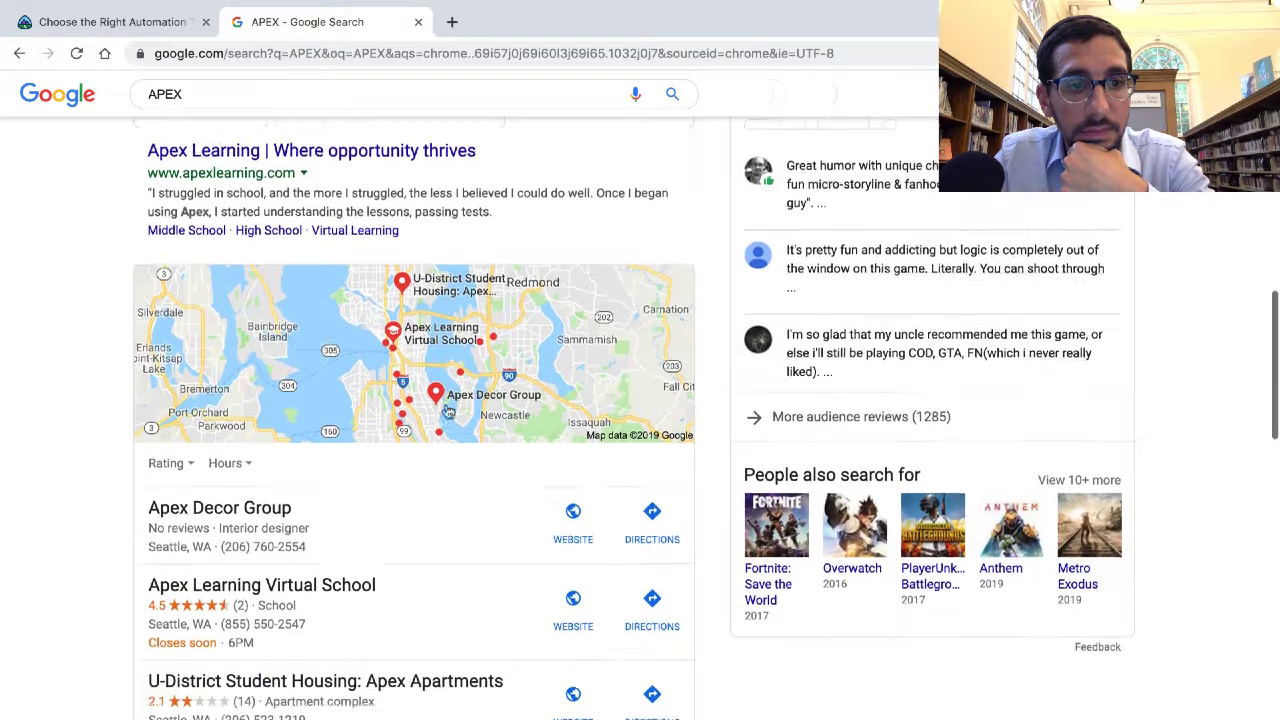
scroll(down, 3)
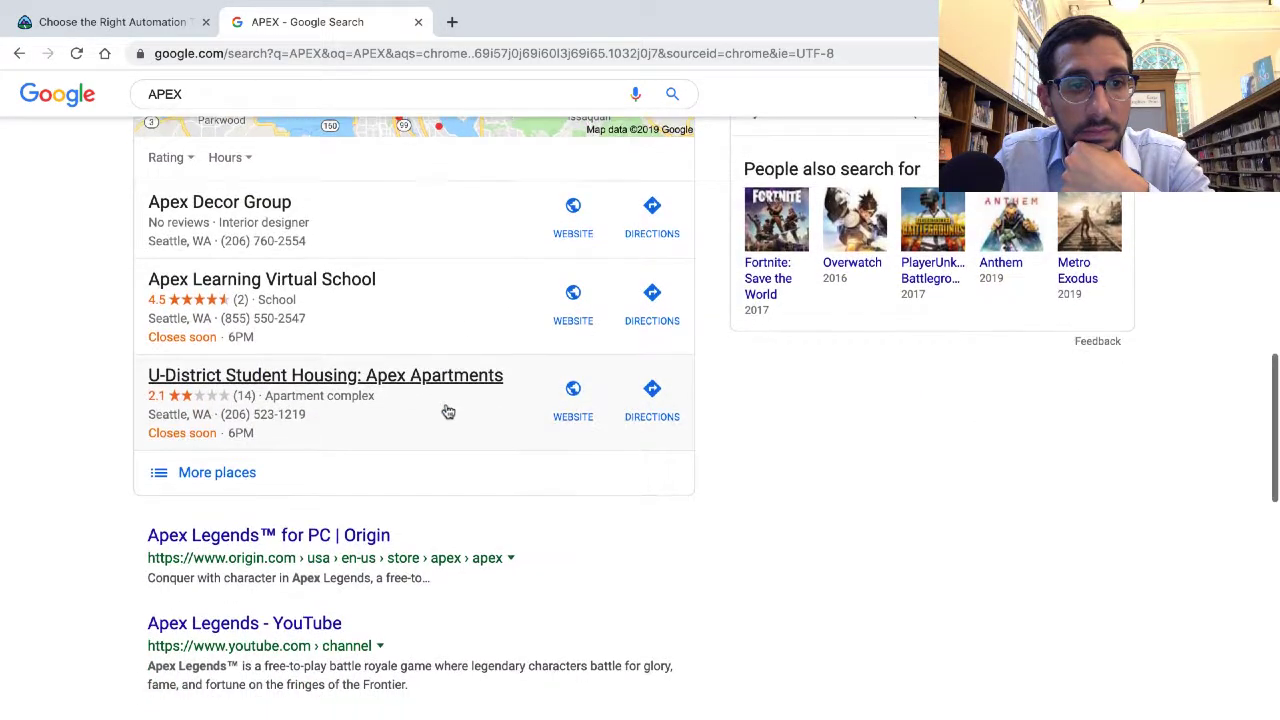
scroll(up, 3)
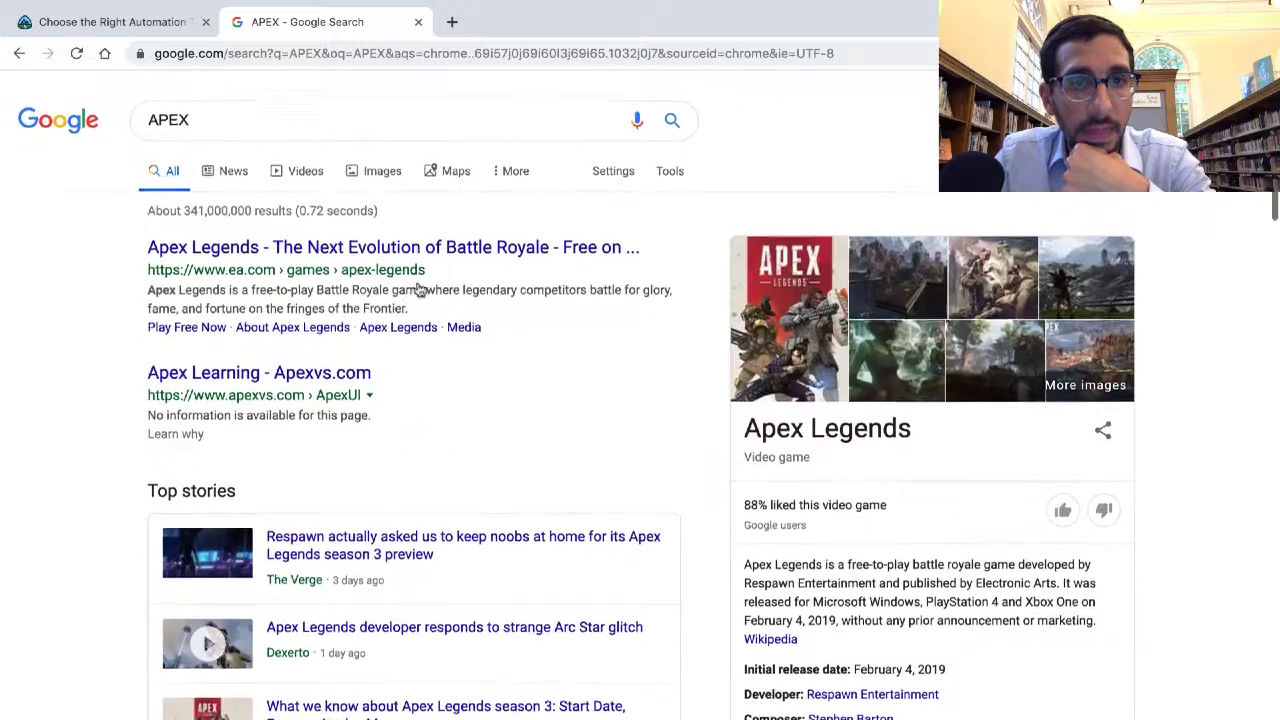
click(400, 119)
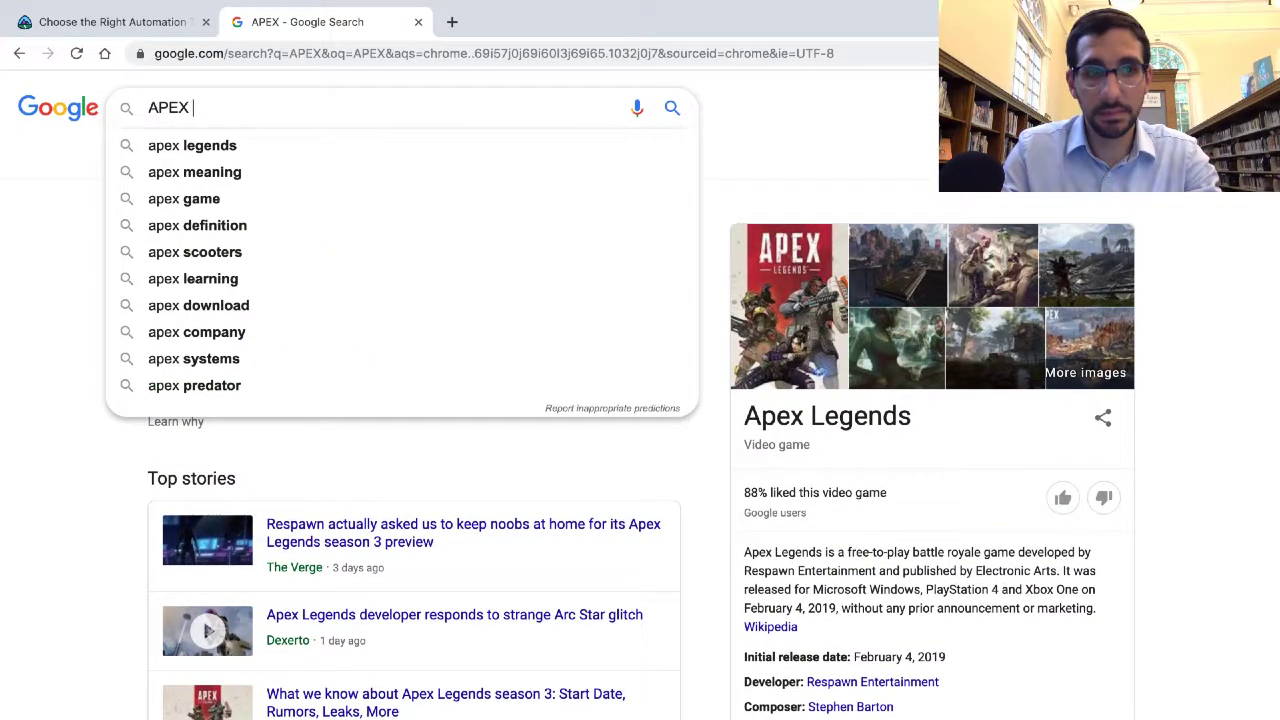
text(language)
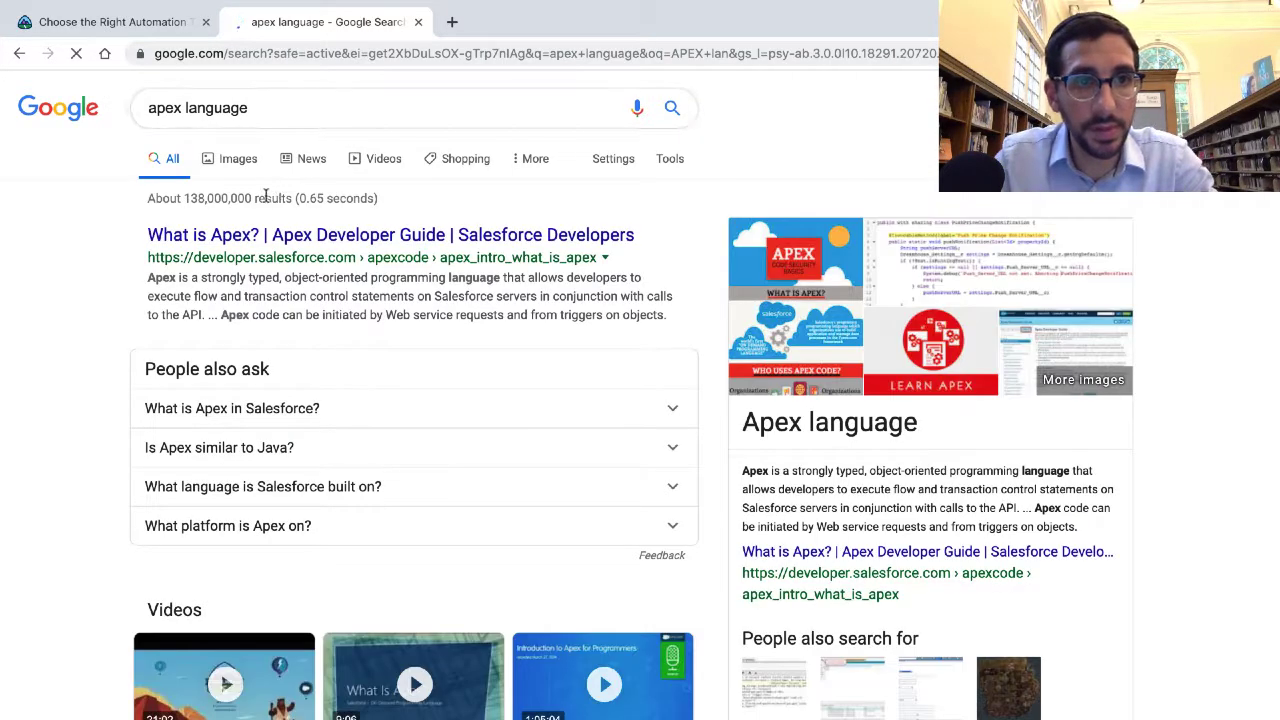
Open Salesforce's 'What is Apex?' guide and highlight the paragraph defining Apex
click(390, 234)
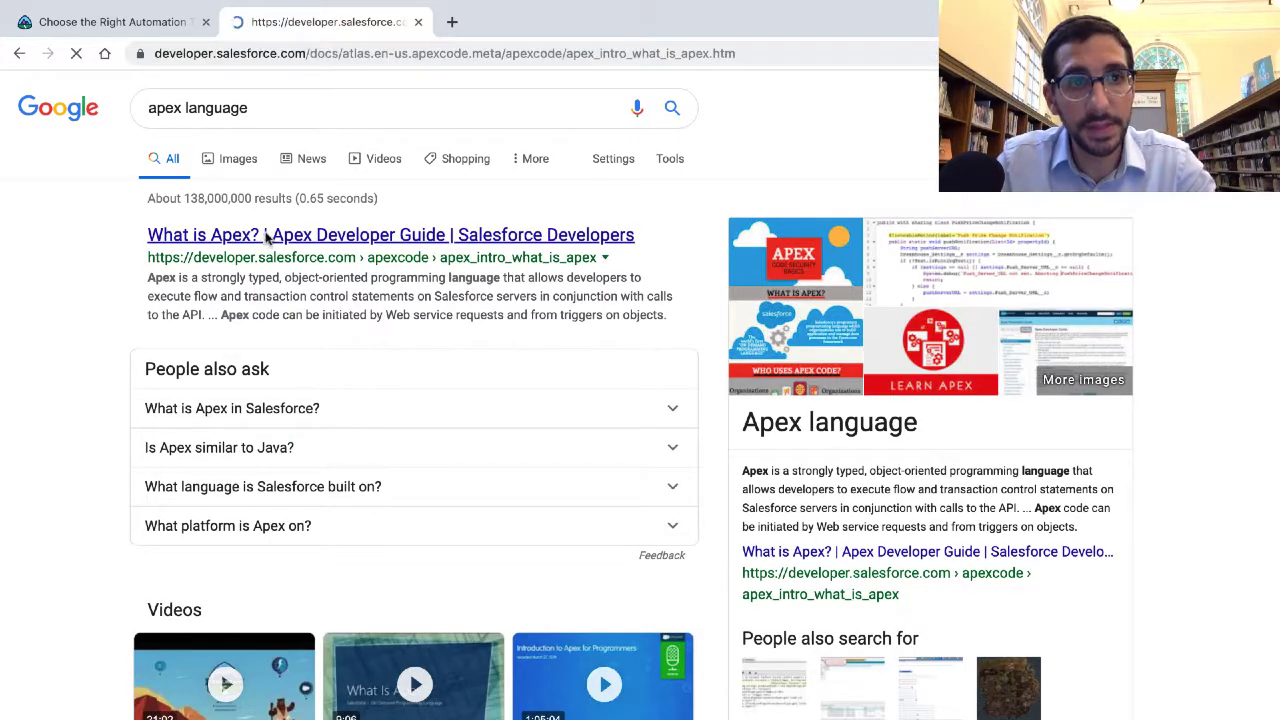
click(390, 234)
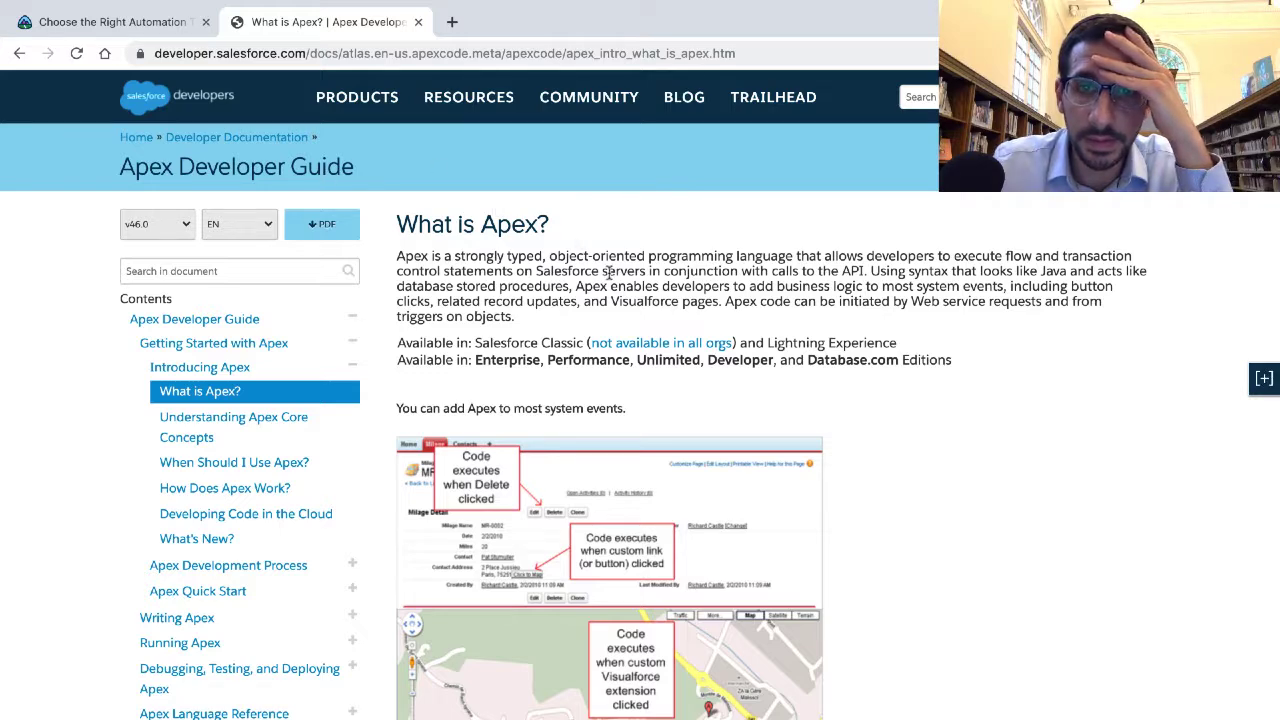
scroll(down, 3)
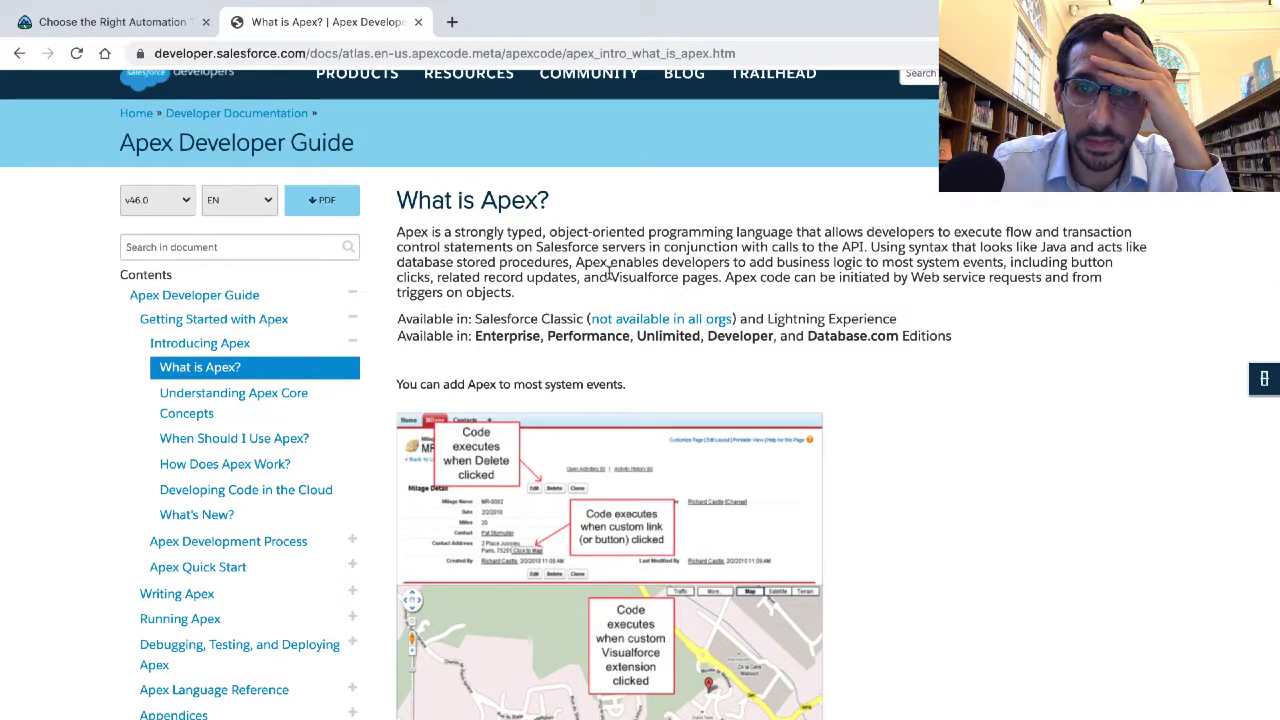
double_click(900, 231)
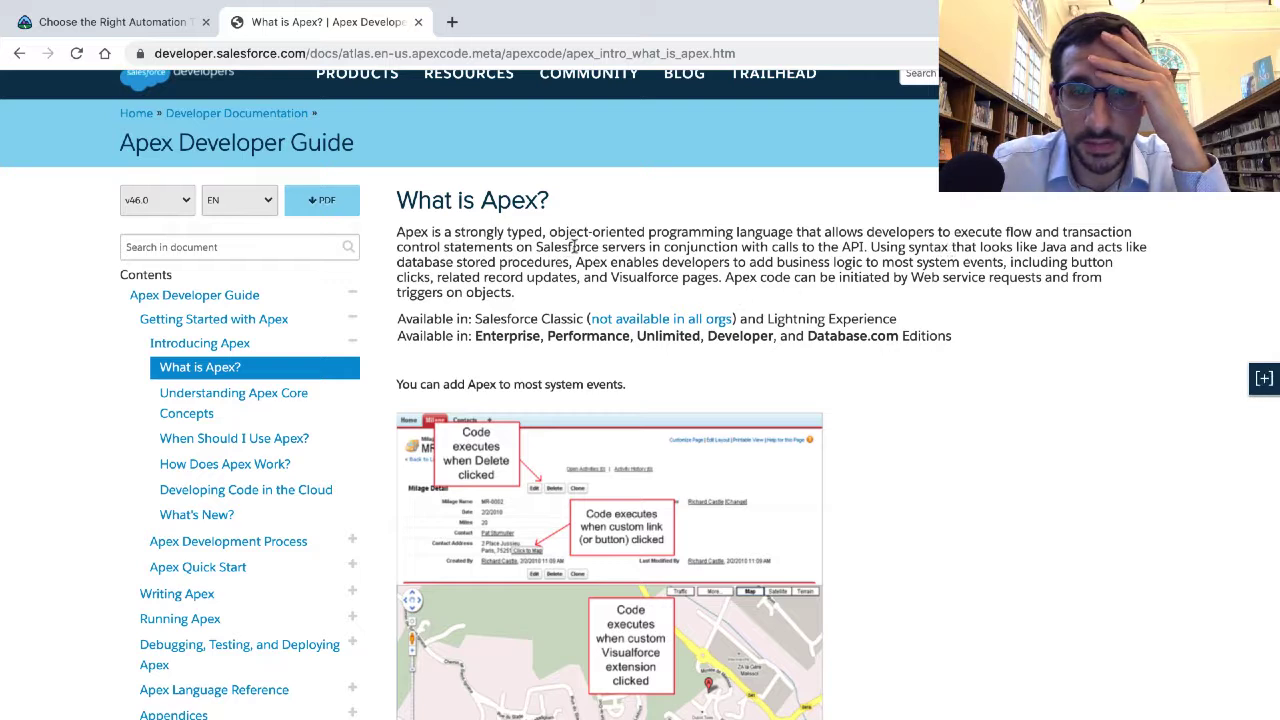
double_click(569, 247)
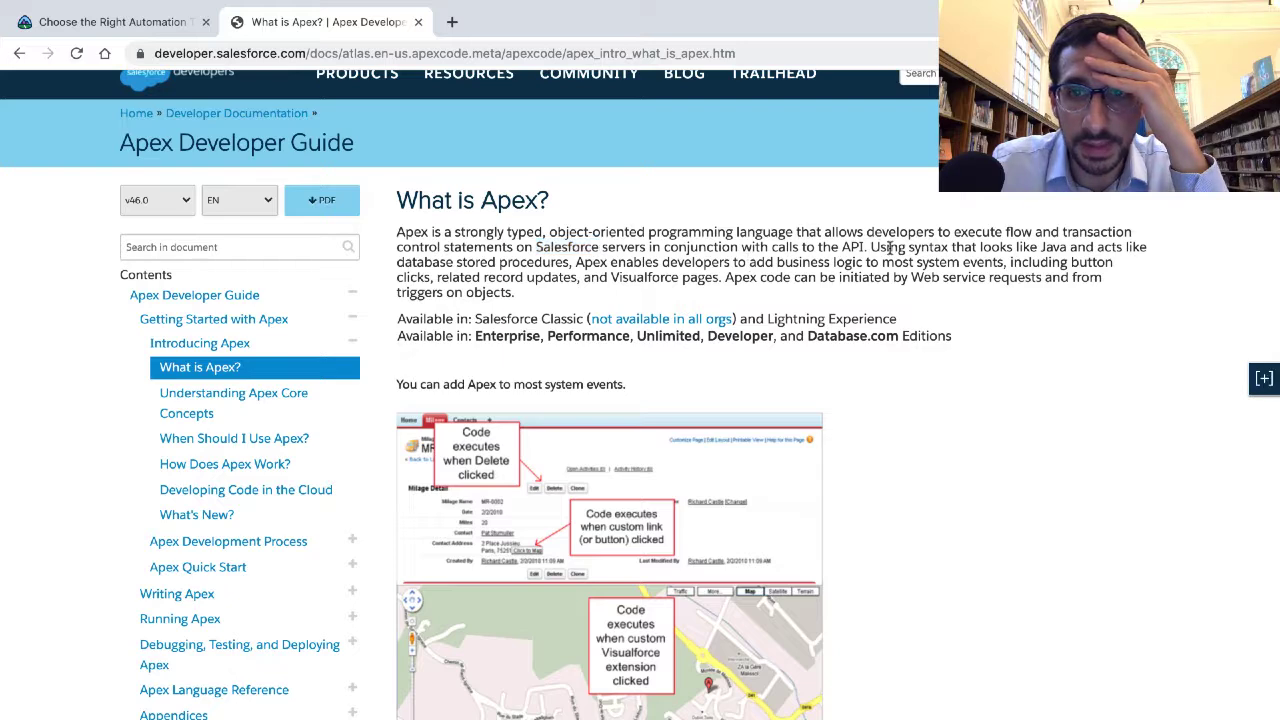
drag(397, 231, 514, 293)
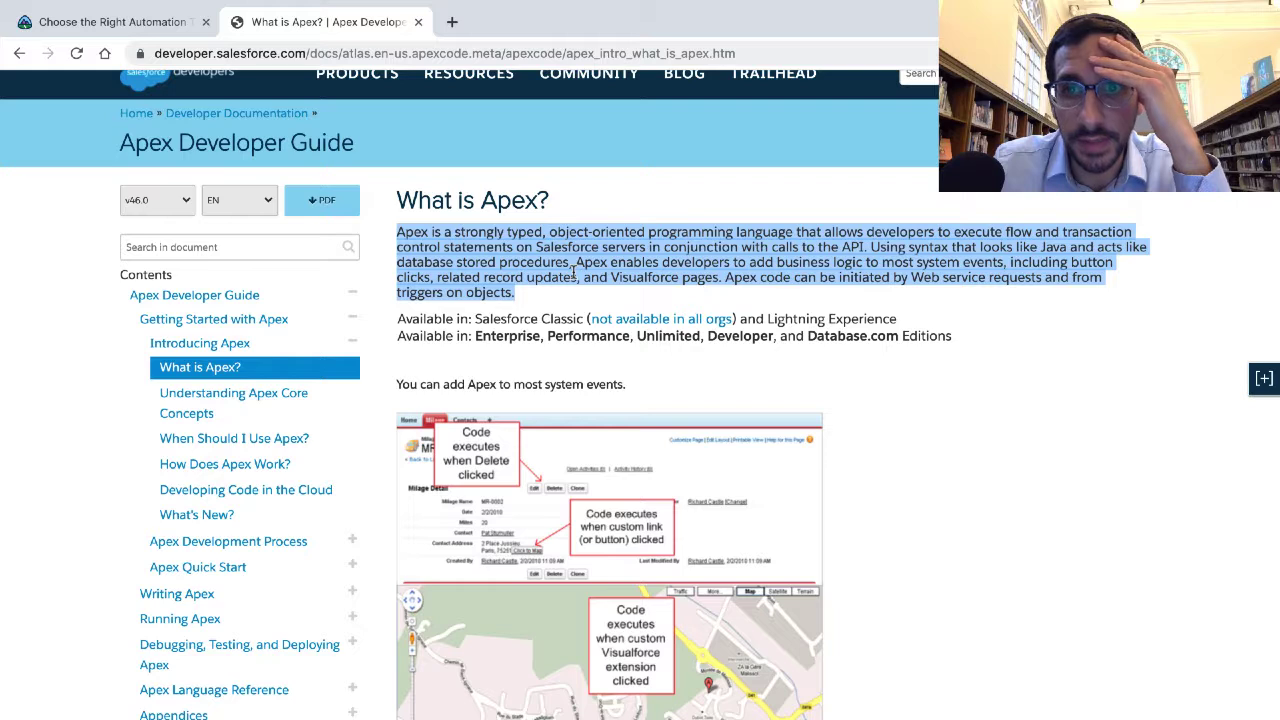
mouse_move(543, 297)
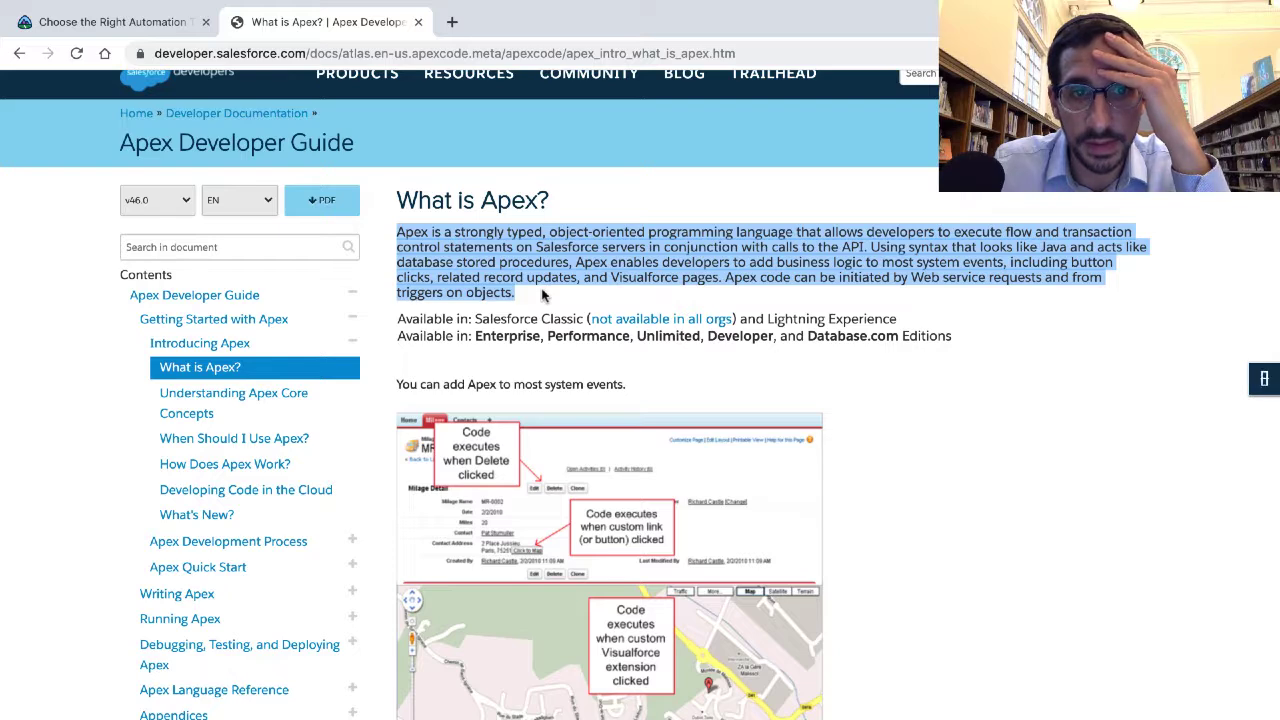
scroll(down, 3)
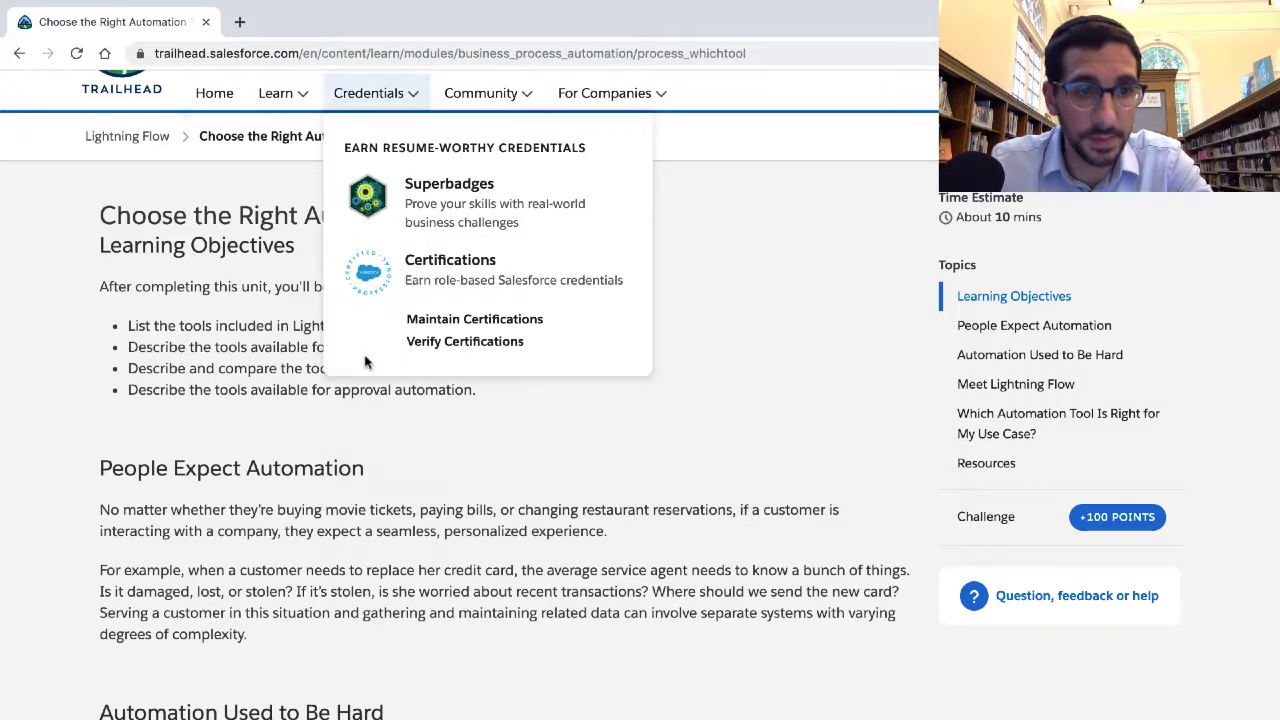
scroll(down, 3)
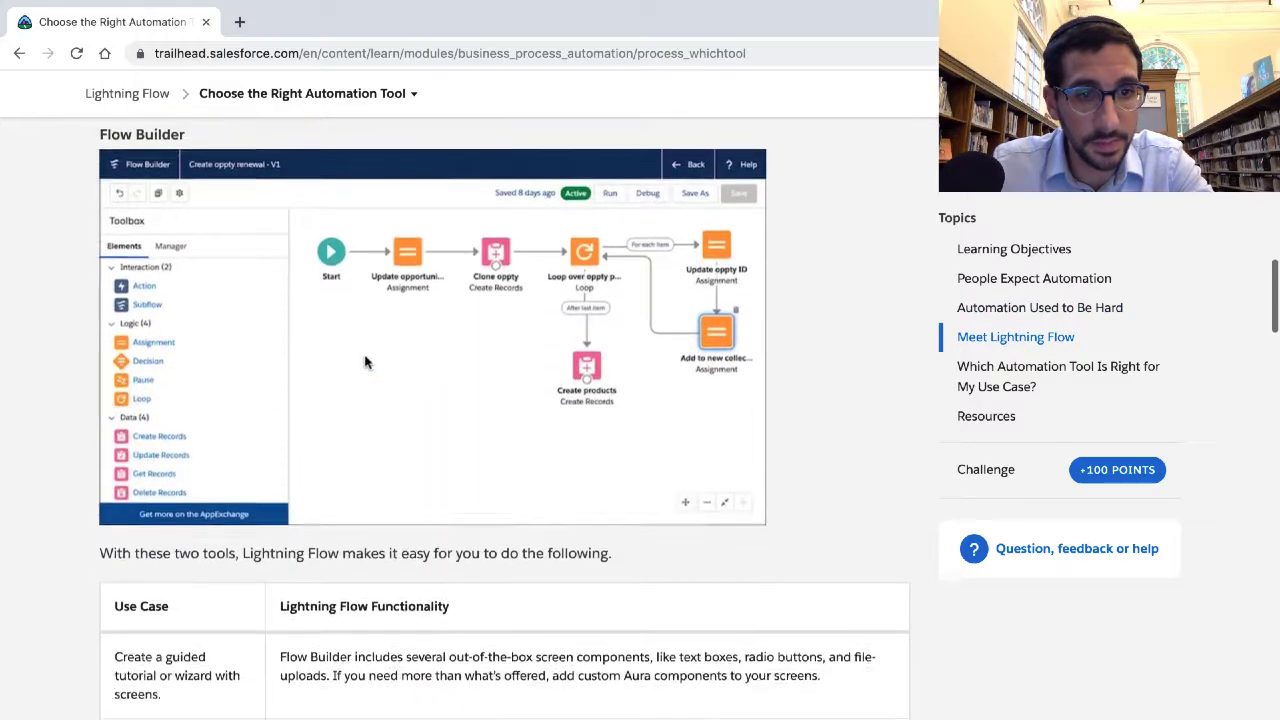
scroll(down, 3)
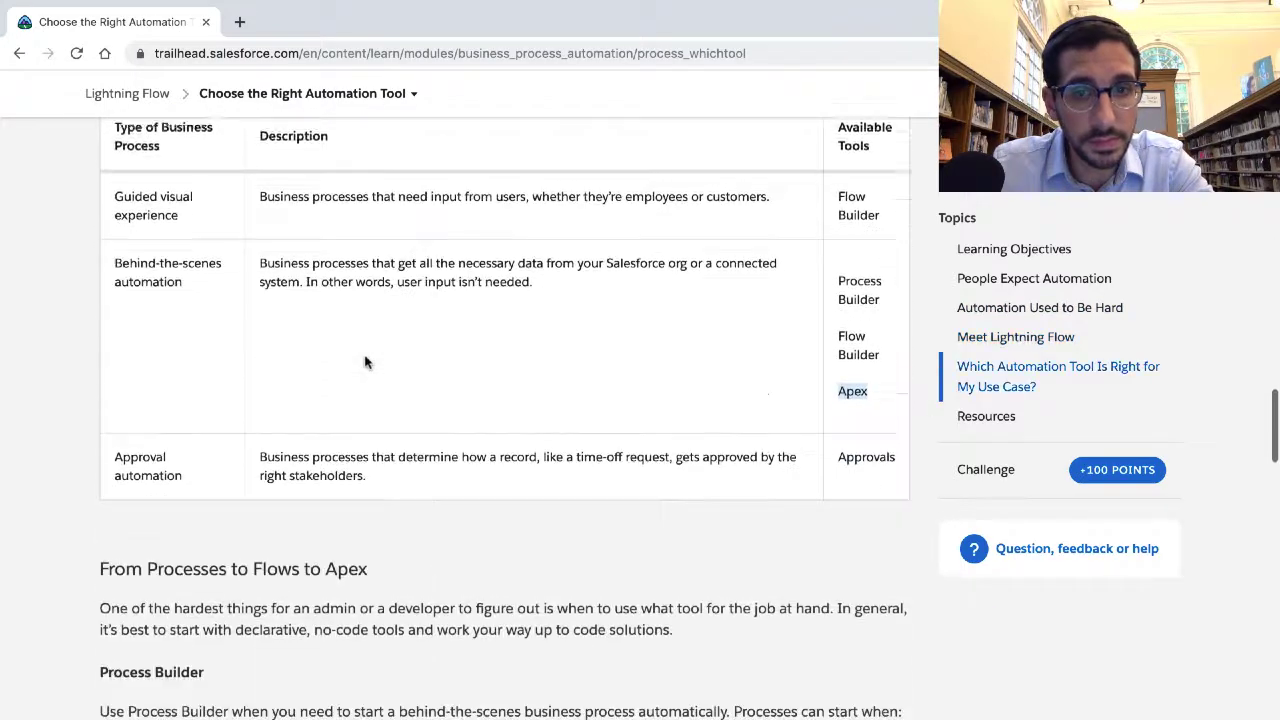
scroll(down, 3)
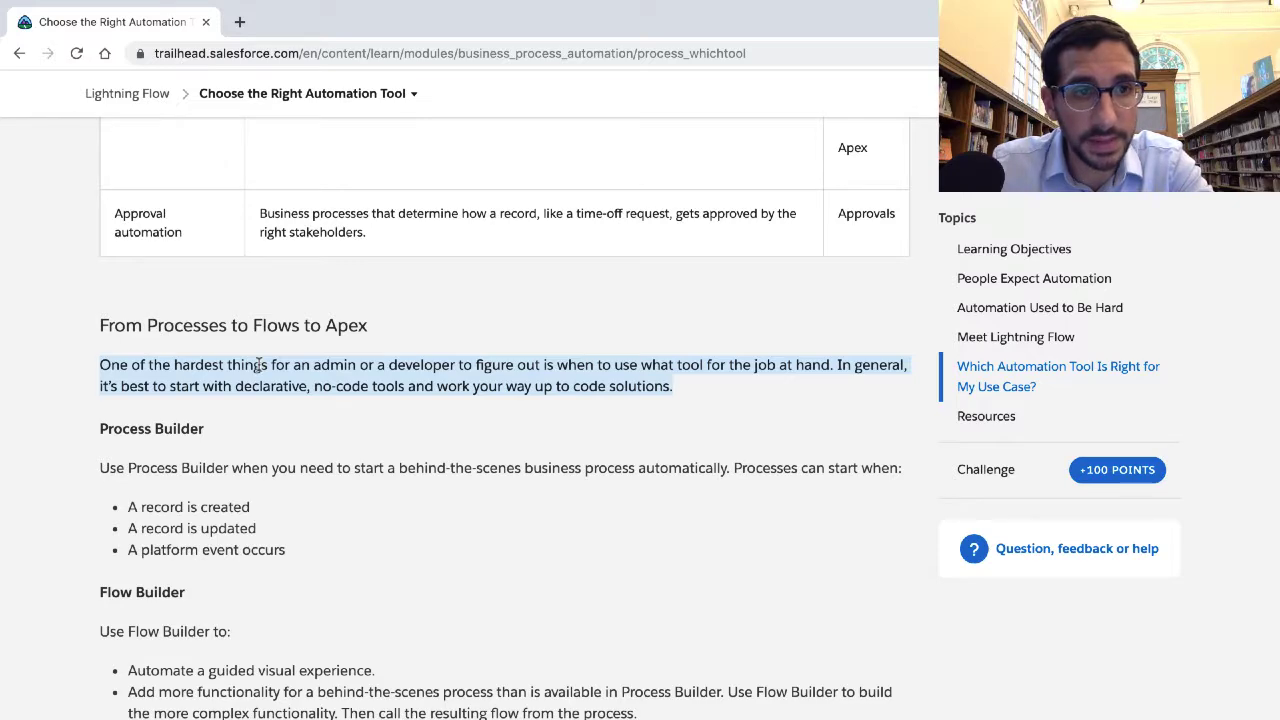
scroll(down, 3)
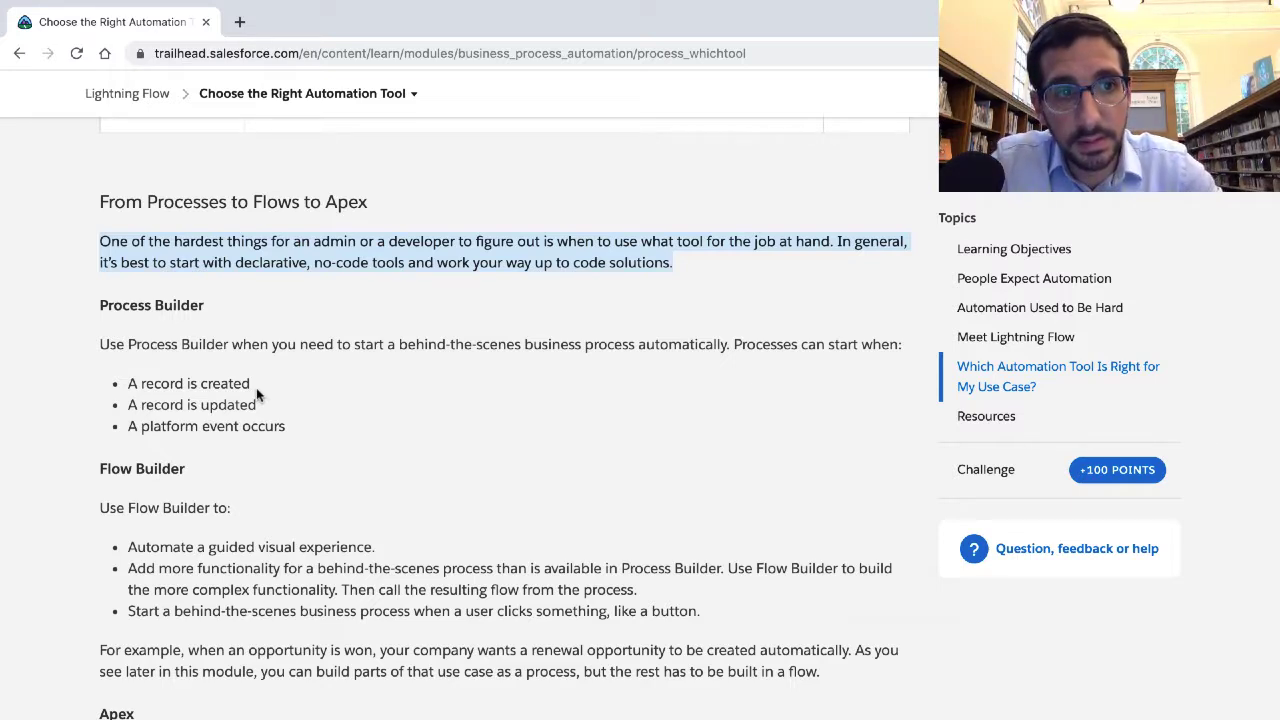
mouse_move(255, 340)
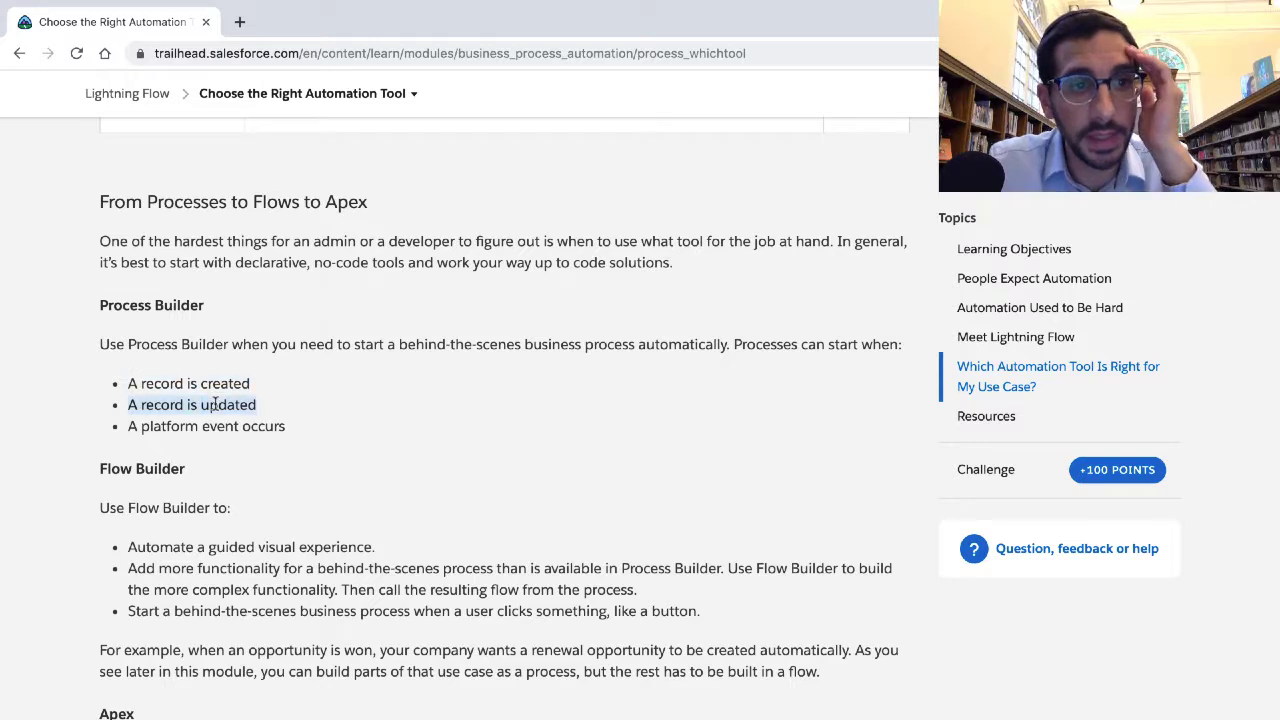
click(206, 425)
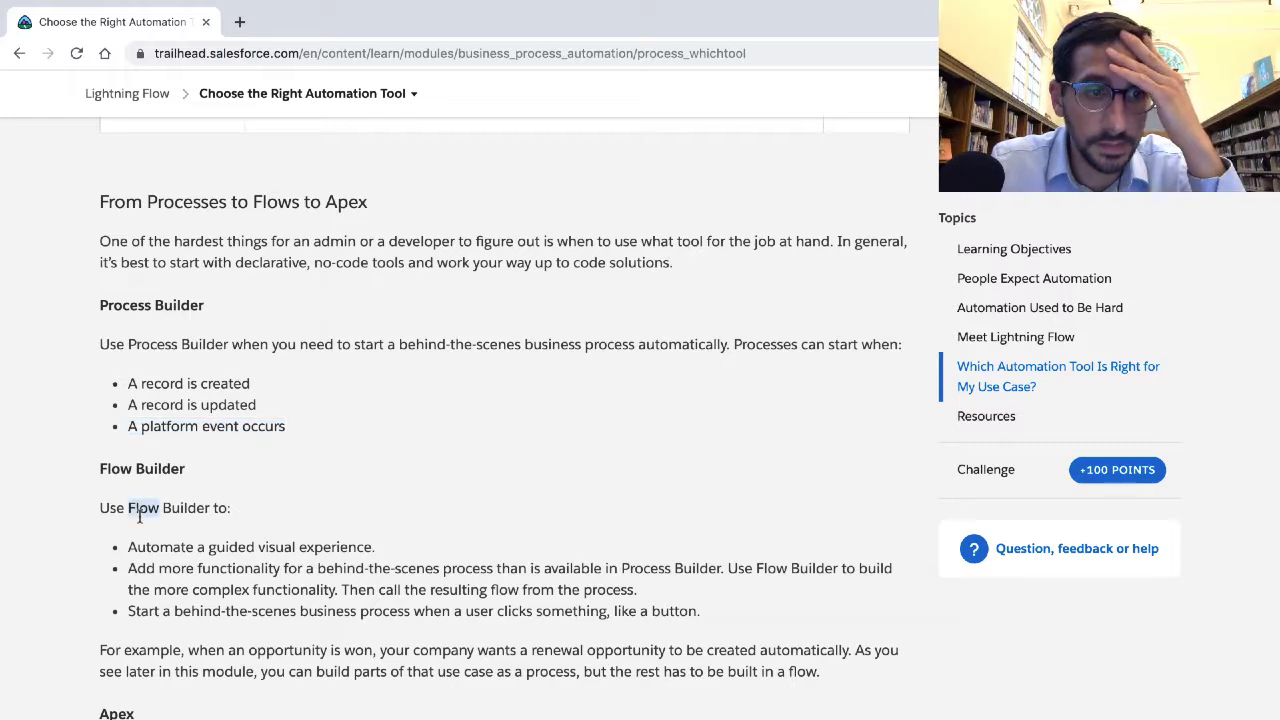
scroll(down, 3)
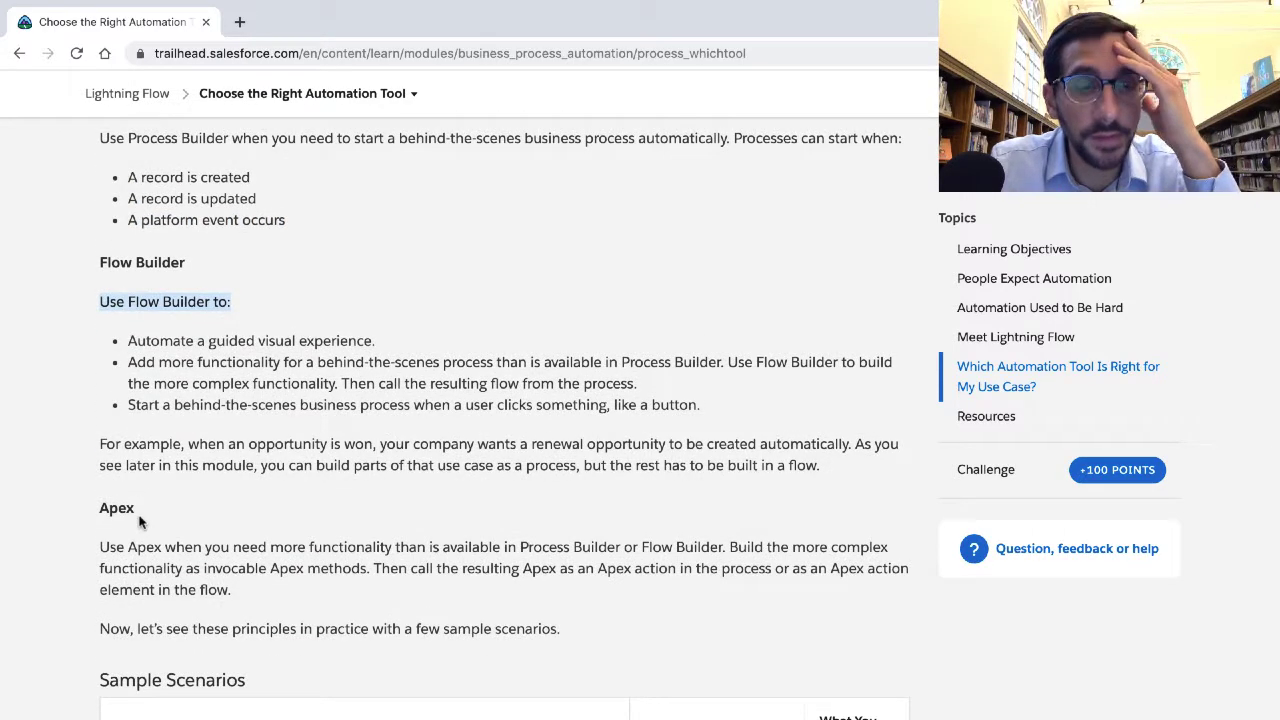
scroll(down, 3)
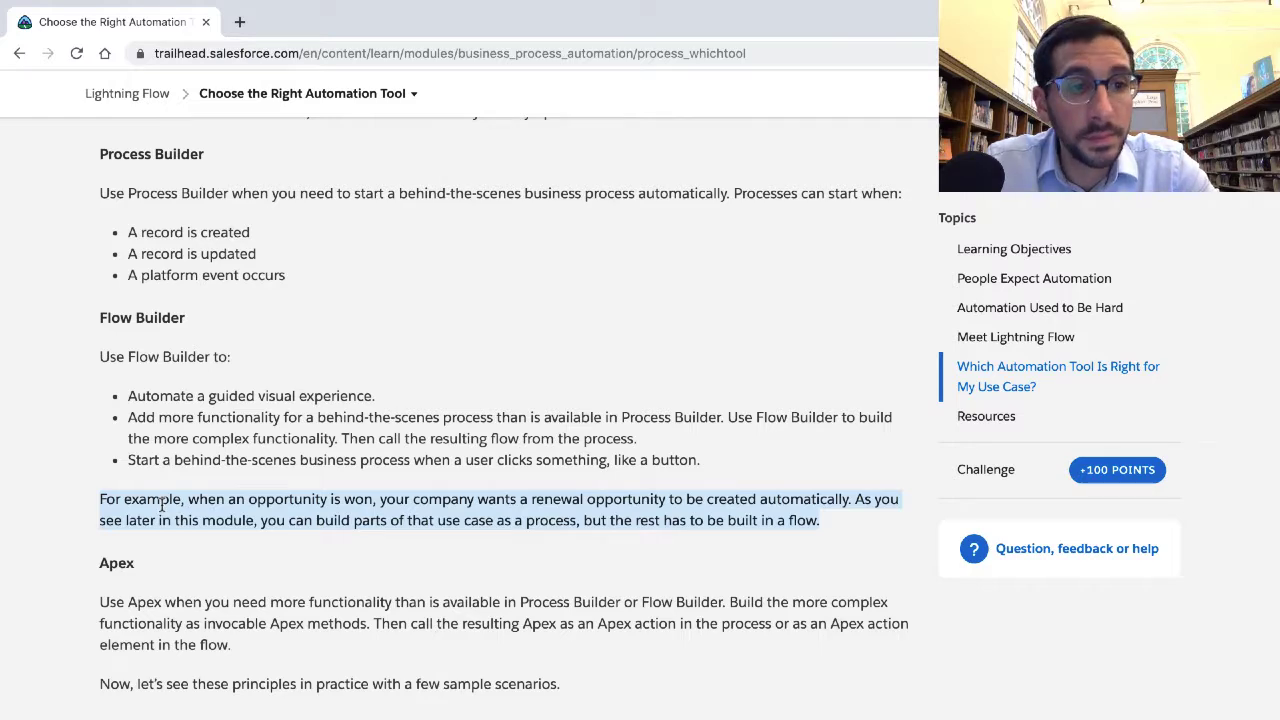
scroll(down, 3)
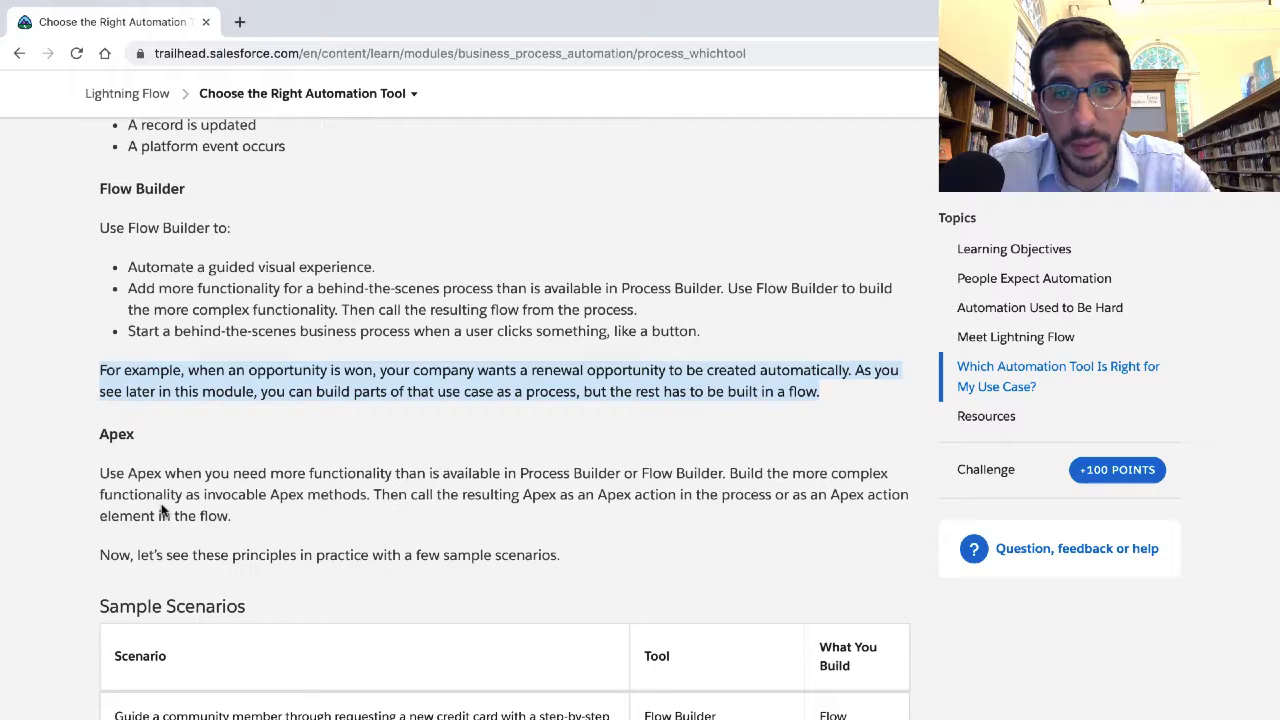
mouse_move(175, 445)
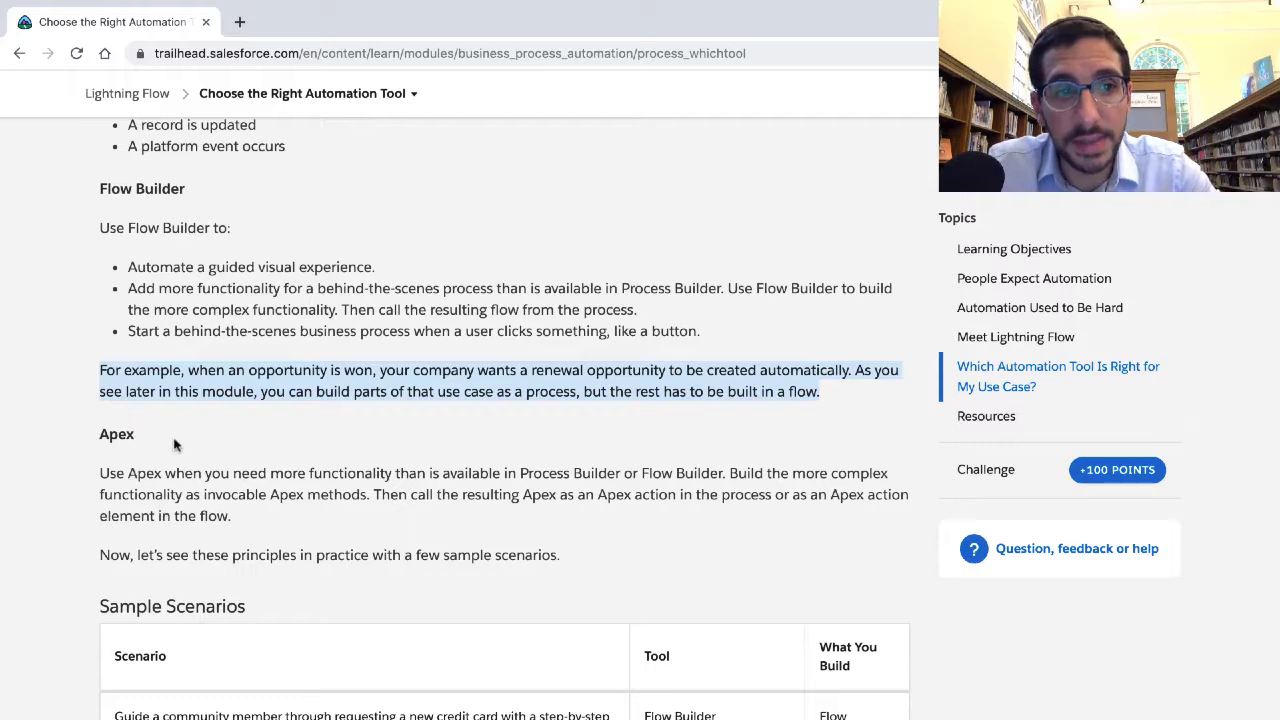
scroll(down, 3)
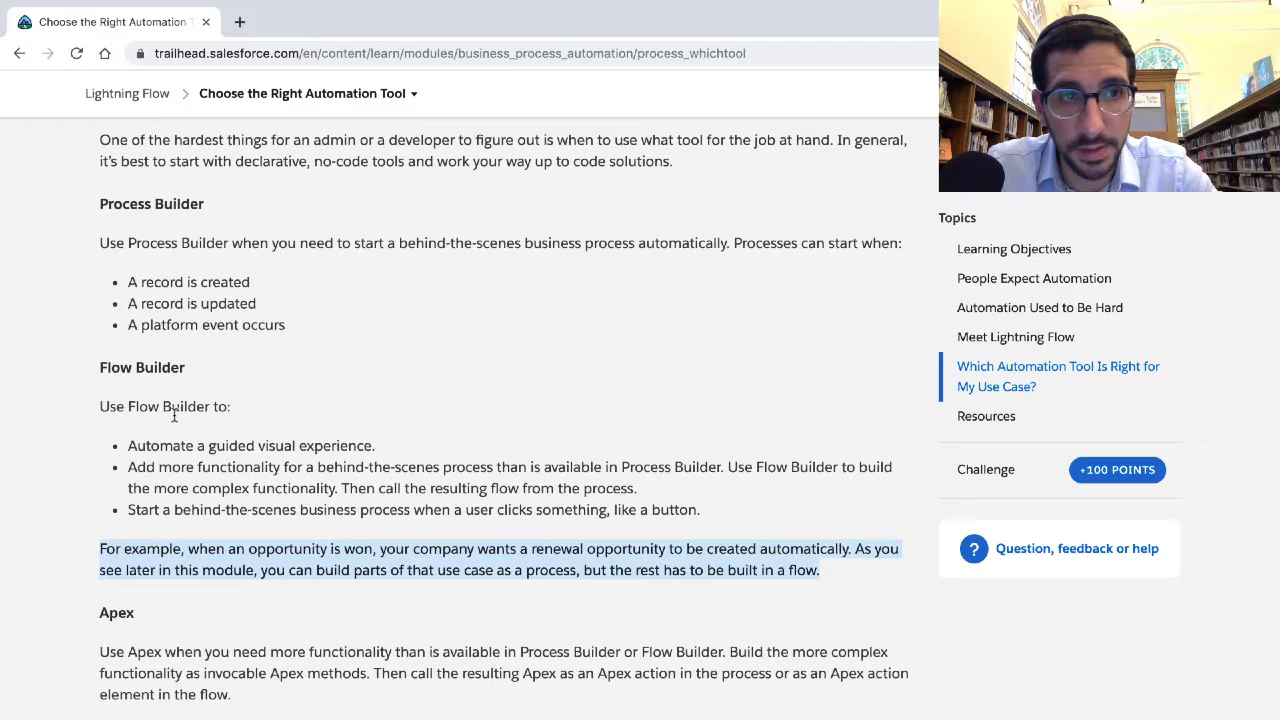
Select the when-to-use-Apex paragraph, scroll to Sample Scenarios, and select 'invocable Apex methods'
scroll(down, 3)
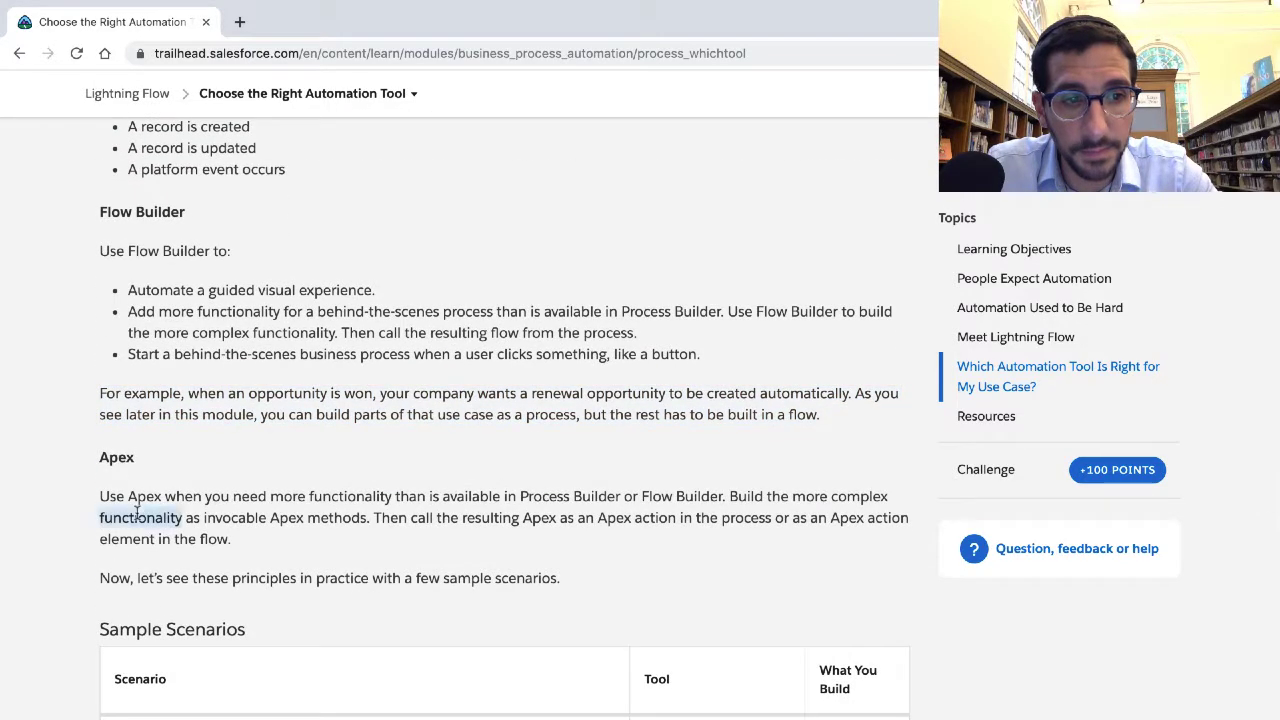
drag(99, 494, 230, 537)
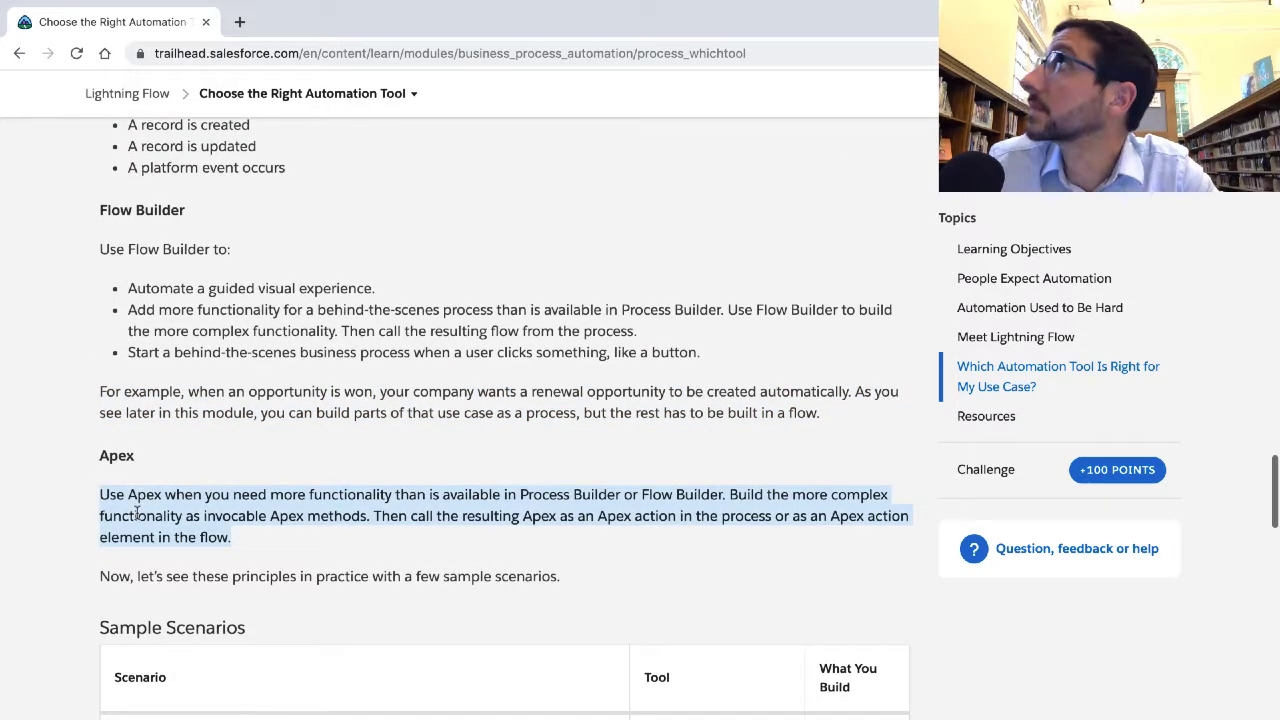
scroll(down, 3)
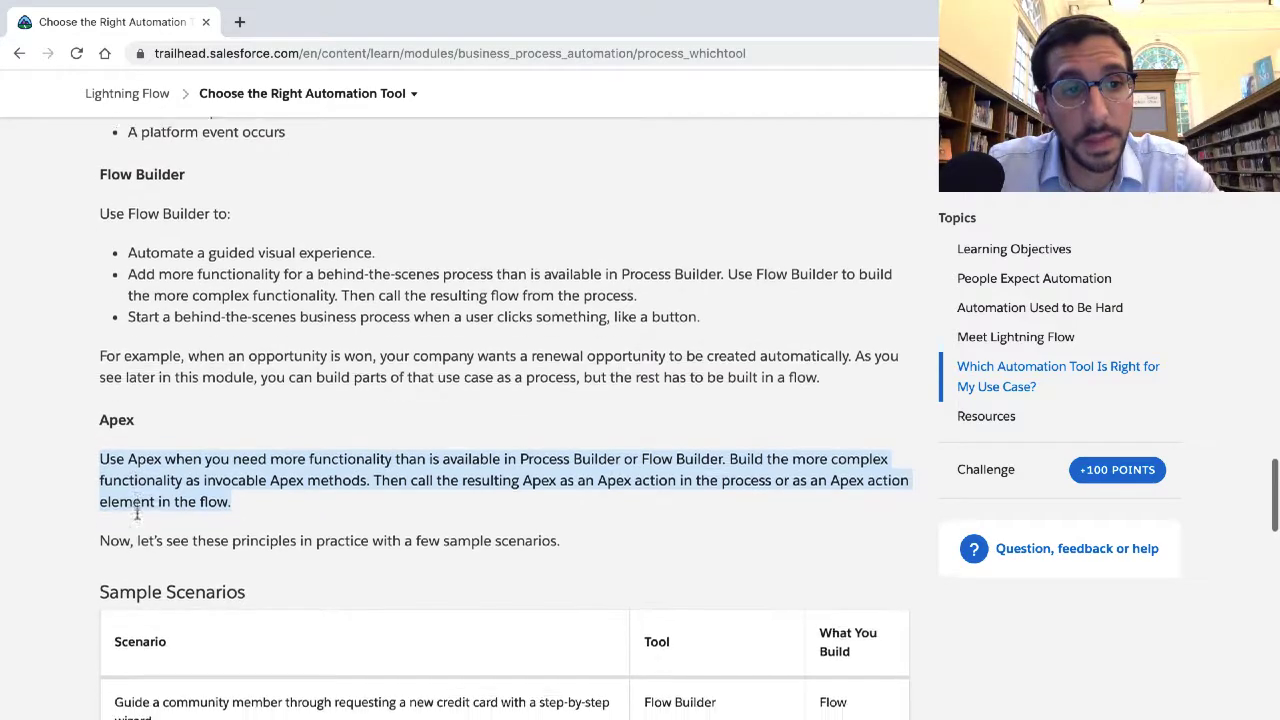
scroll(down, 3)
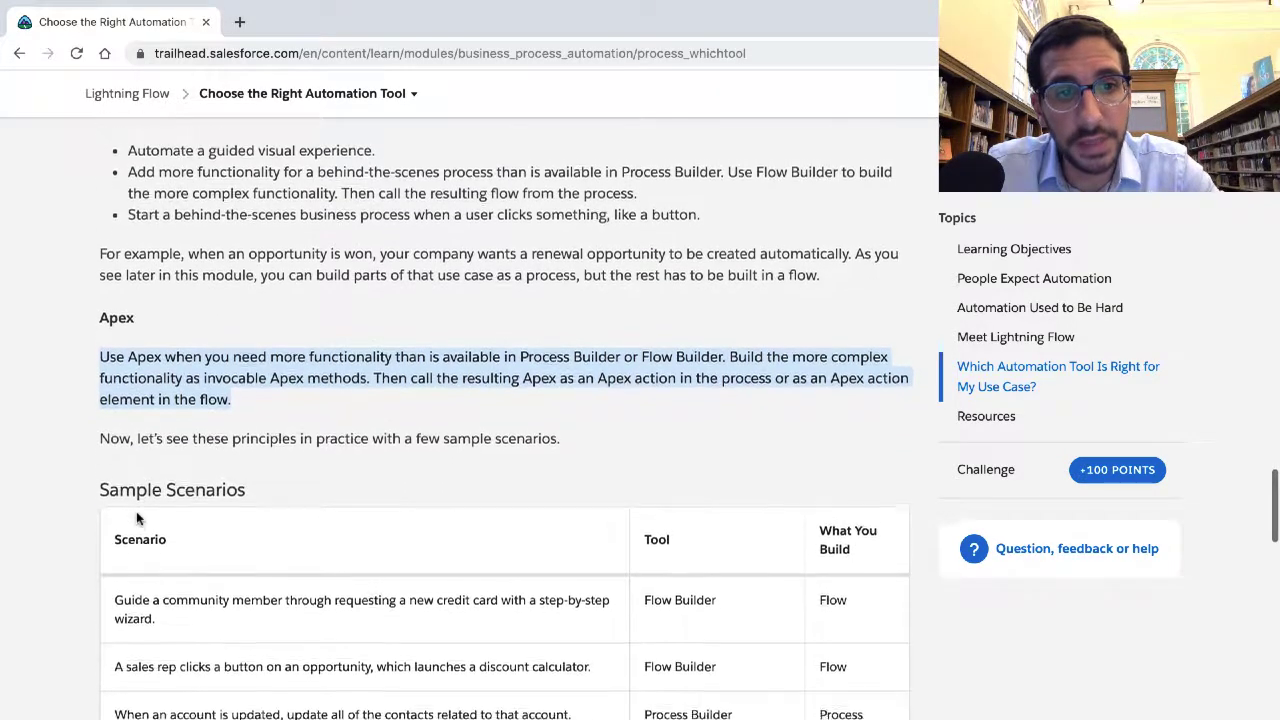
scroll(down, 3)
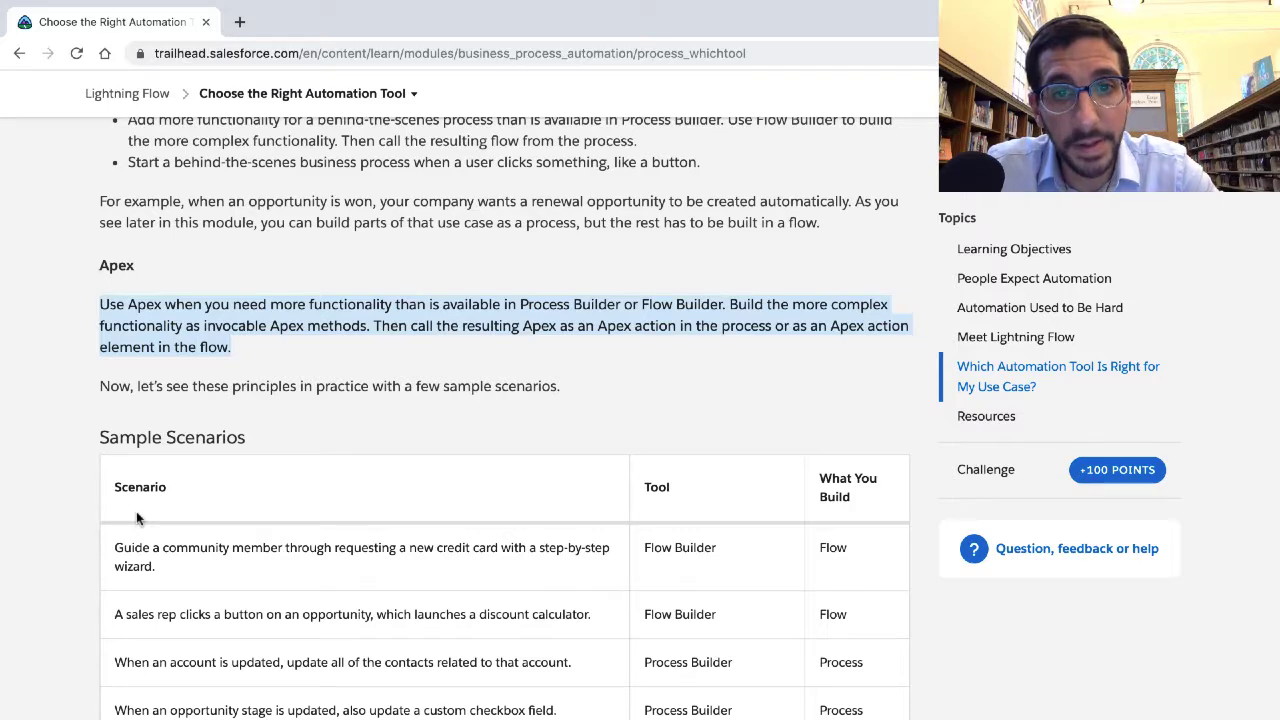
scroll(down, 3)
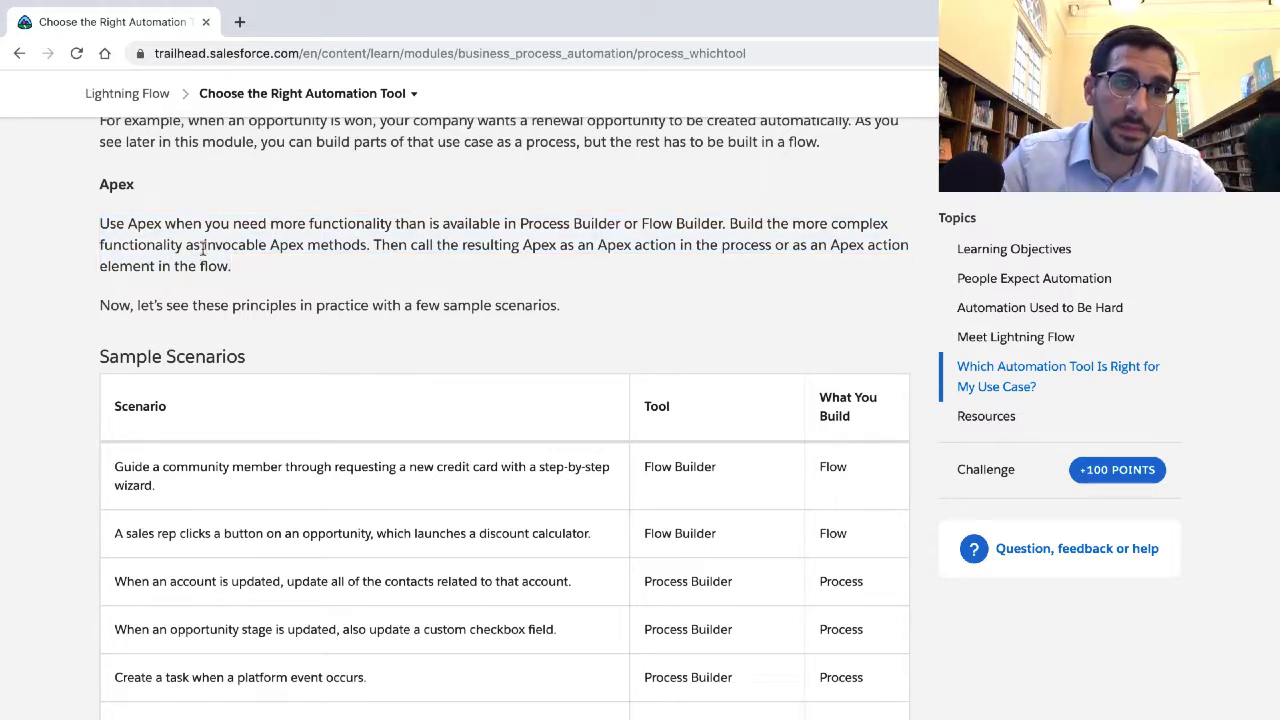
drag(204, 245, 367, 245)
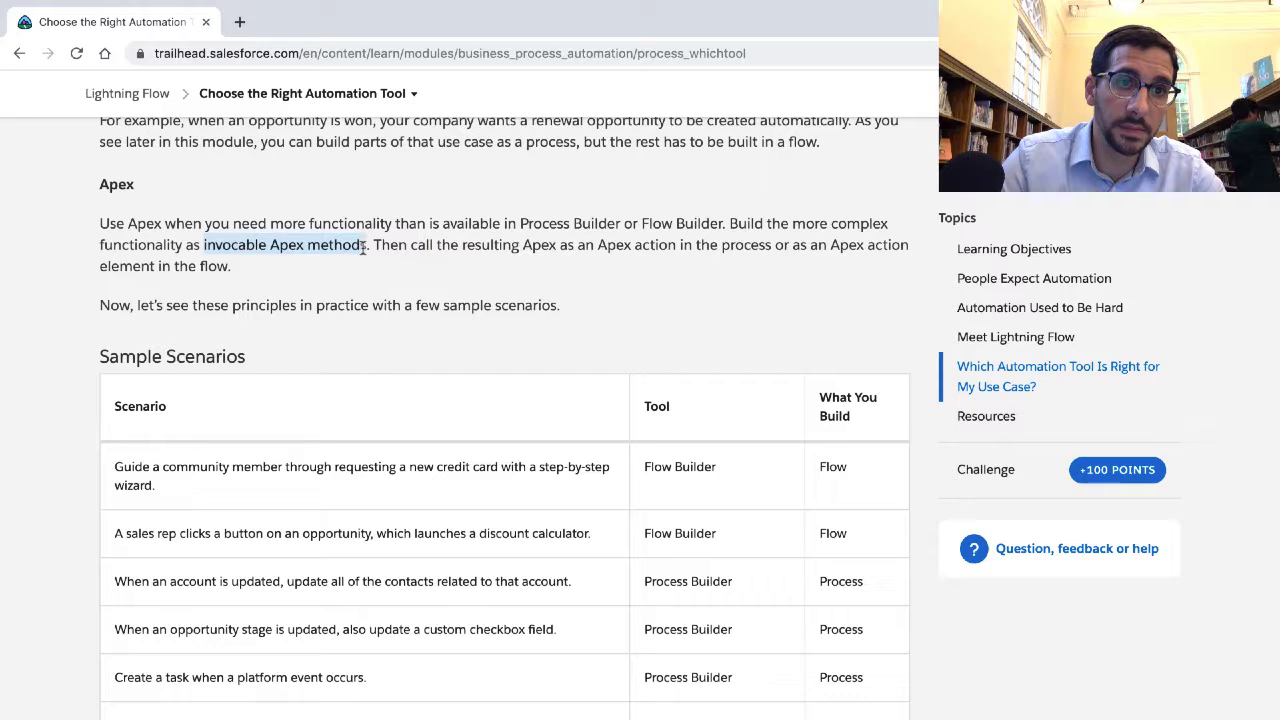
Search Google for the selected phrase 'invocable Apex methods' from the context menu
right_click(320, 245)
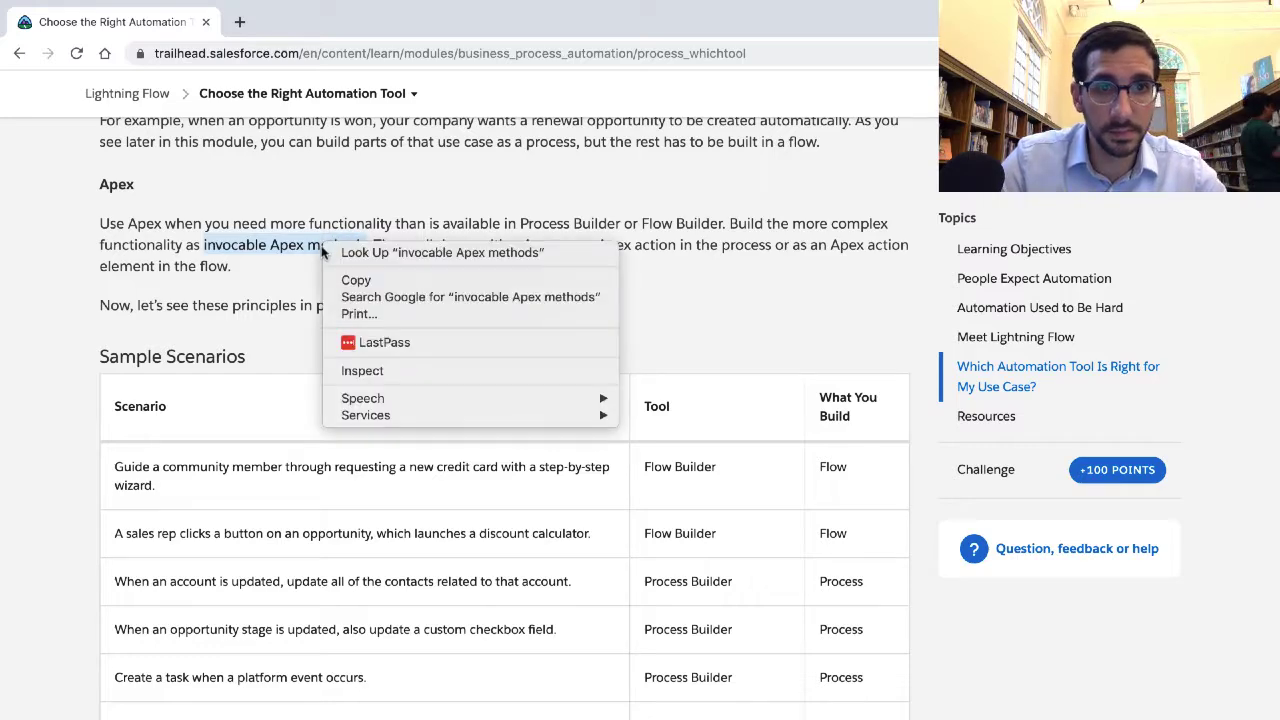
click(469, 297)
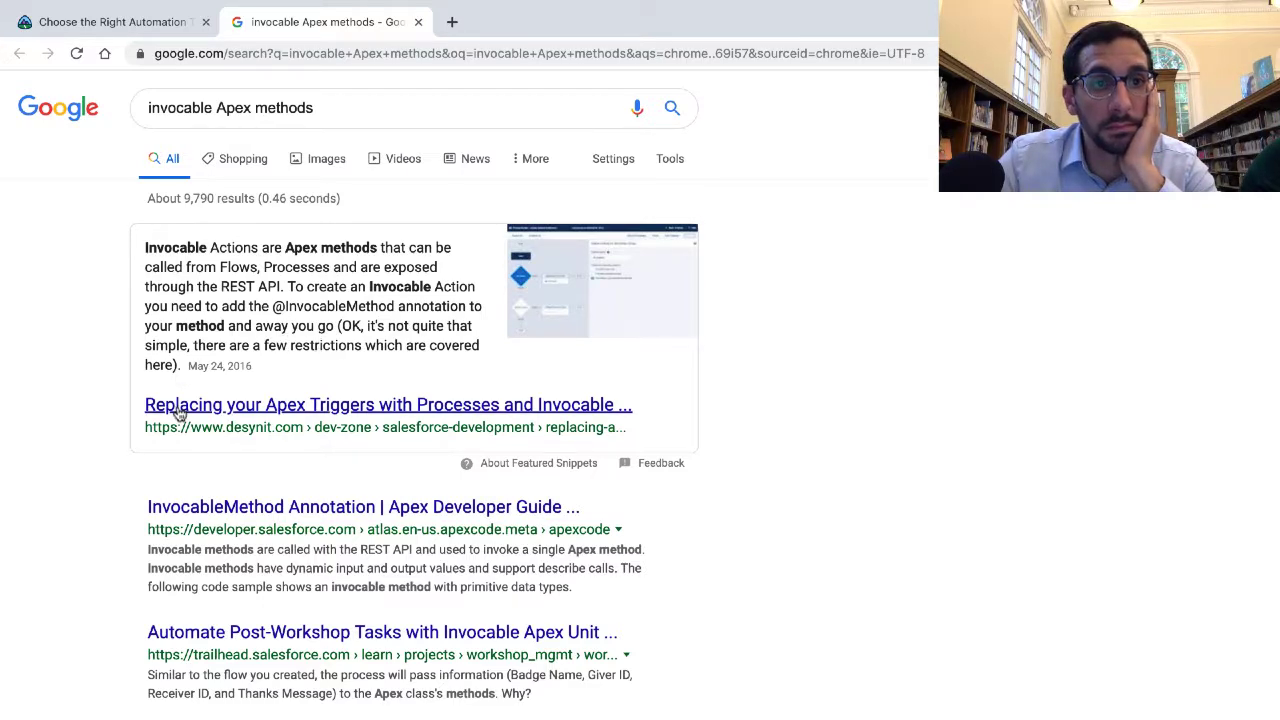
scroll(down, 3)
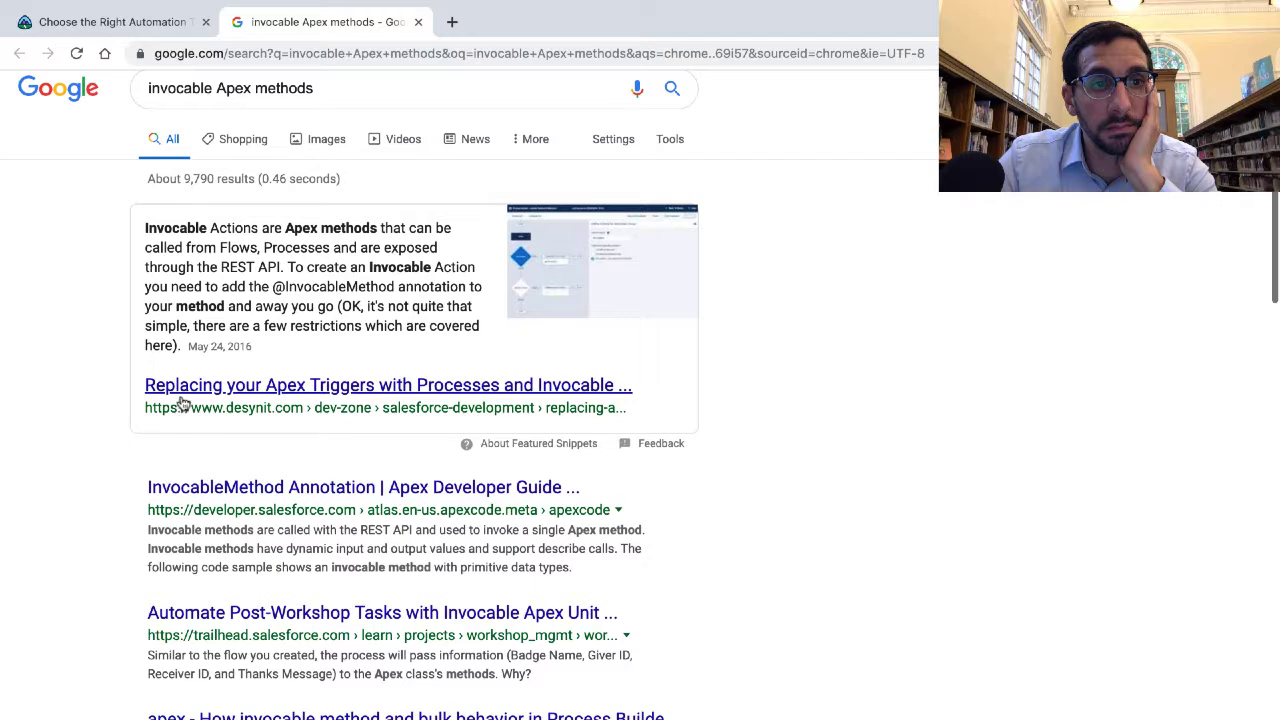
click(388, 385)
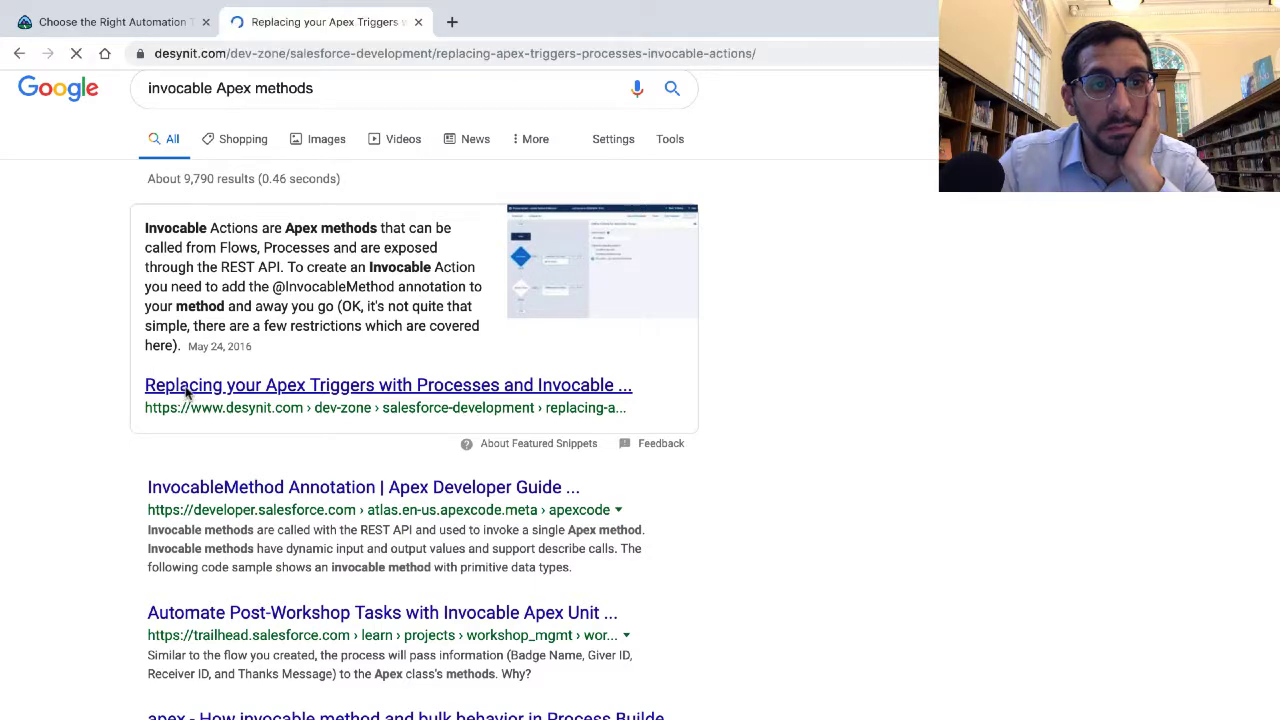
click(388, 385)
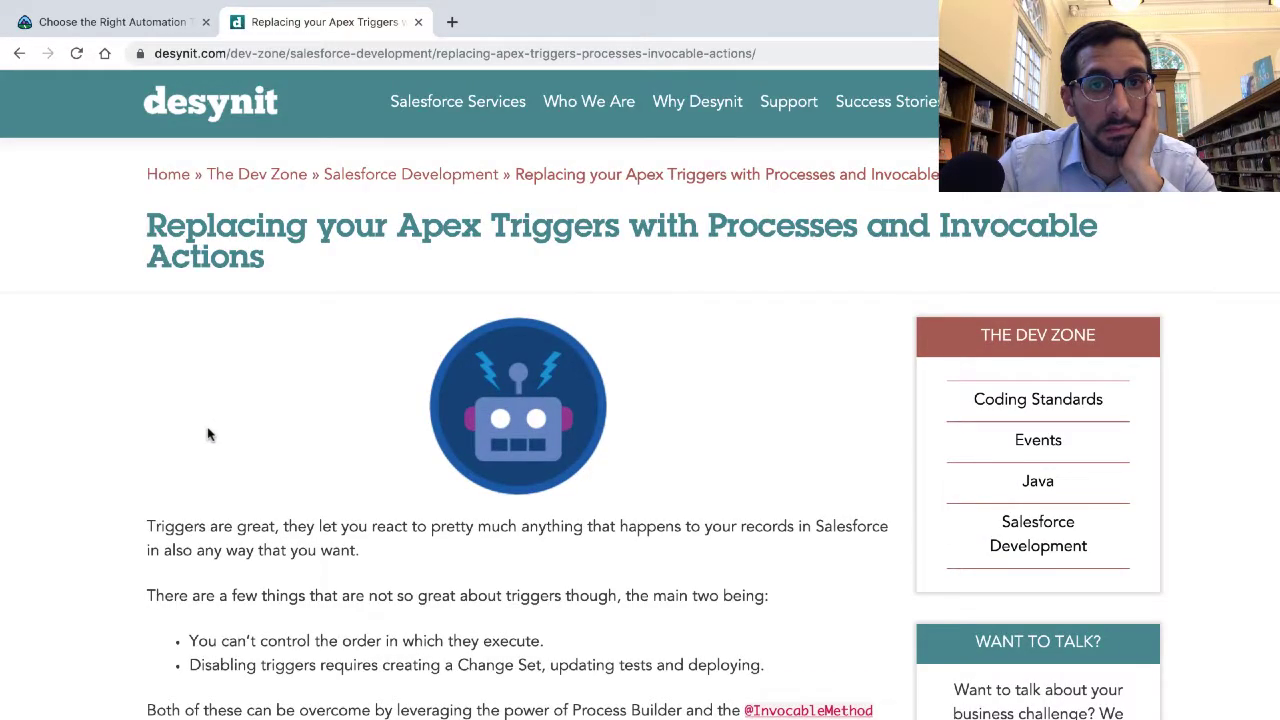
scroll(down, 3)
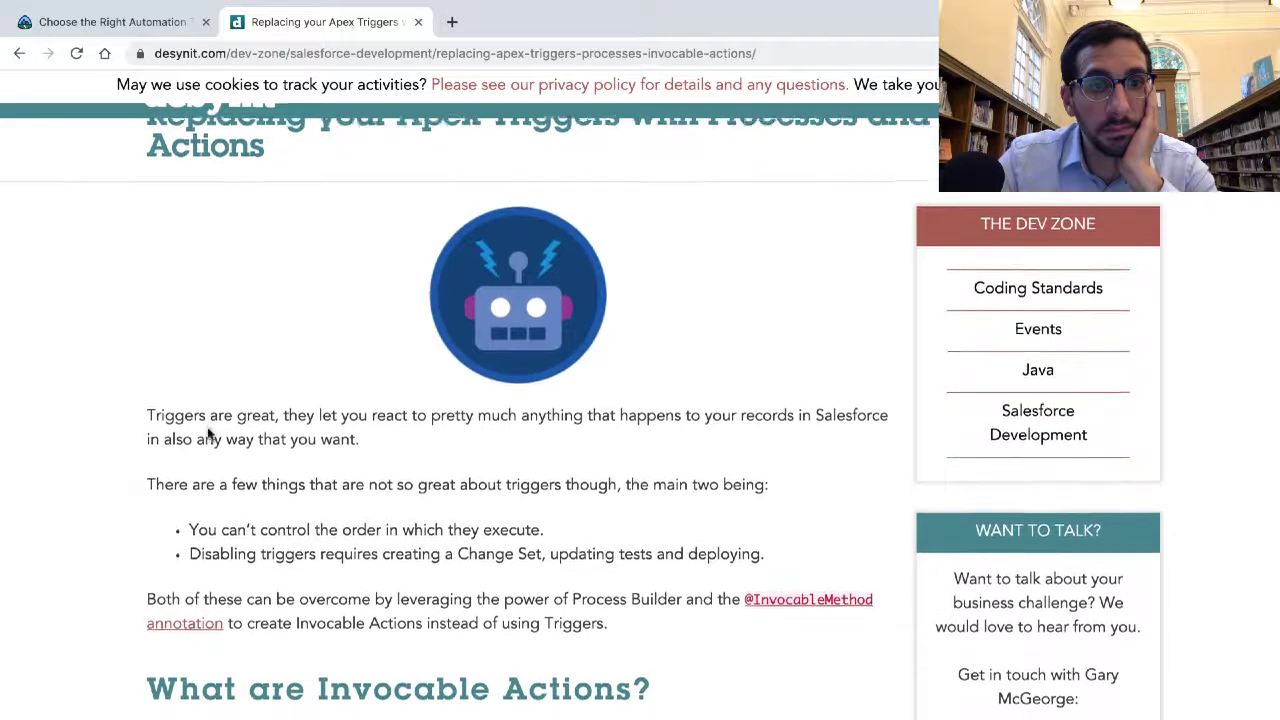
scroll(down, 3)
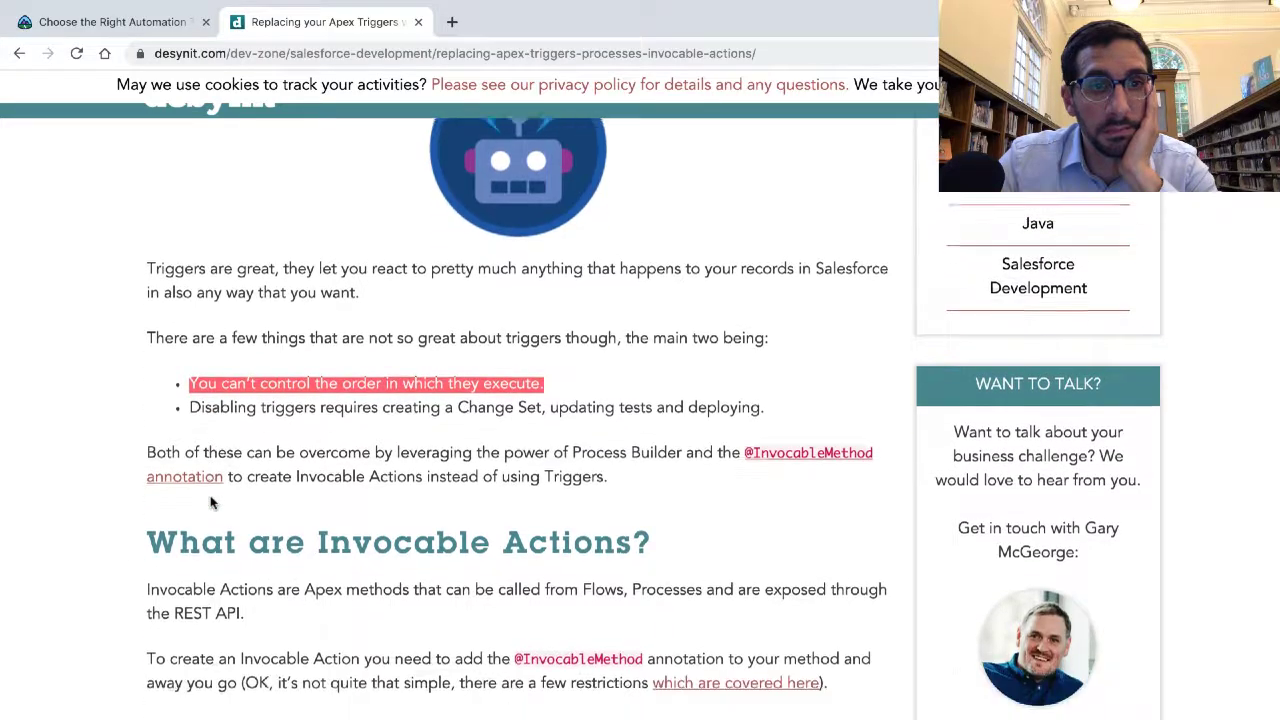
scroll(down, 3)
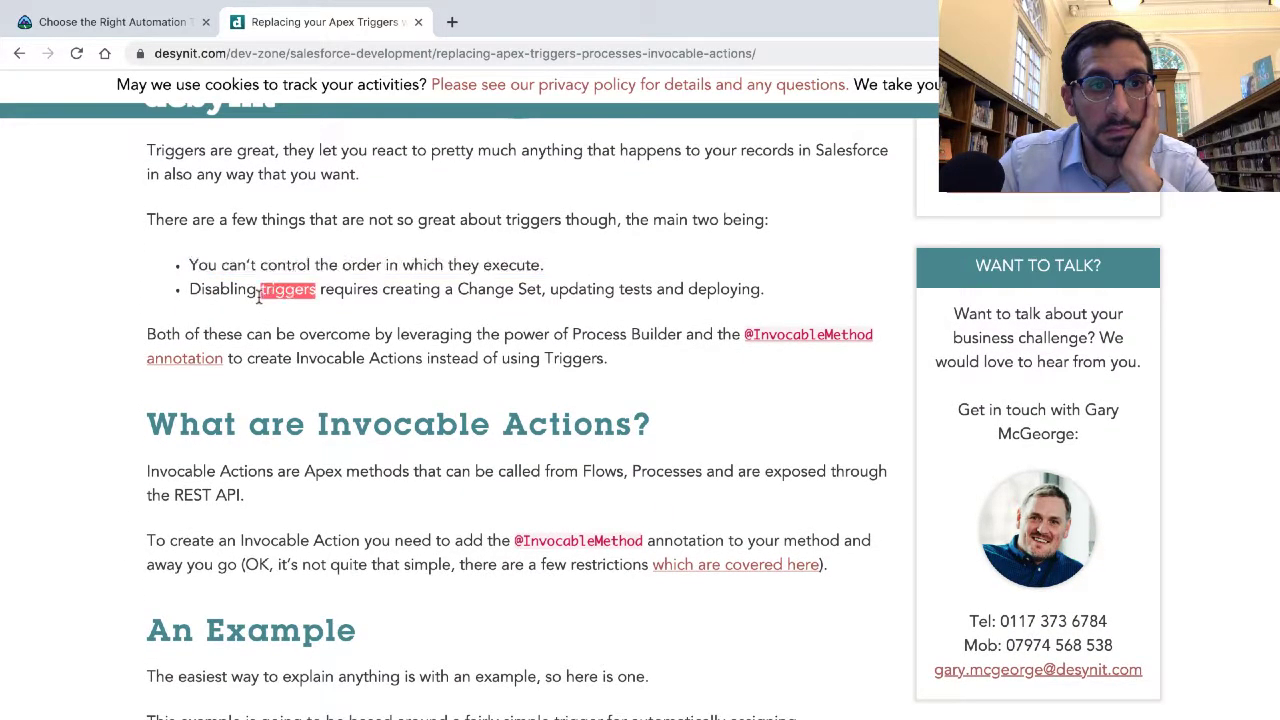
drag(188, 289, 763, 289)
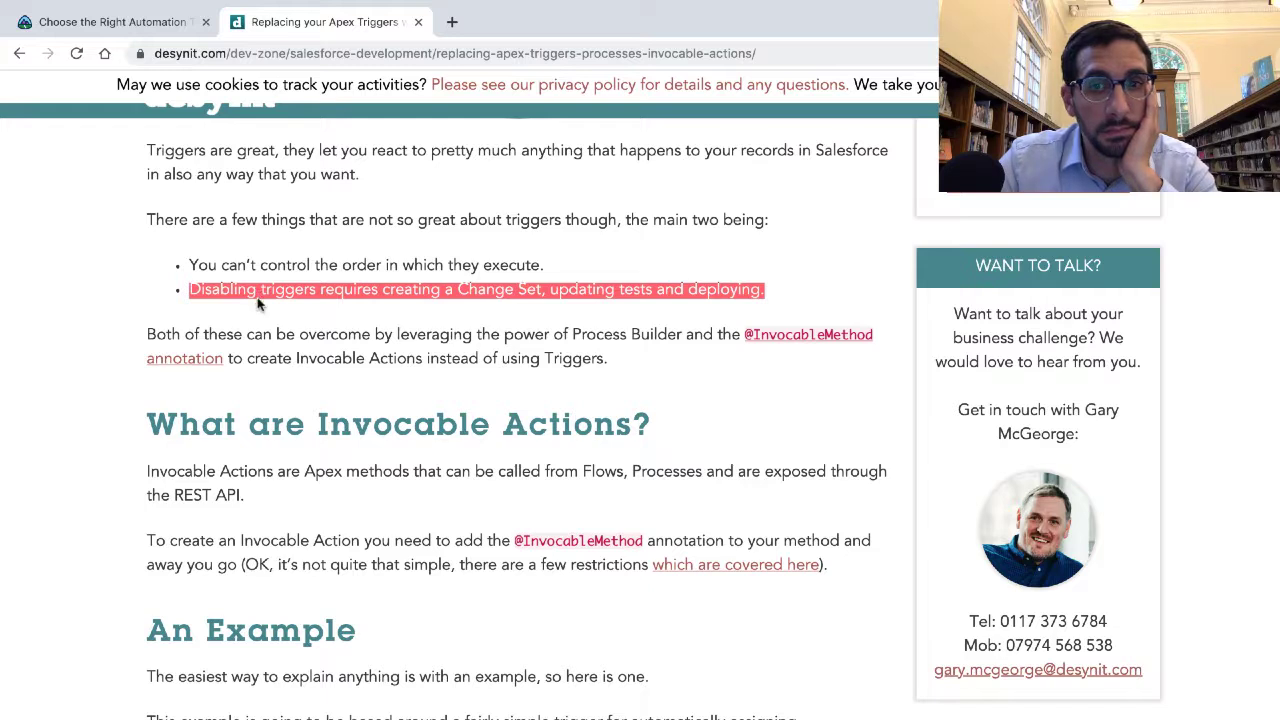
mouse_move(35, 78)
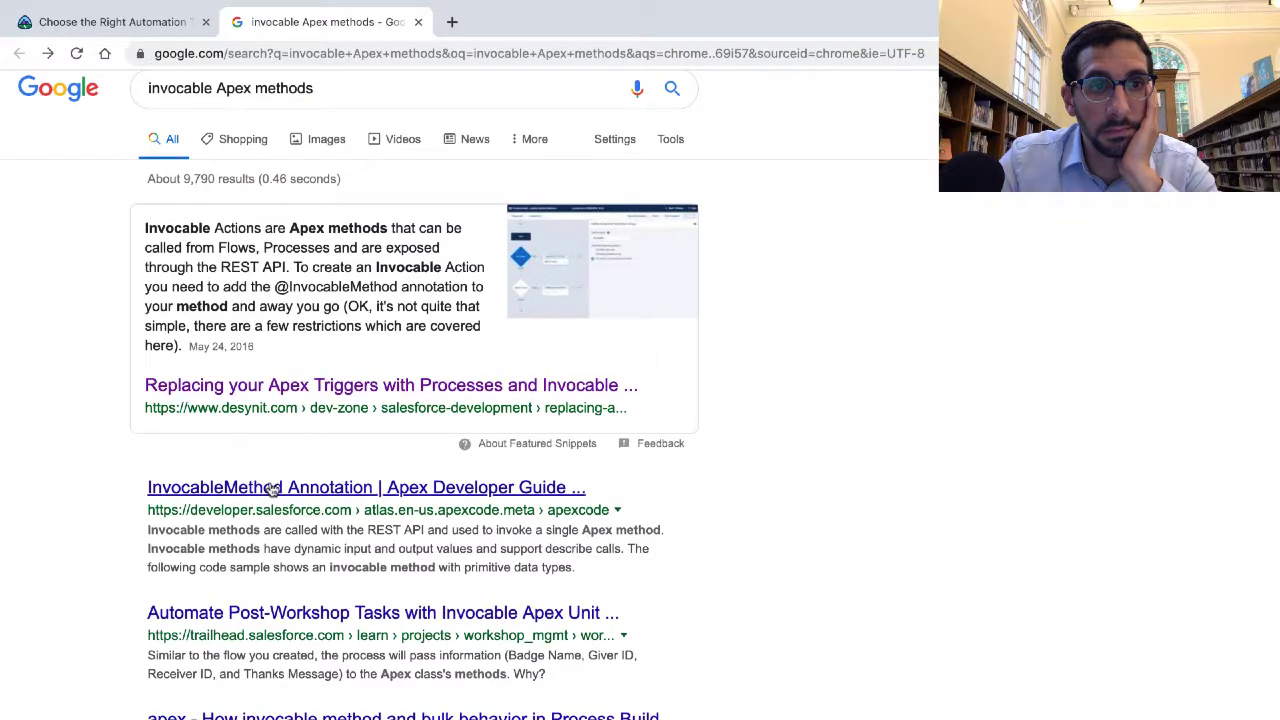
Open the InvocableMethod Annotation page, read through its code samples, and close it
click(365, 487)
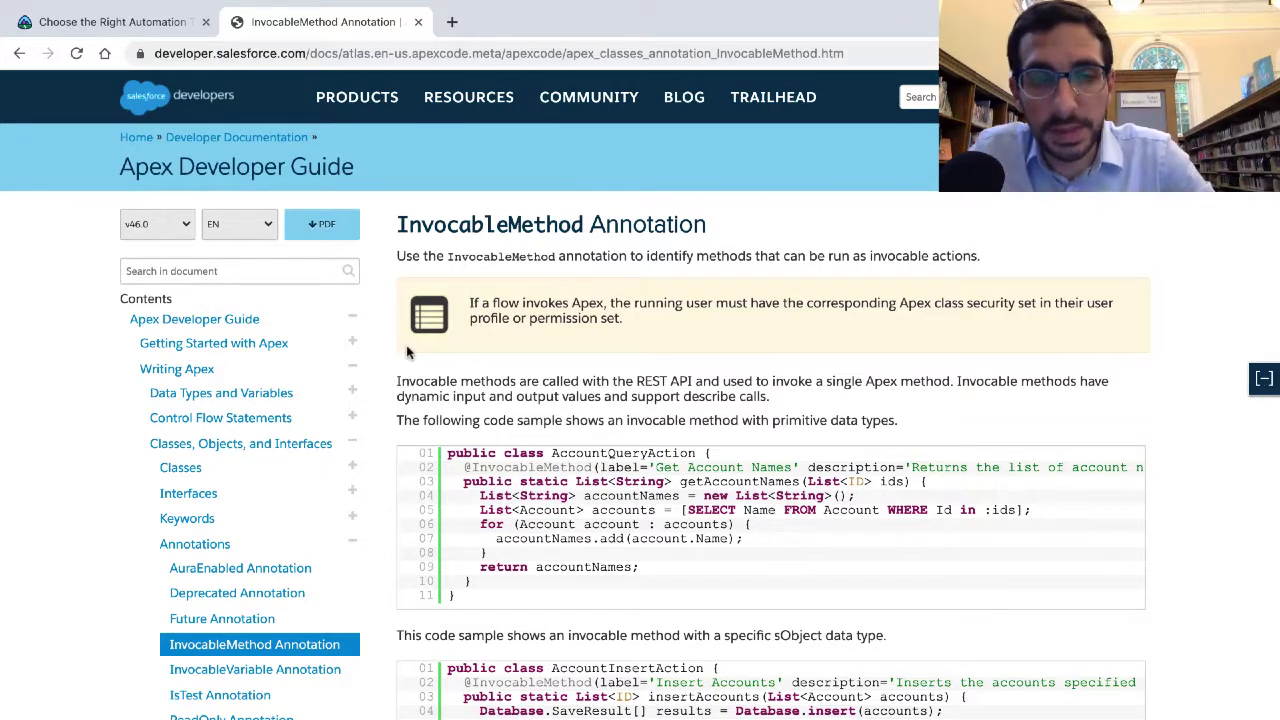
mouse_move(453, 313)
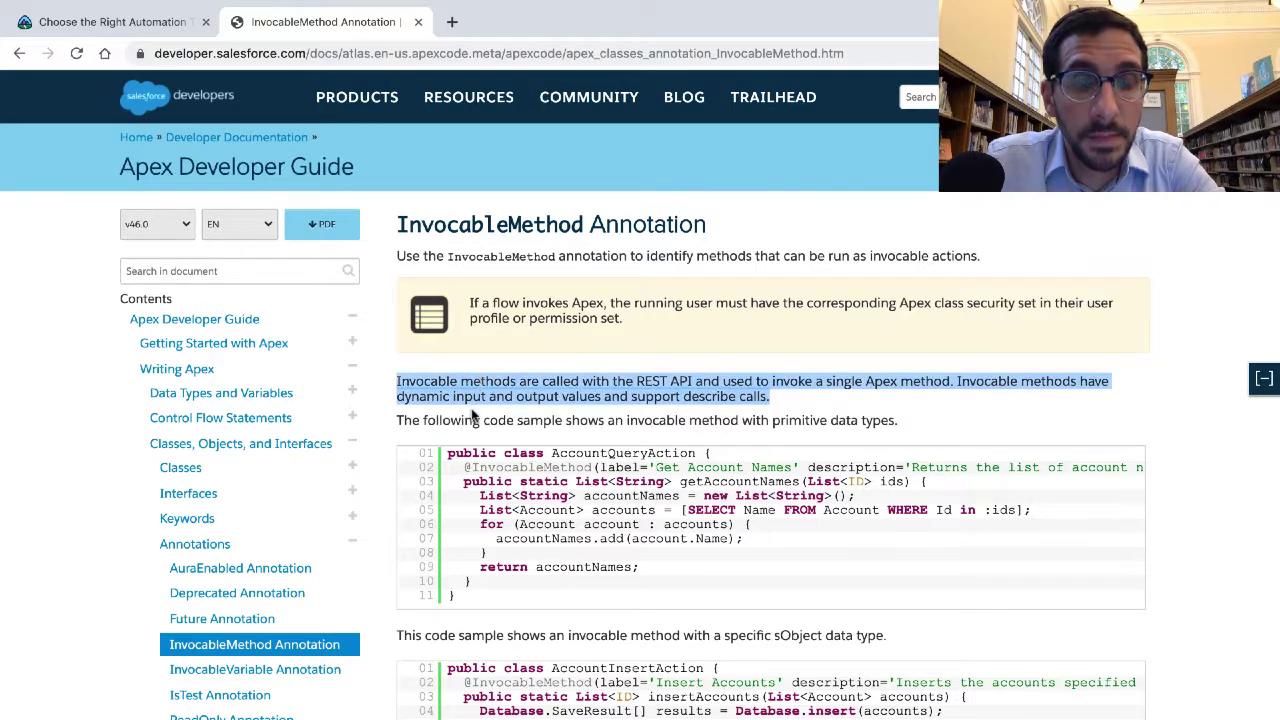
scroll(down, 3)
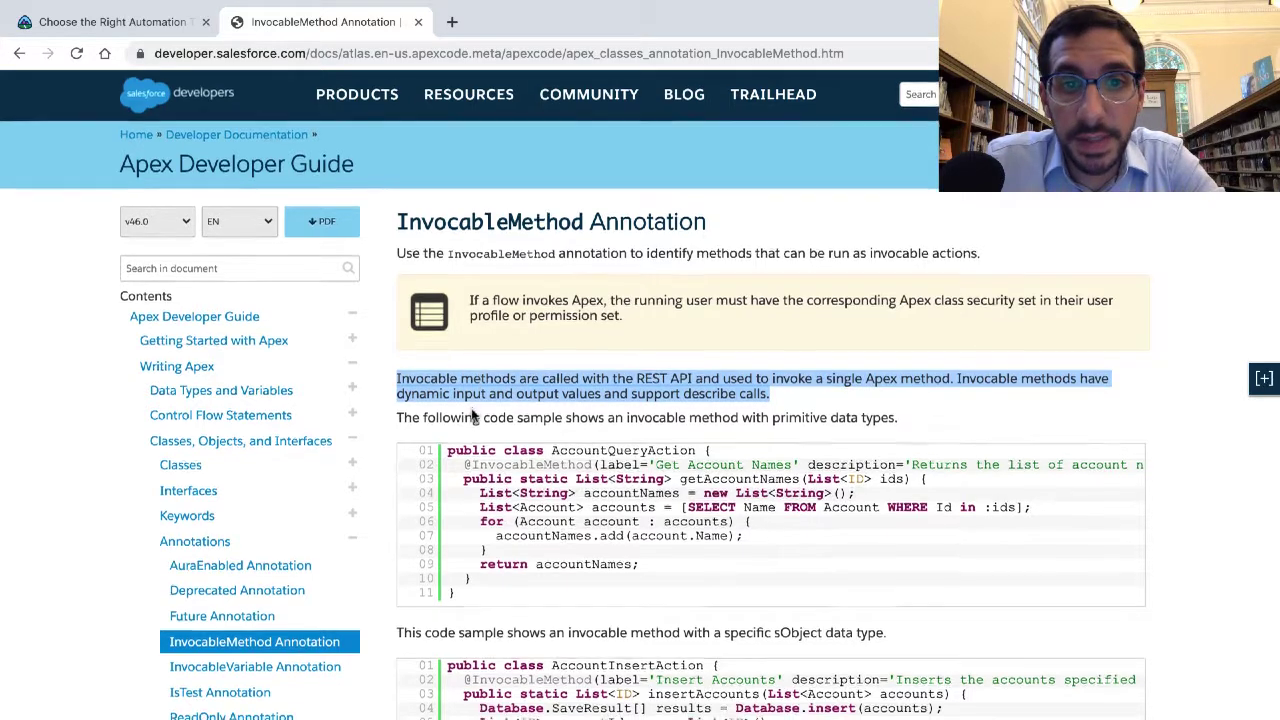
scroll(down, 3)
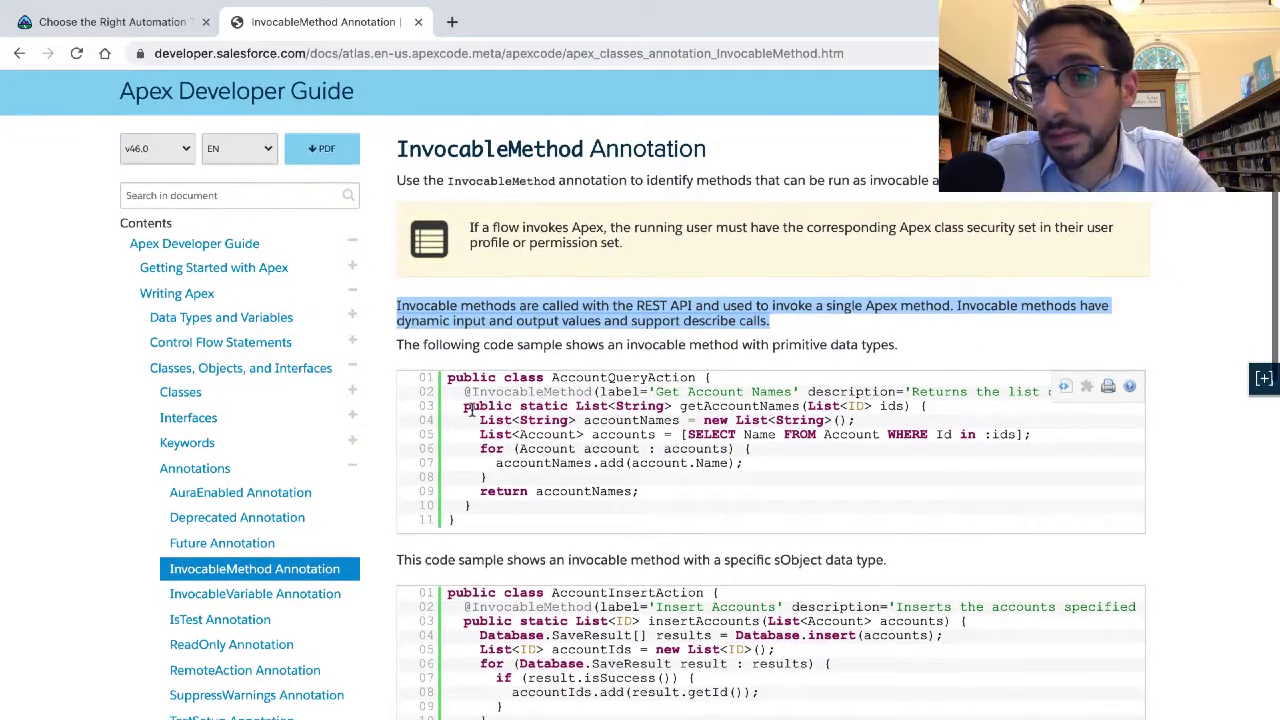
scroll(down, 3)
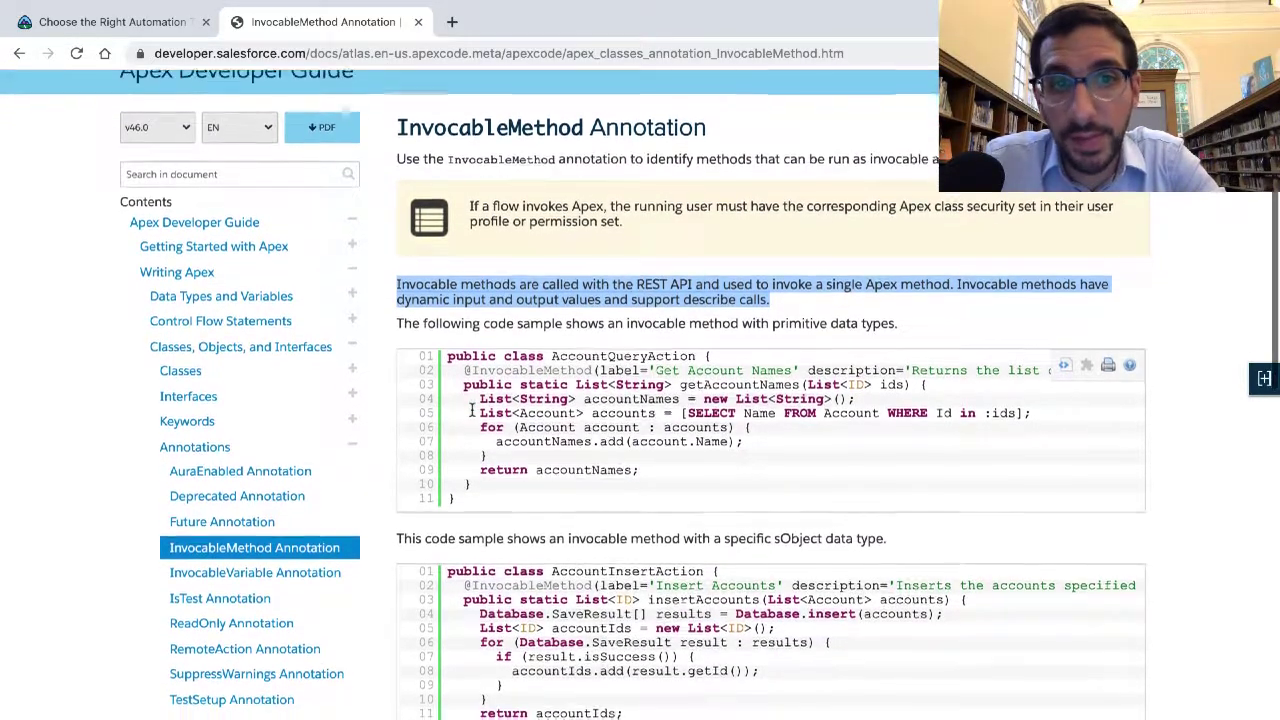
scroll(down, 3)
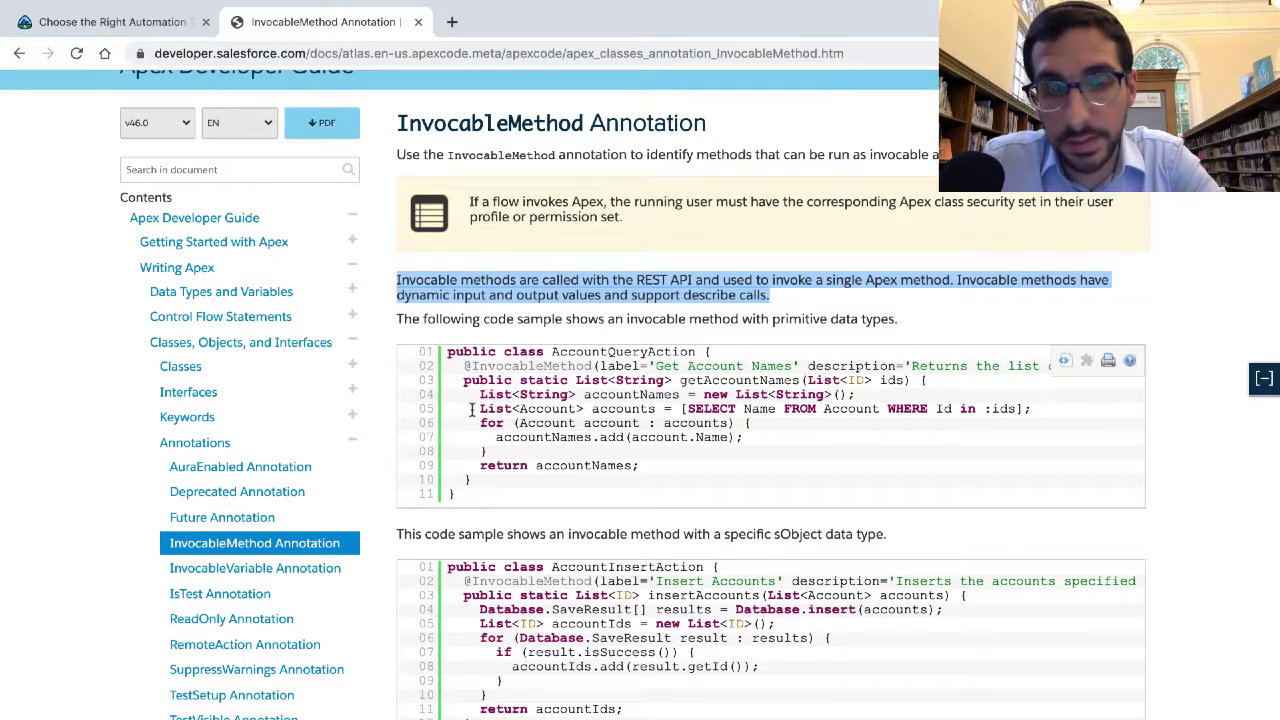
scroll(down, 3)
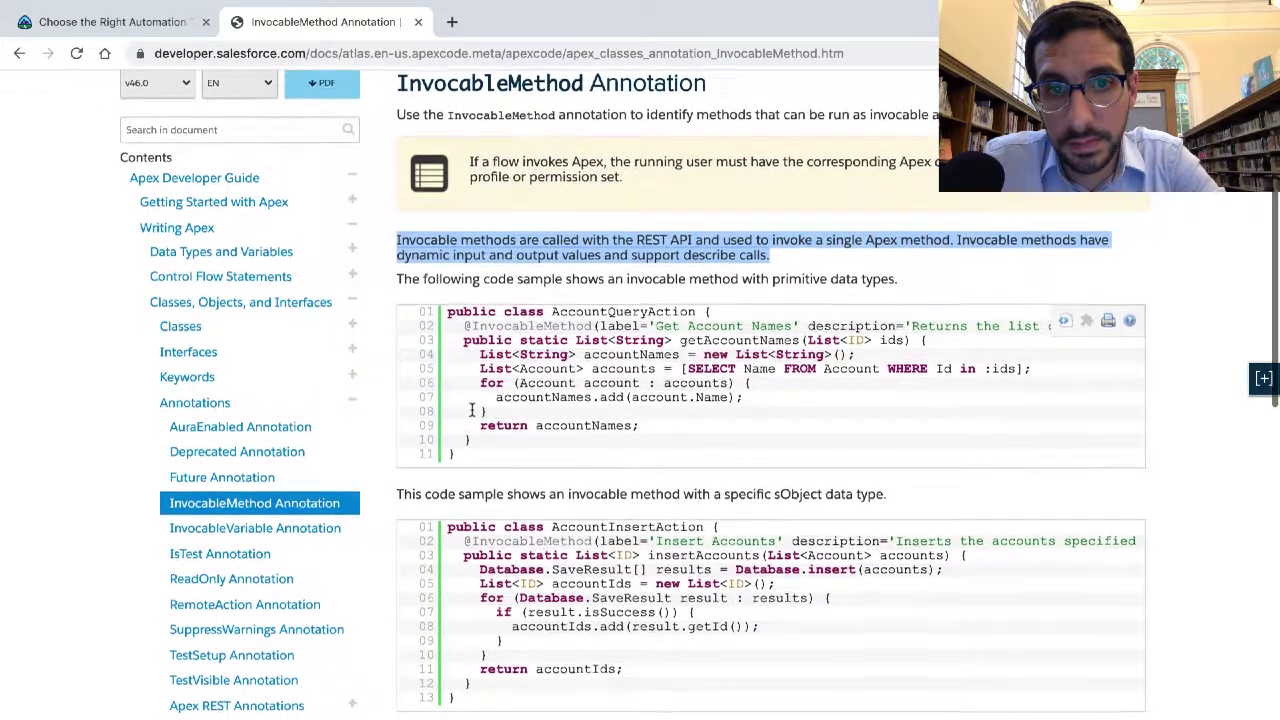
scroll(down, 3)
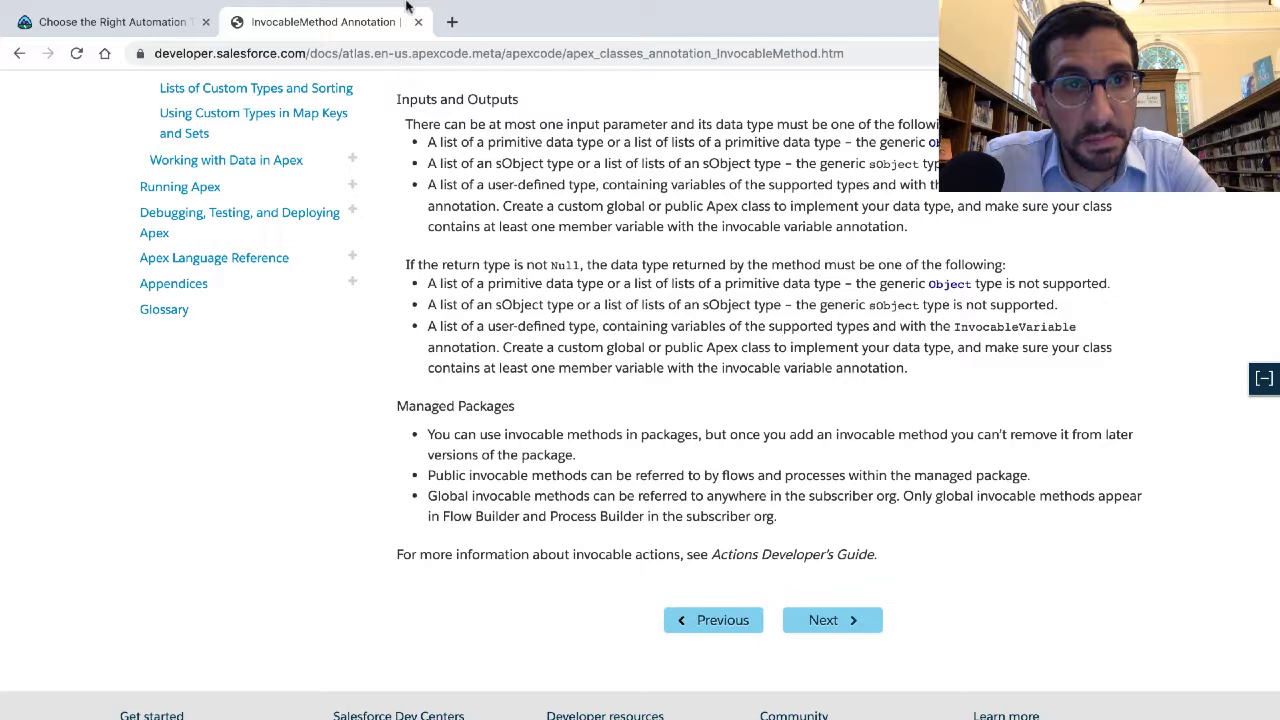
click(418, 21)
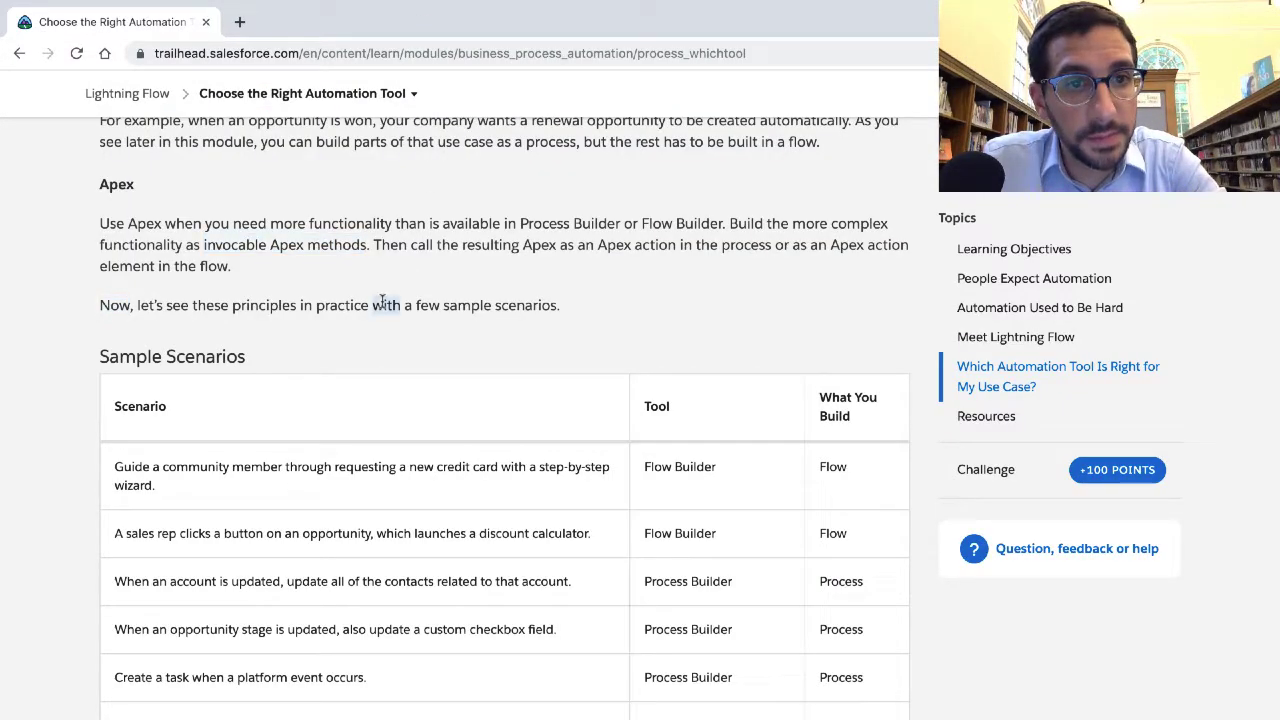
Read all eight Sample Scenarios rows, marking the checkbox and platform event scenarios
scroll(down, 3)
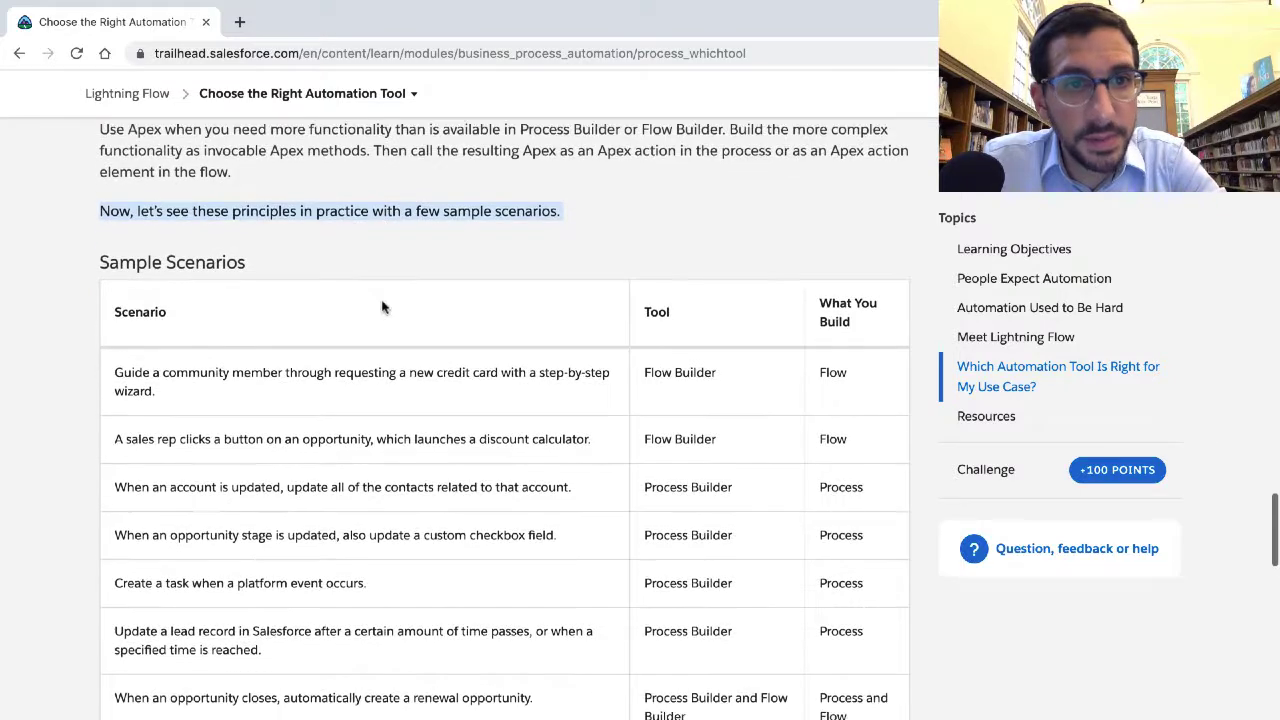
scroll(down, 3)
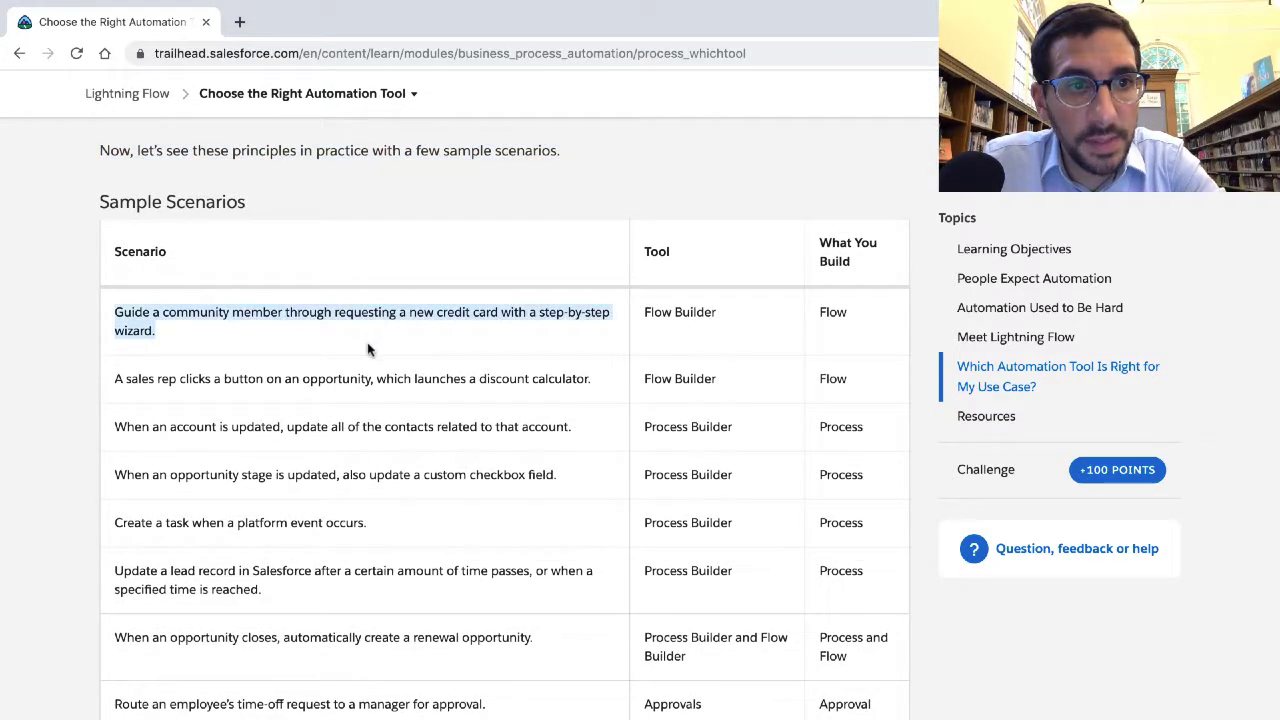
scroll(down, 3)
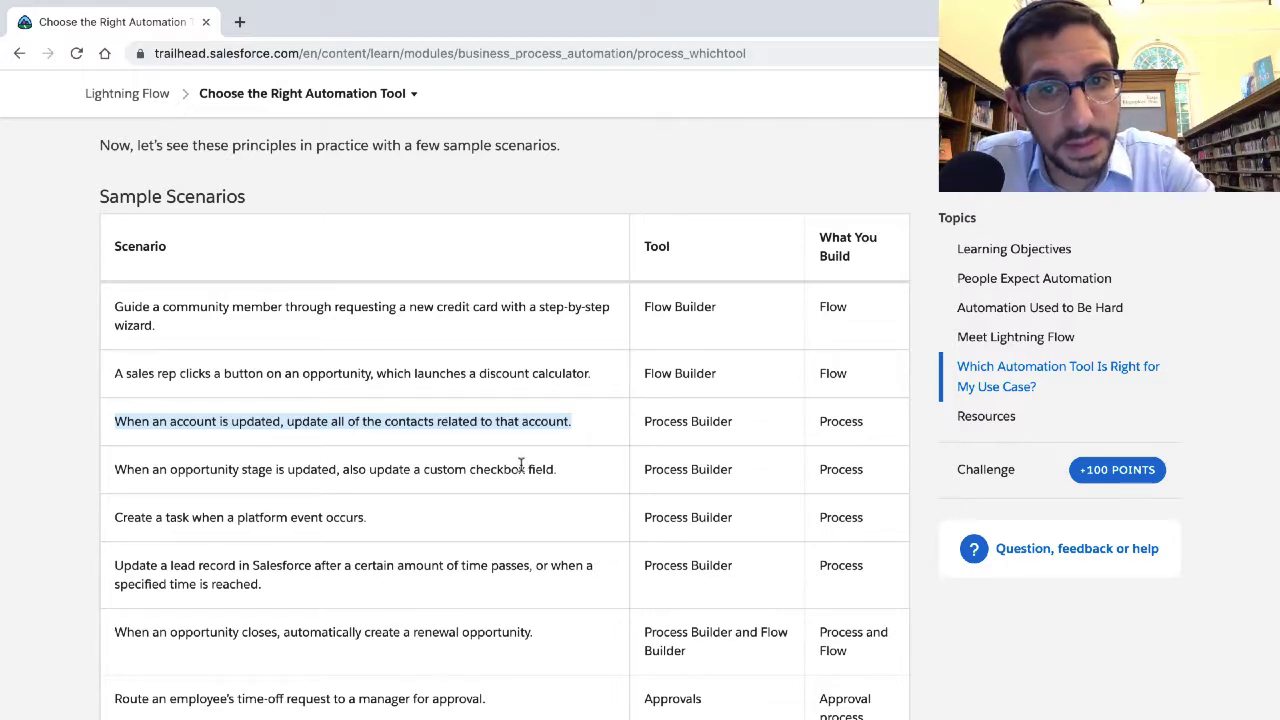
double_click(496, 469)
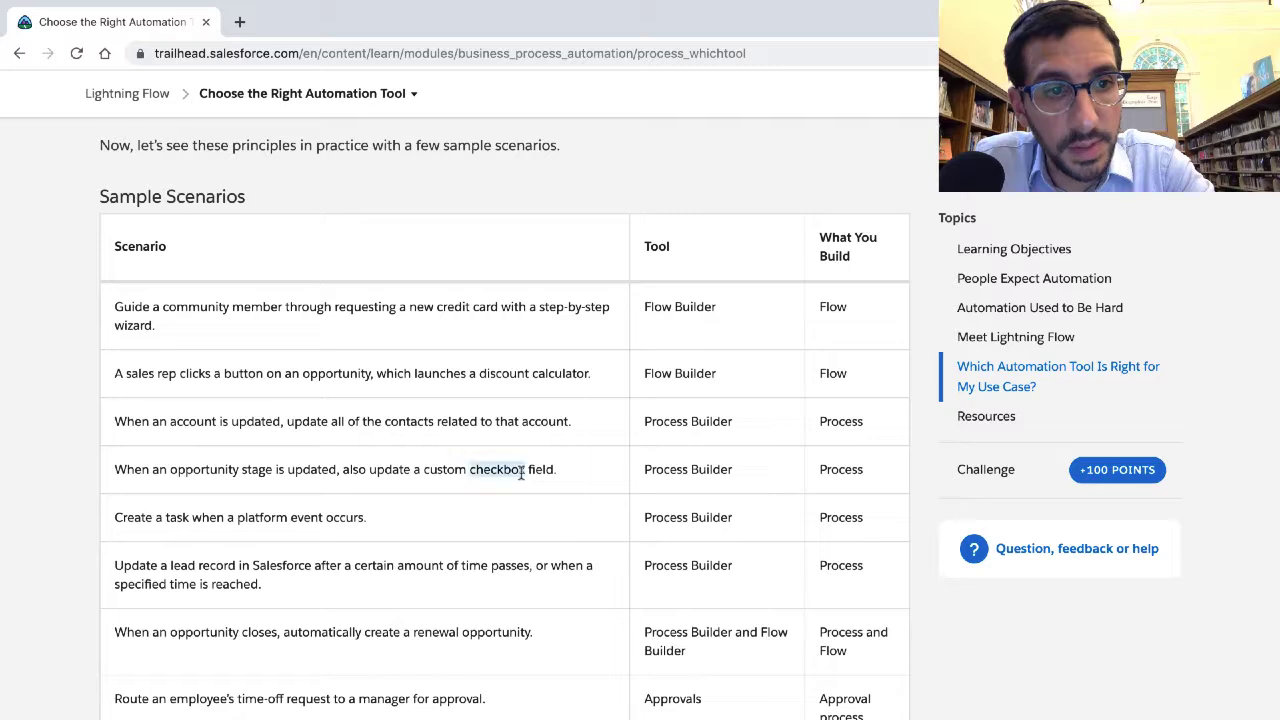
scroll(down, 3)
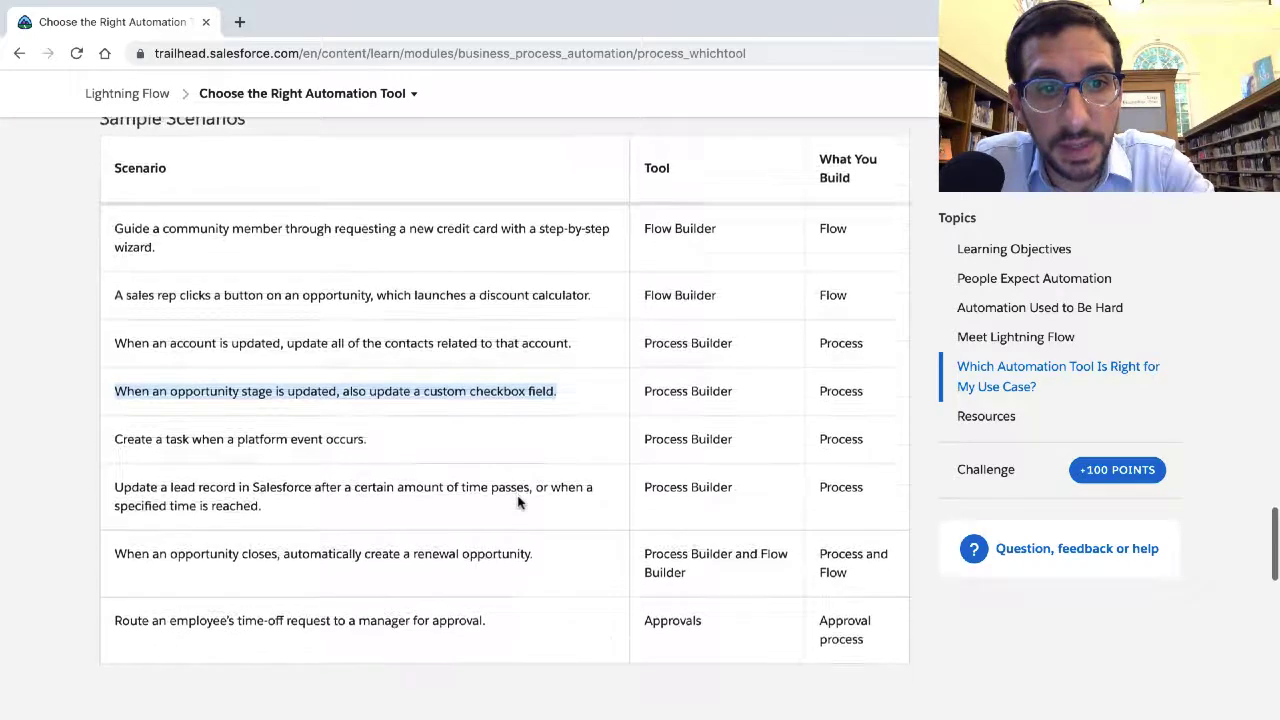
scroll(down, 3)
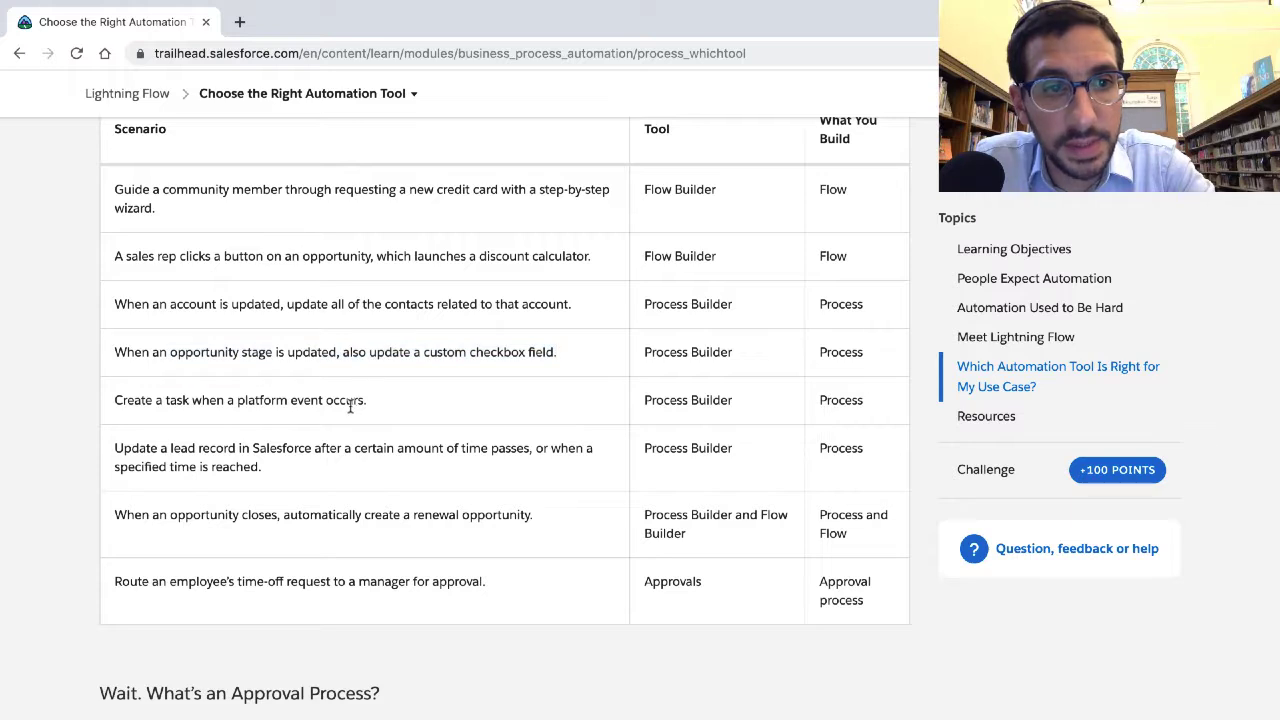
double_click(240, 400)
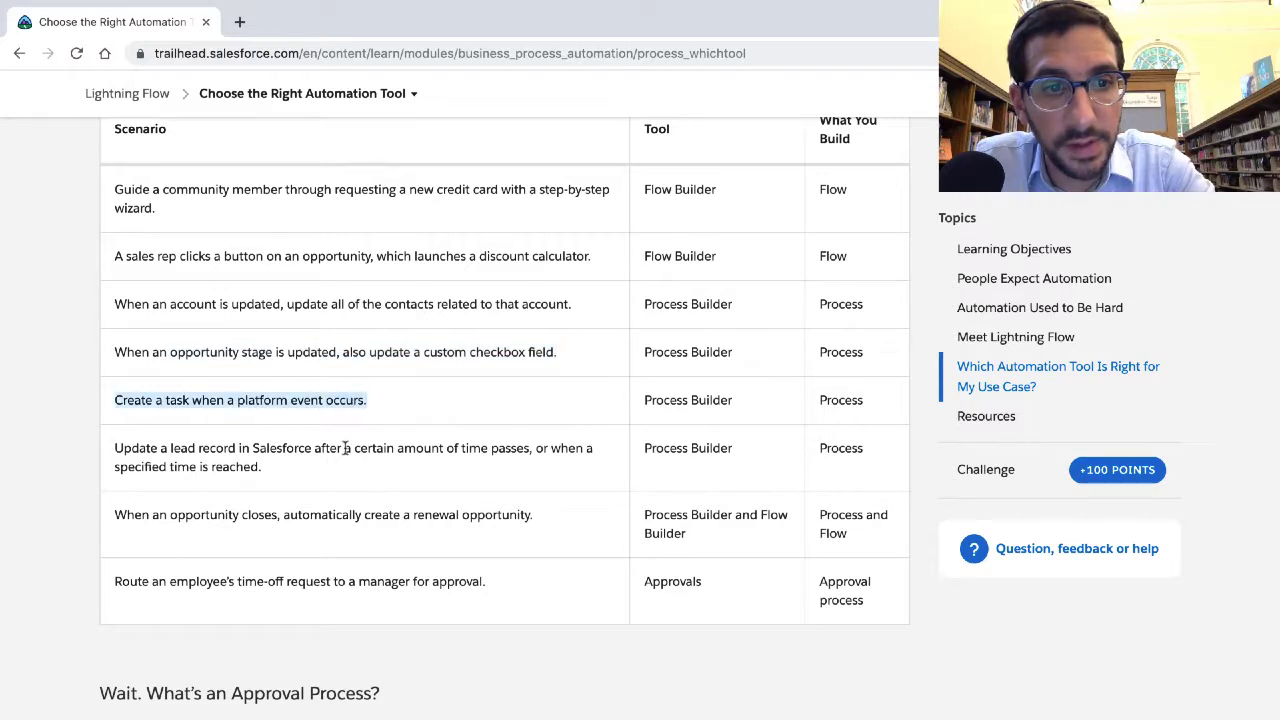
mouse_move(345, 449)
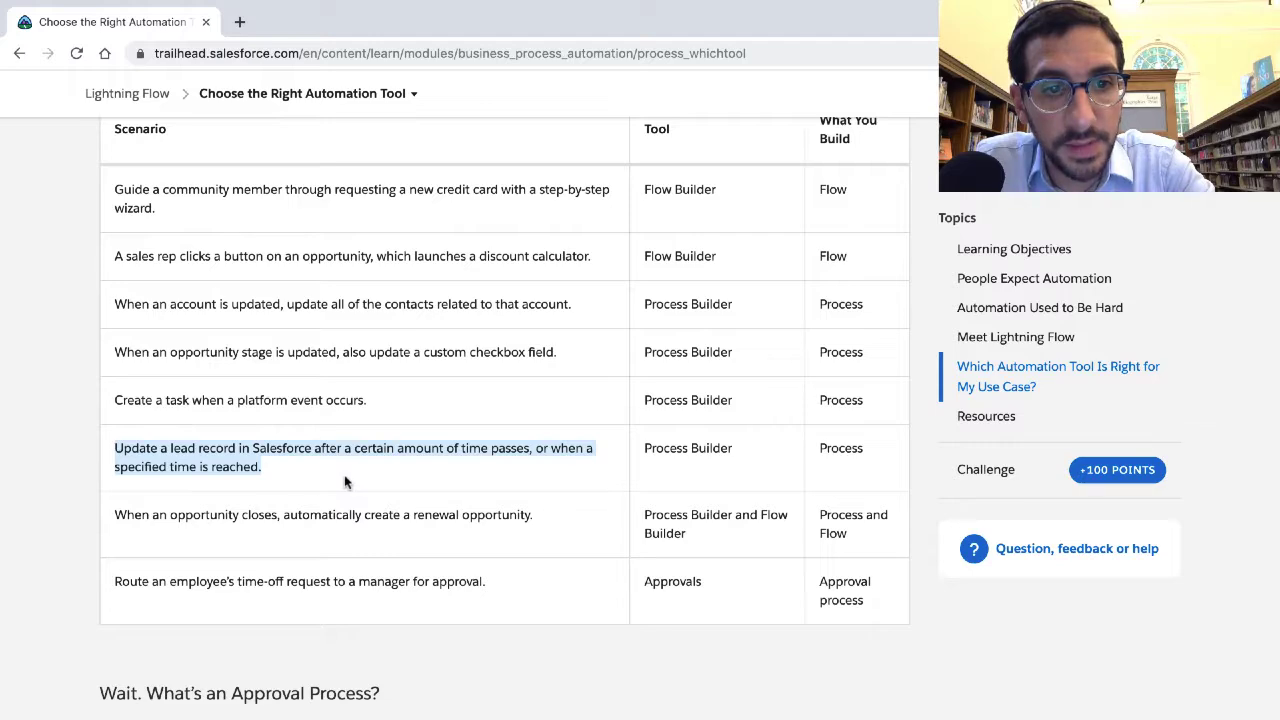
scroll(down, 3)
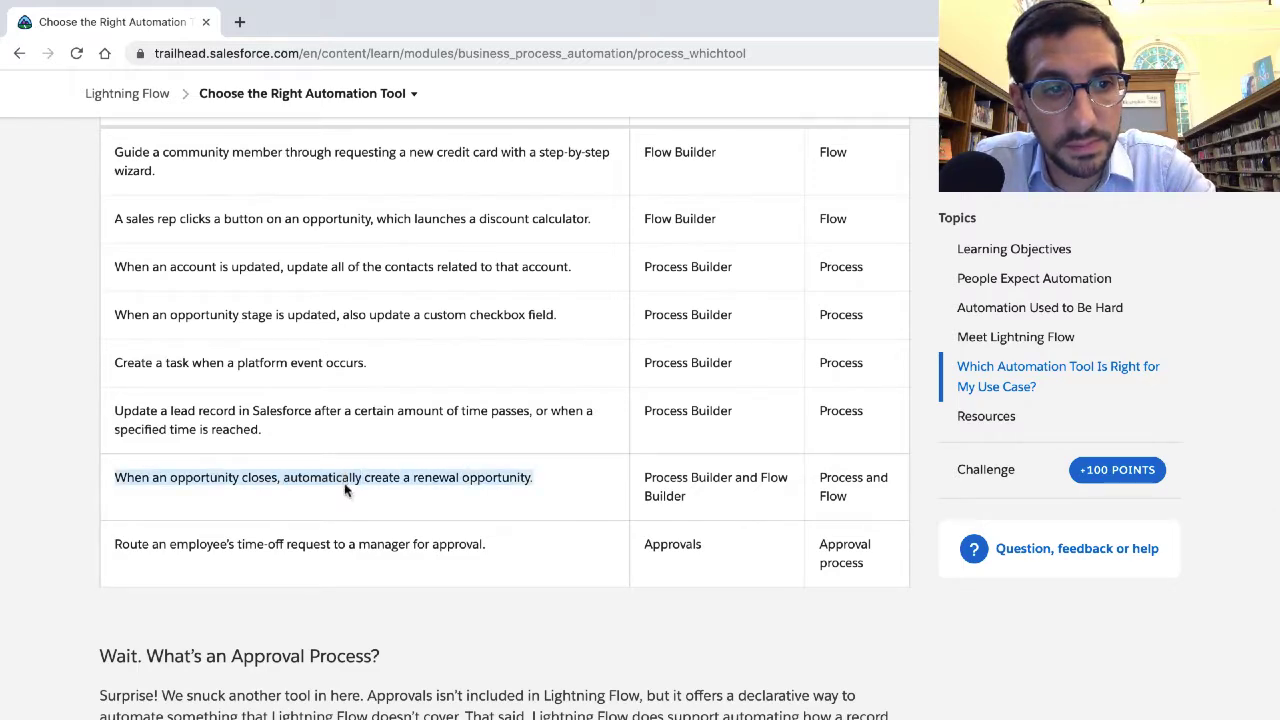
scroll(down, 3)
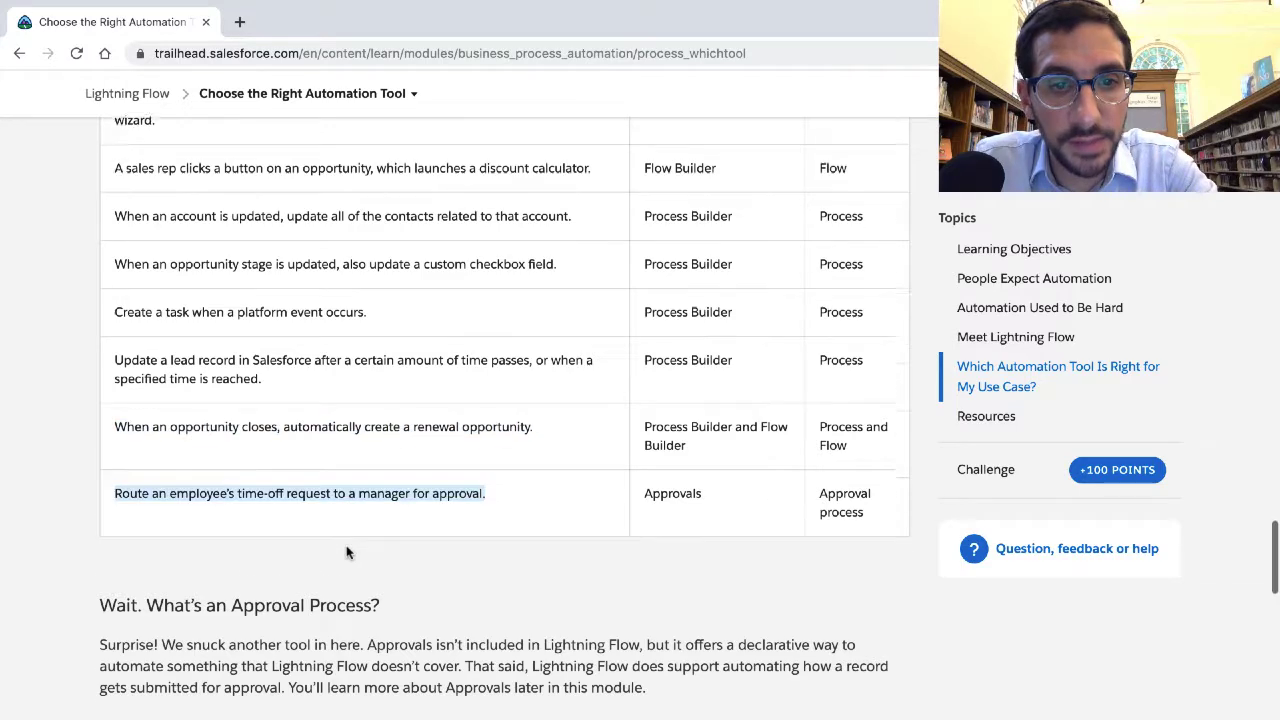
scroll(down, 3)
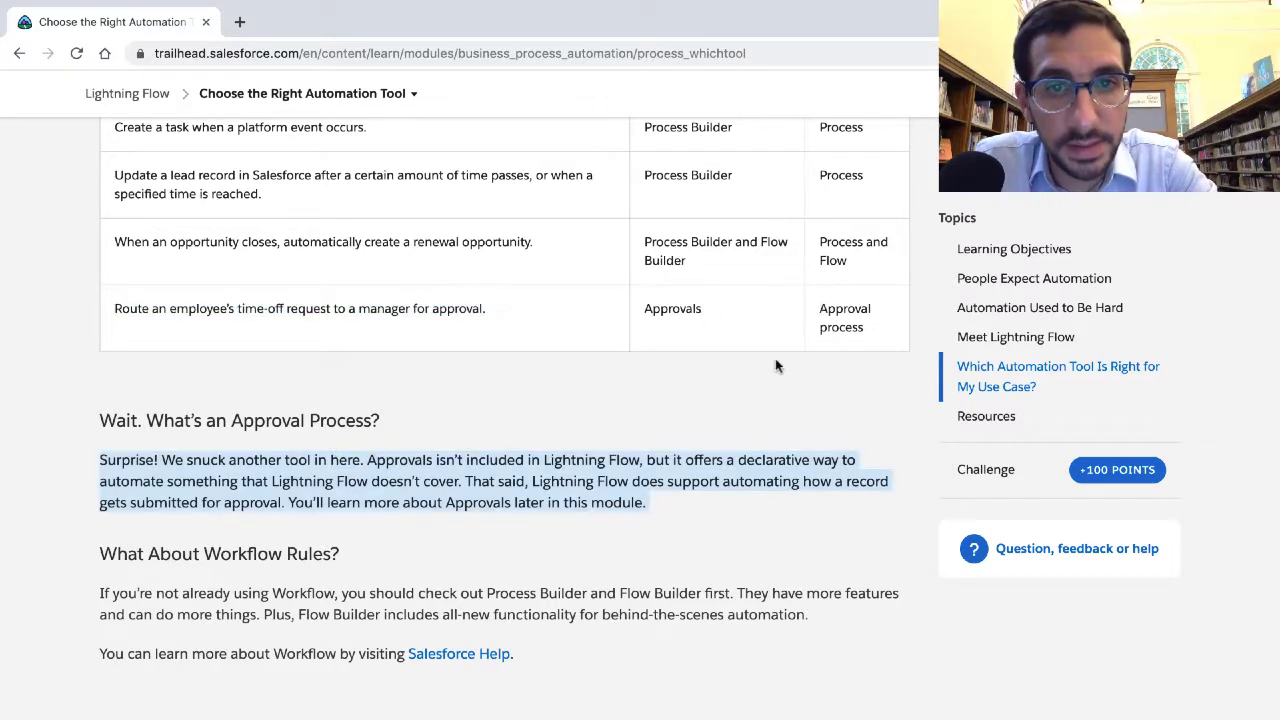
Read the approval-process notes, highlight the workflow rules paragraph, and open Salesforce Help's Workflow article
scroll(down, 3)
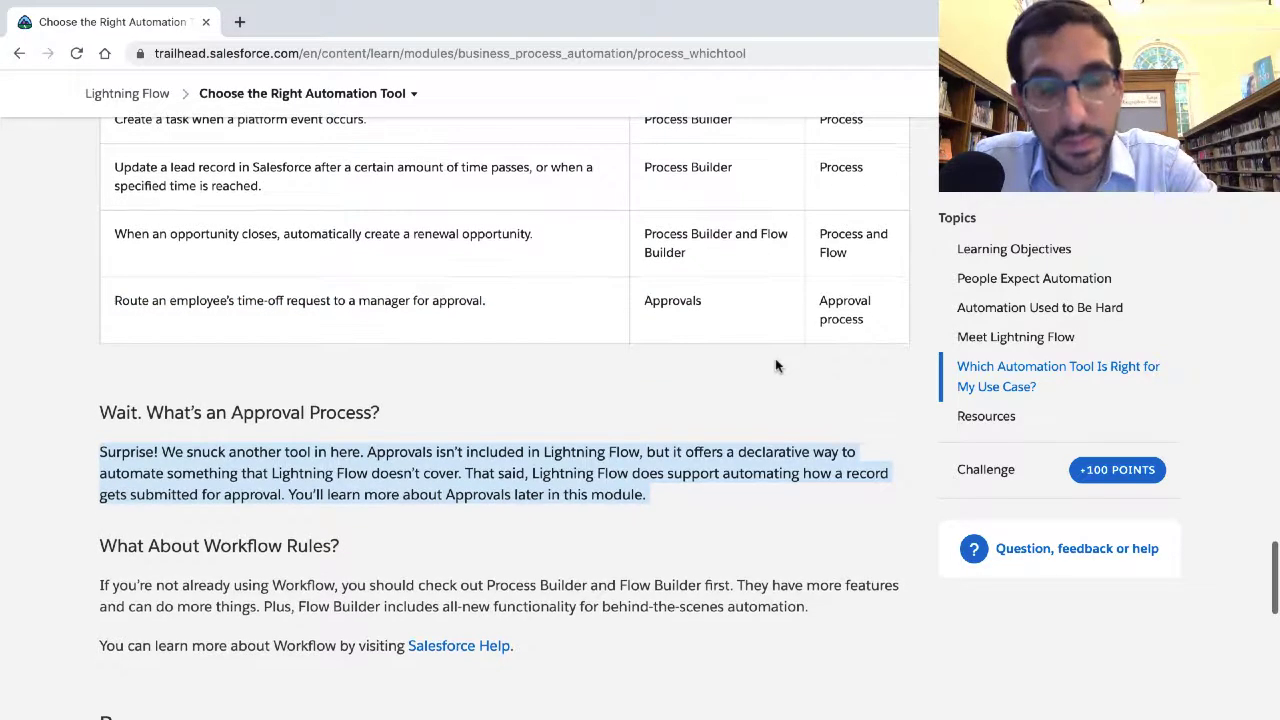
scroll(down, 3)
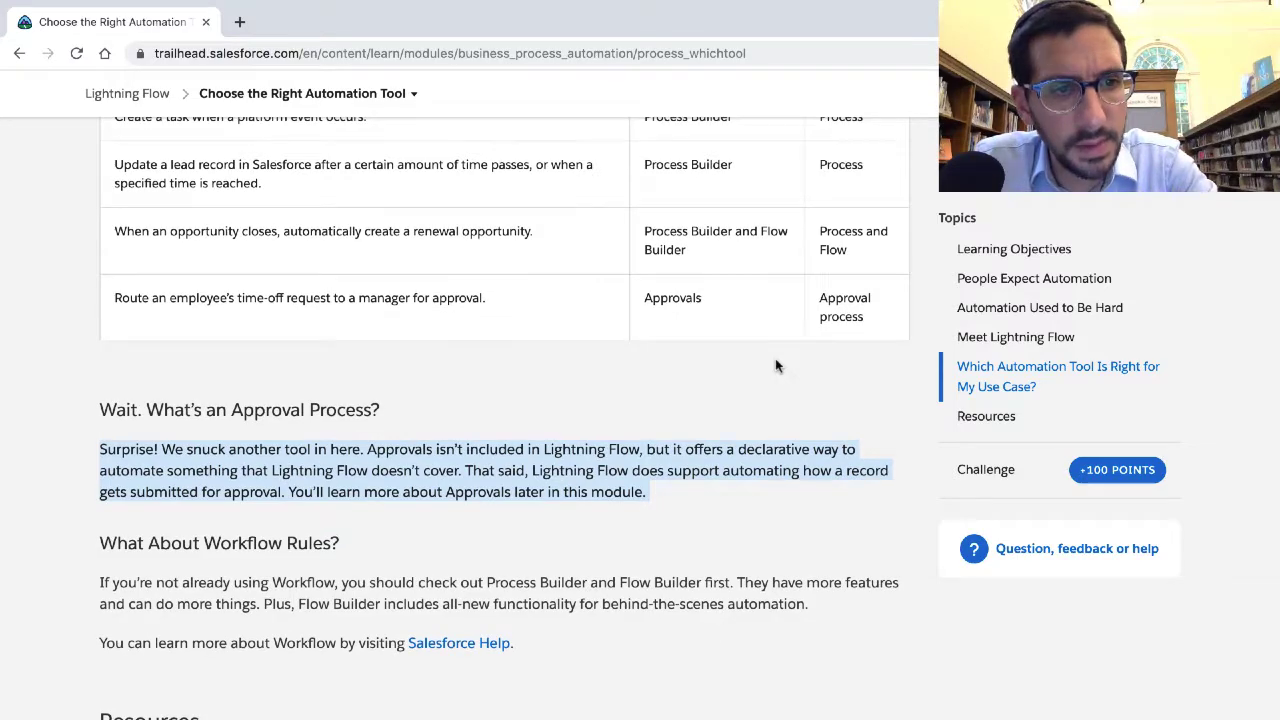
scroll(down, 3)
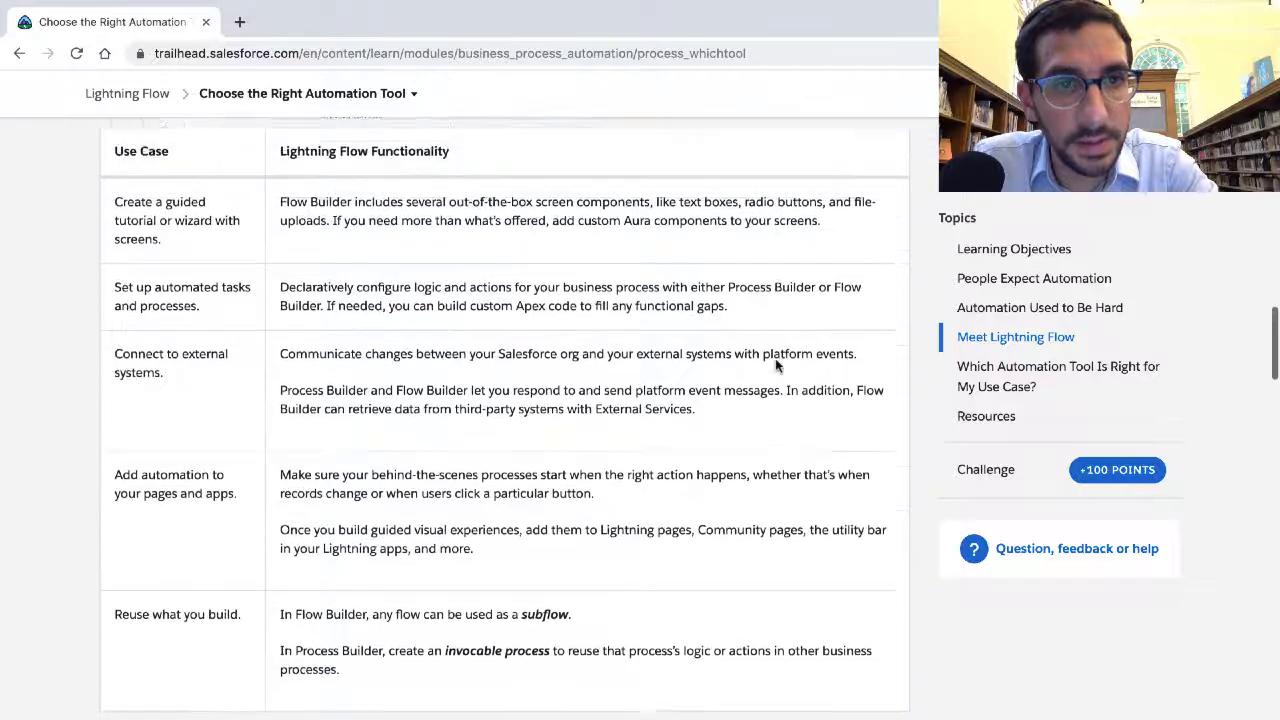
scroll(down, 3)
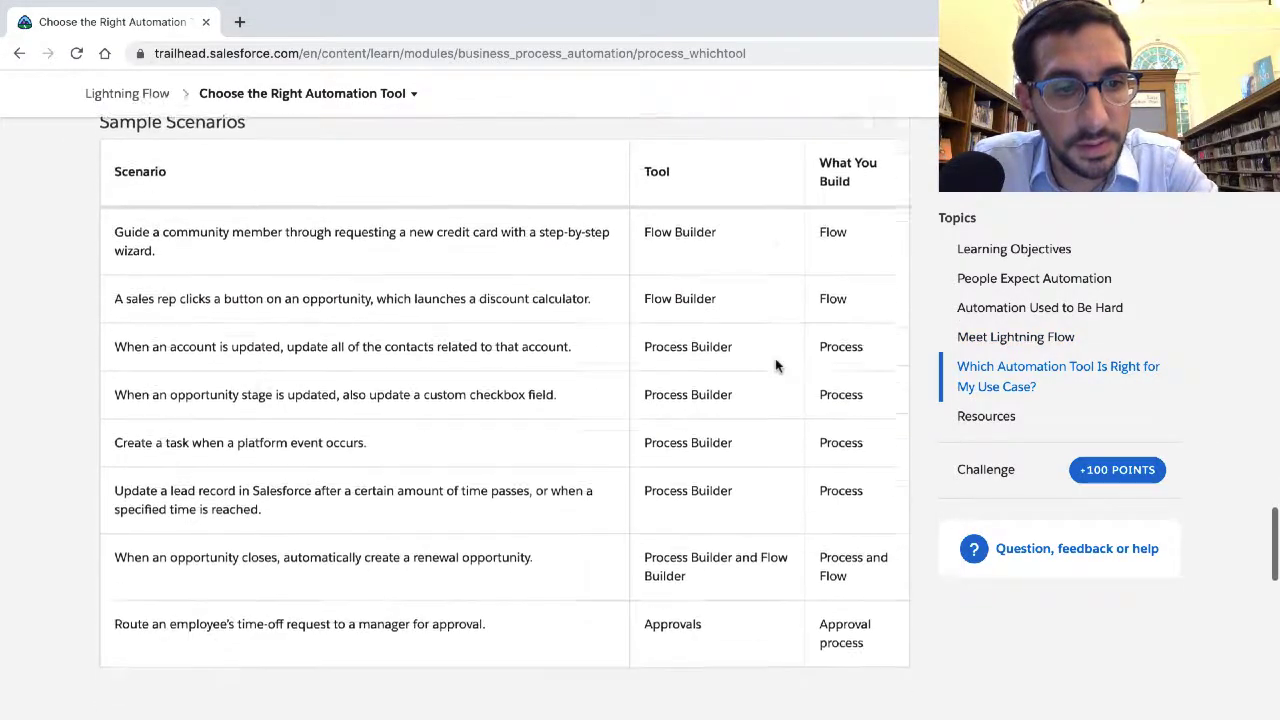
scroll(down, 3)
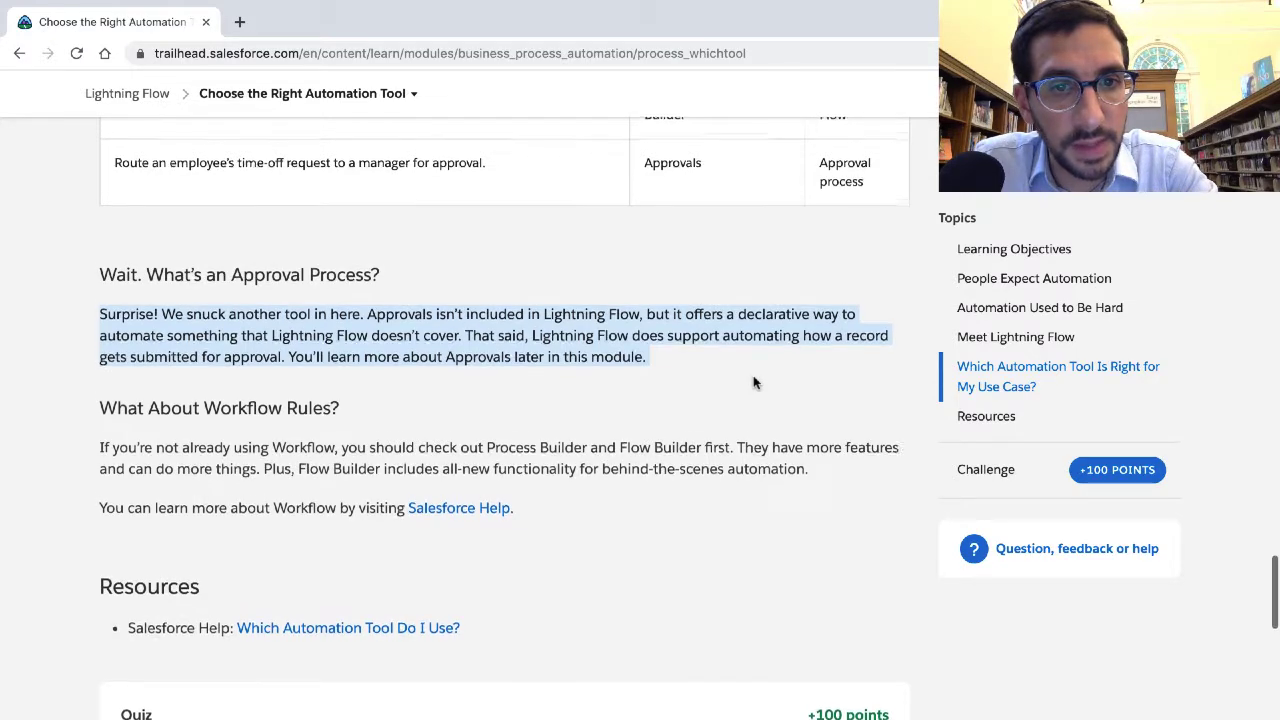
scroll(down, 3)
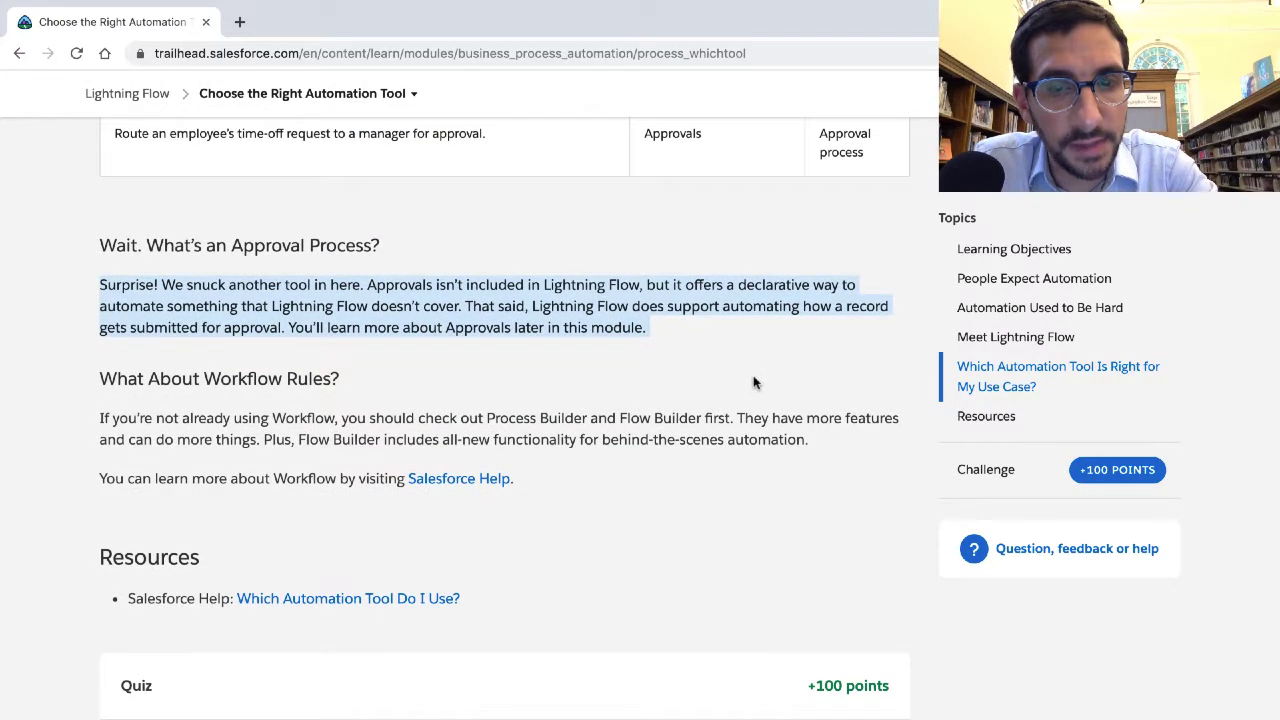
scroll(down, 3)
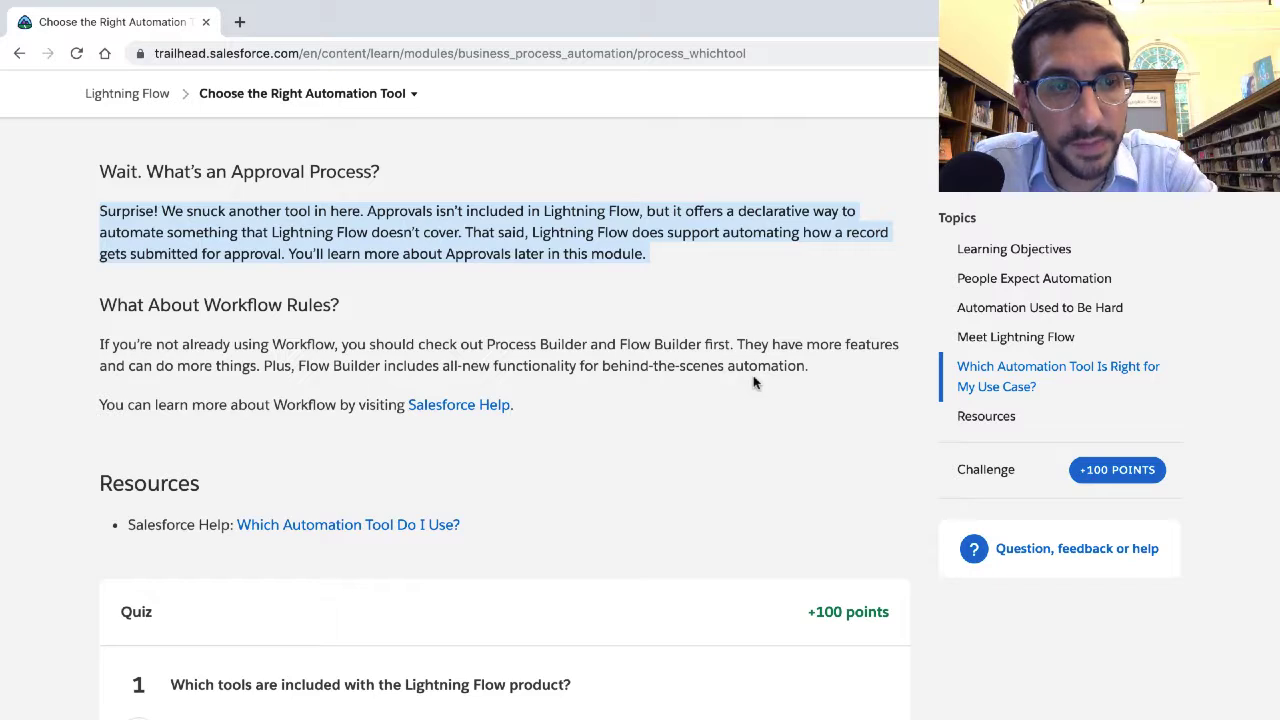
scroll(down, 3)
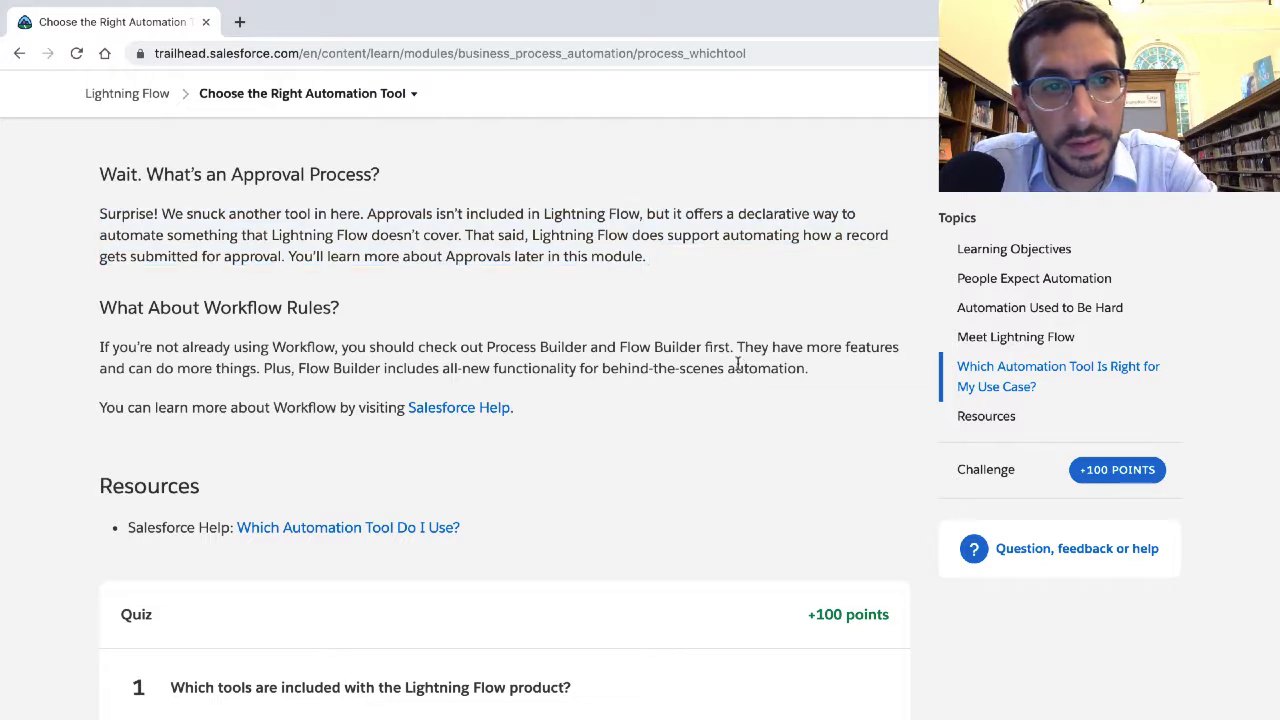
drag(99, 347, 805, 368)
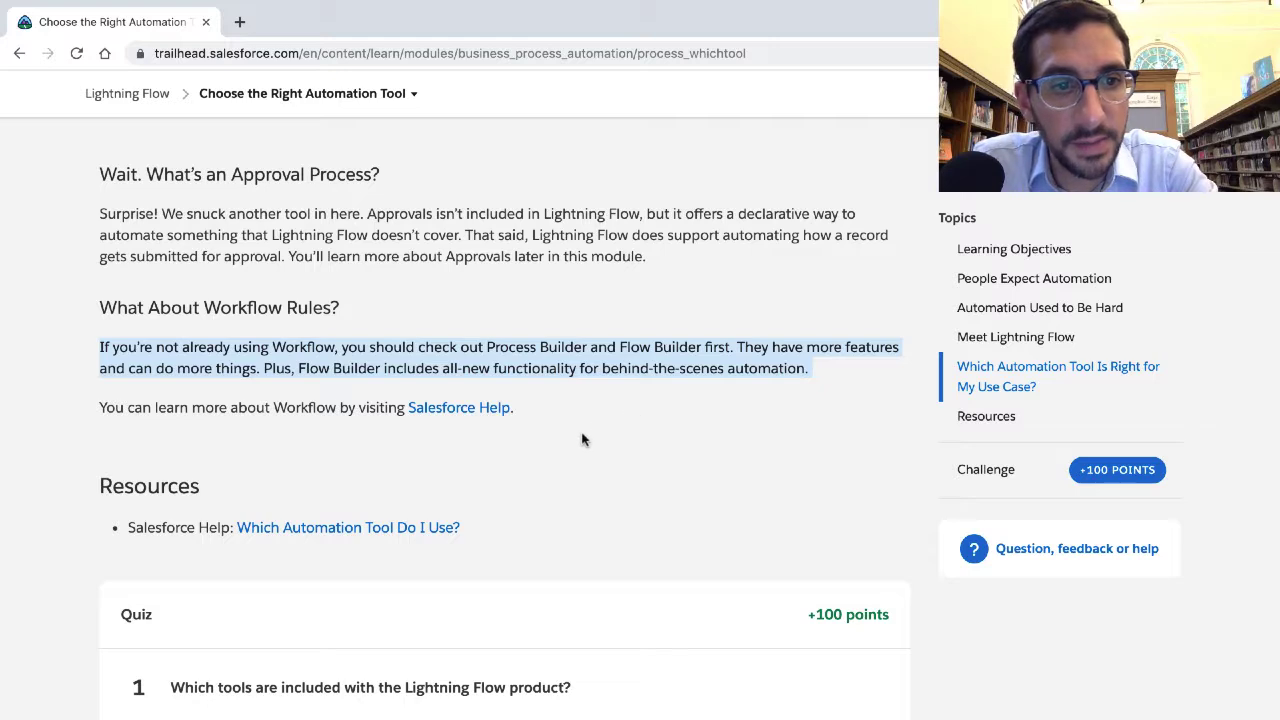
mouse_move(478, 442)
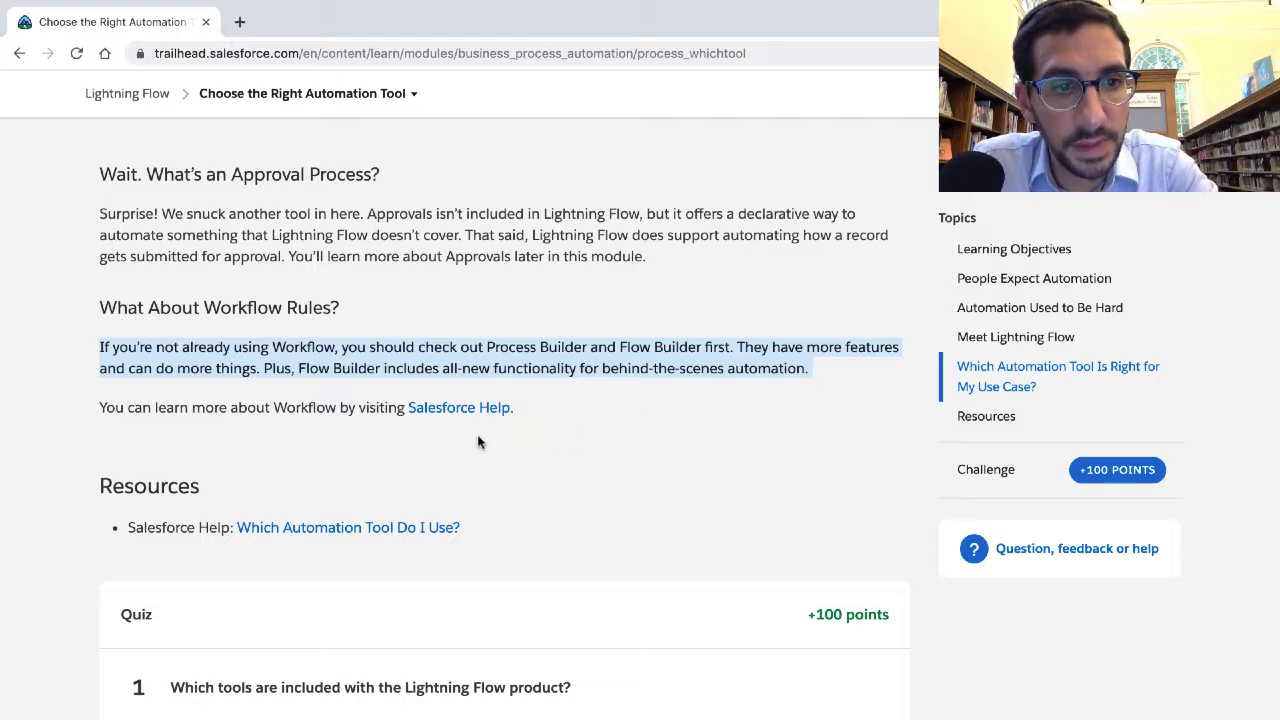
mouse_move(428, 430)
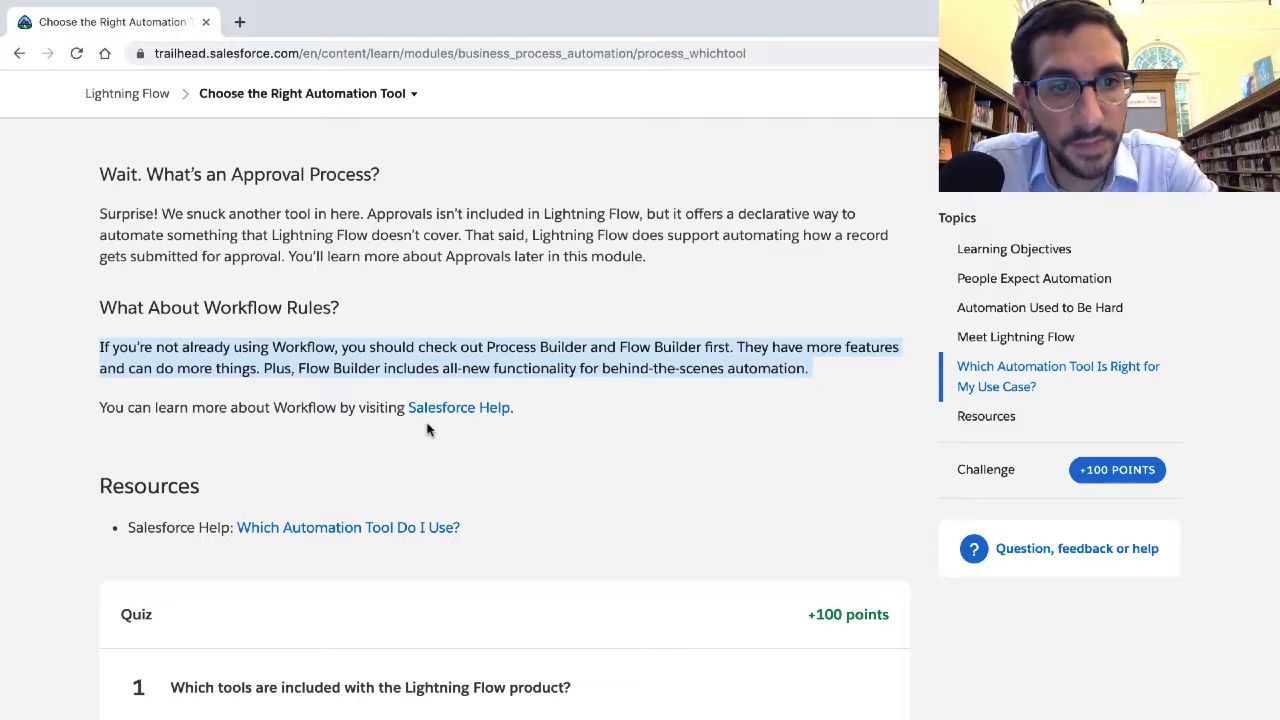
click(459, 407)
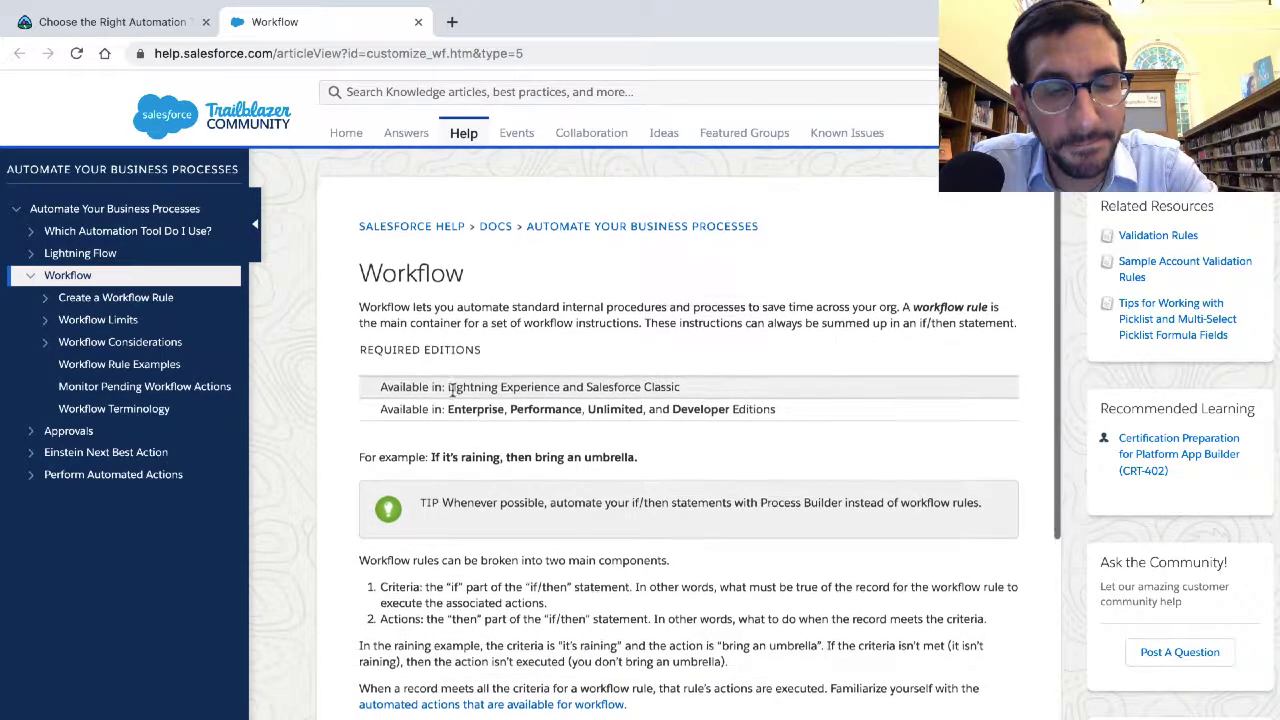
Scroll down through the Salesforce Help Workflow article
scroll(down, 3)
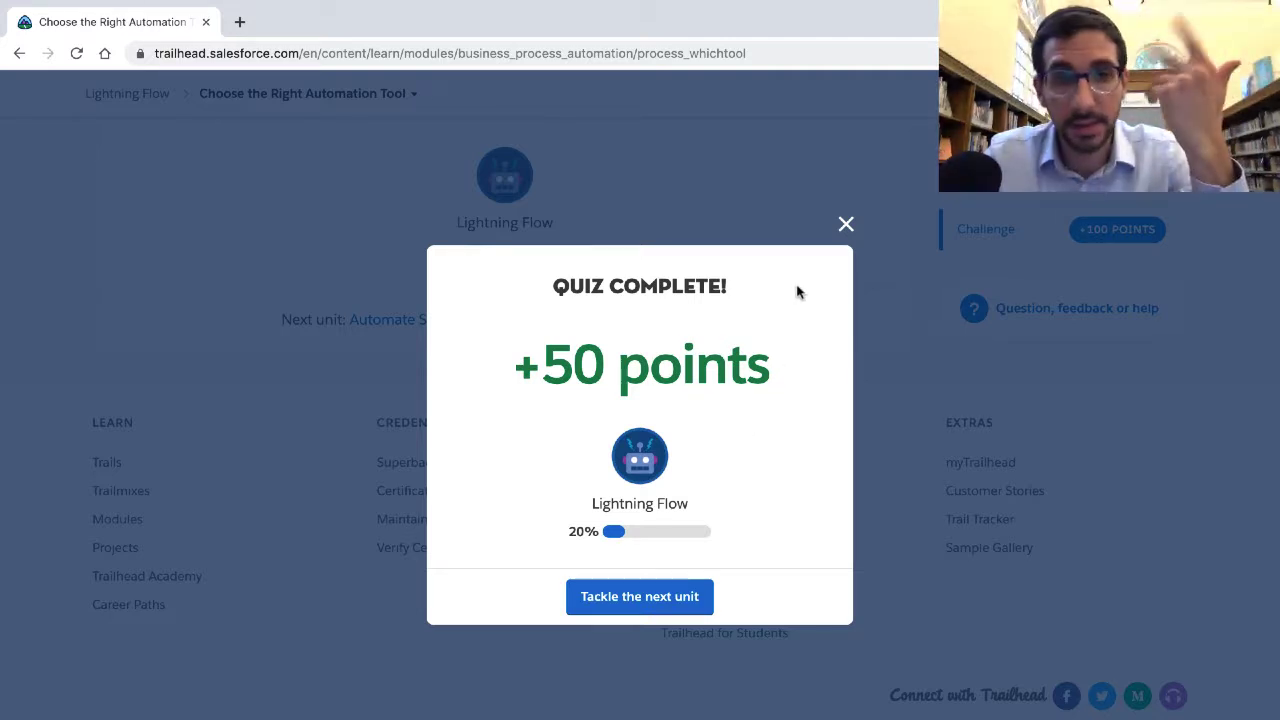
mouse_move(824, 251)
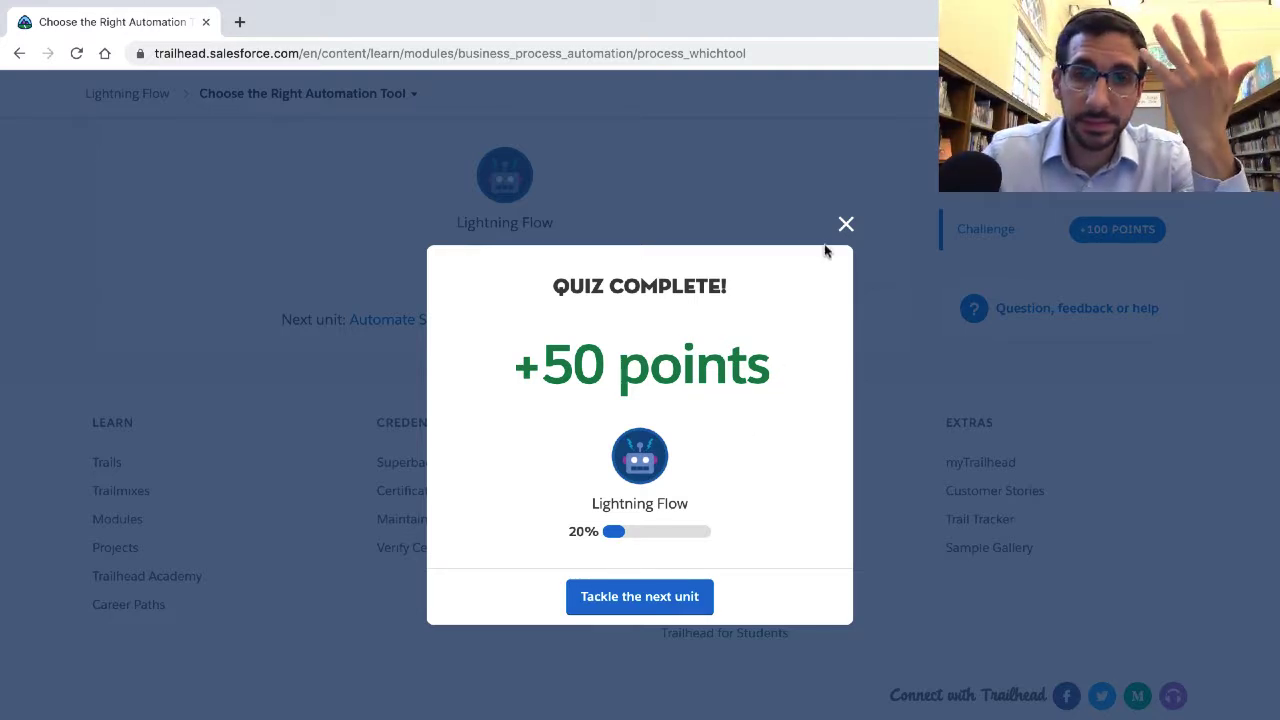
mouse_move(846, 223)
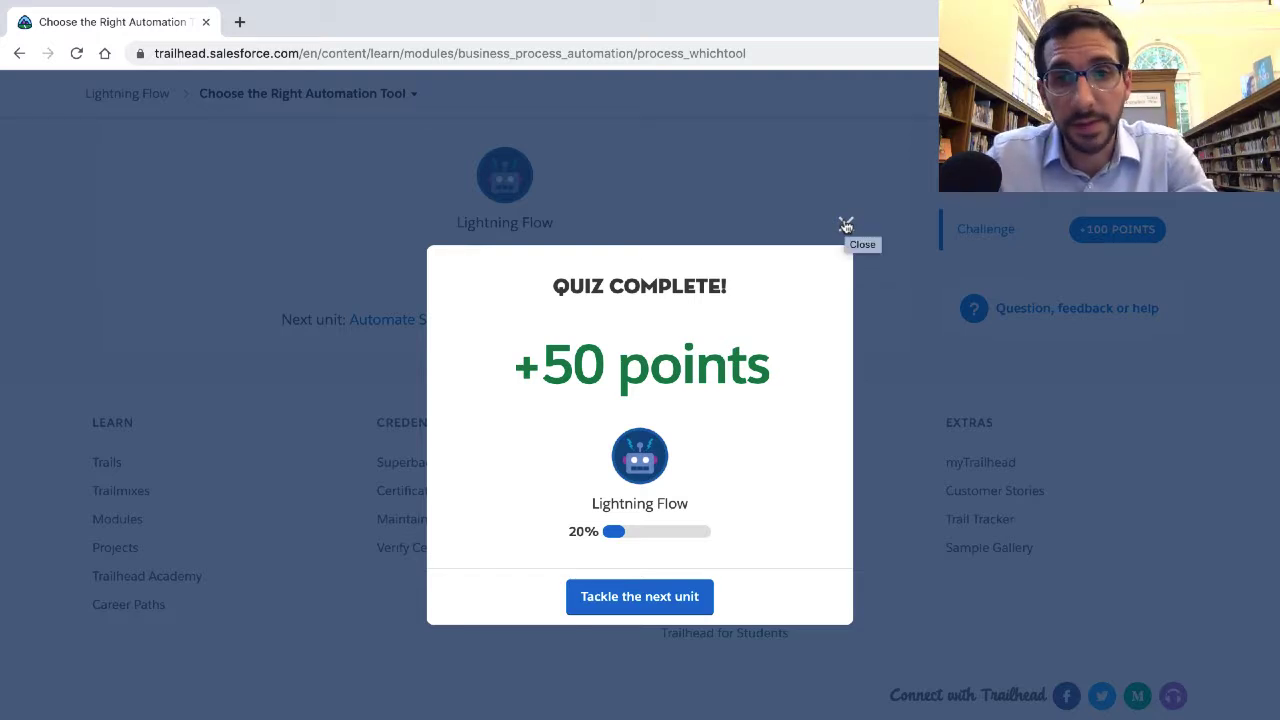